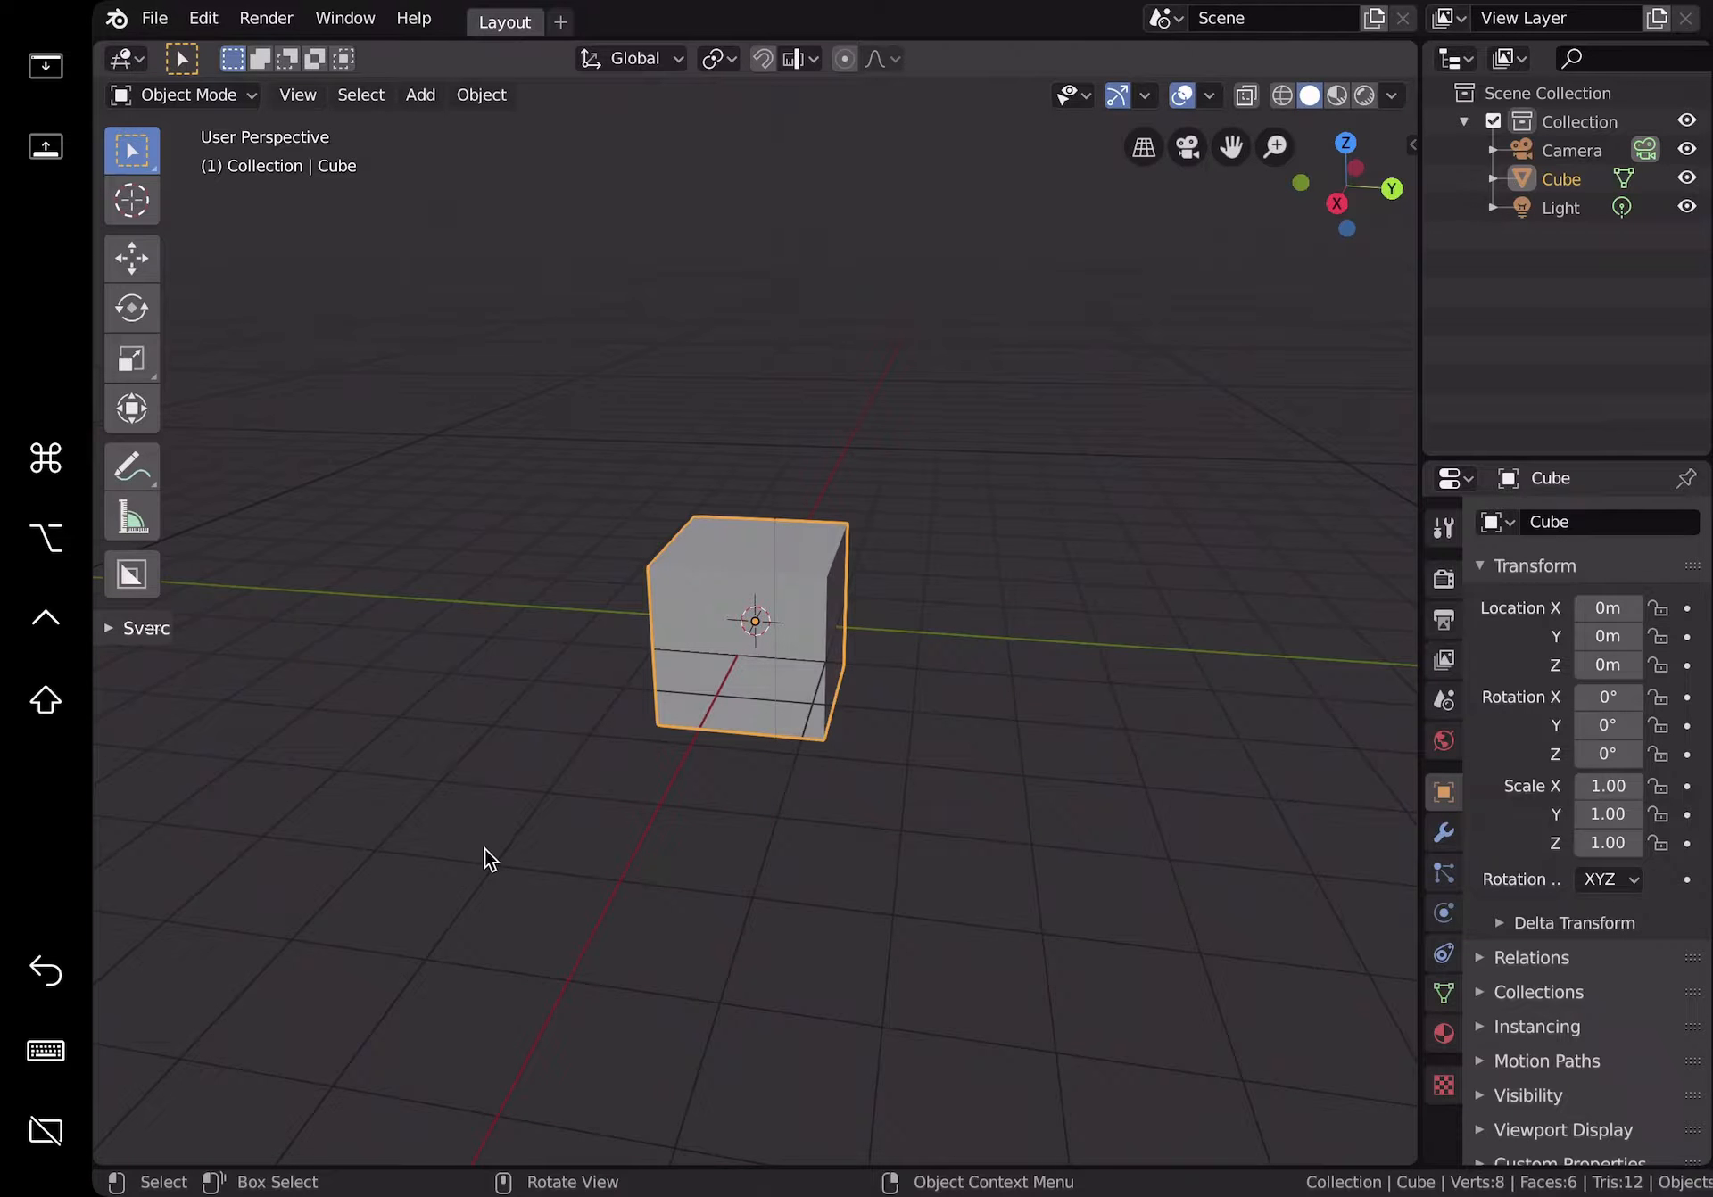
Step: Open the viewport Add menu to reach the Grease Pencil submenu
left_click(419, 95)
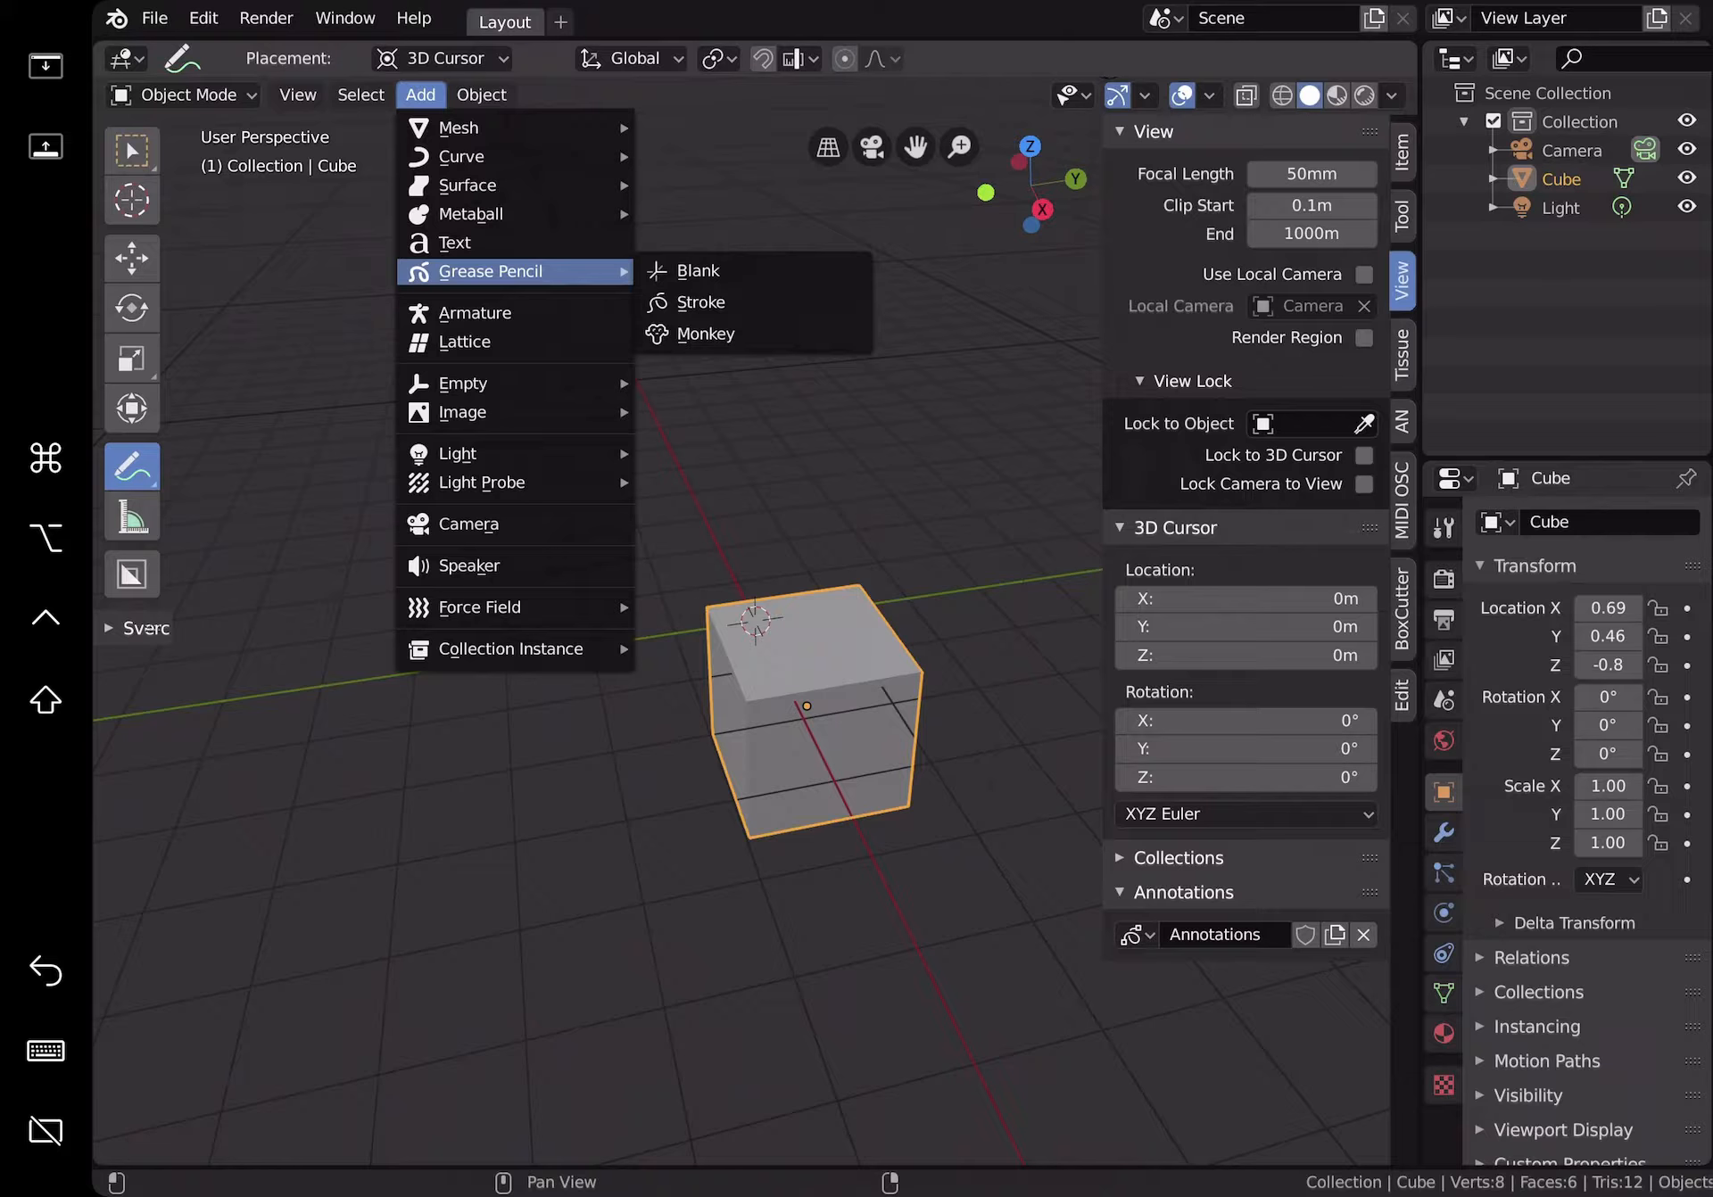
Step: Add a blank Grease Pencil object and switch it into Draw mode
left_click(696, 271)
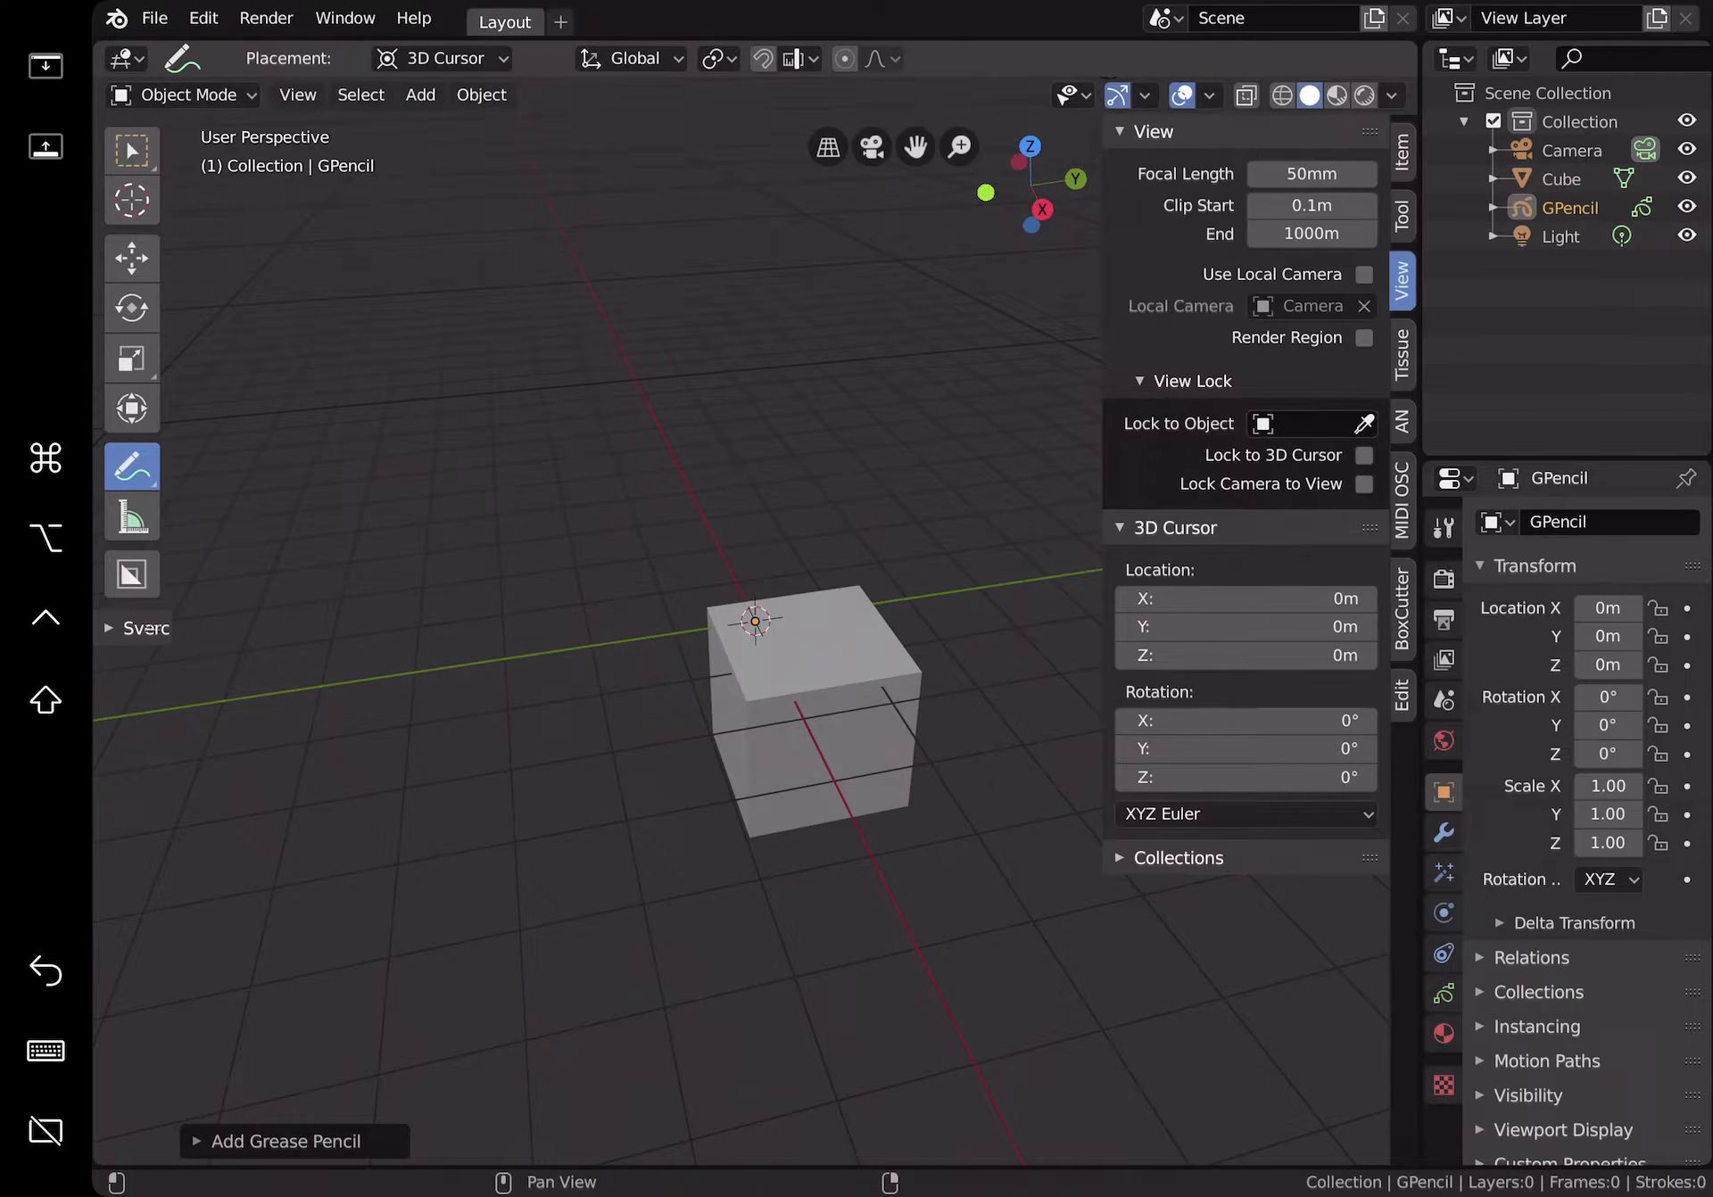
left_click(187, 94)
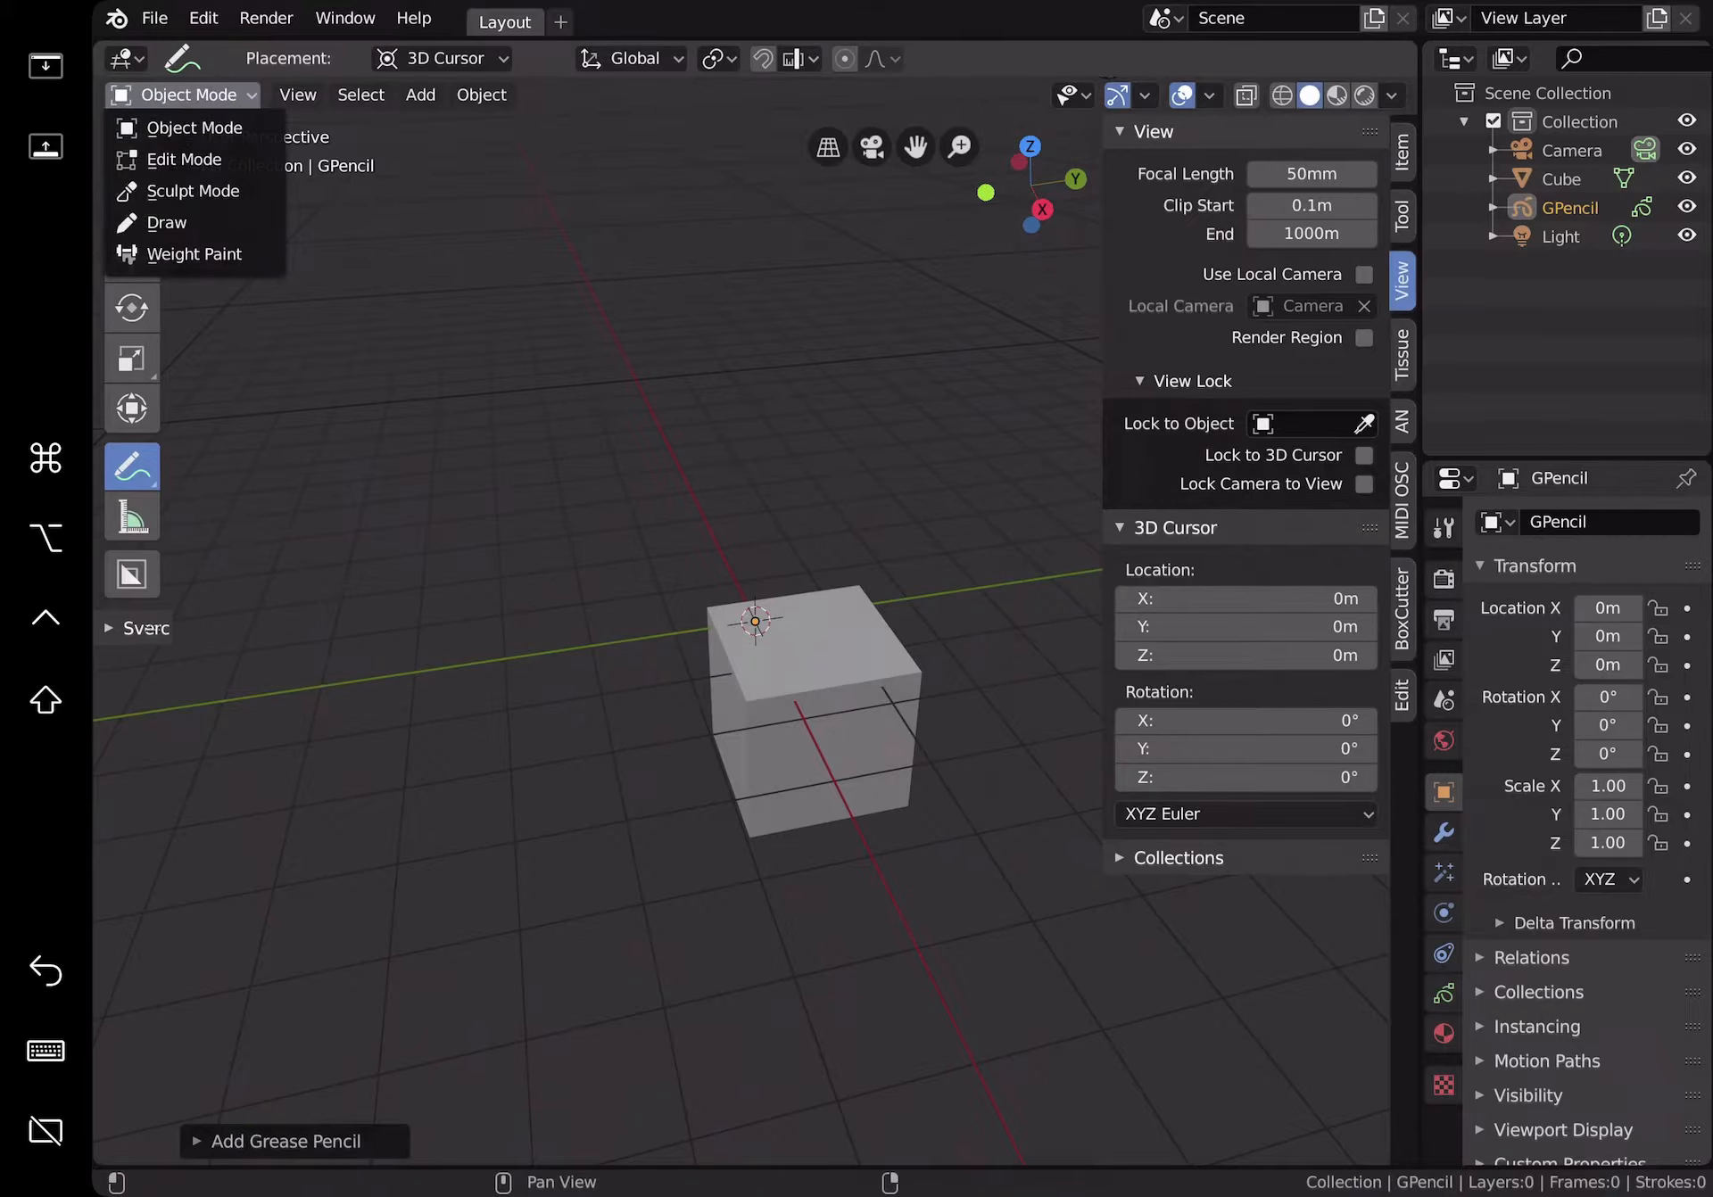
left_click(166, 223)
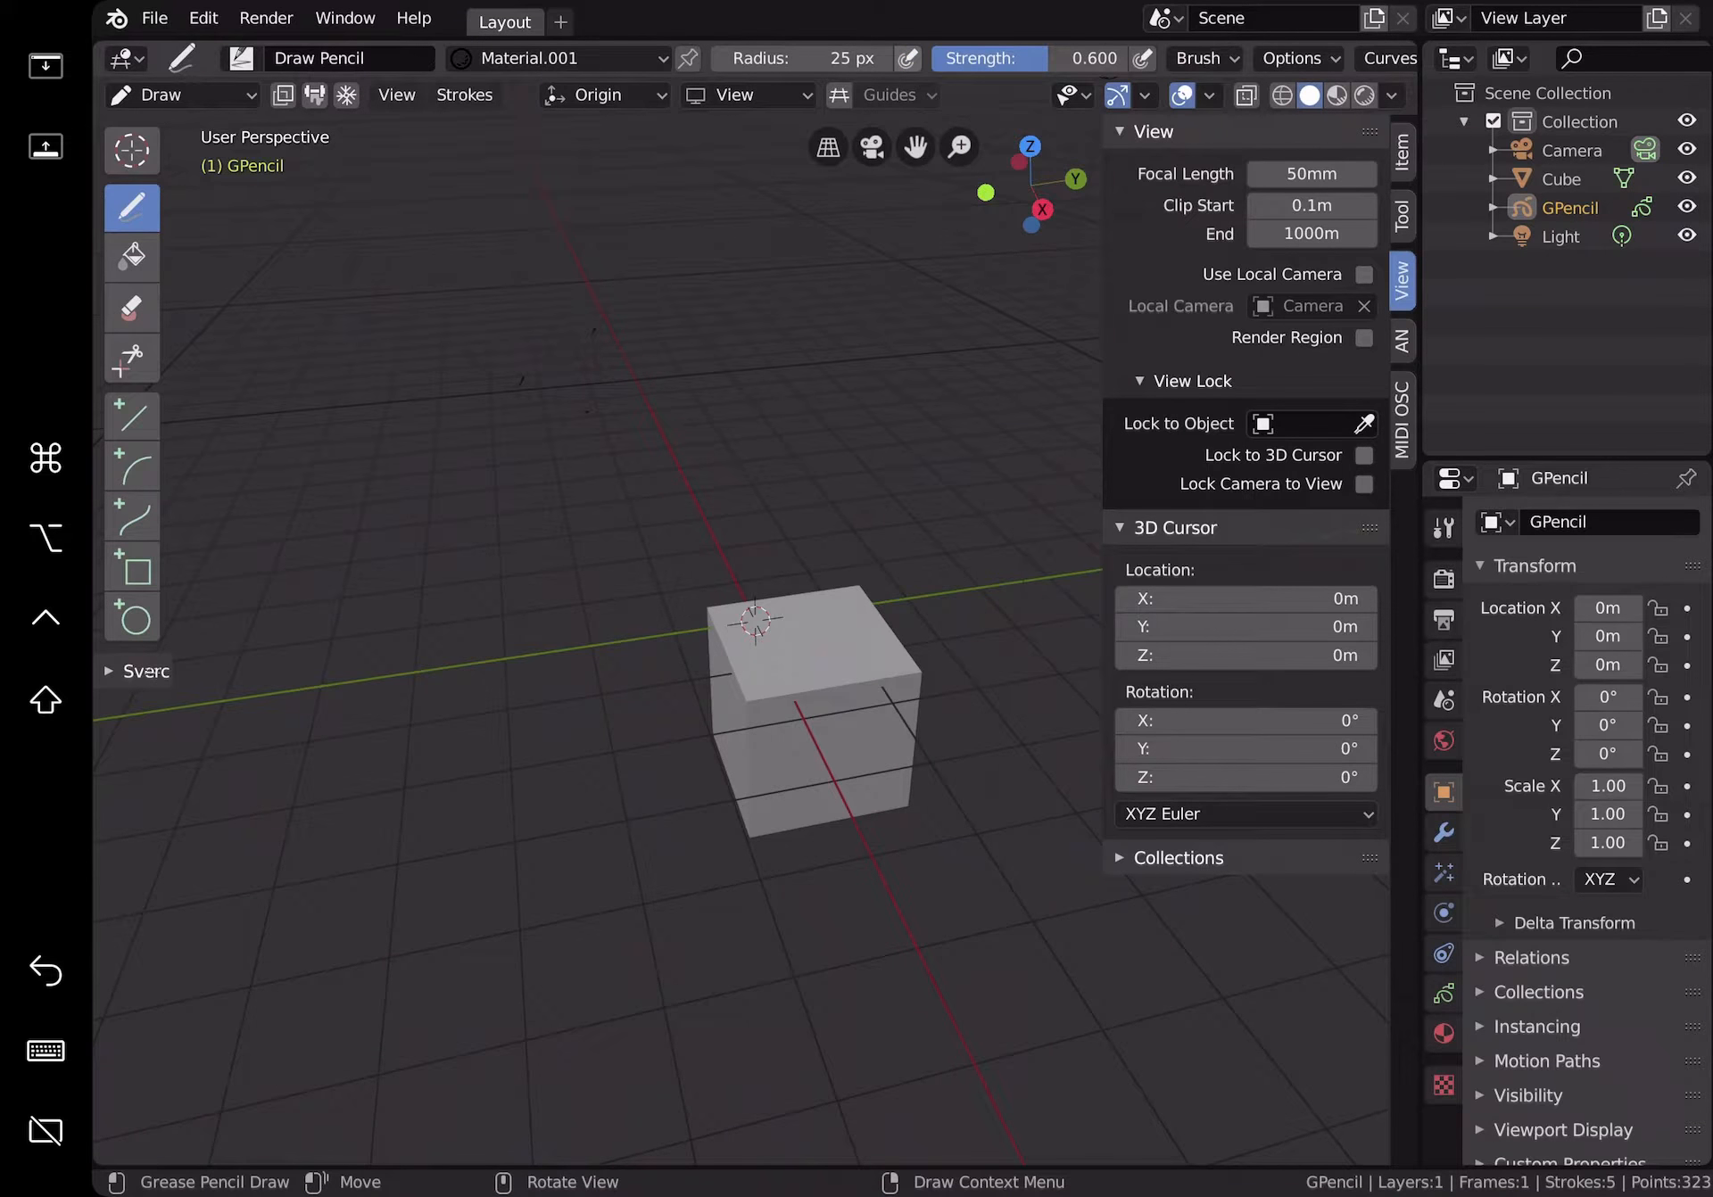
Step: Draw three freehand doodle strokes in the air above and beside the cube
left_click_drag(525, 273, 644, 271)
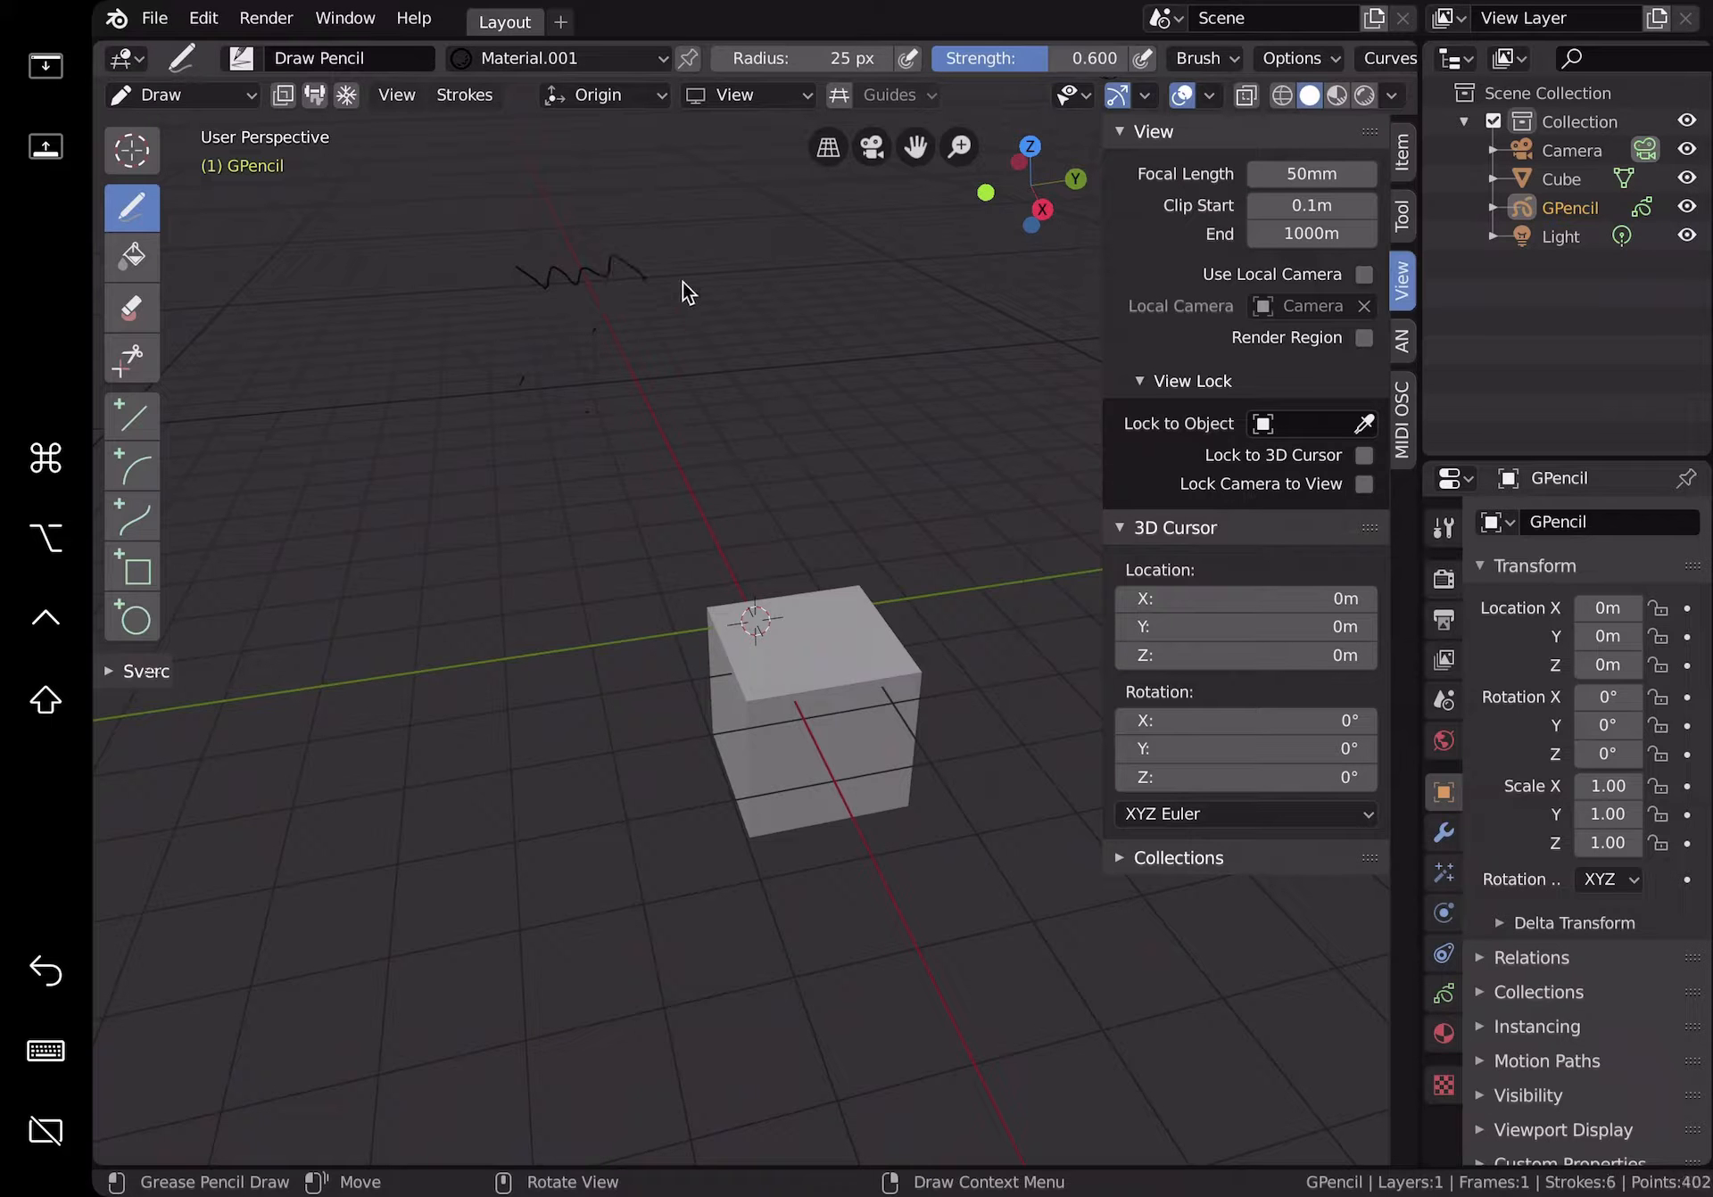
left_click_drag(656, 268, 776, 268)
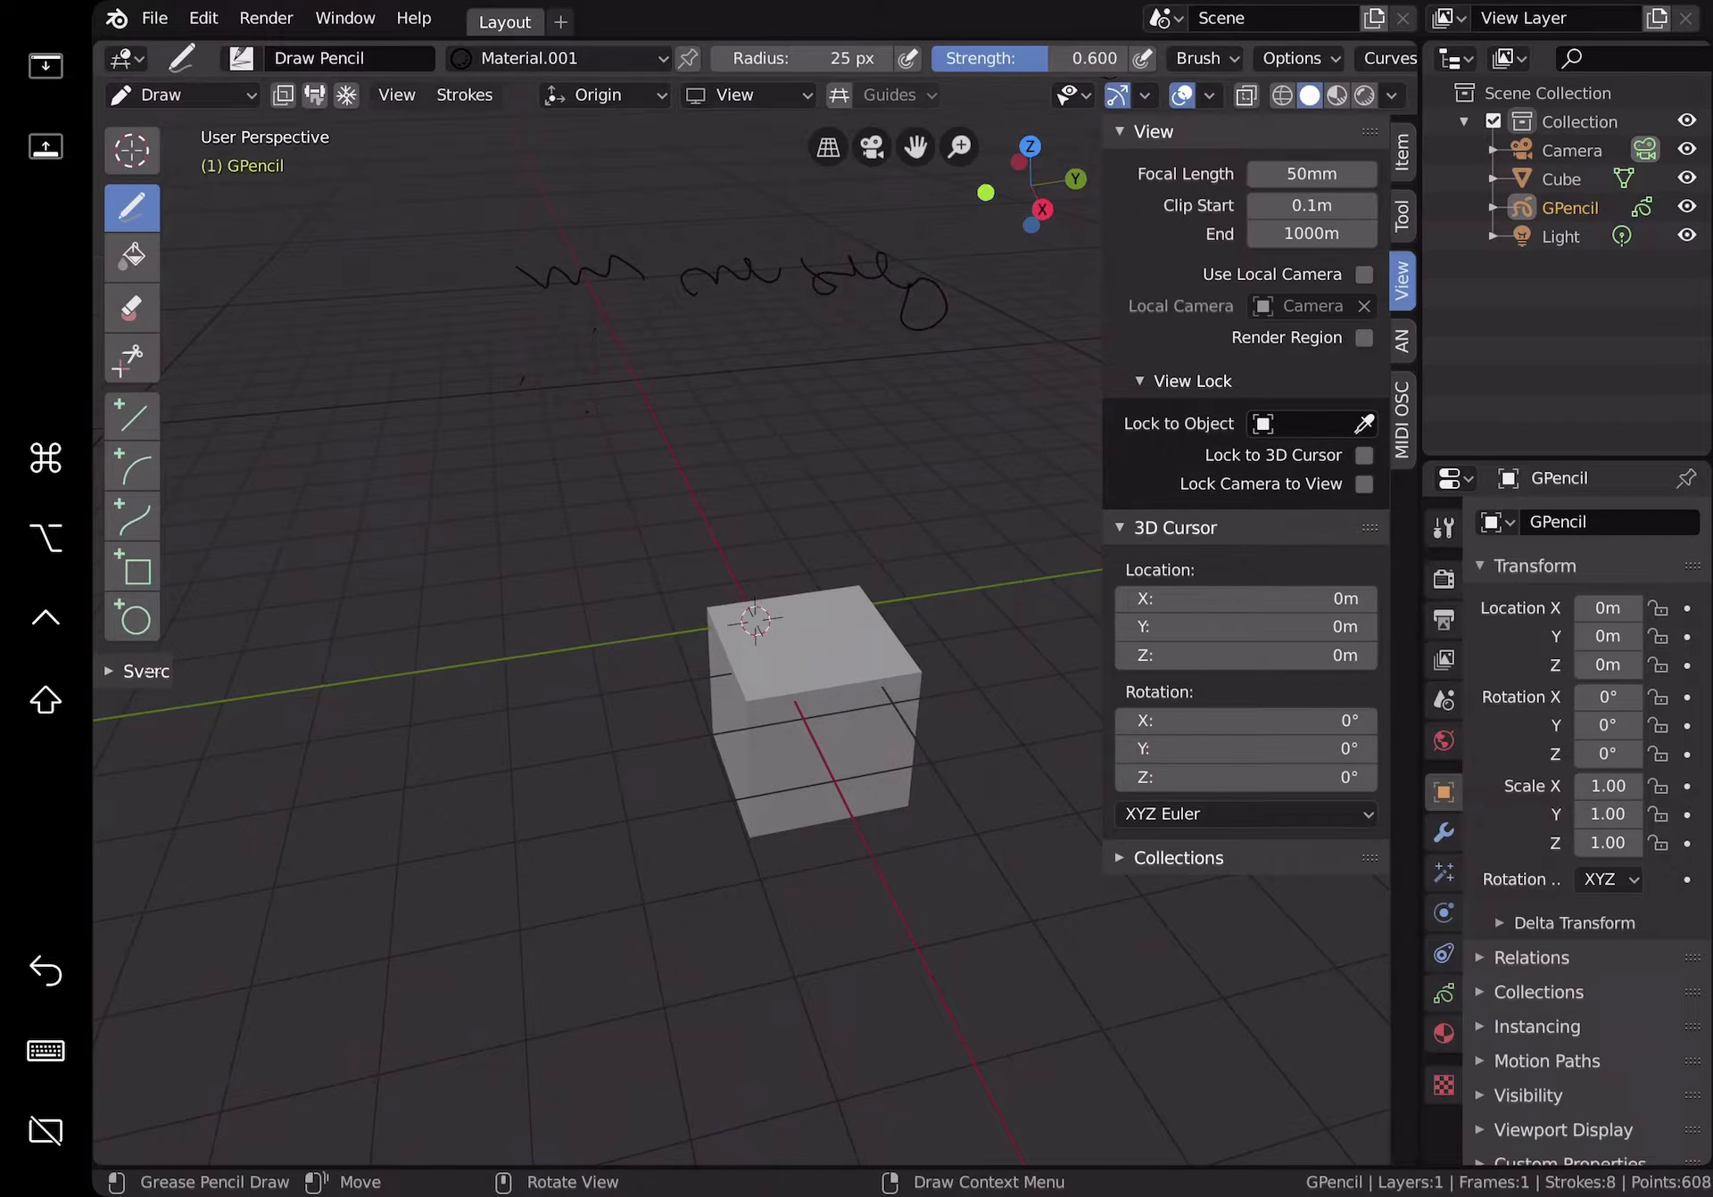
left_click_drag(612, 322, 726, 327)
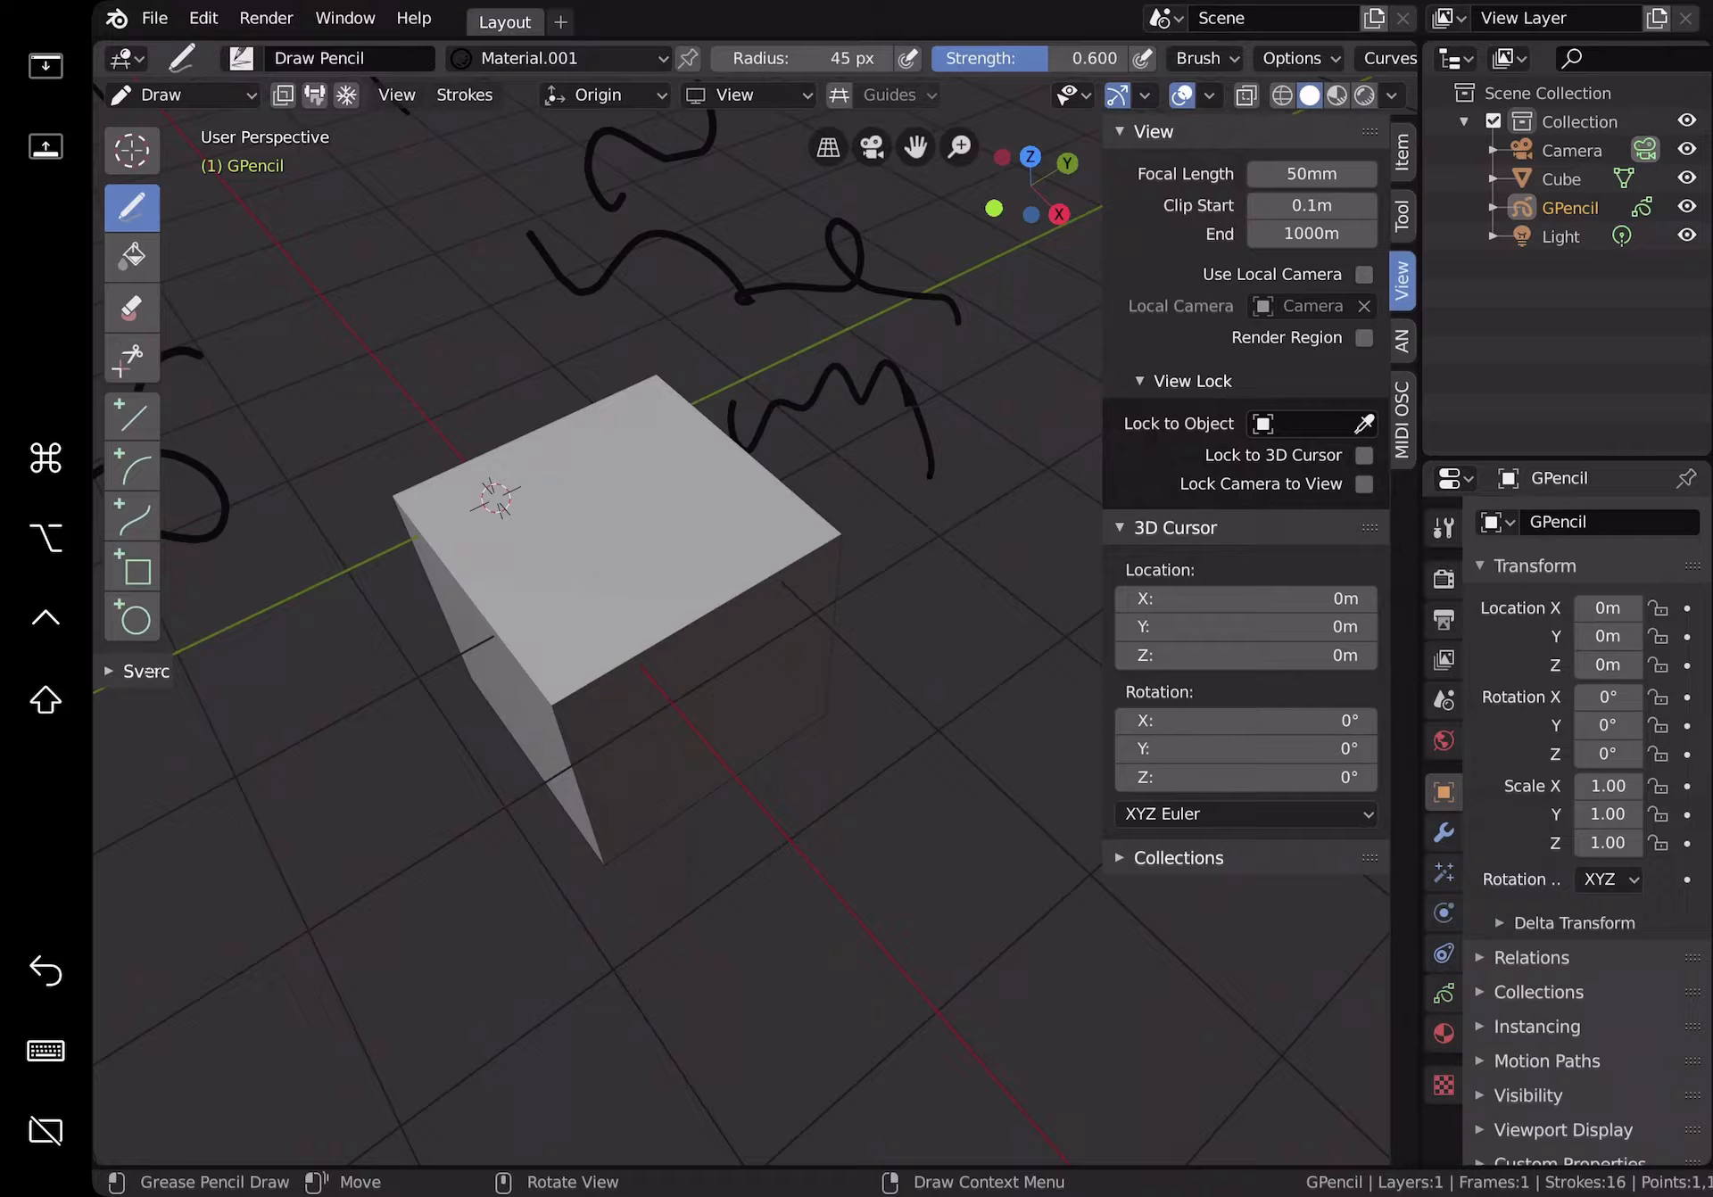
Step: Set Stroke Placement to Surface and scribble strokes onto the cube's faces
left_click(604, 95)
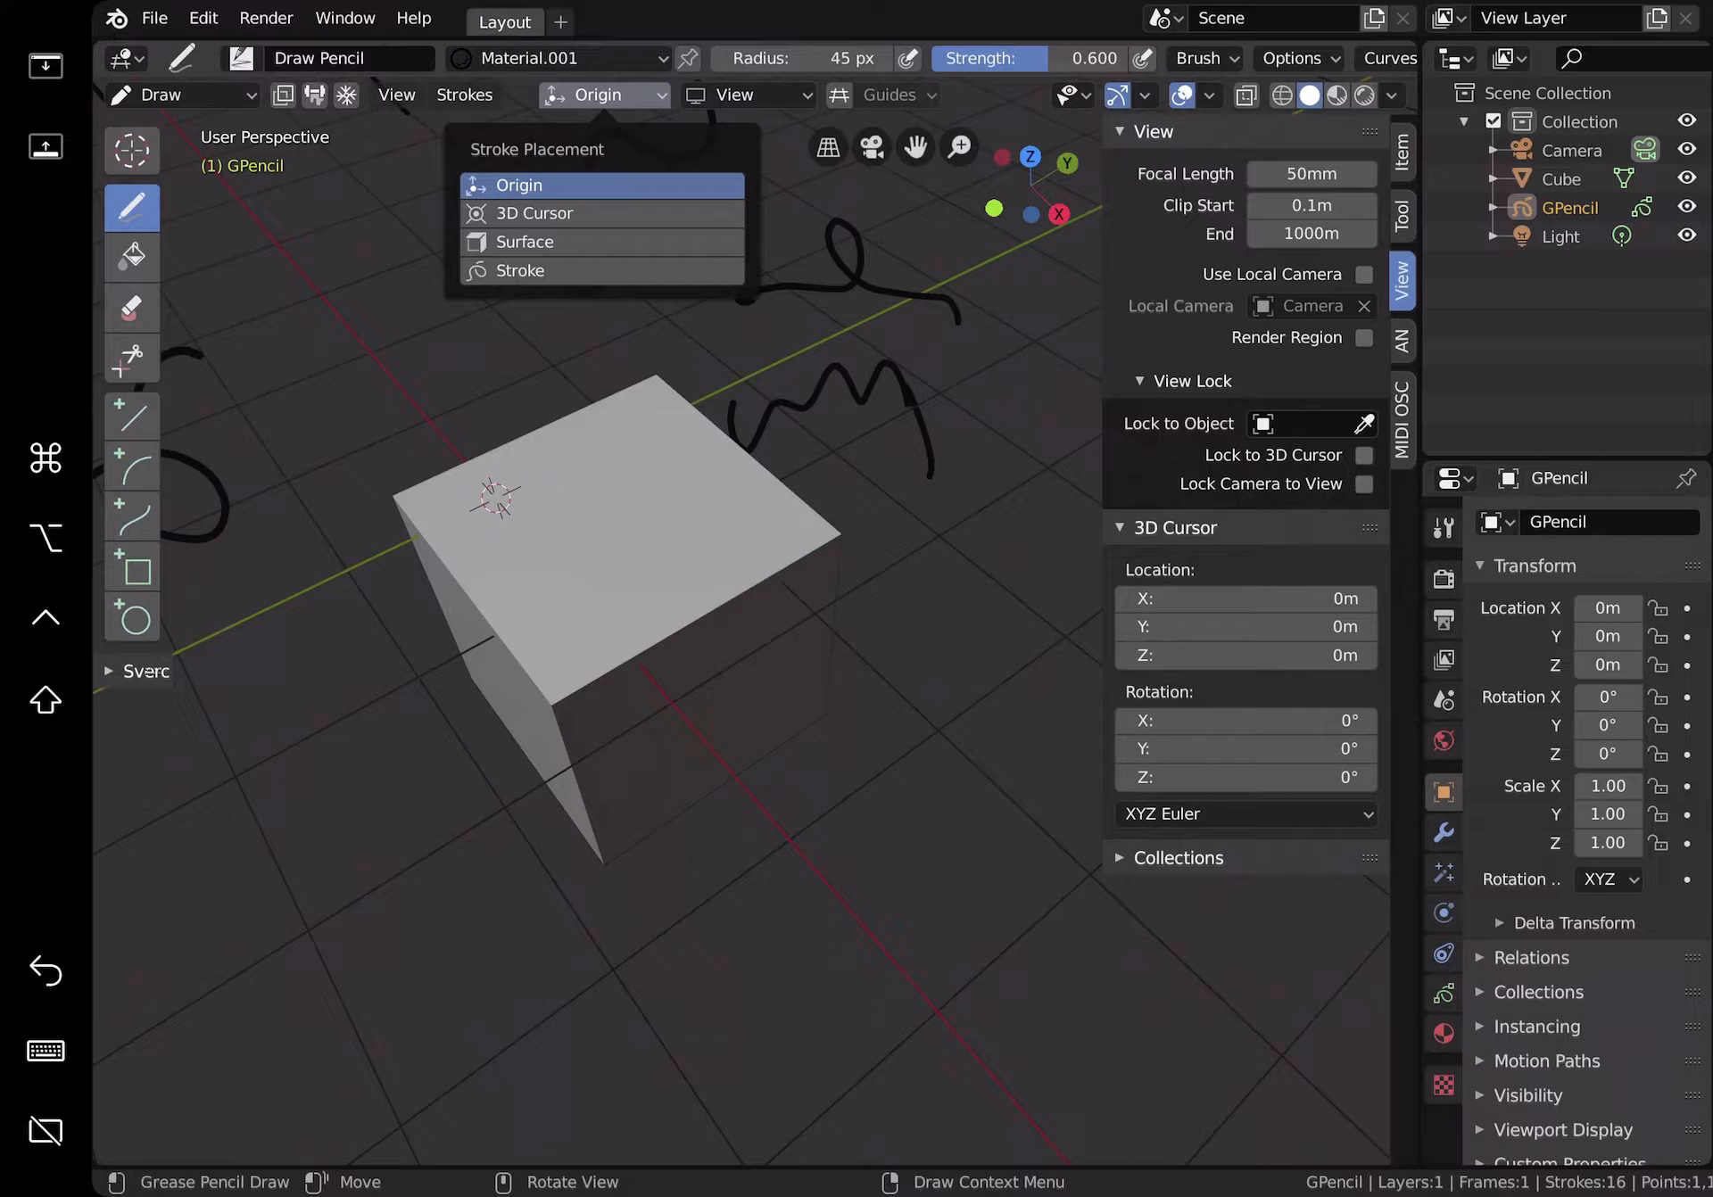
left_click(524, 242)
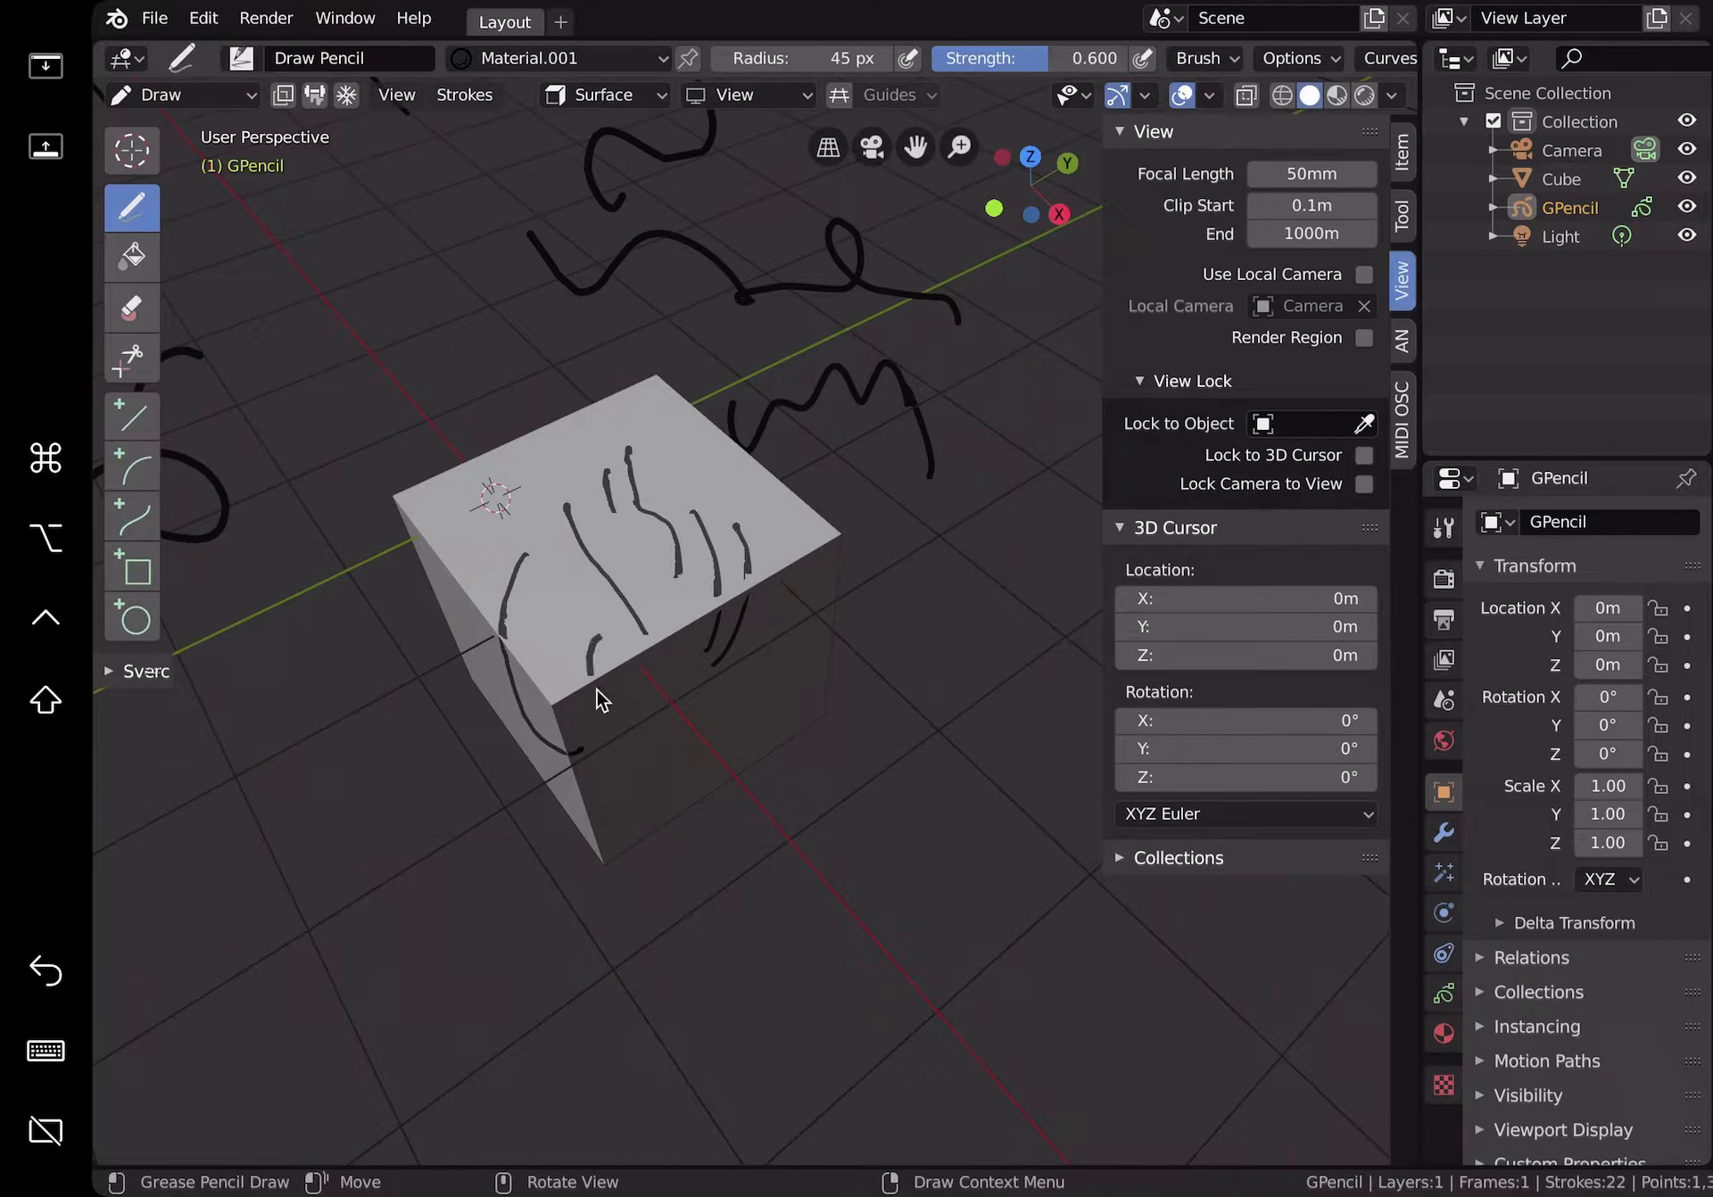
left_click_drag(600, 700, 677, 546)
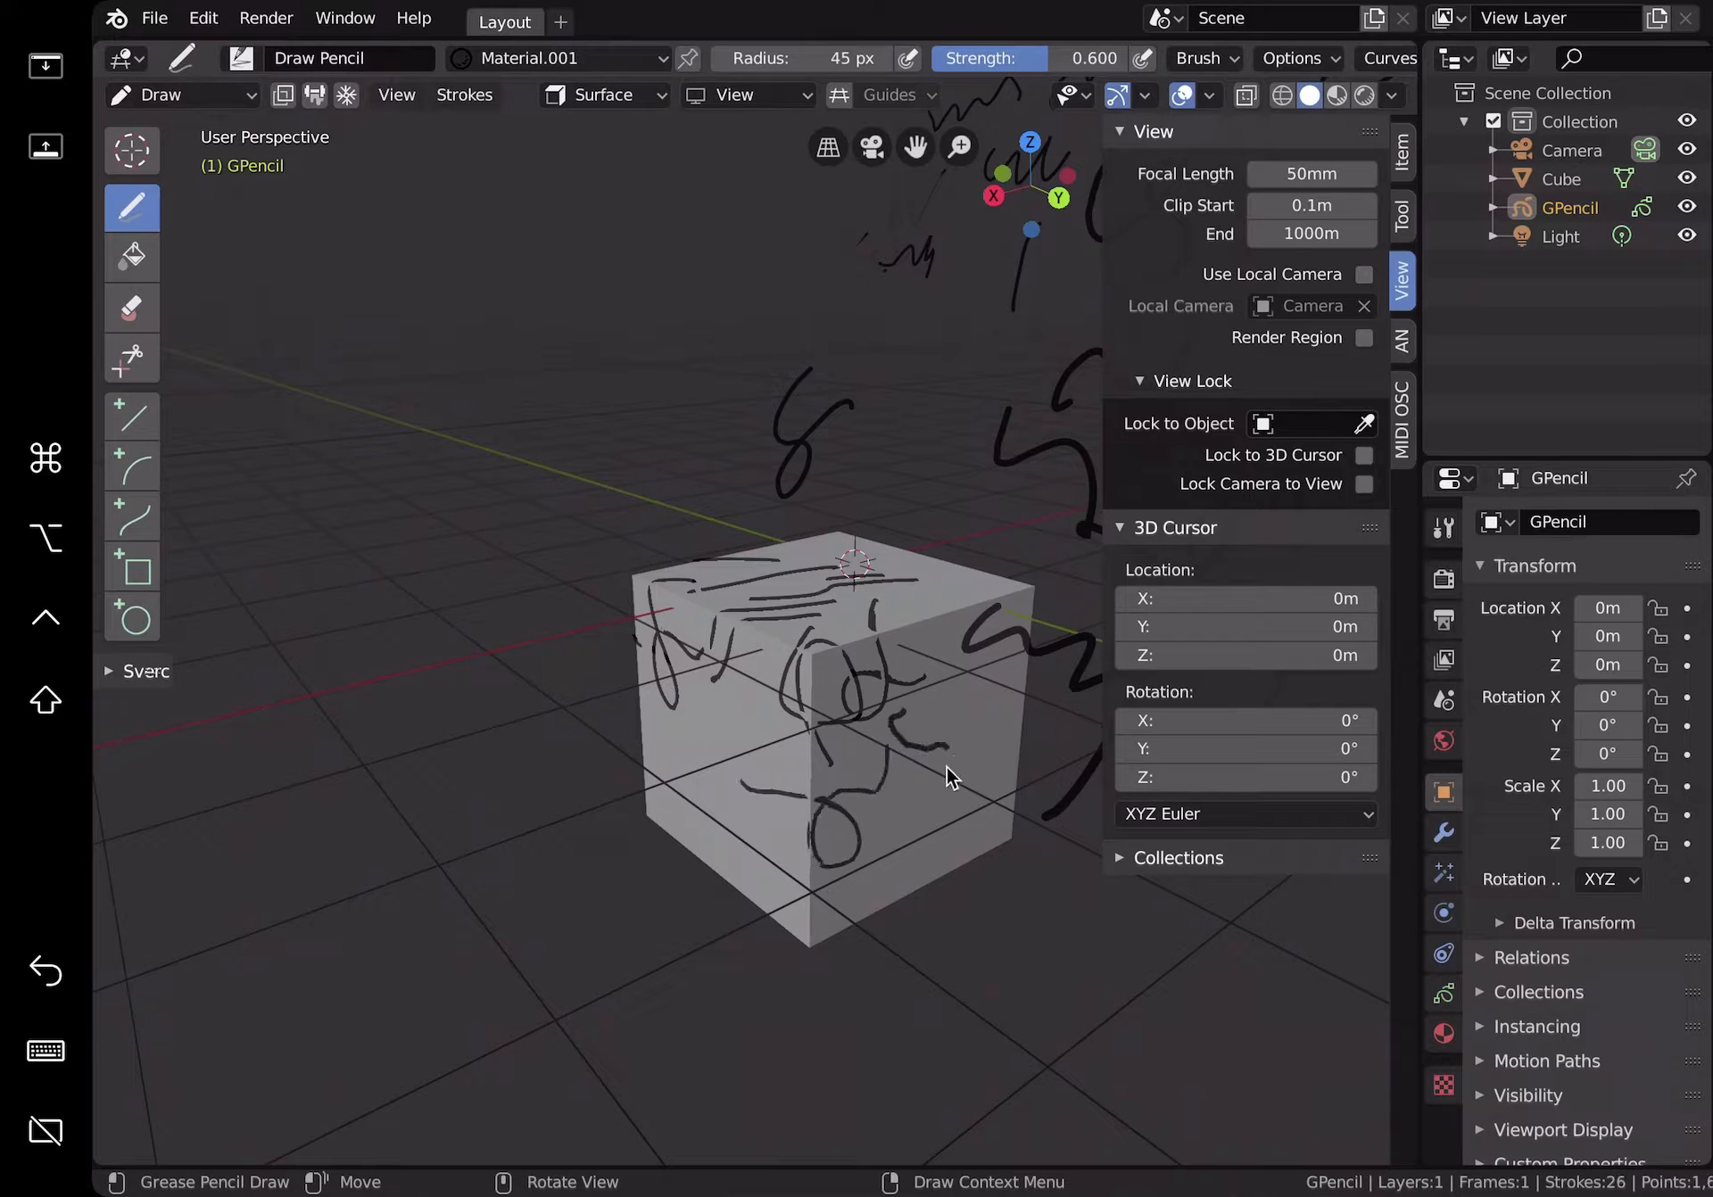
left_click_drag(677, 612, 672, 875)
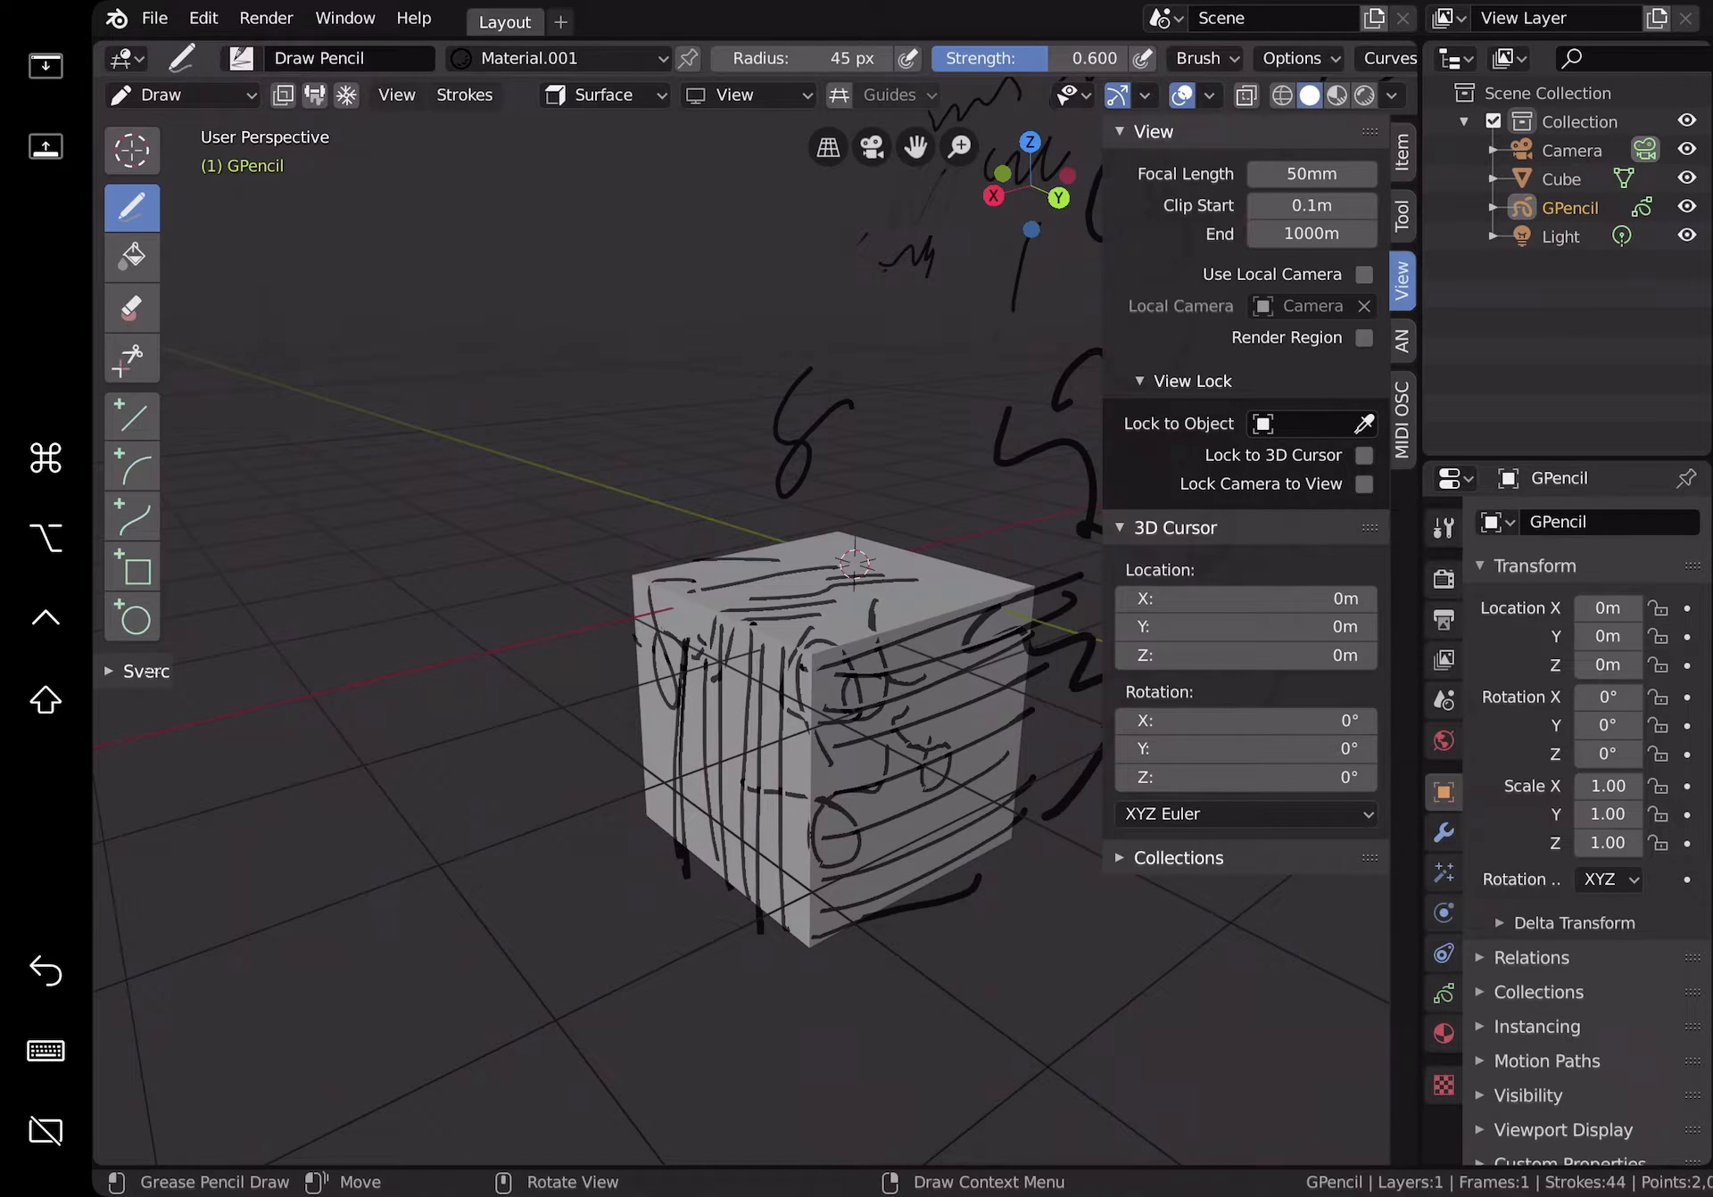
mouse_move(496, 469)
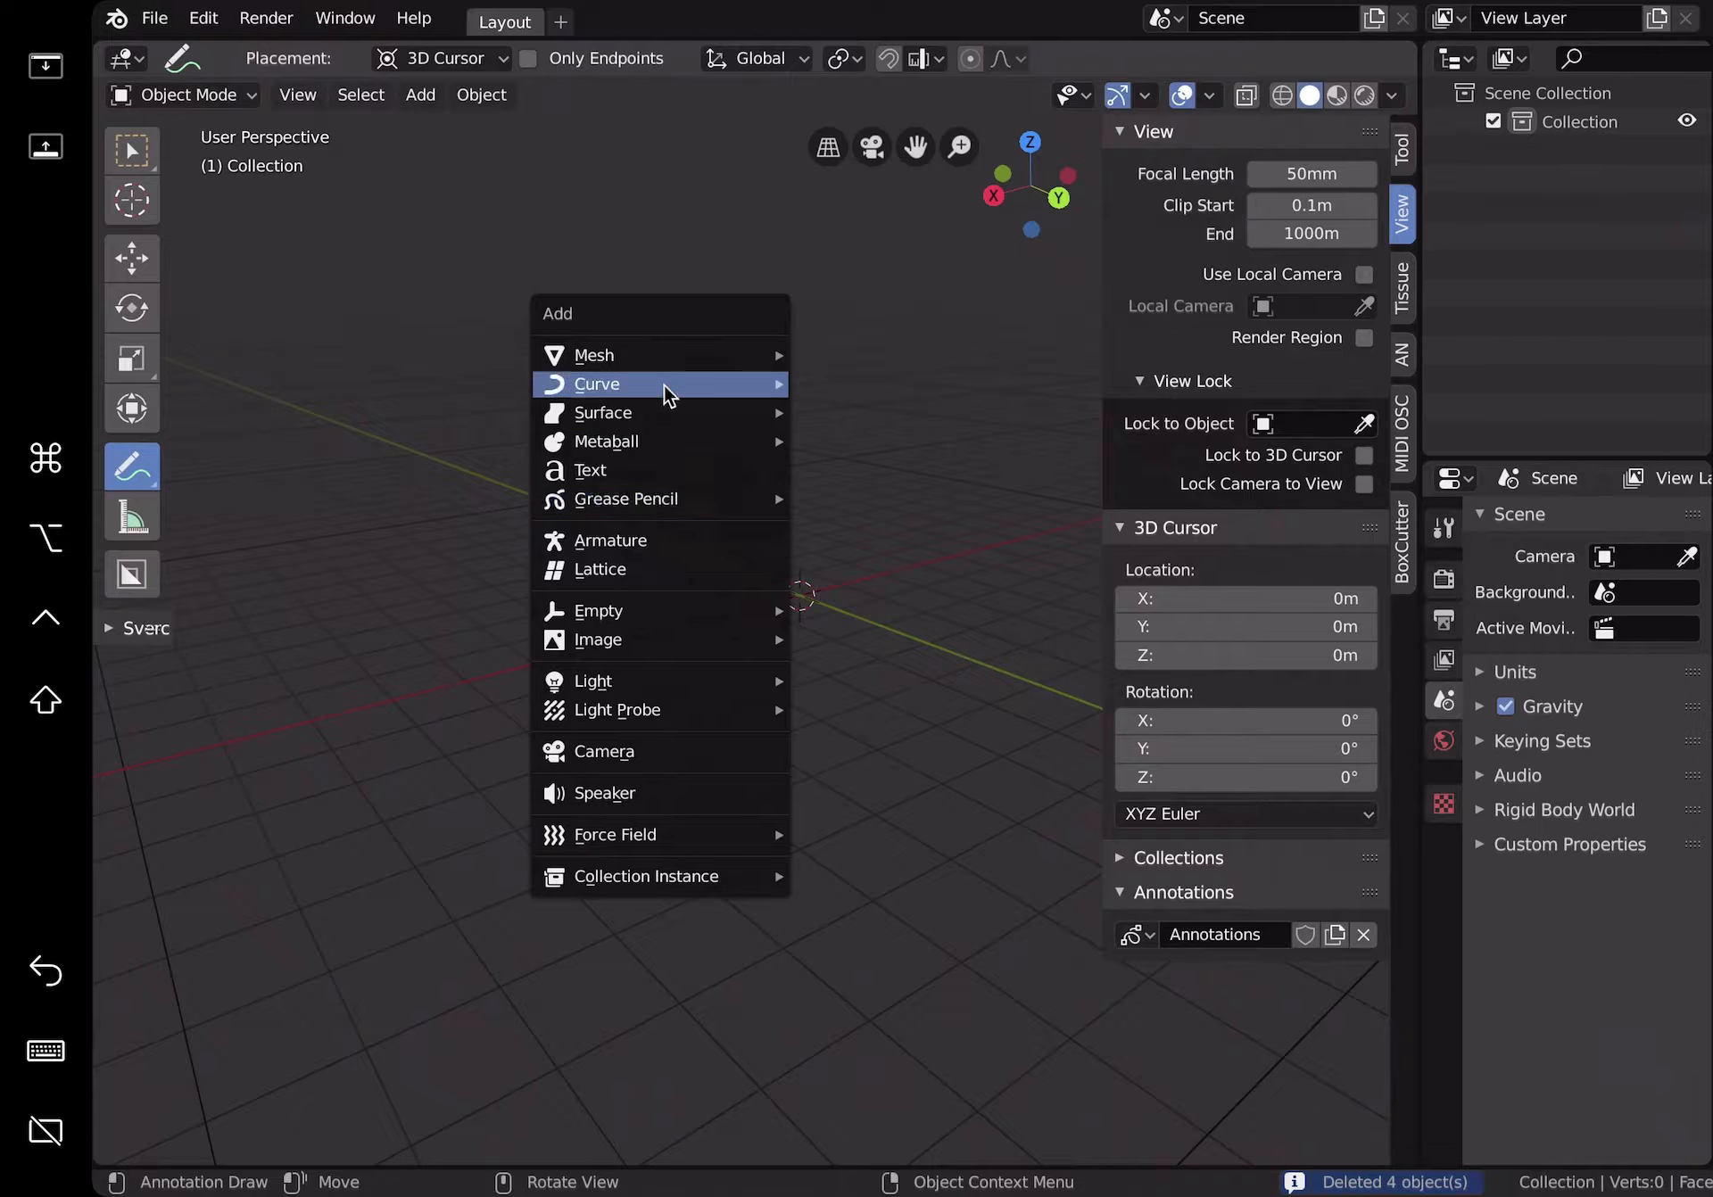
mouse_move(594, 355)
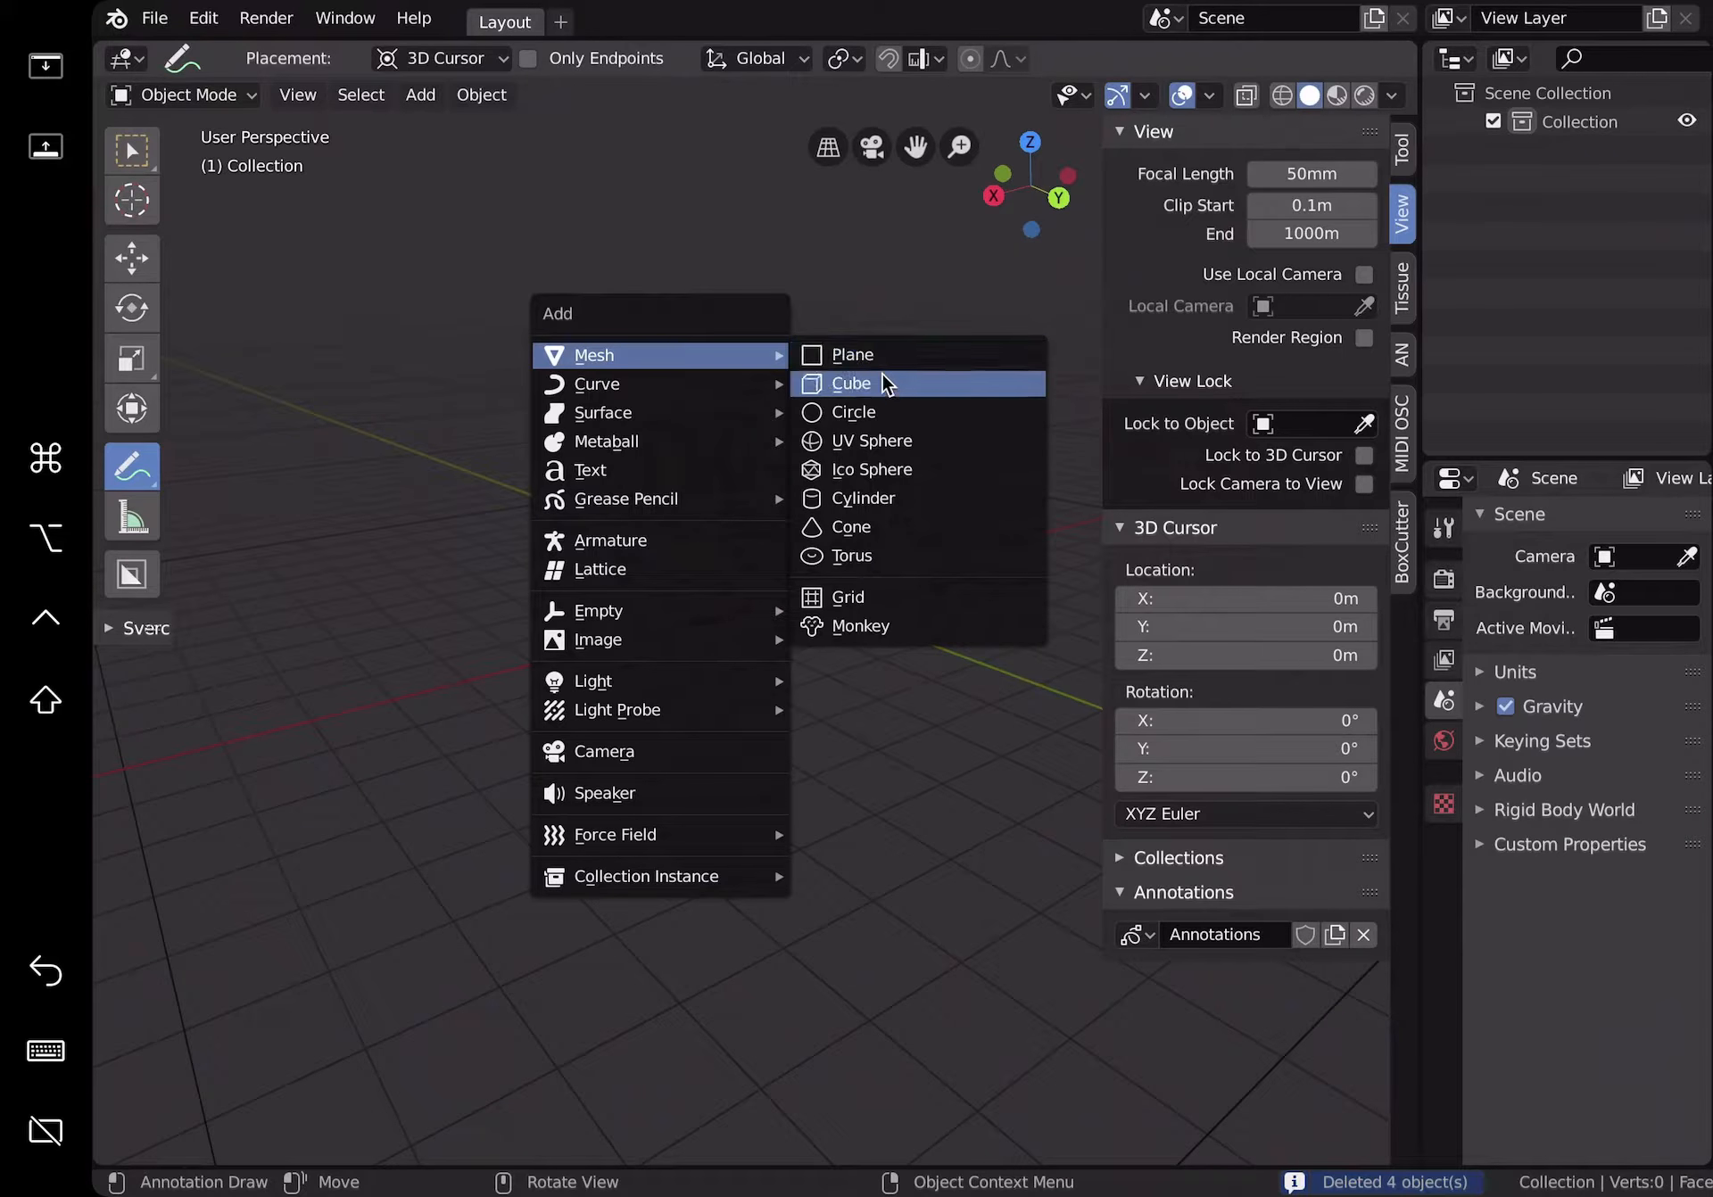
mouse_move(896, 498)
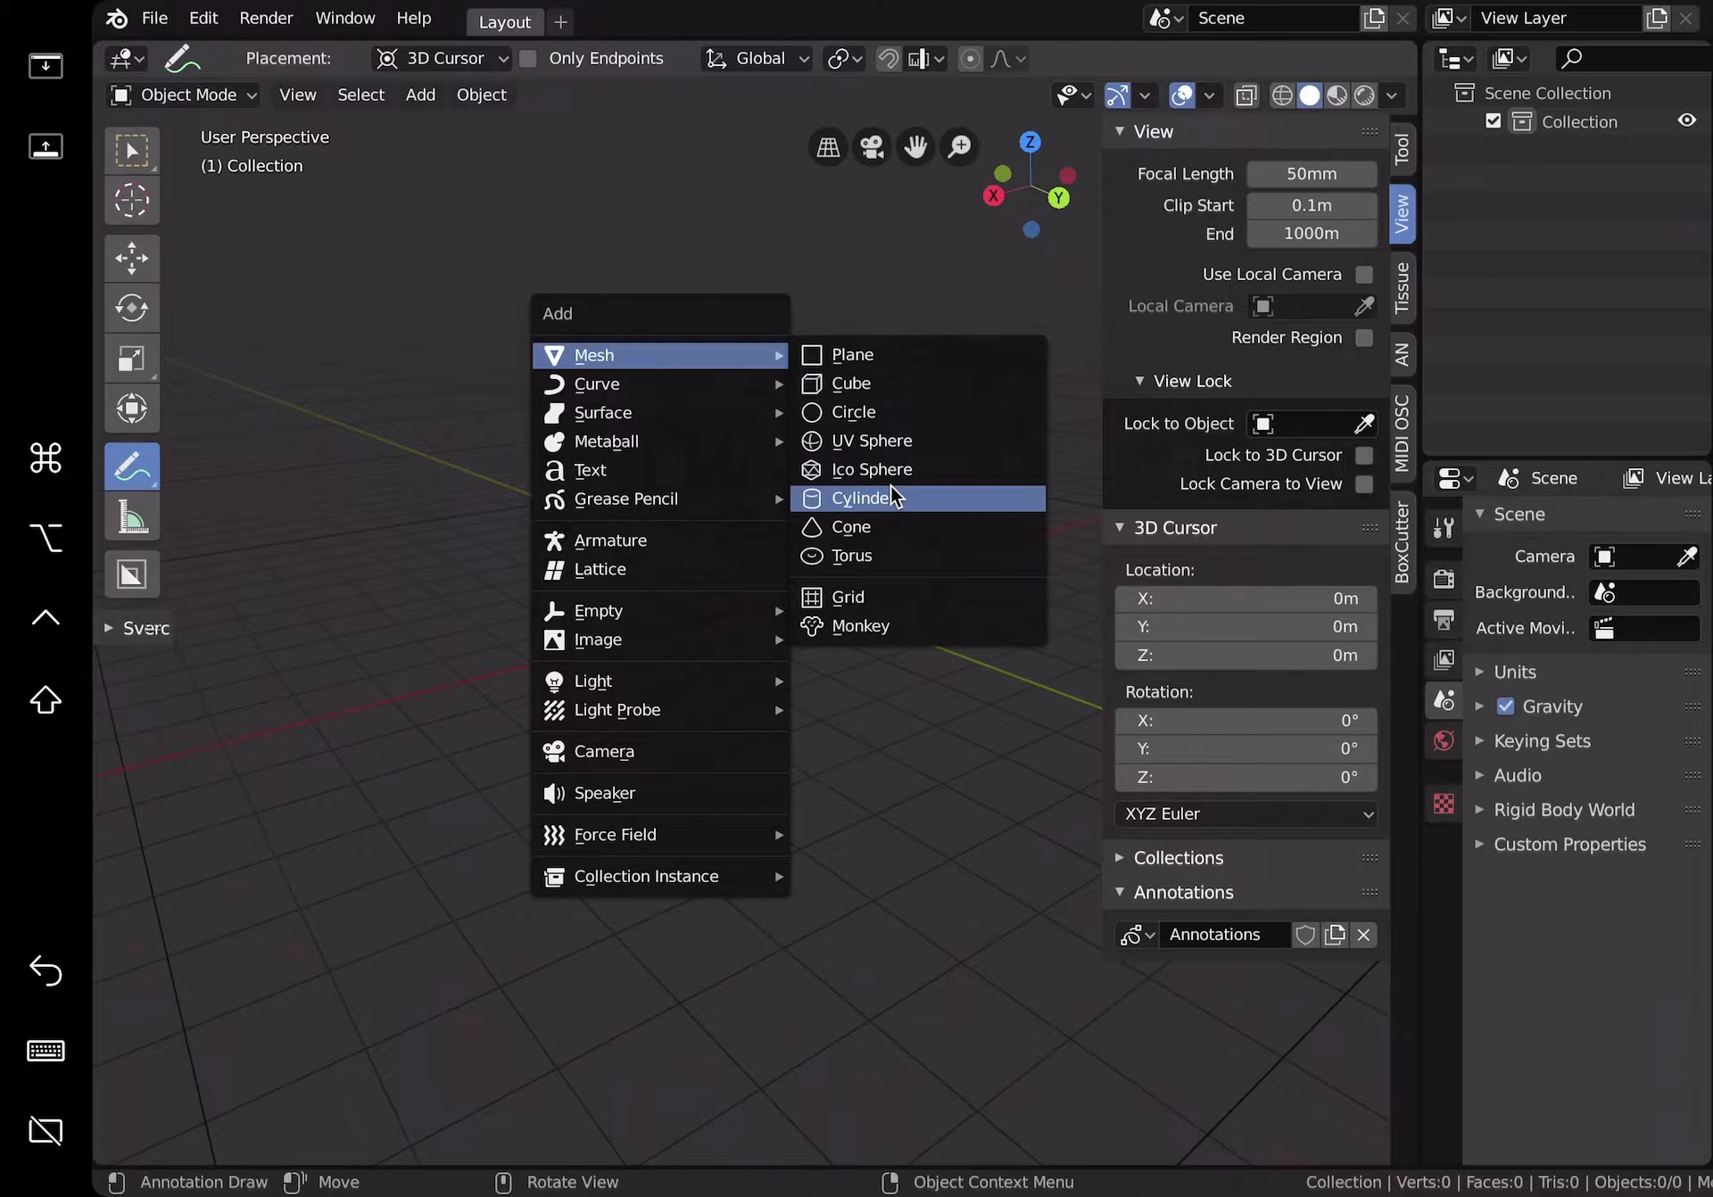
mouse_move(892, 385)
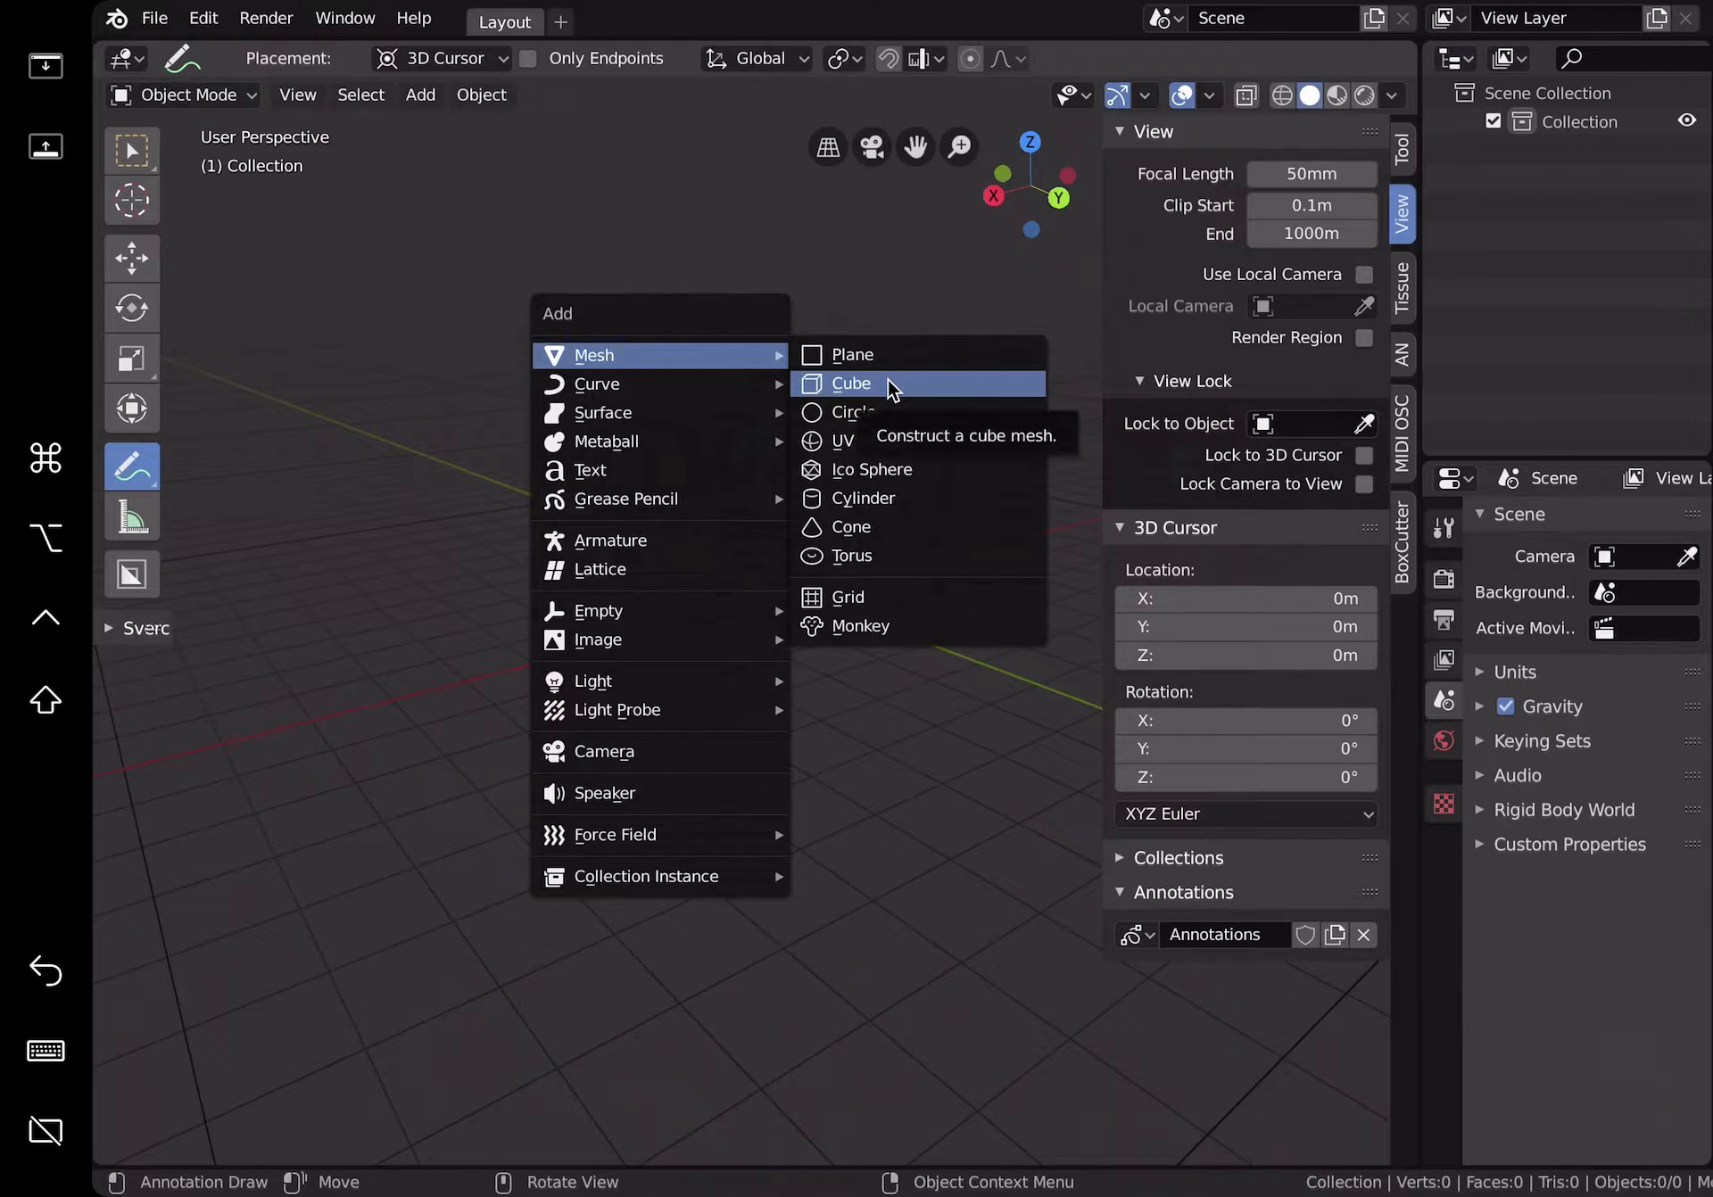
Step: Add a fresh cube at the origin and orbit the view around it
left_click(852, 384)
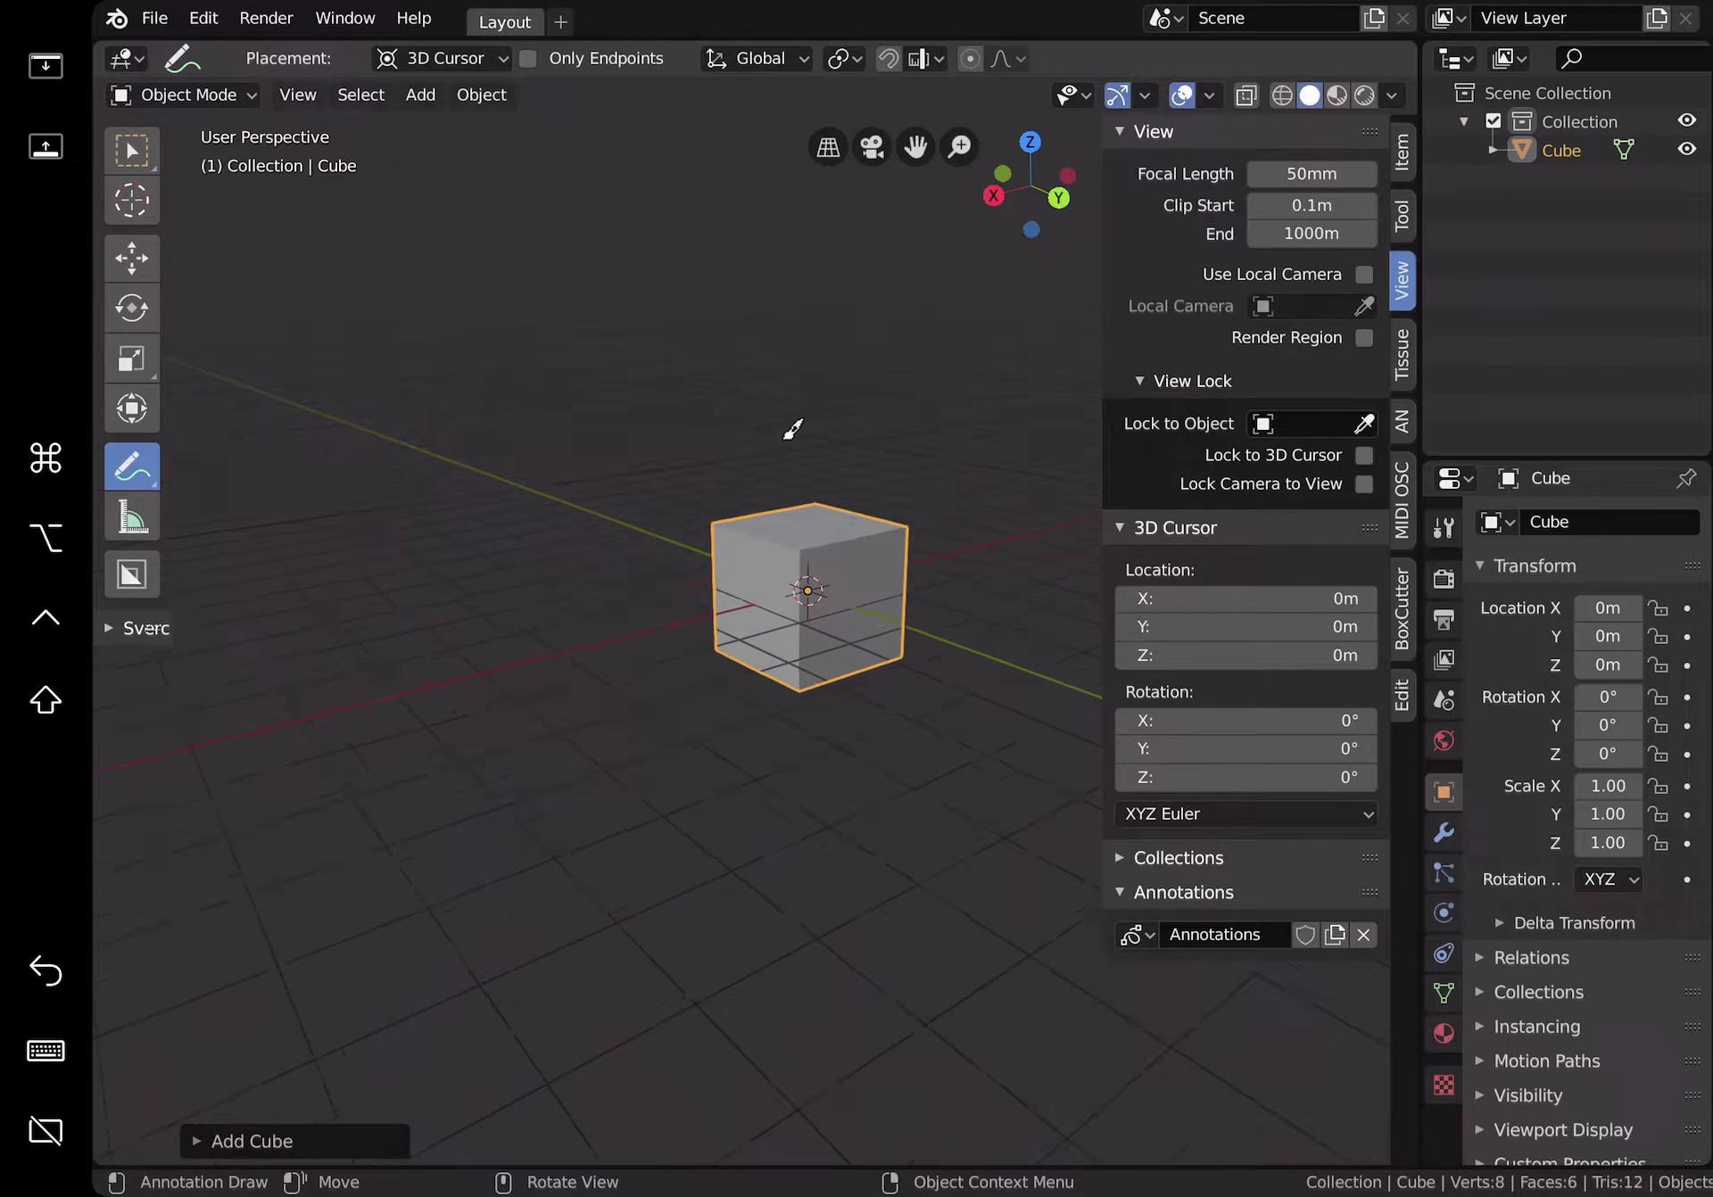
left_click(132, 150)
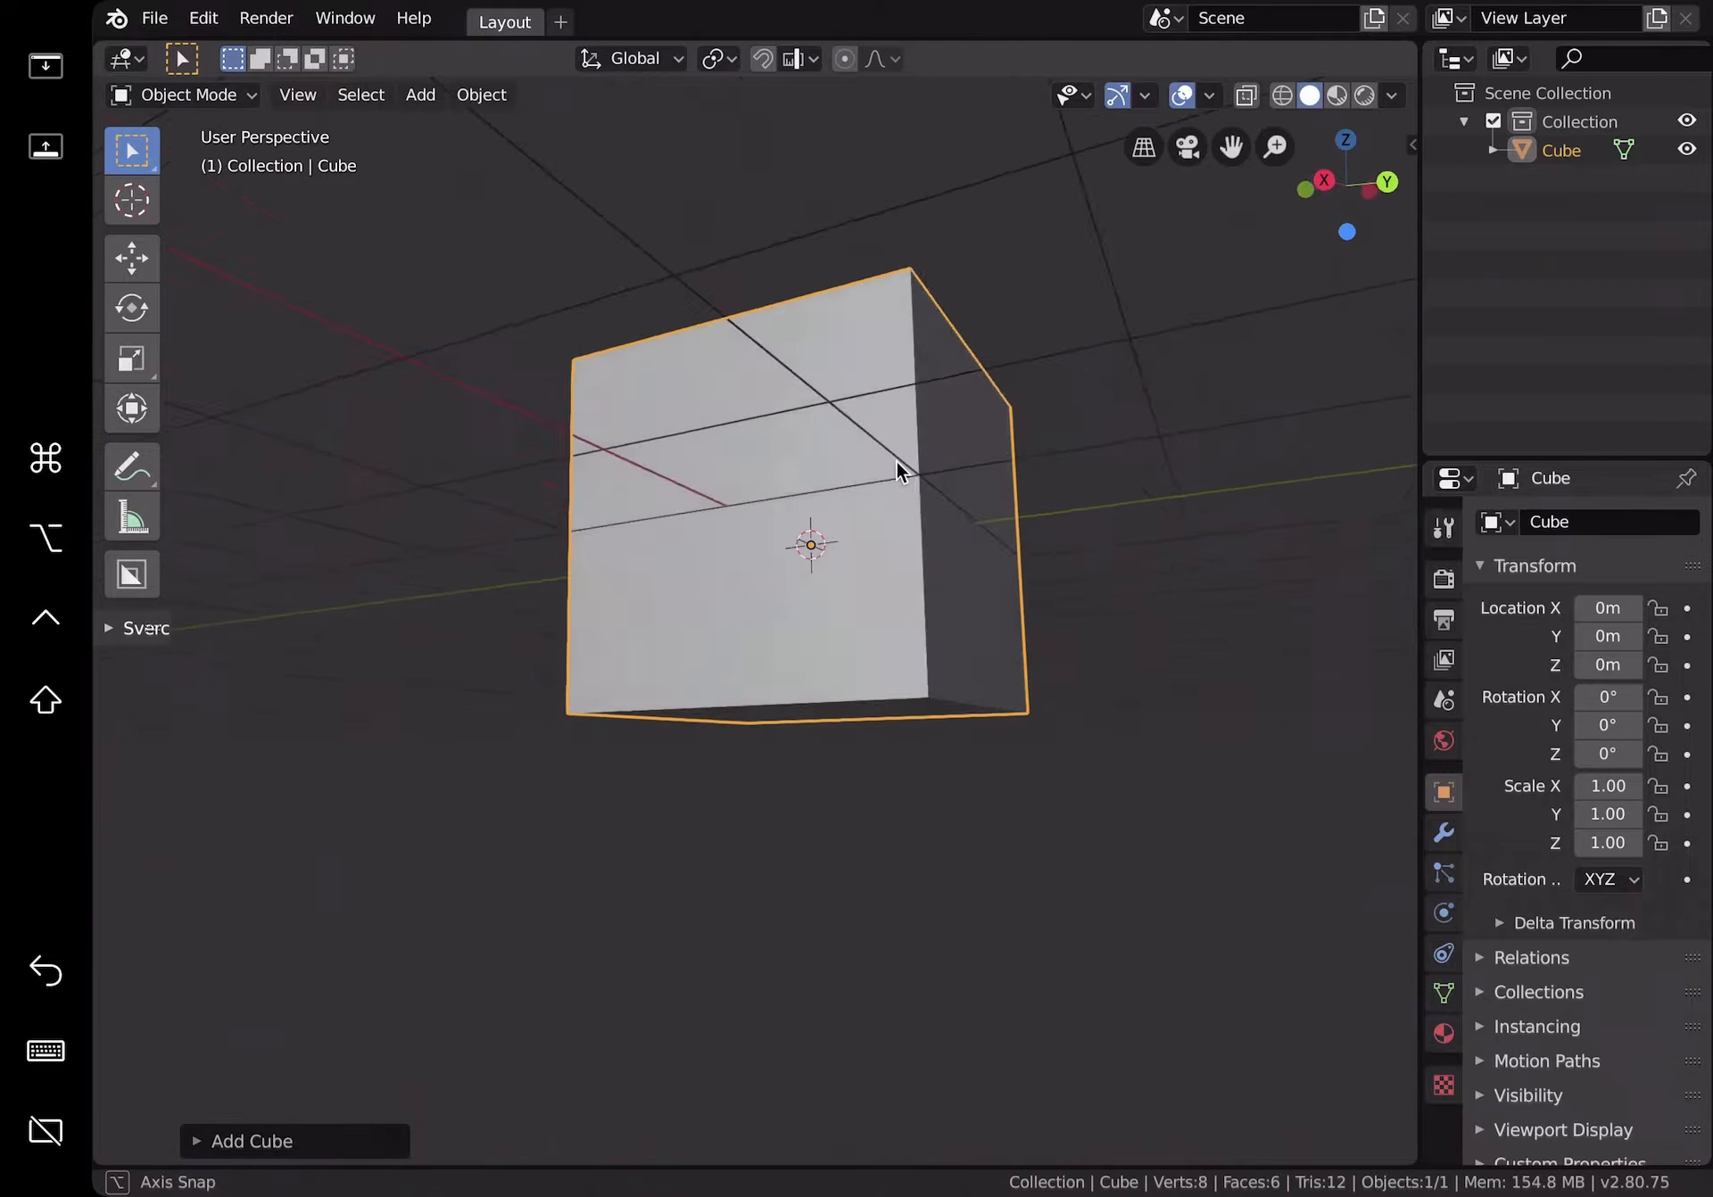
left_click_drag(896, 471, 875, 546)
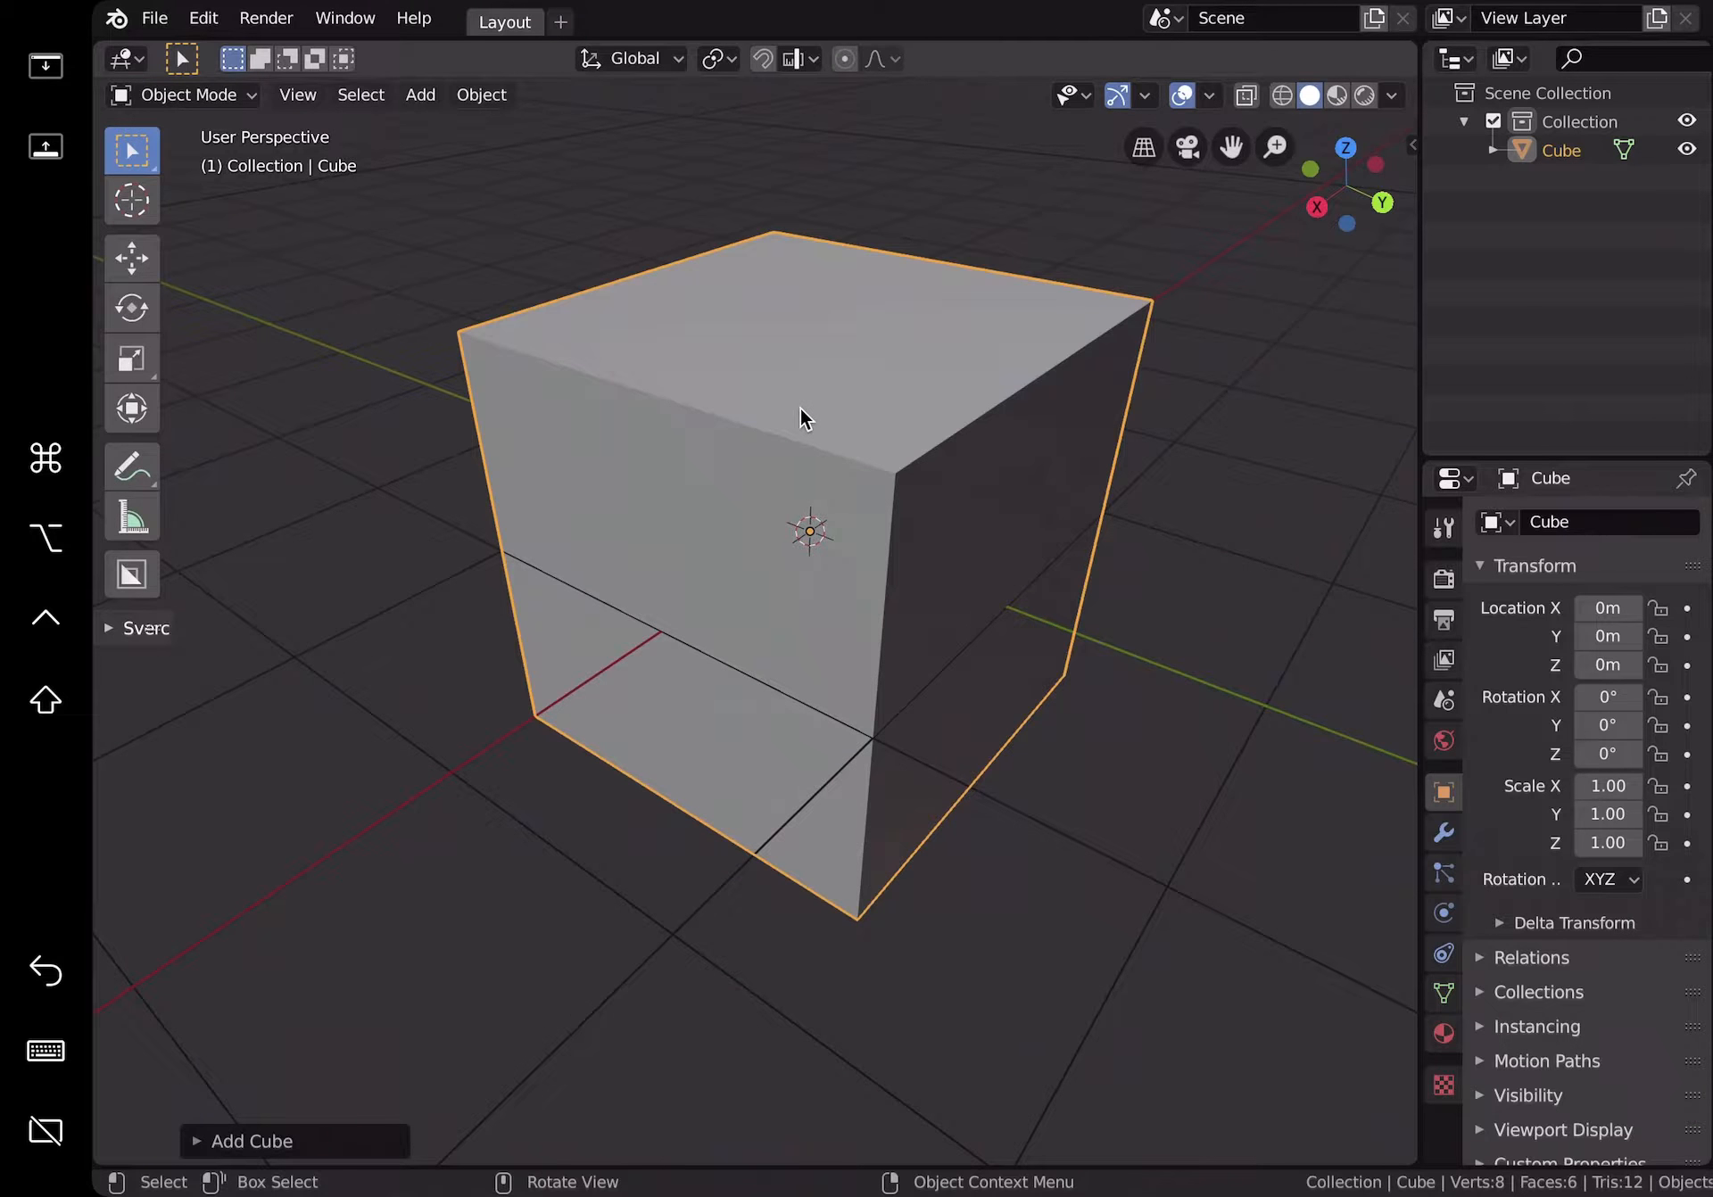
Step: Add a blank Grease Pencil object in Draw mode with Surface stroke placement
left_click(419, 94)
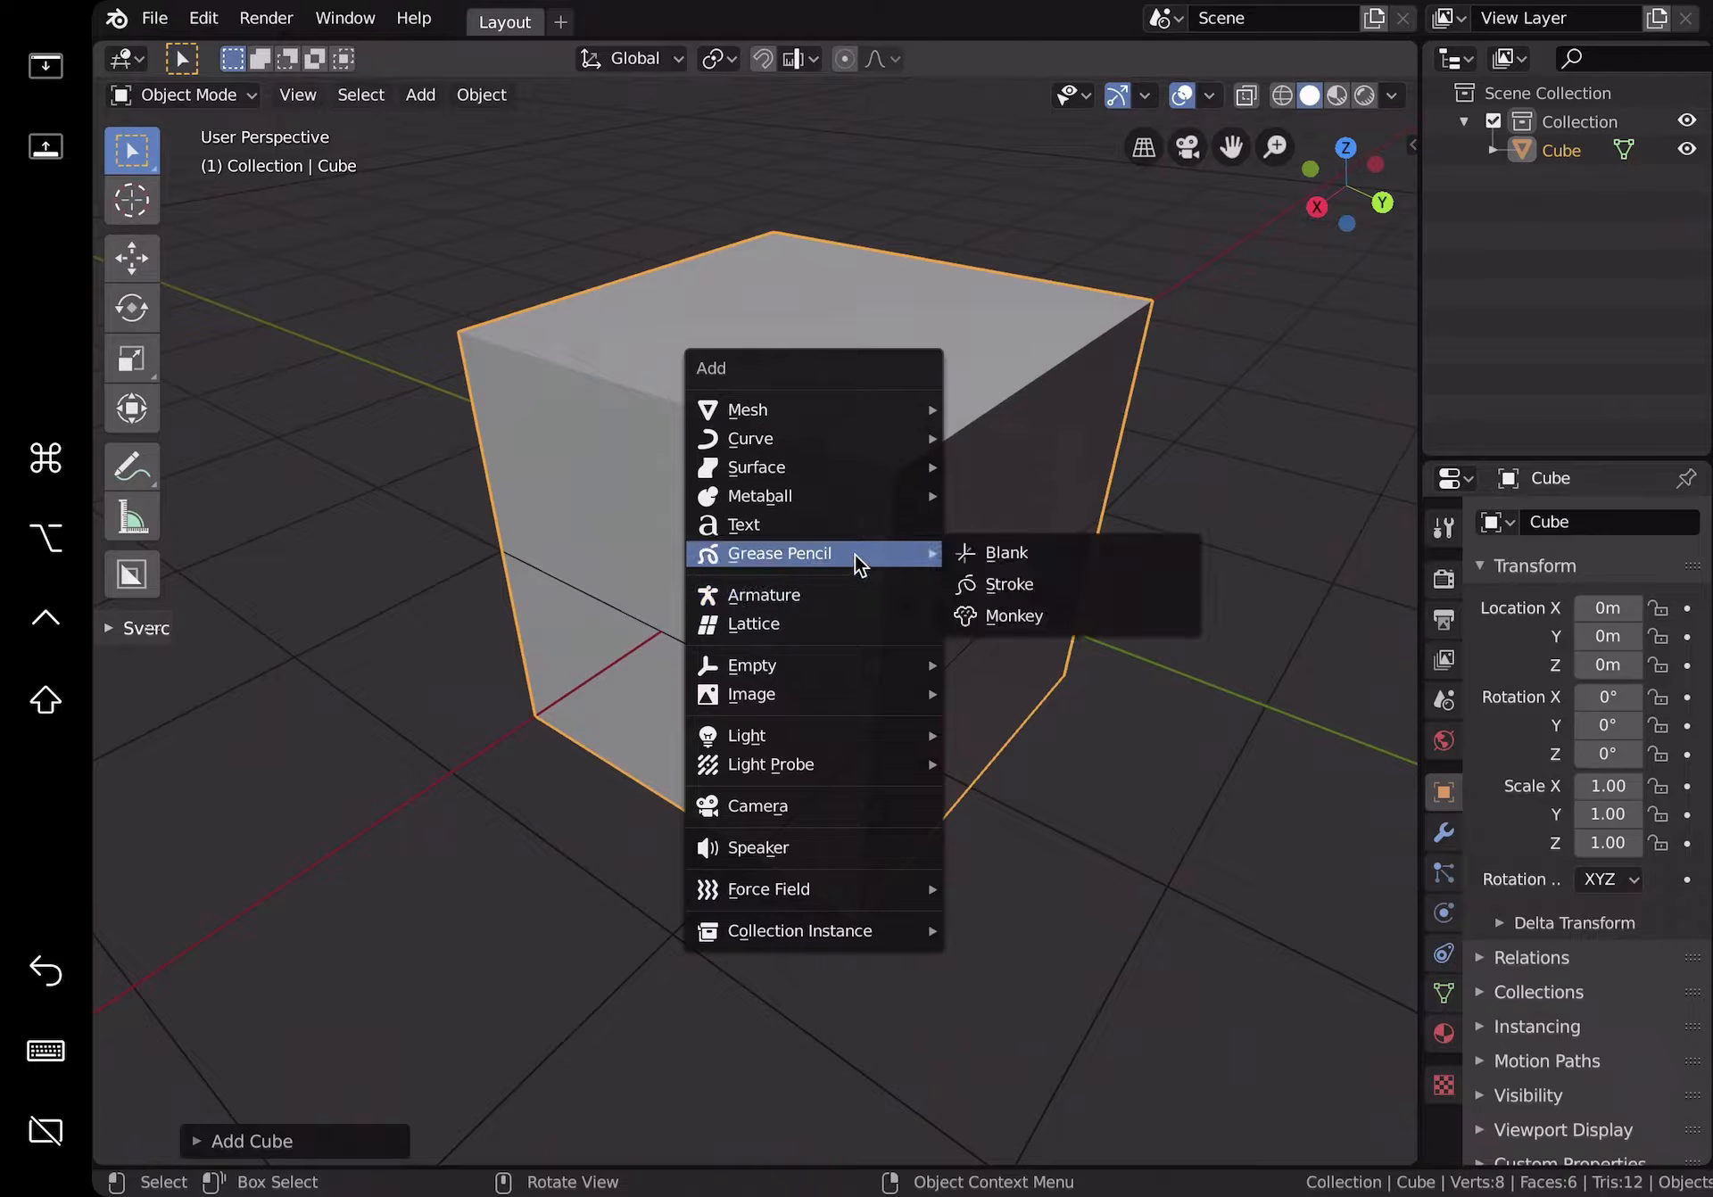
left_click(1007, 553)
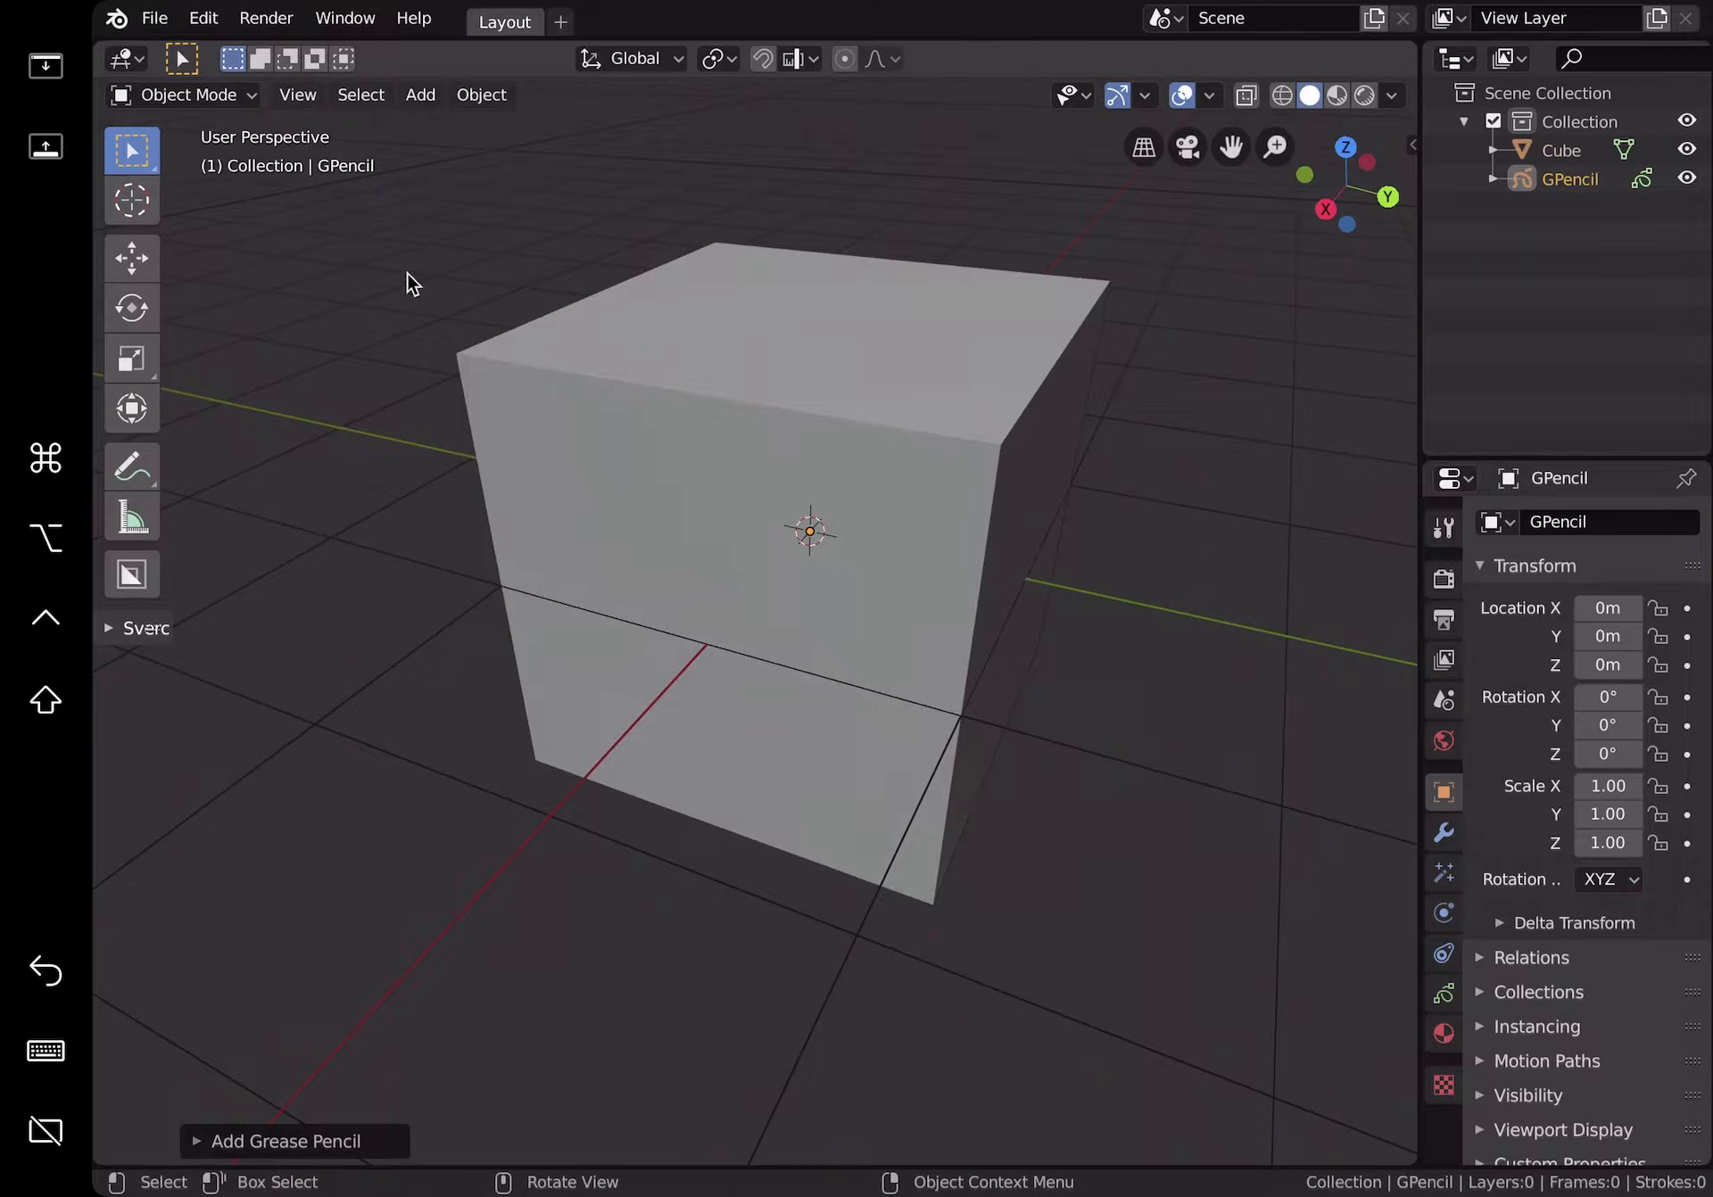
left_click(182, 95)
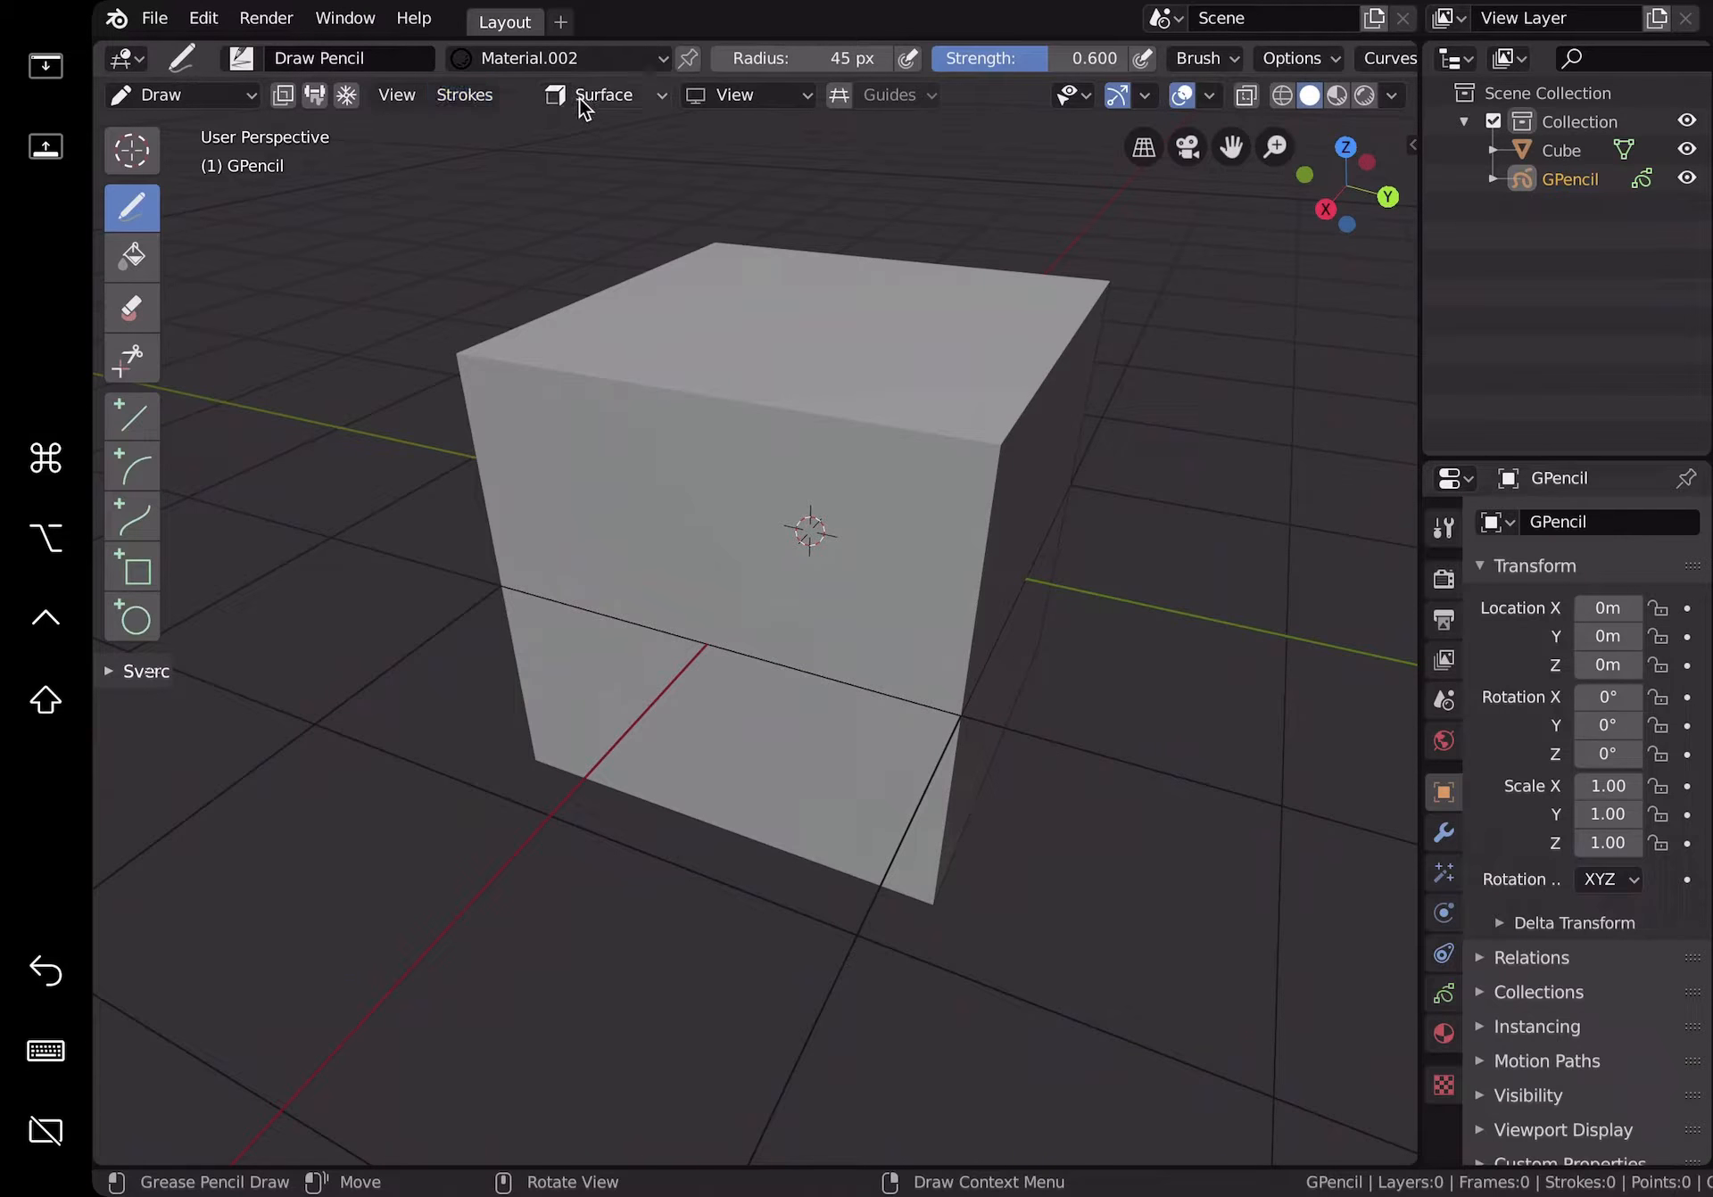
left_click(603, 95)
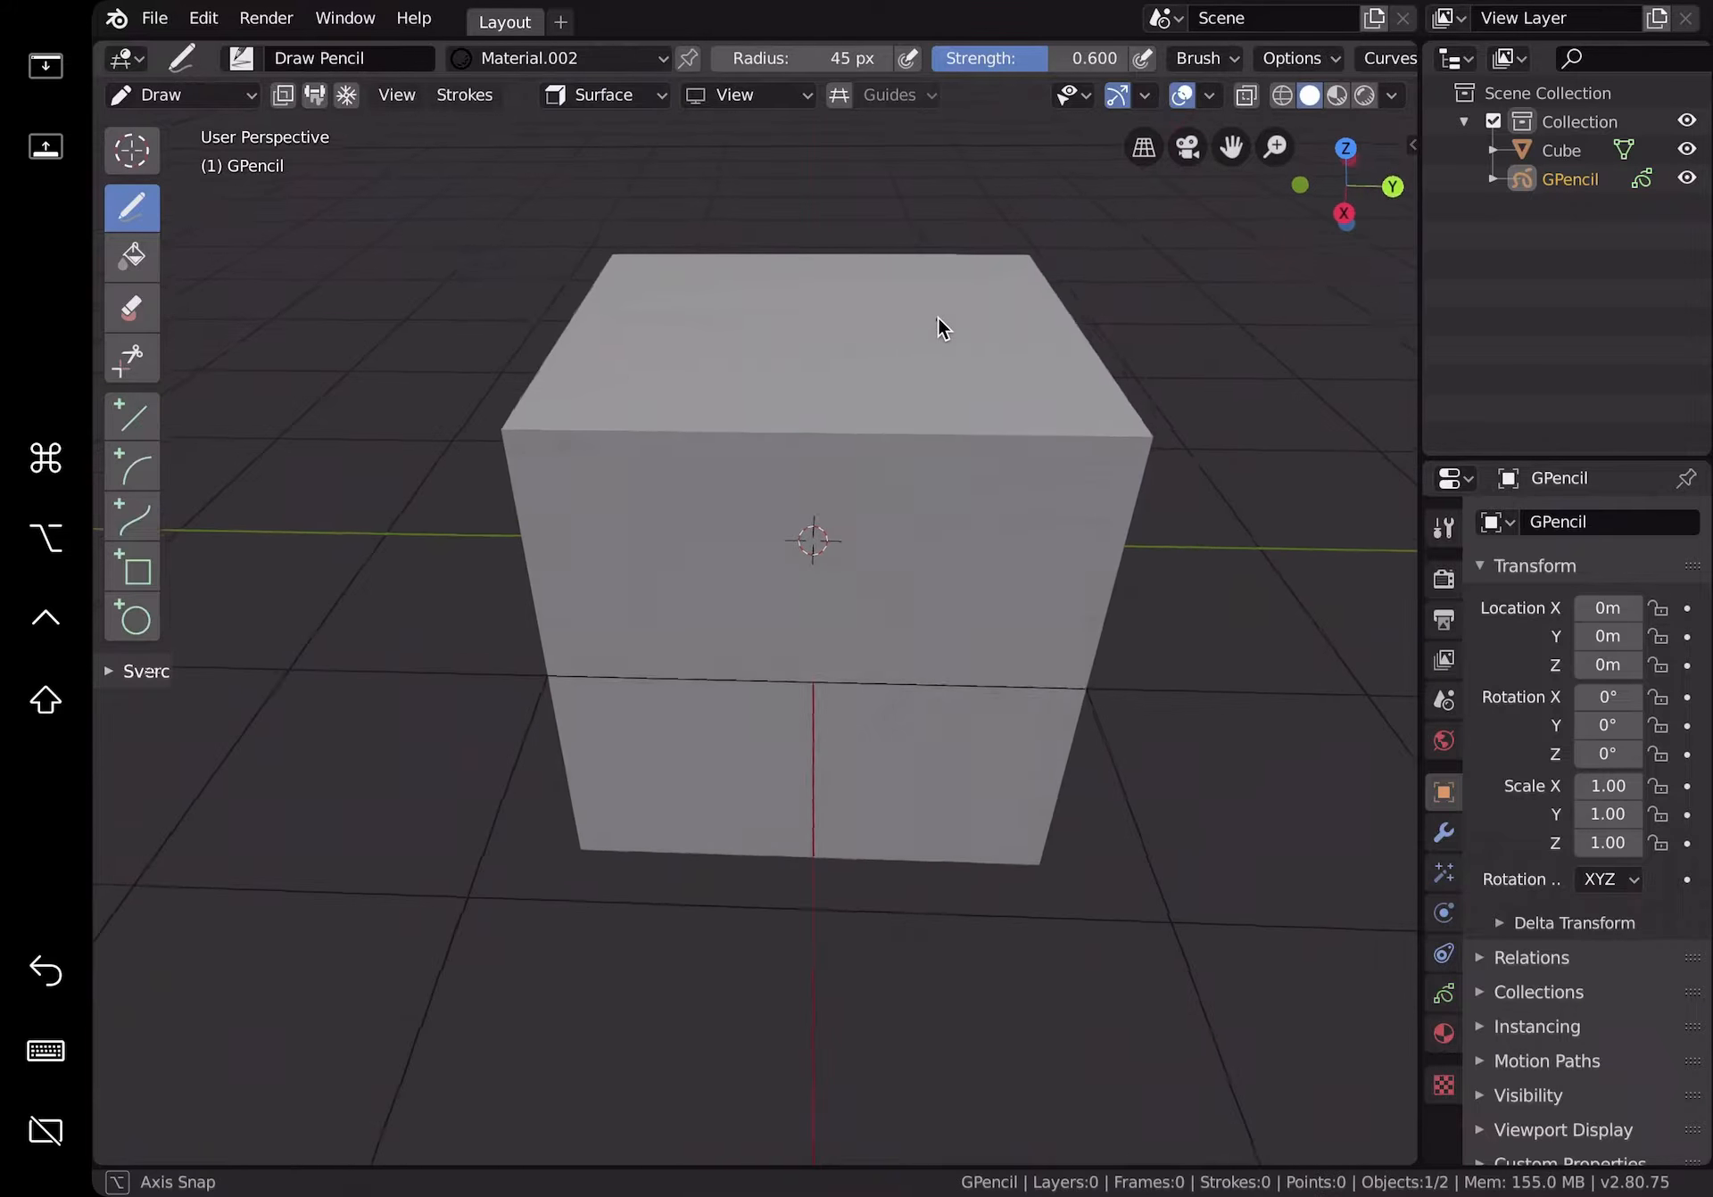
Step: Scribble strokes over each cube face, orbiting around to reach every side
left_click_drag(939, 327, 868, 258)
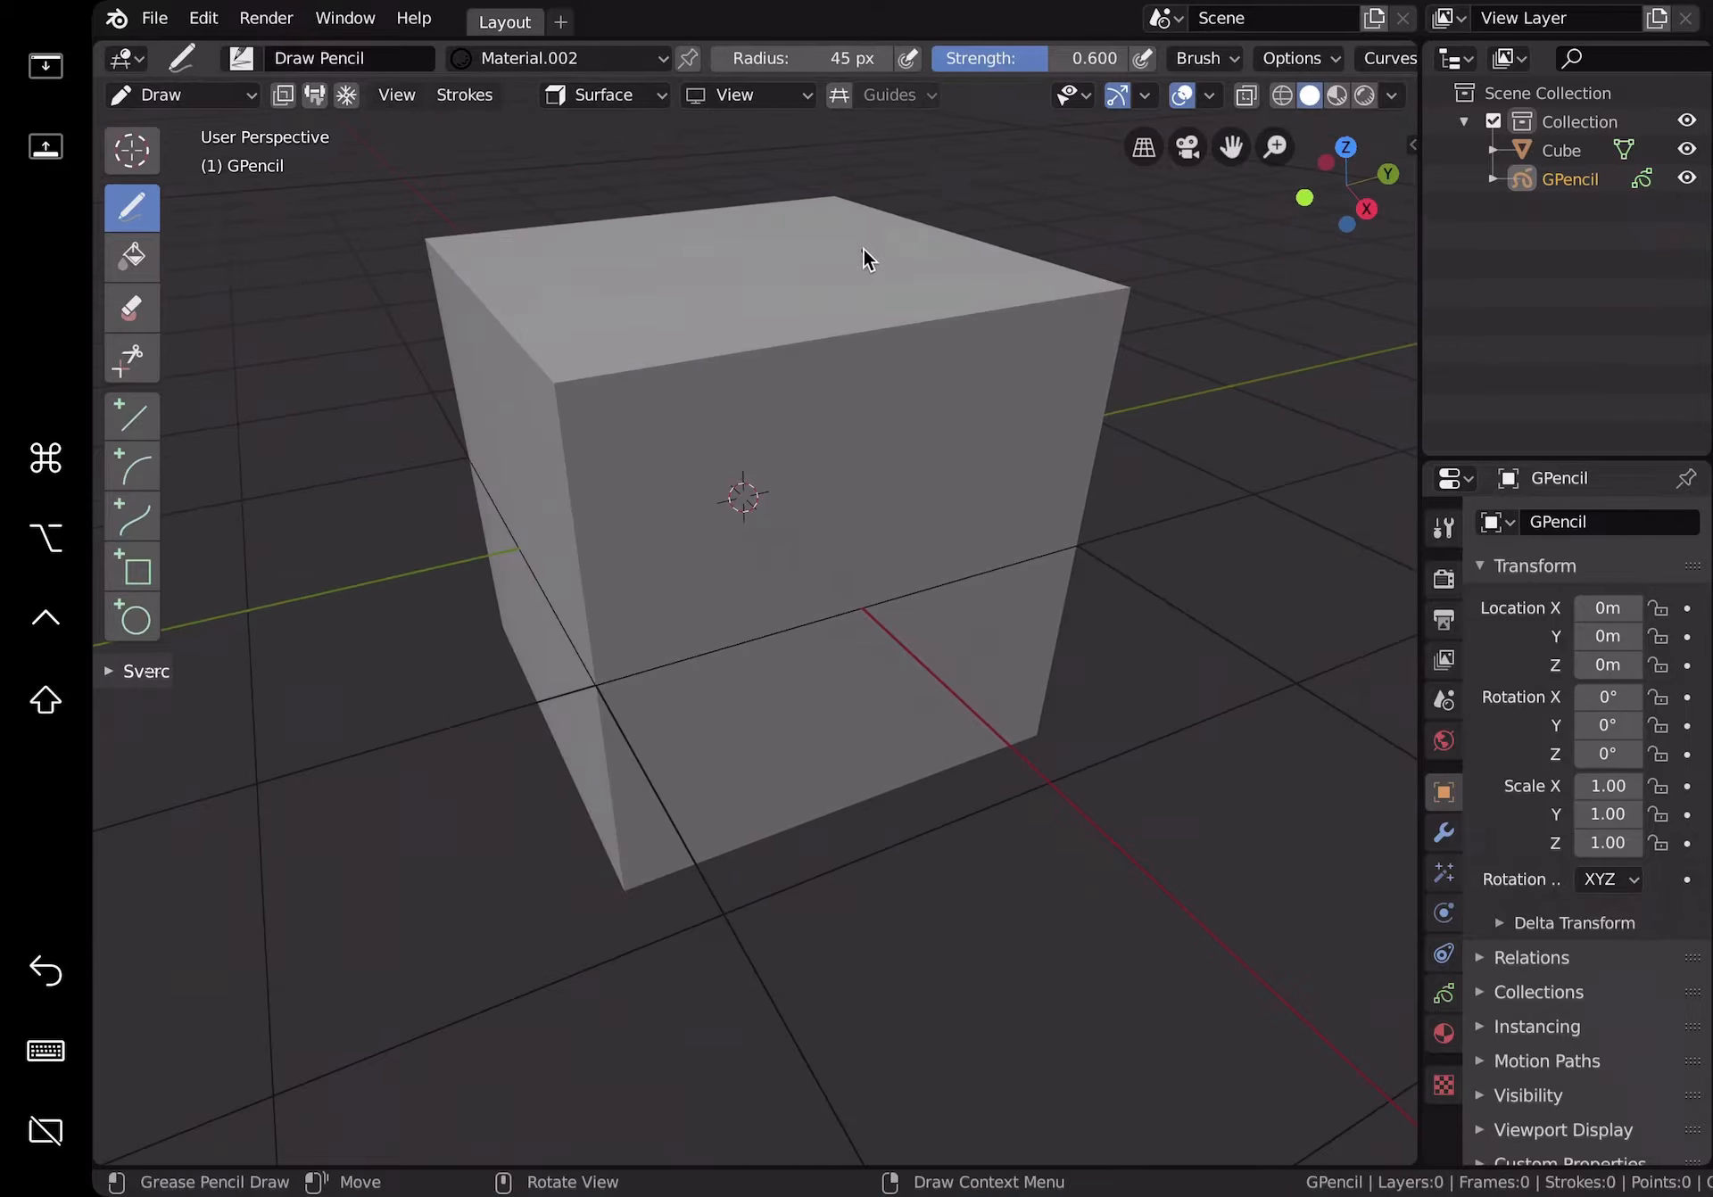
left_click_drag(568, 402, 699, 388)
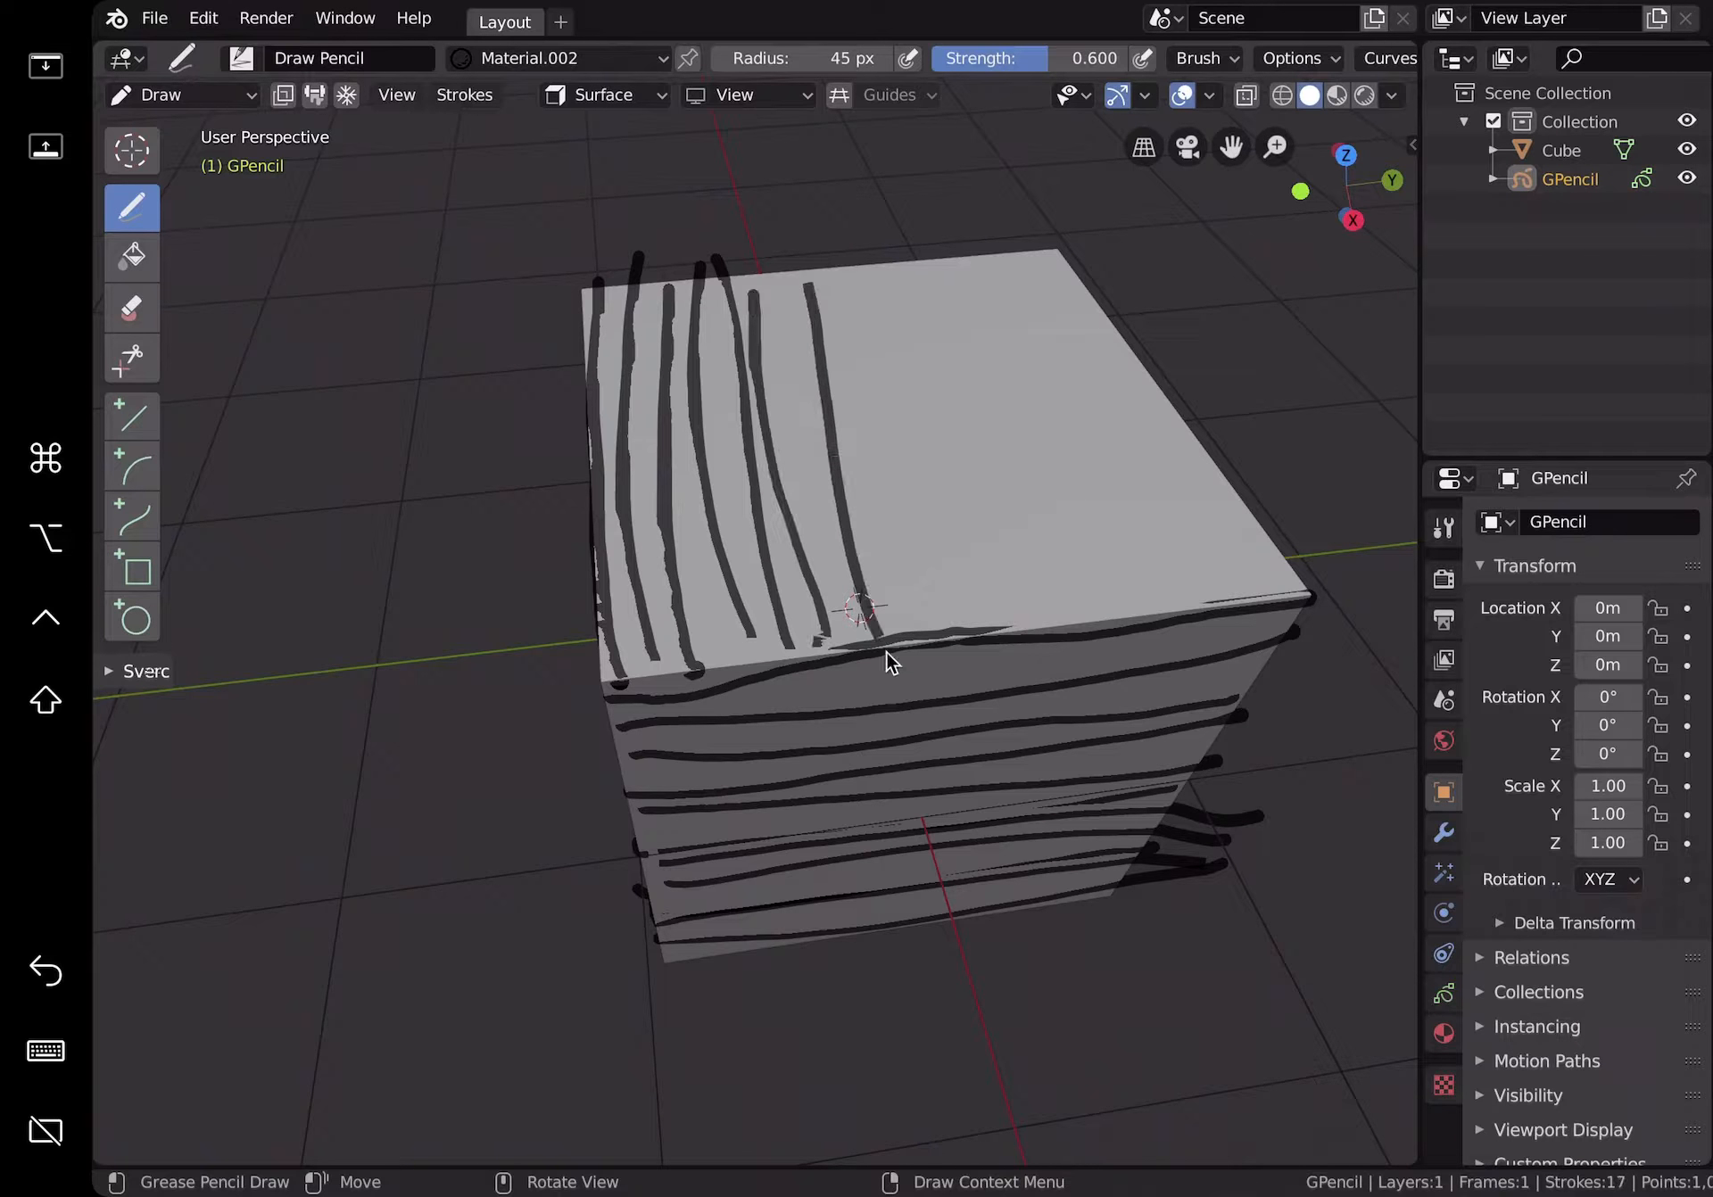
left_click_drag(885, 656, 1109, 623)
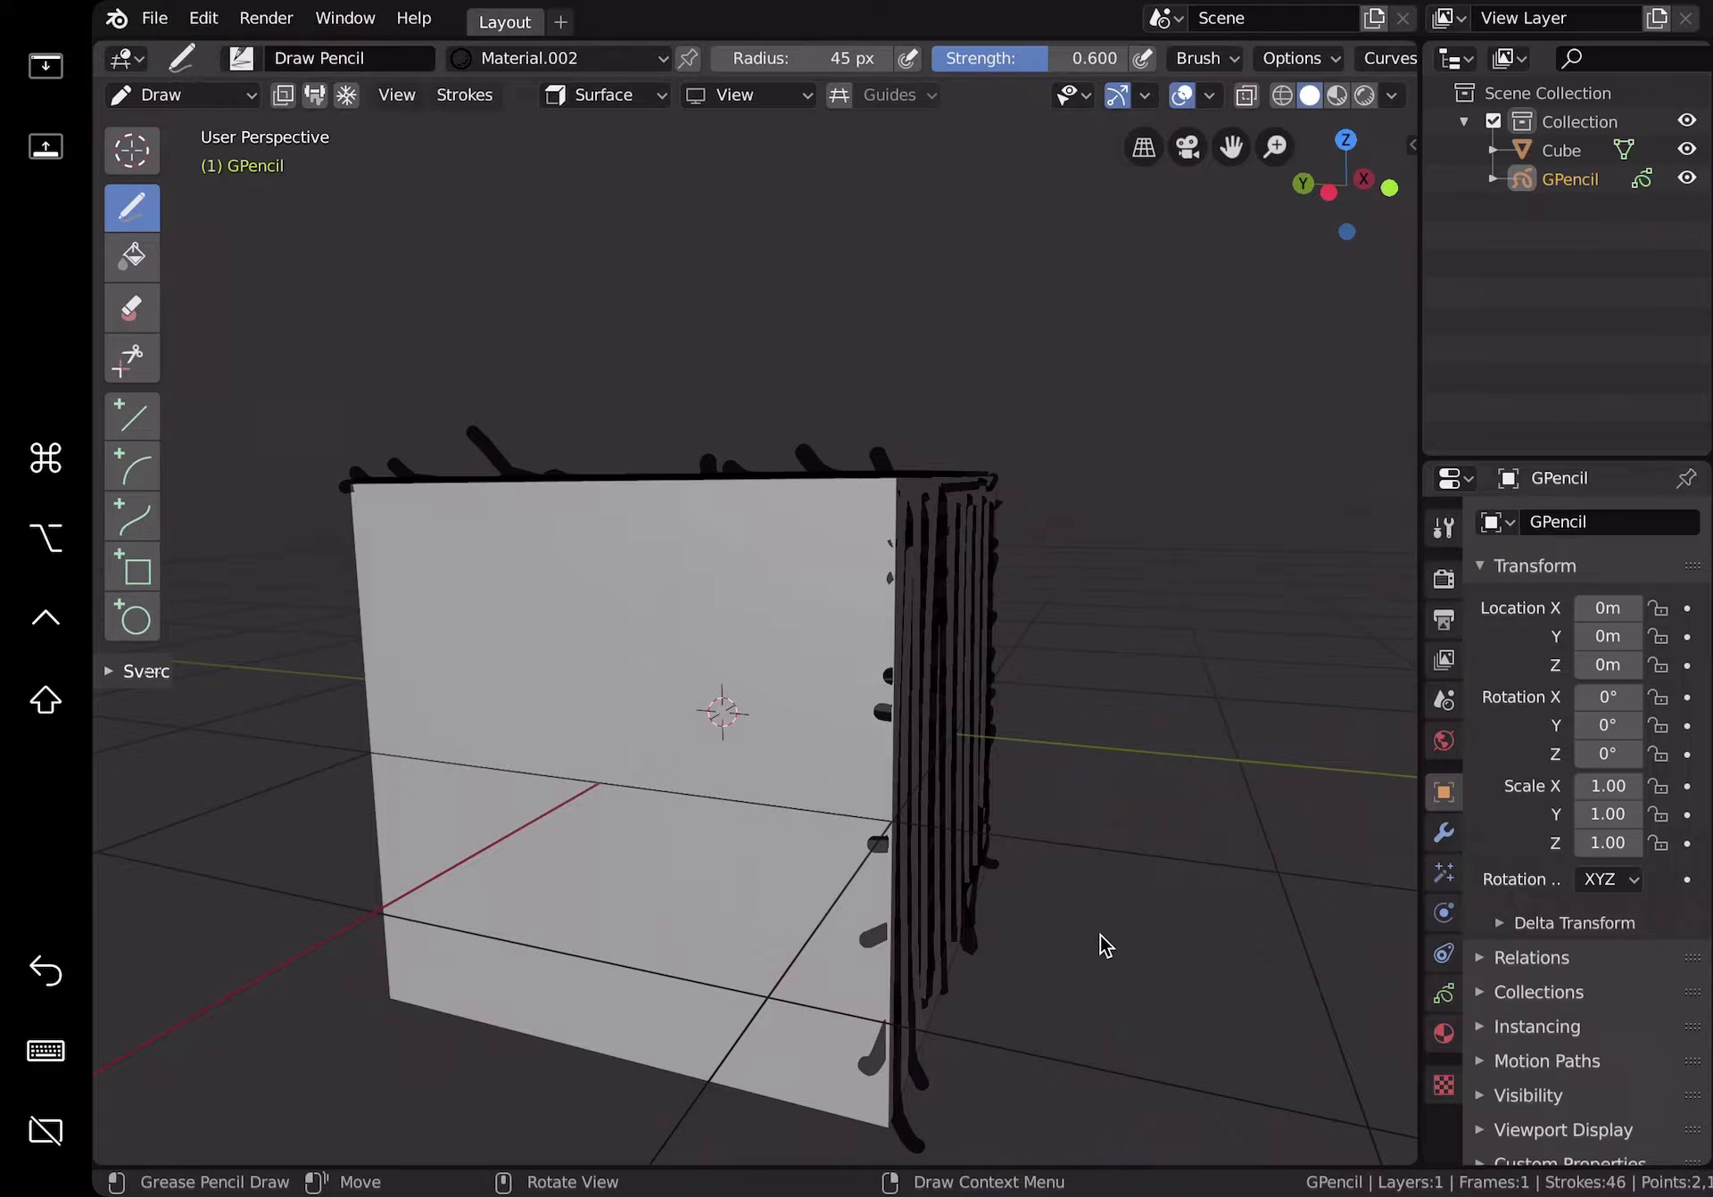
left_click_drag(383, 546, 612, 1038)
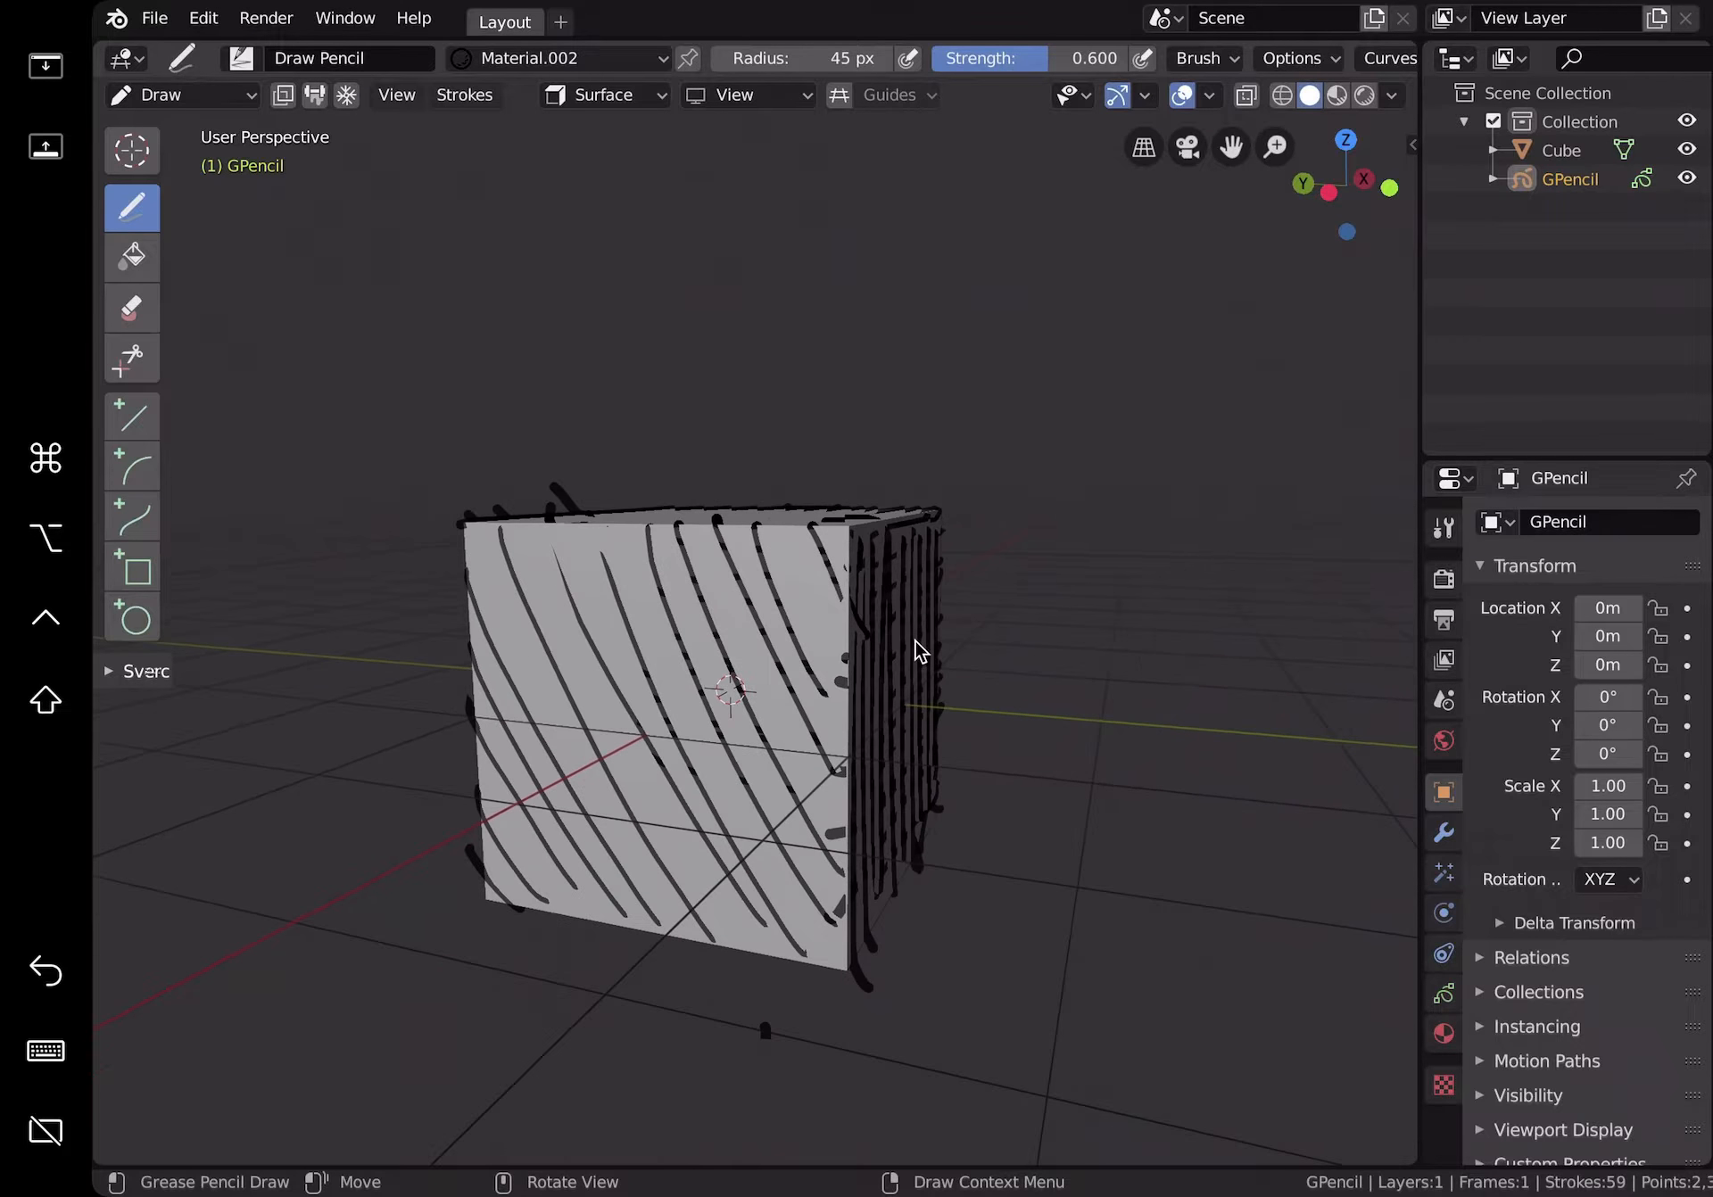
left_click_drag(918, 651, 973, 694)
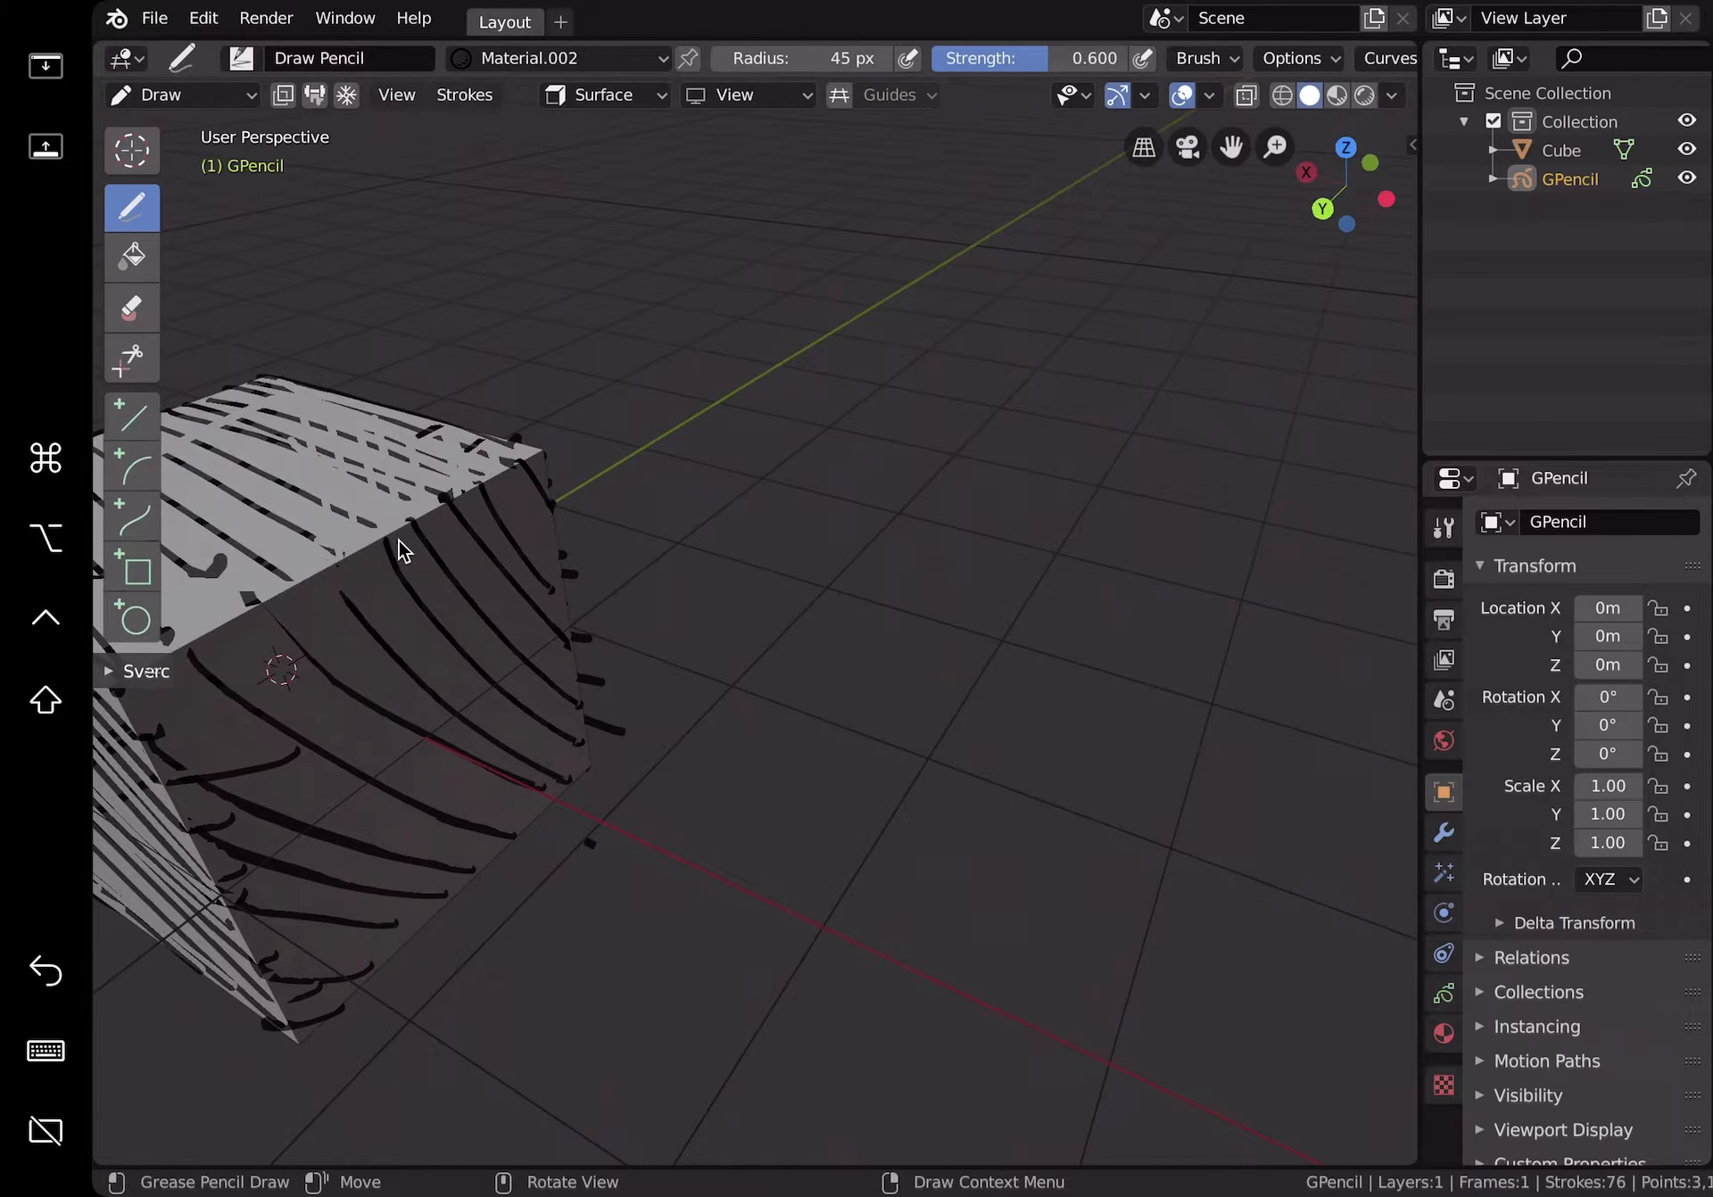
mouse_move(252, 427)
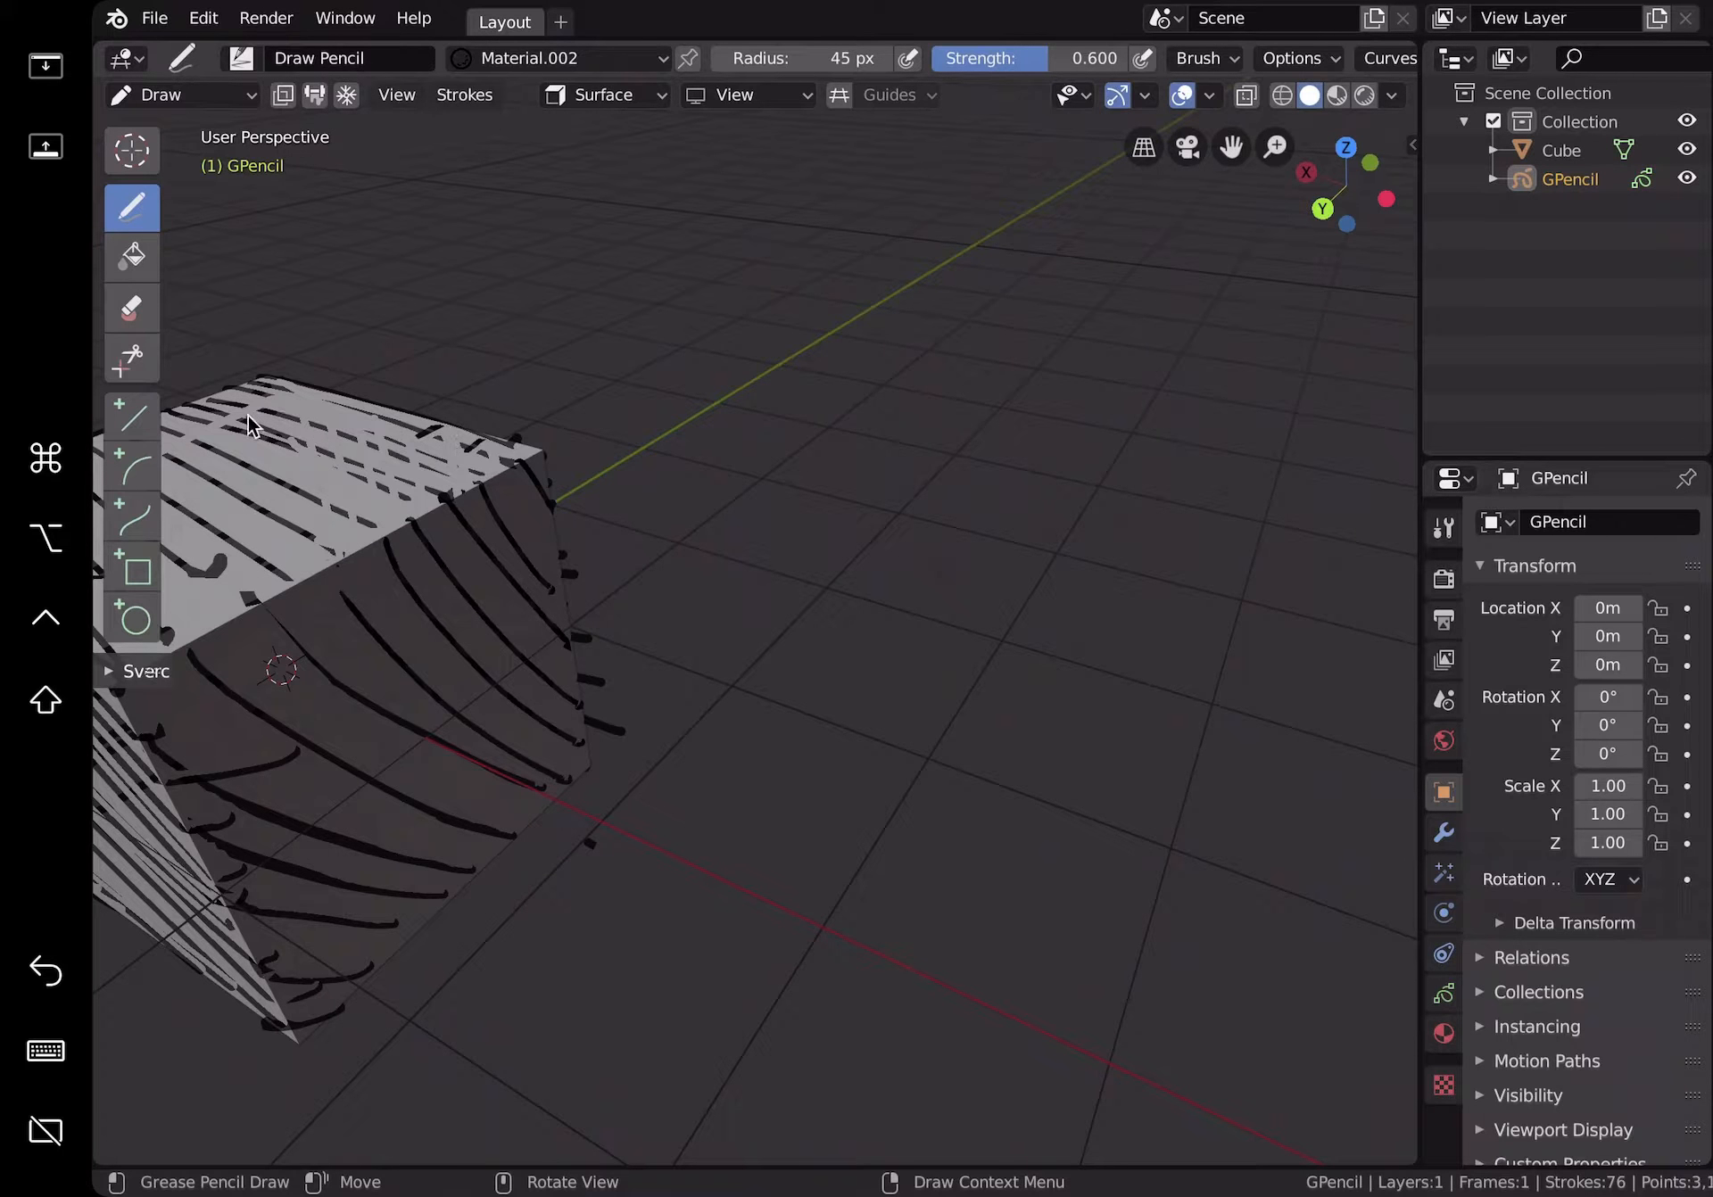
left_click_drag(273, 437, 721, 471)
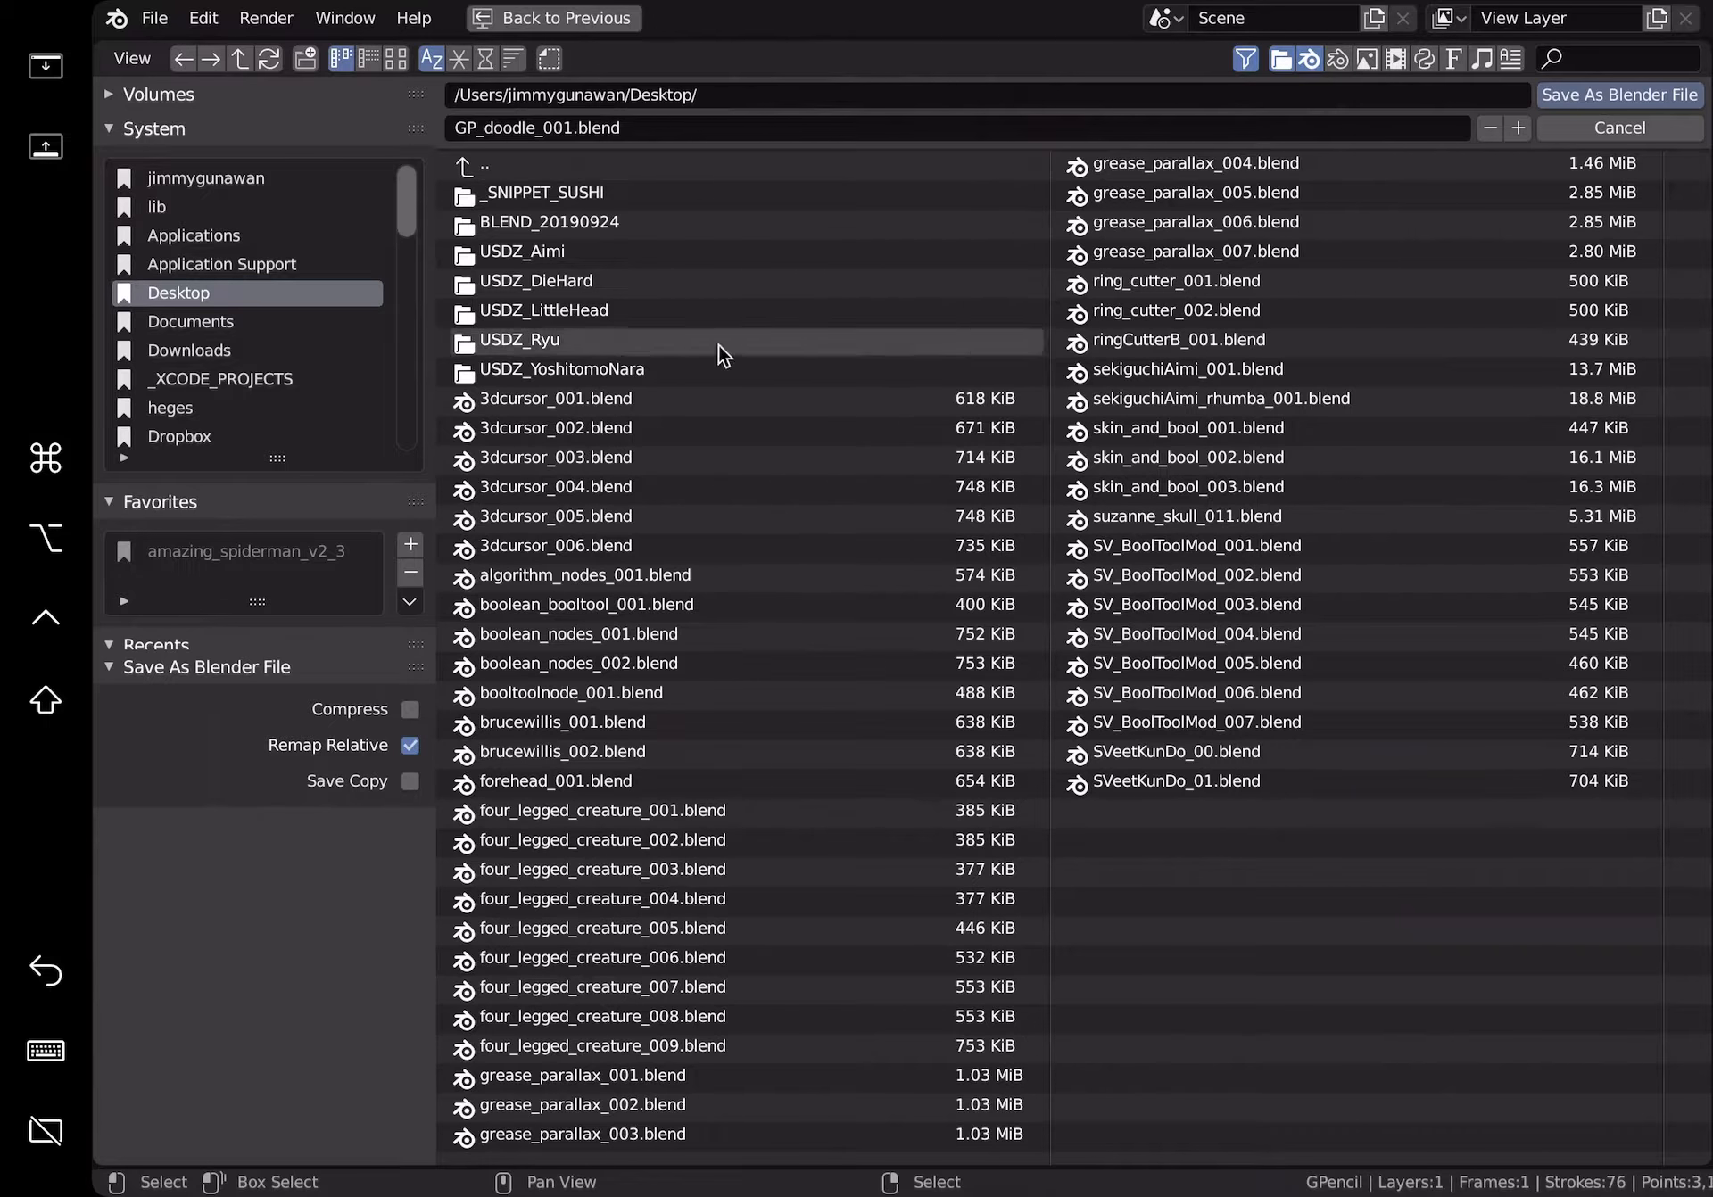
Step: Save as GP_doodle_001.blend and switch back to Object Mode
left_click(1620, 128)
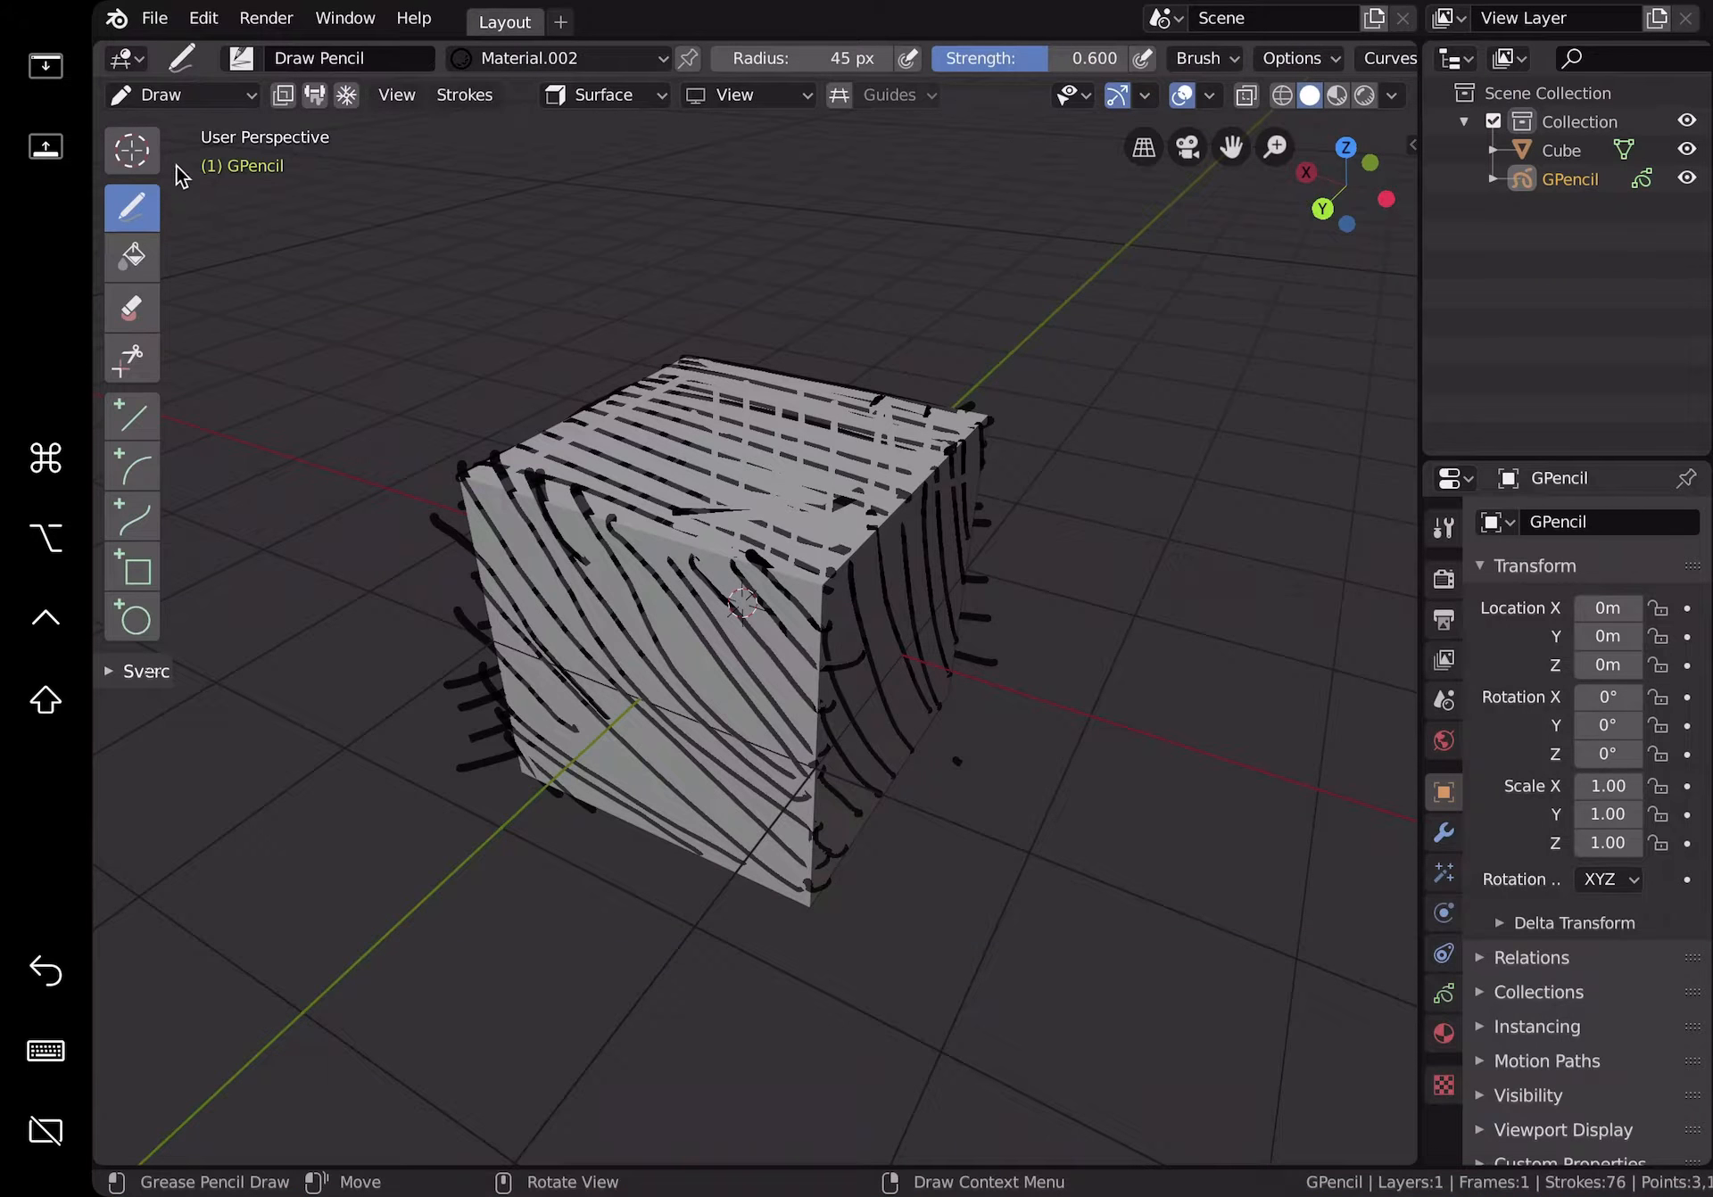
key("Tab")
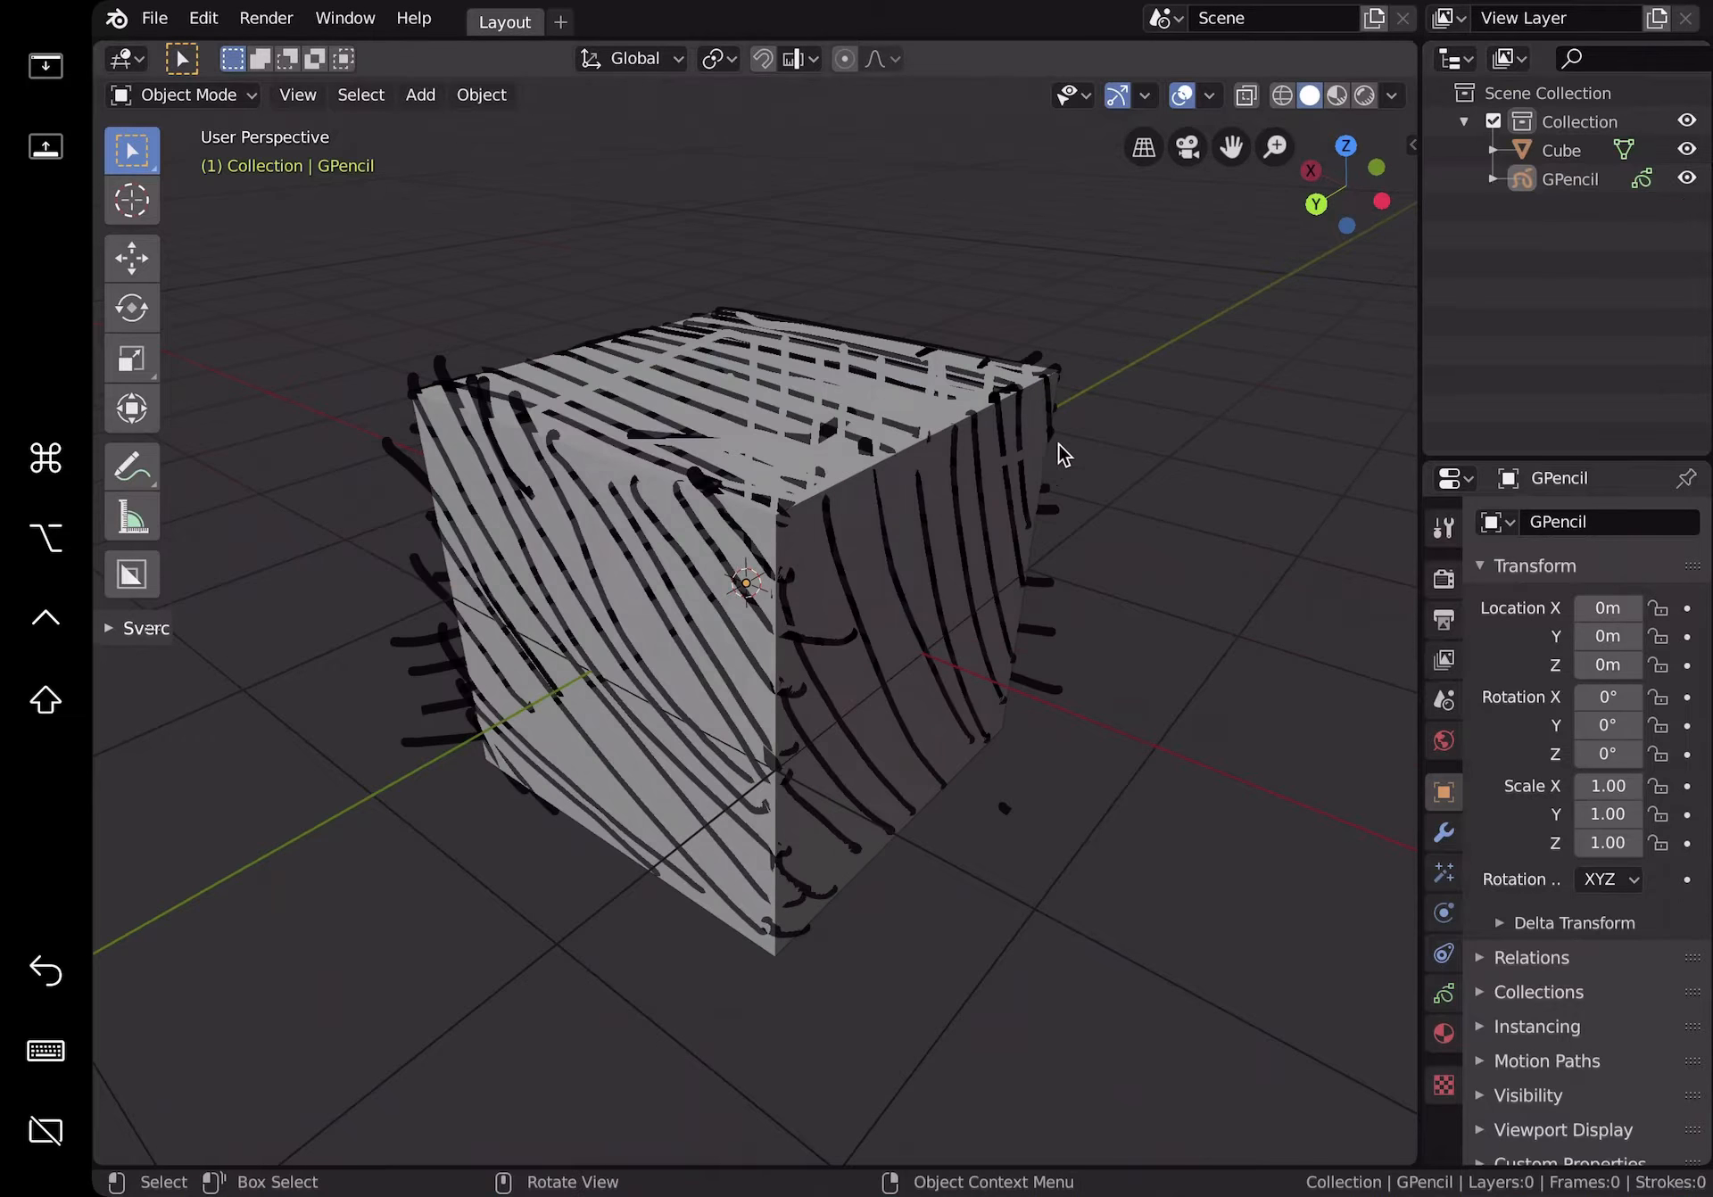
left_click_drag(1061, 453, 1082, 448)
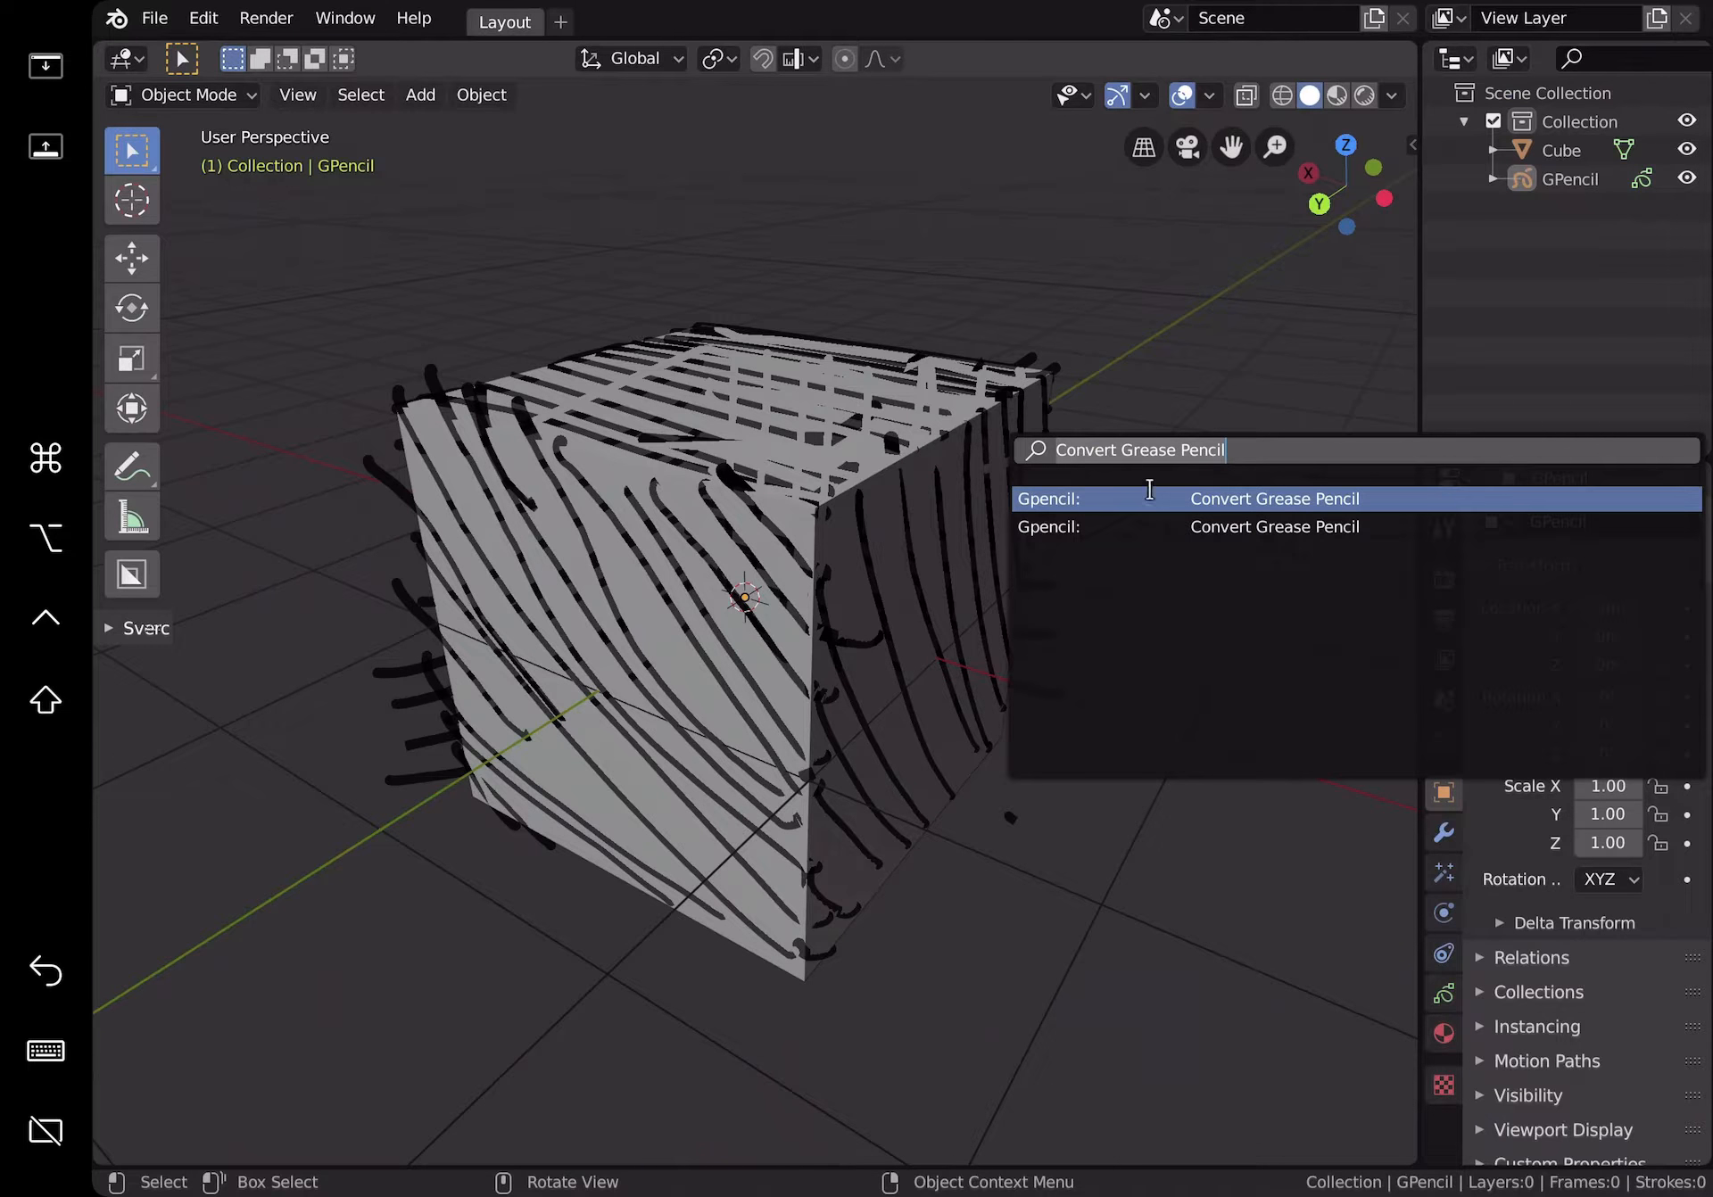
left_click(1275, 498)
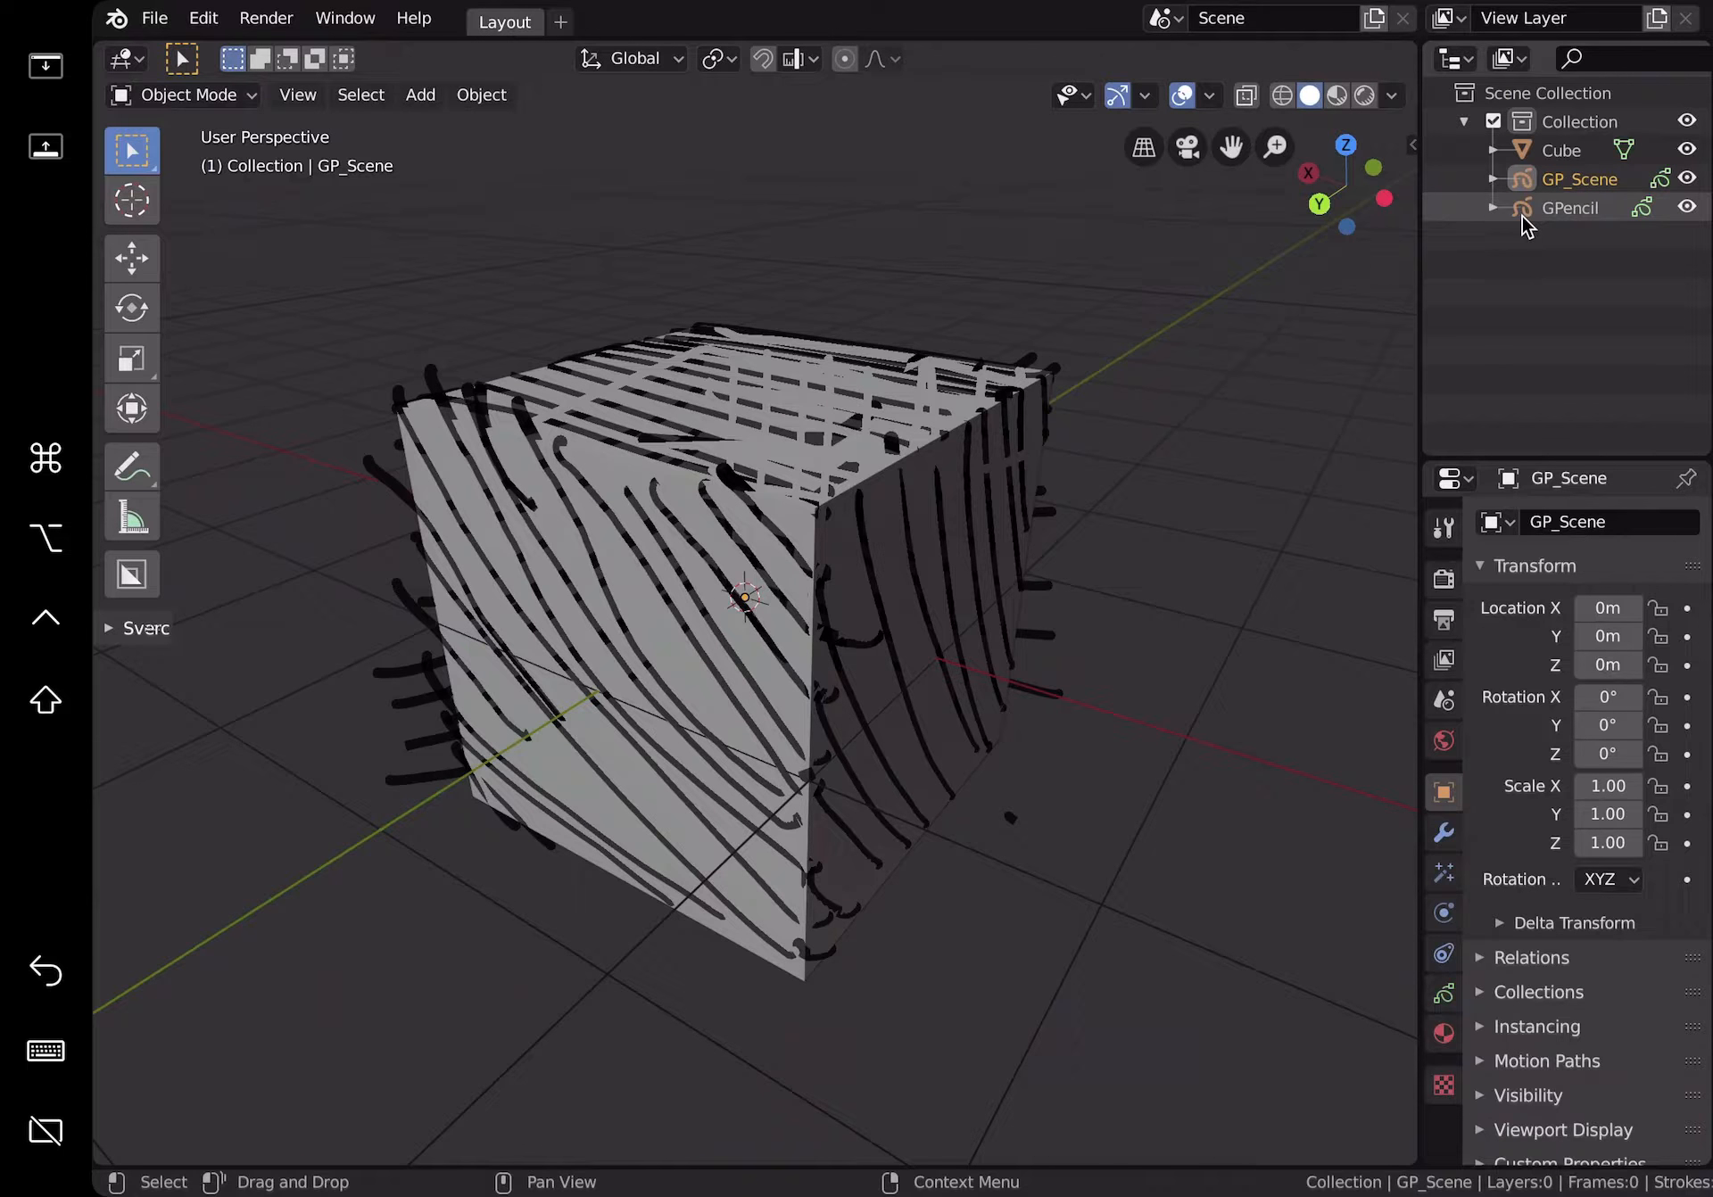
left_click(1570, 207)
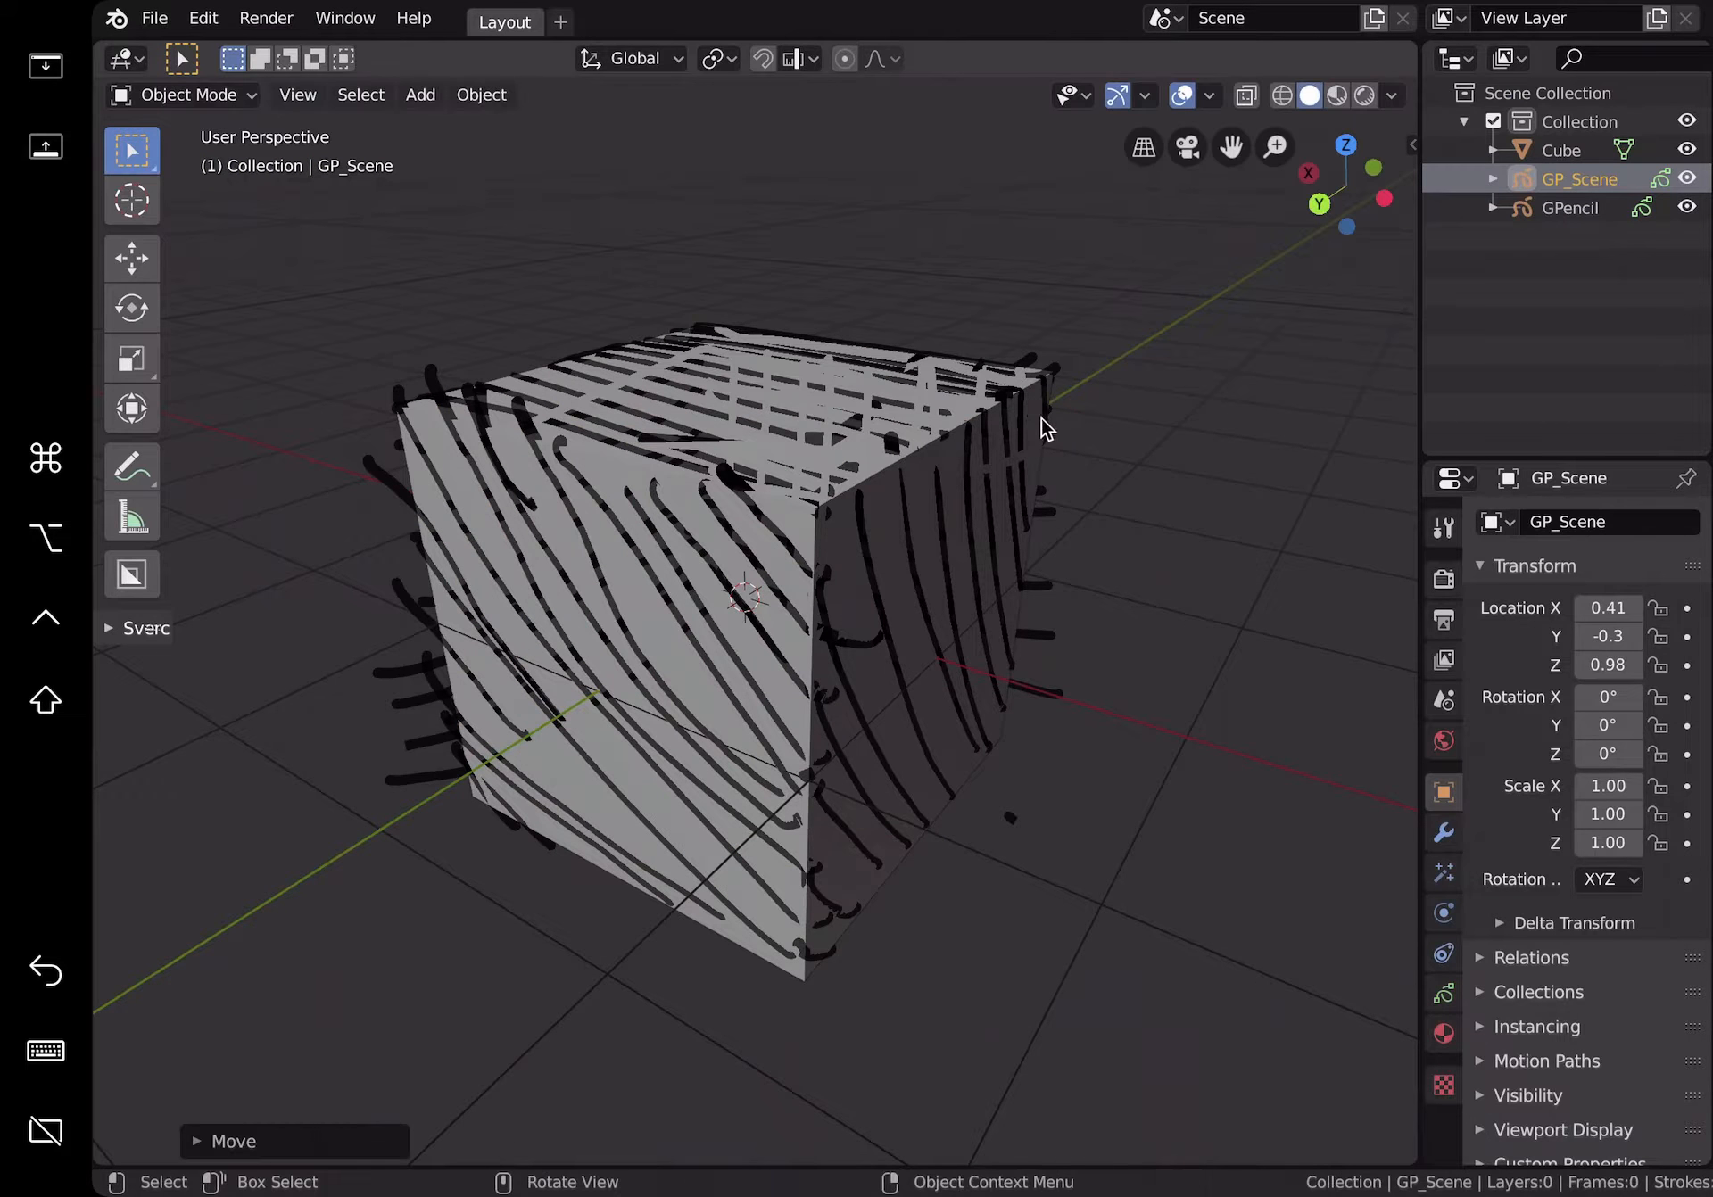
left_click(1570, 207)
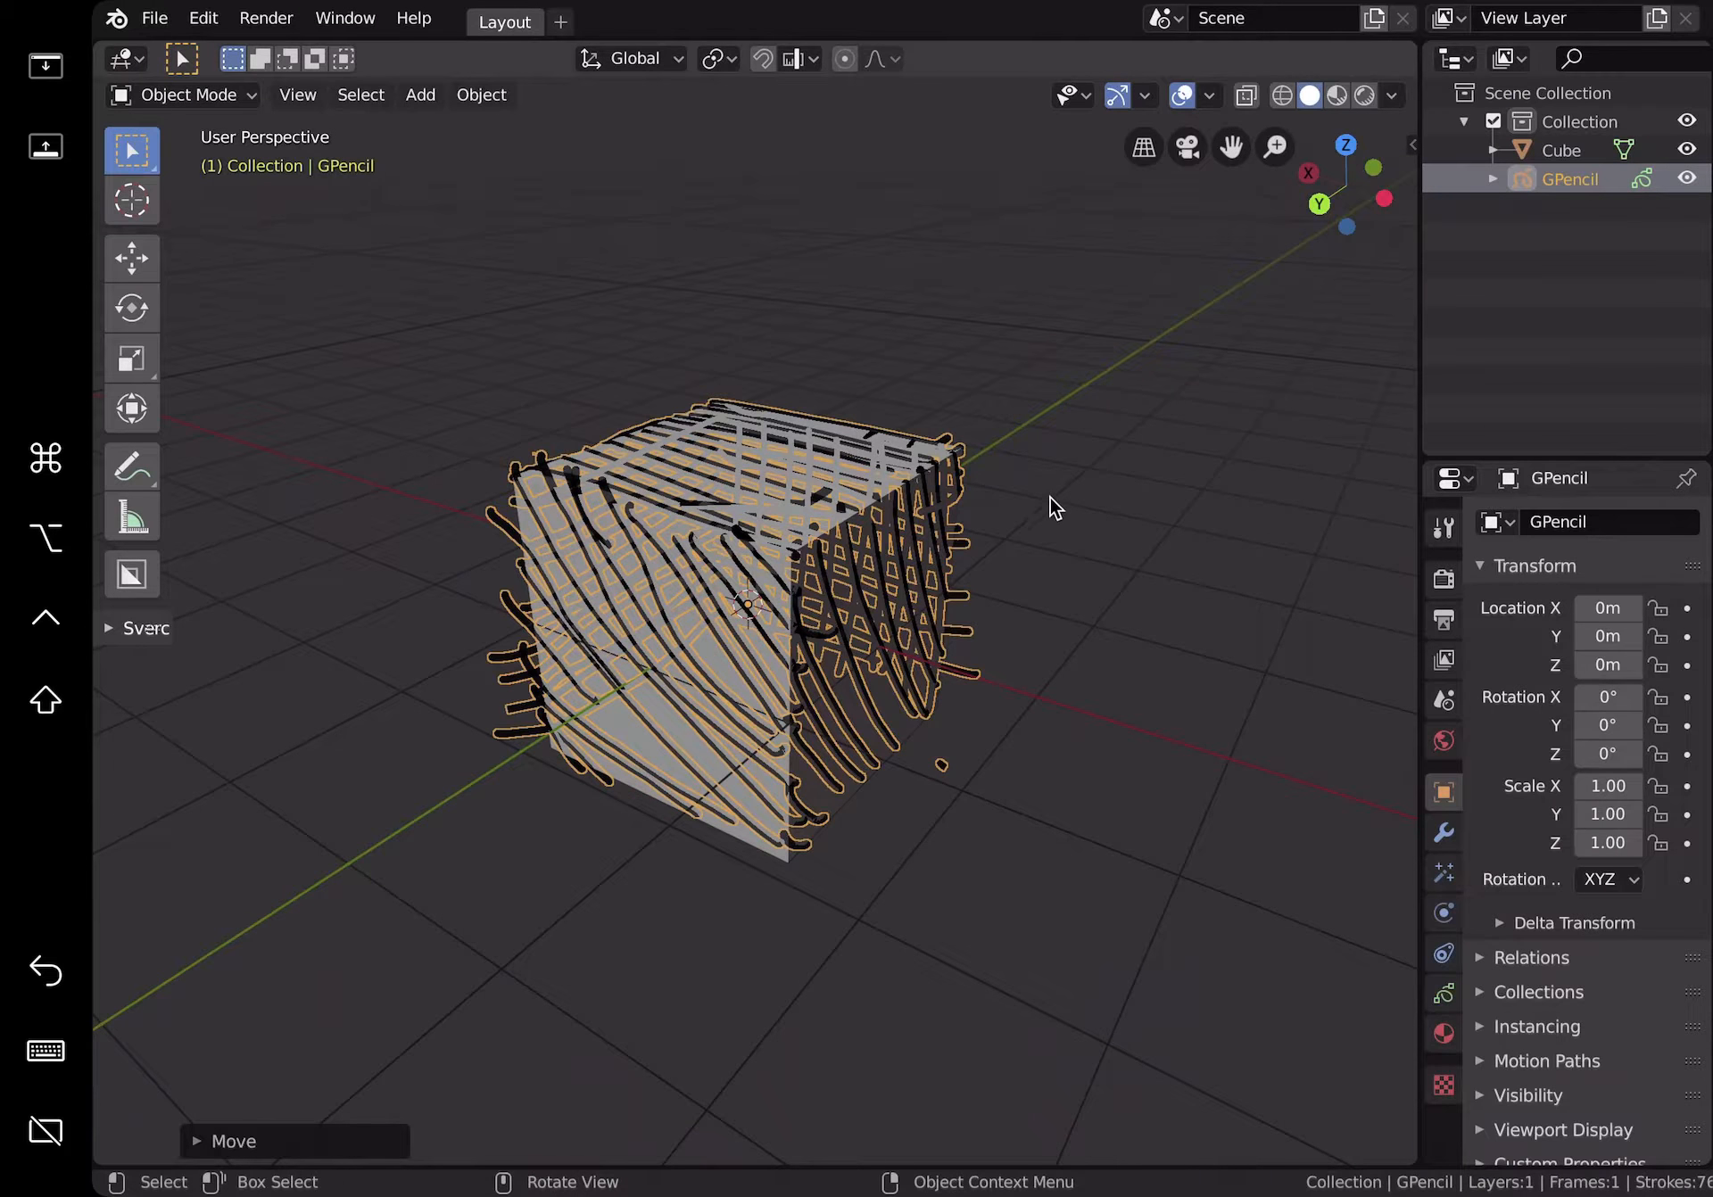
Step: Convert the GPencil strokes into the Bezier curve GP_Layer, hiding Cube and GPencil
left_click_drag(1050, 502, 1066, 464)
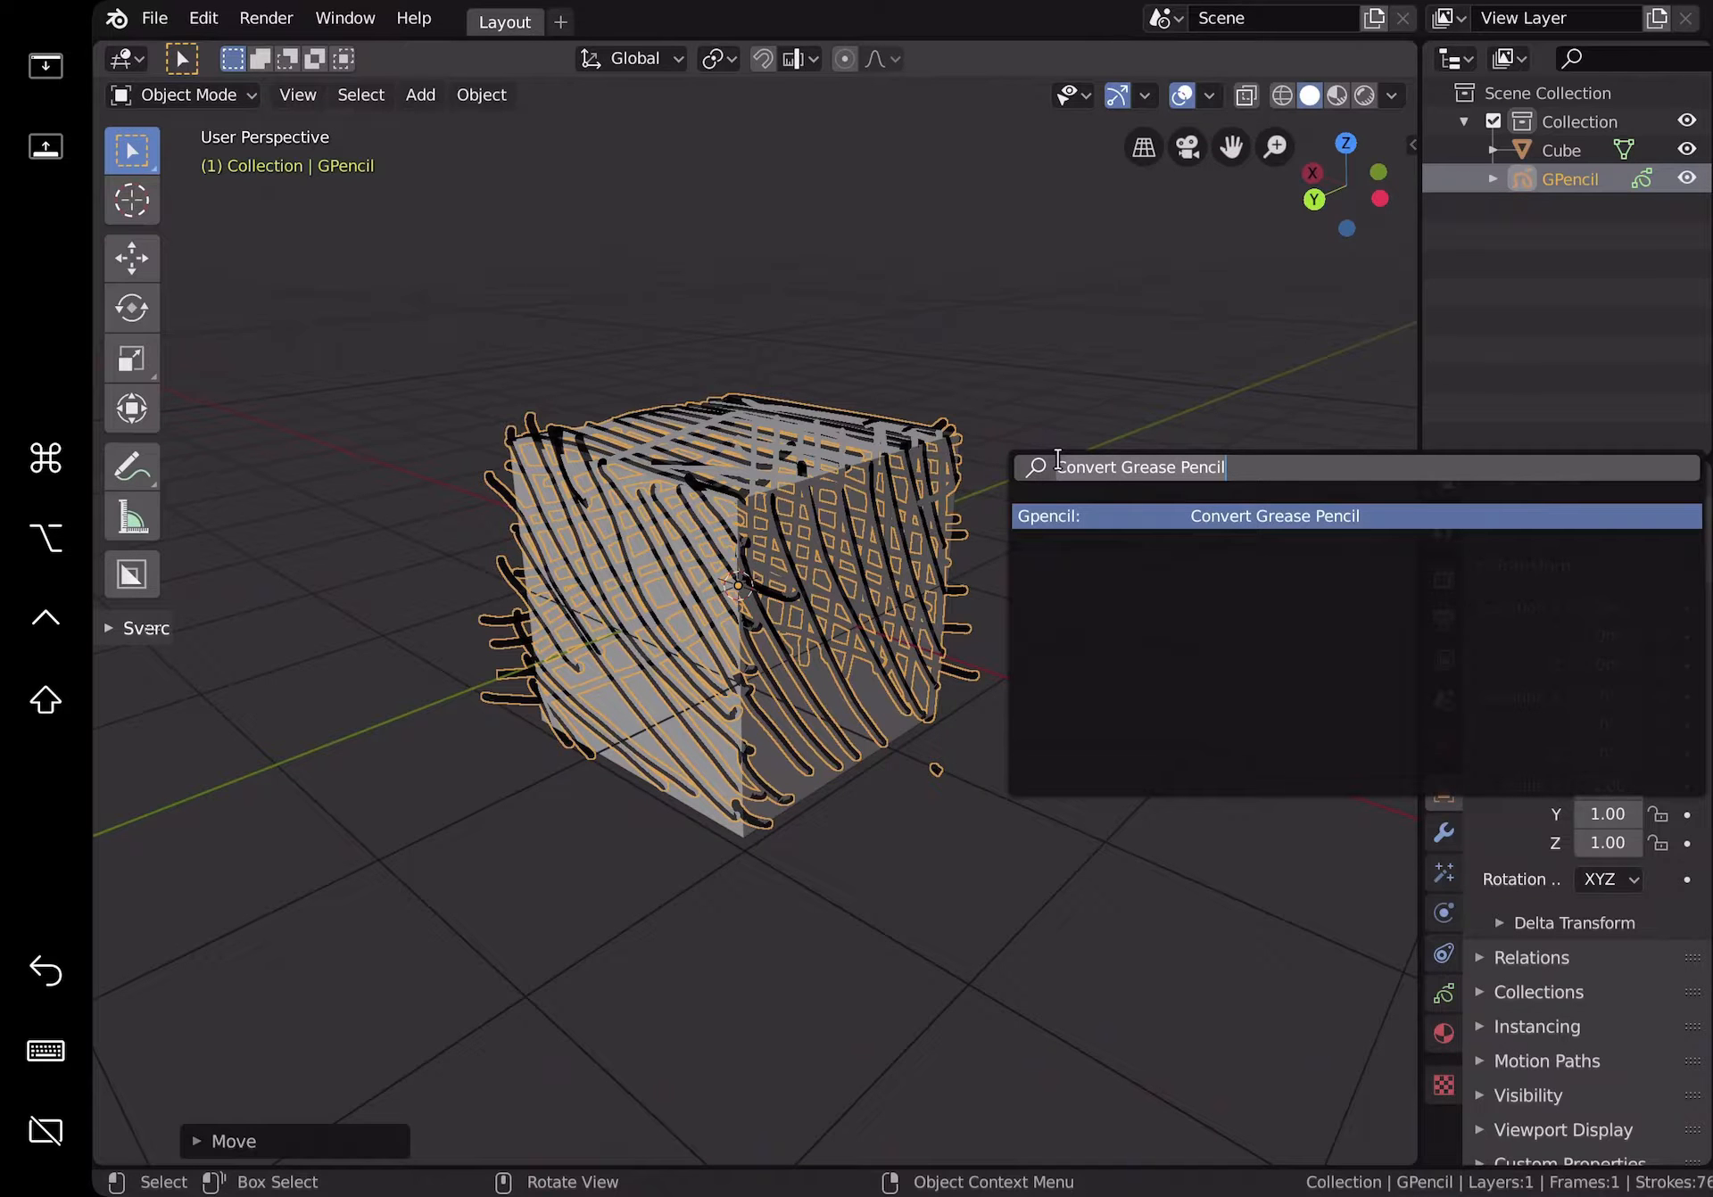
left_click(1275, 516)
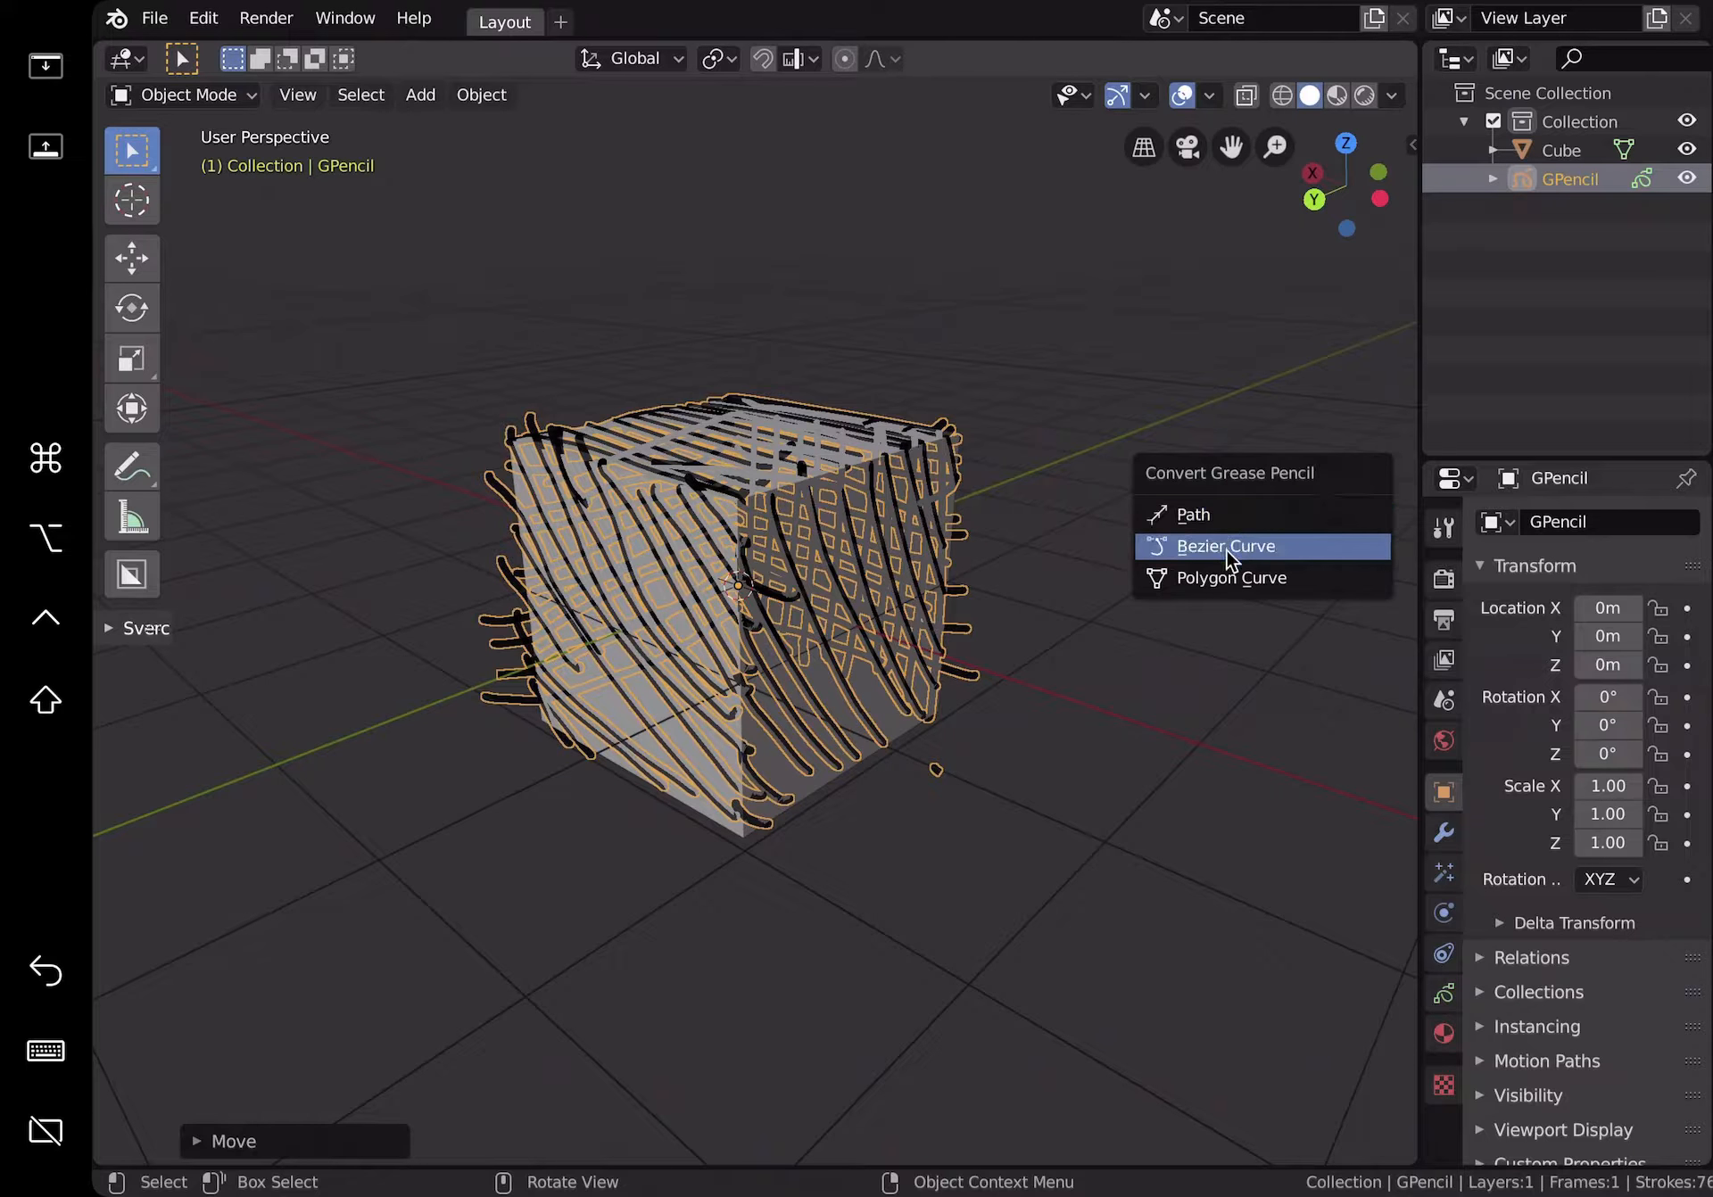
left_click(1225, 546)
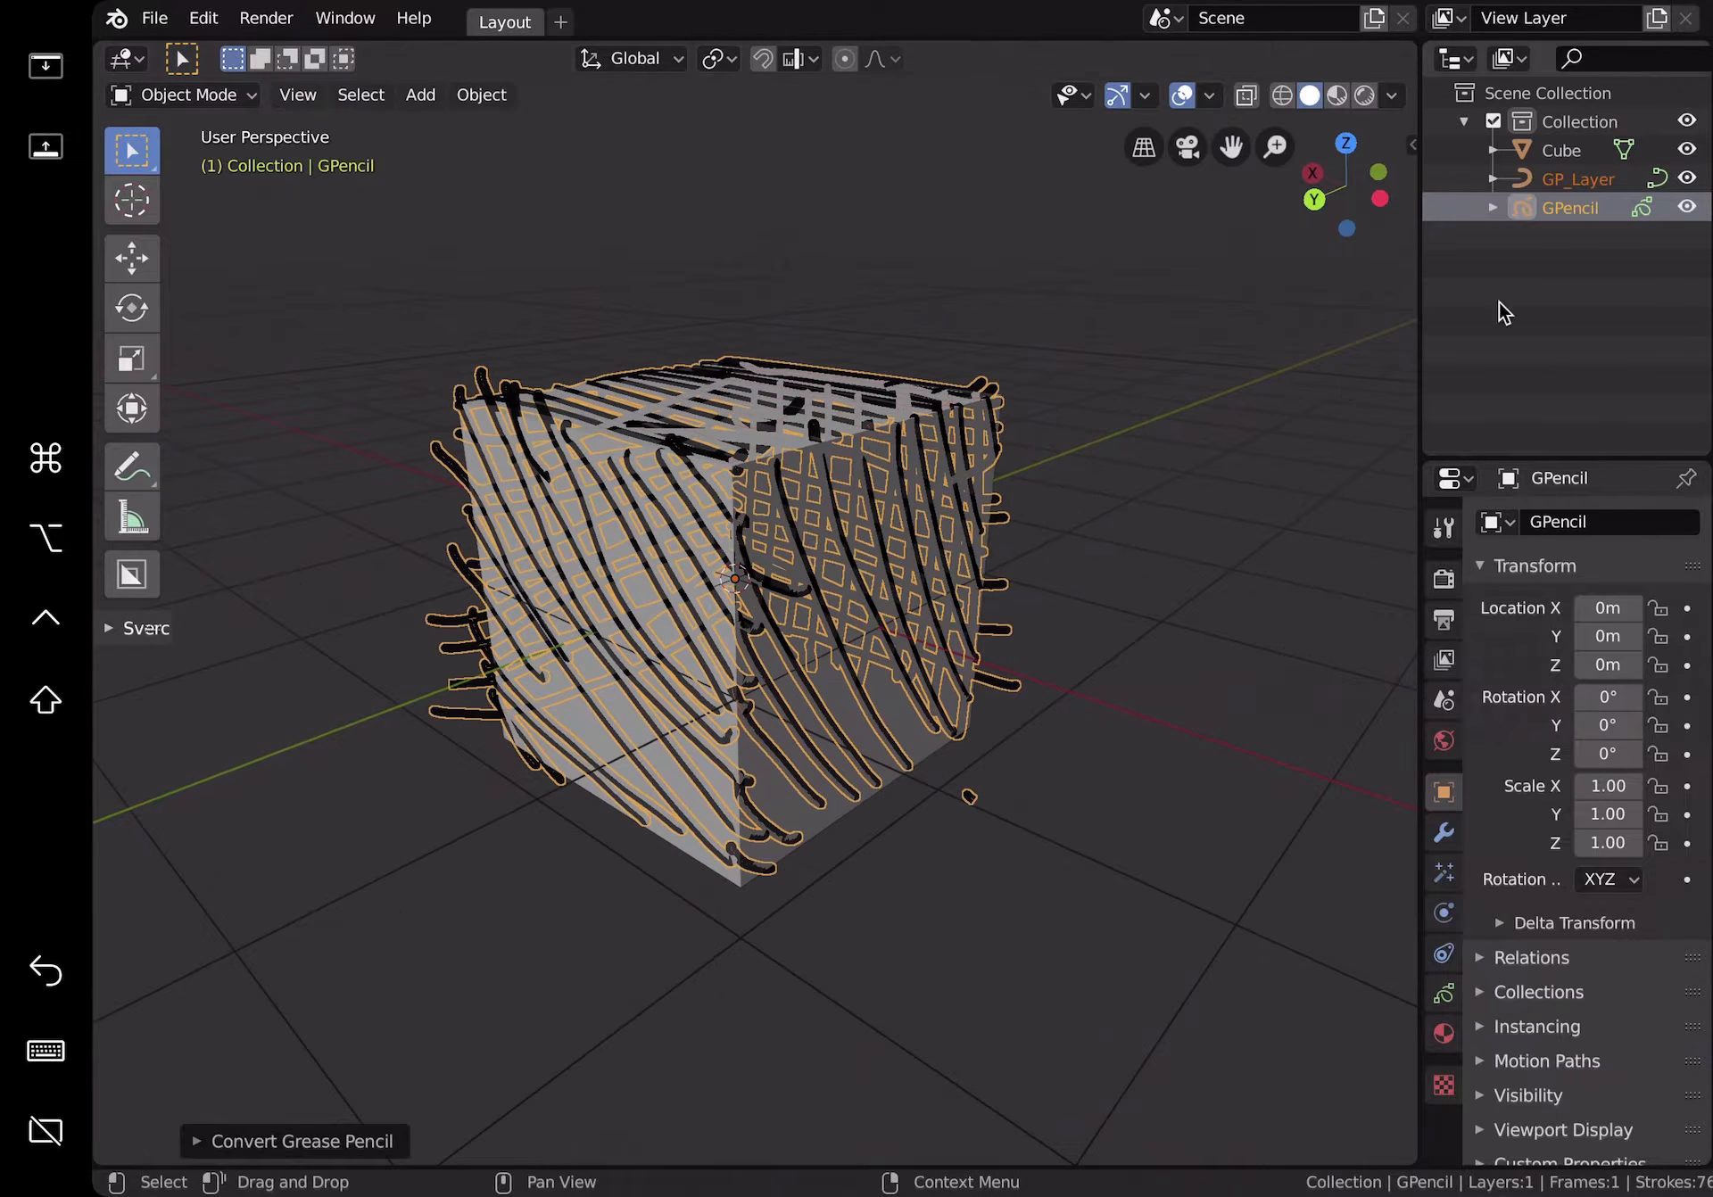
left_click(1576, 179)
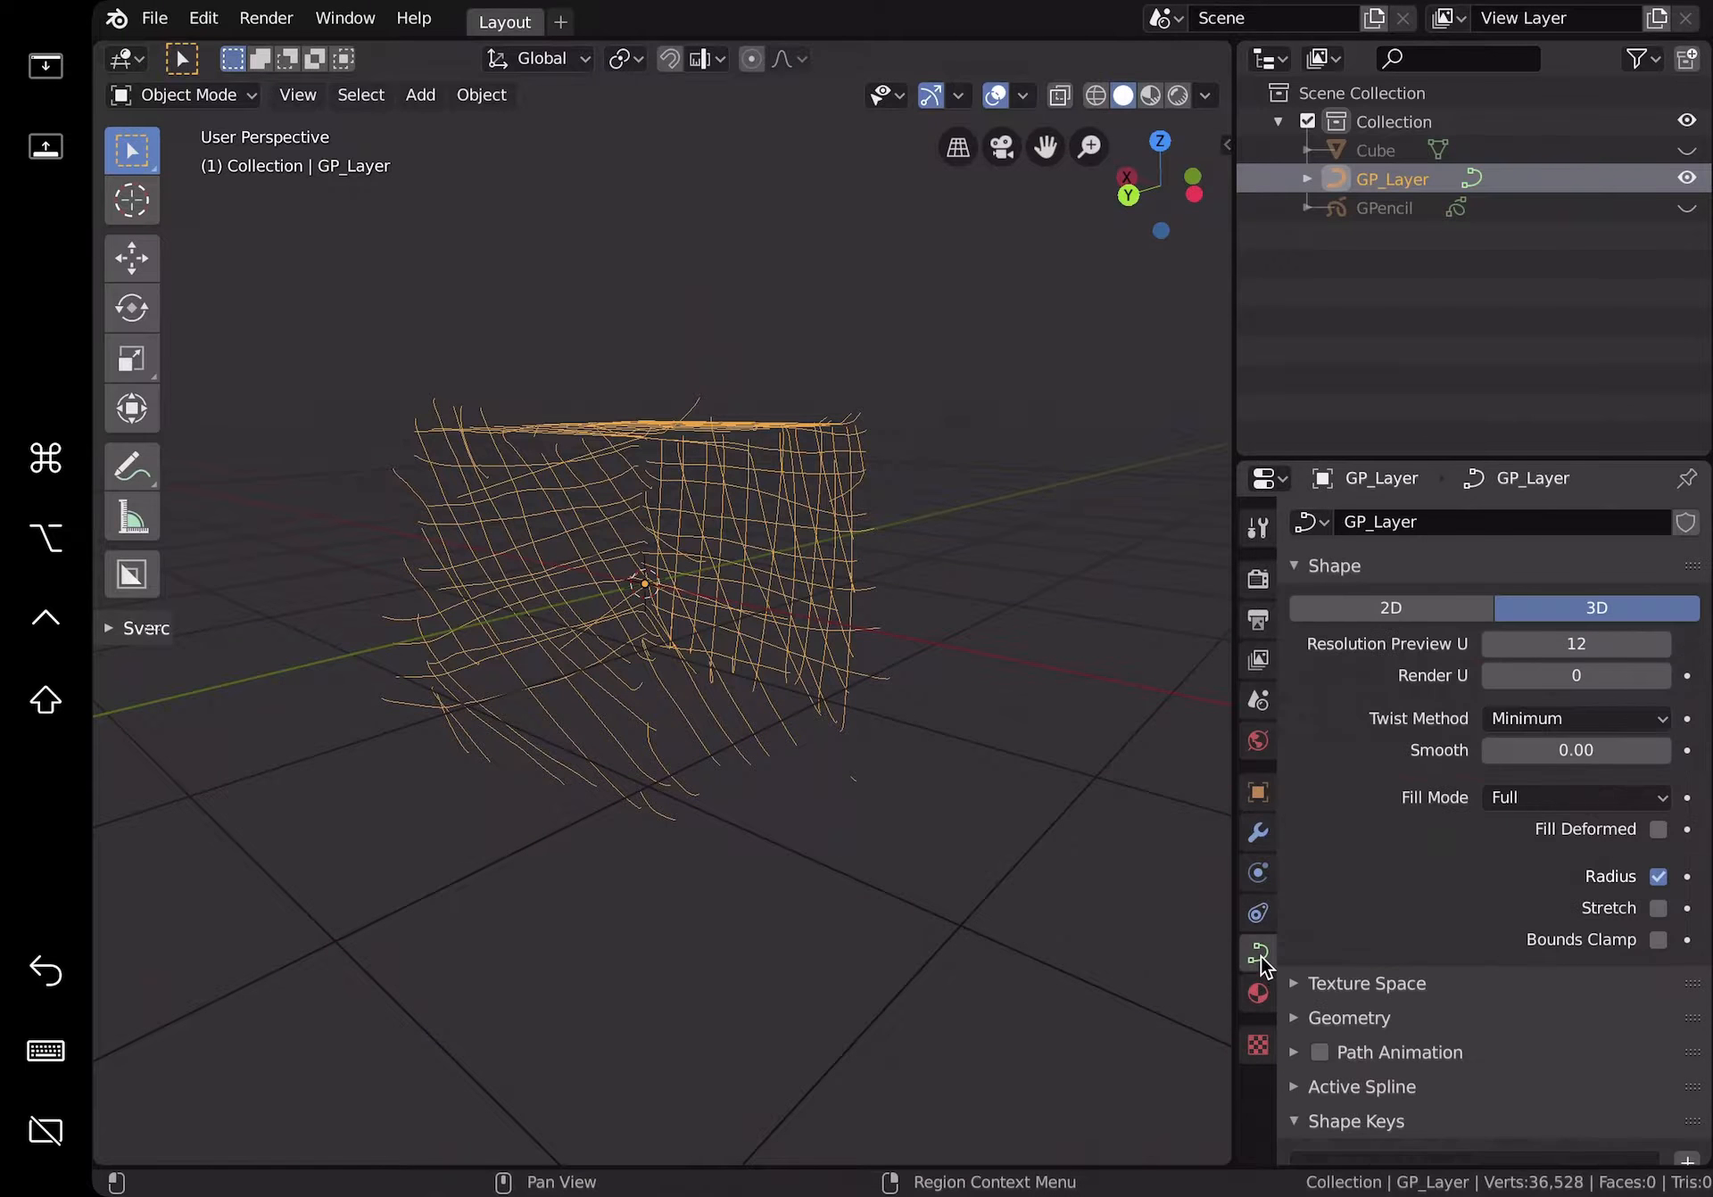
Step: Set the curve's Extrude to 0.006 m and Bevel Depth to 0.004 m
scroll("down", 3)
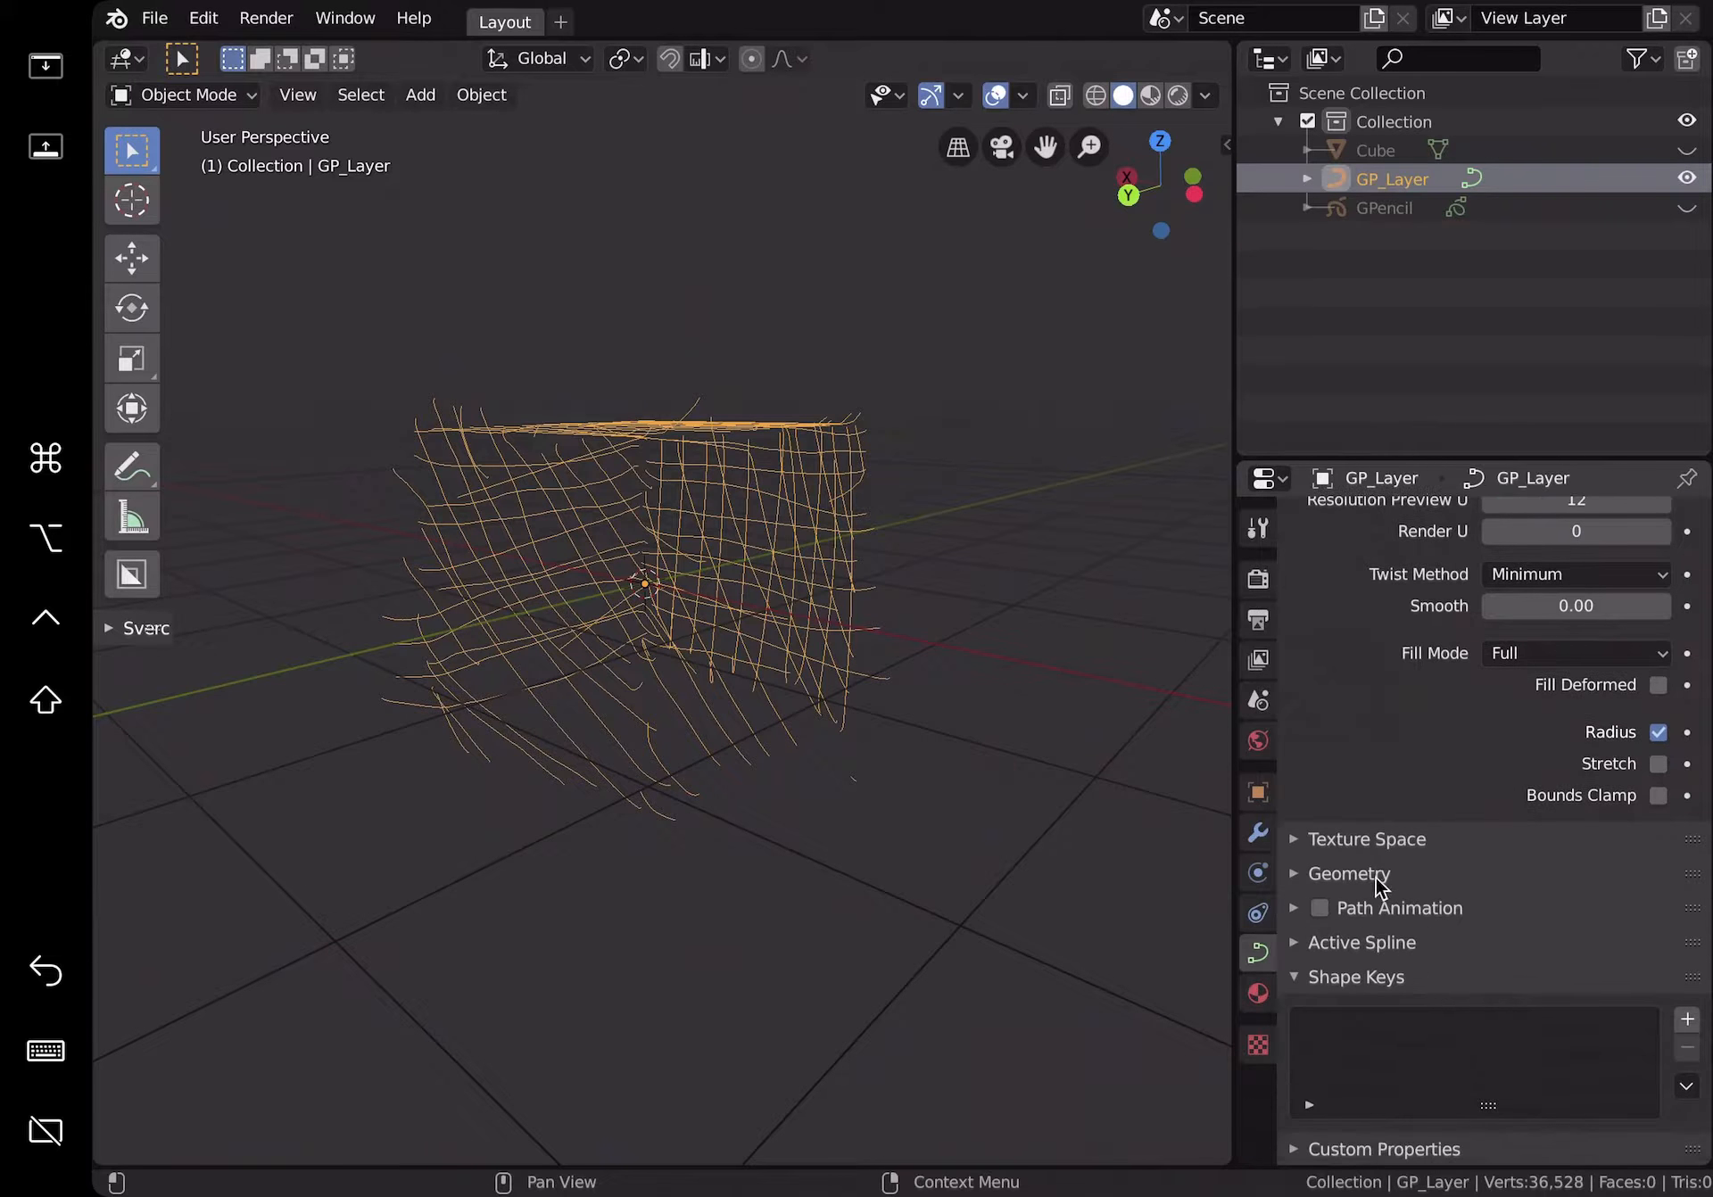
left_click(1295, 874)
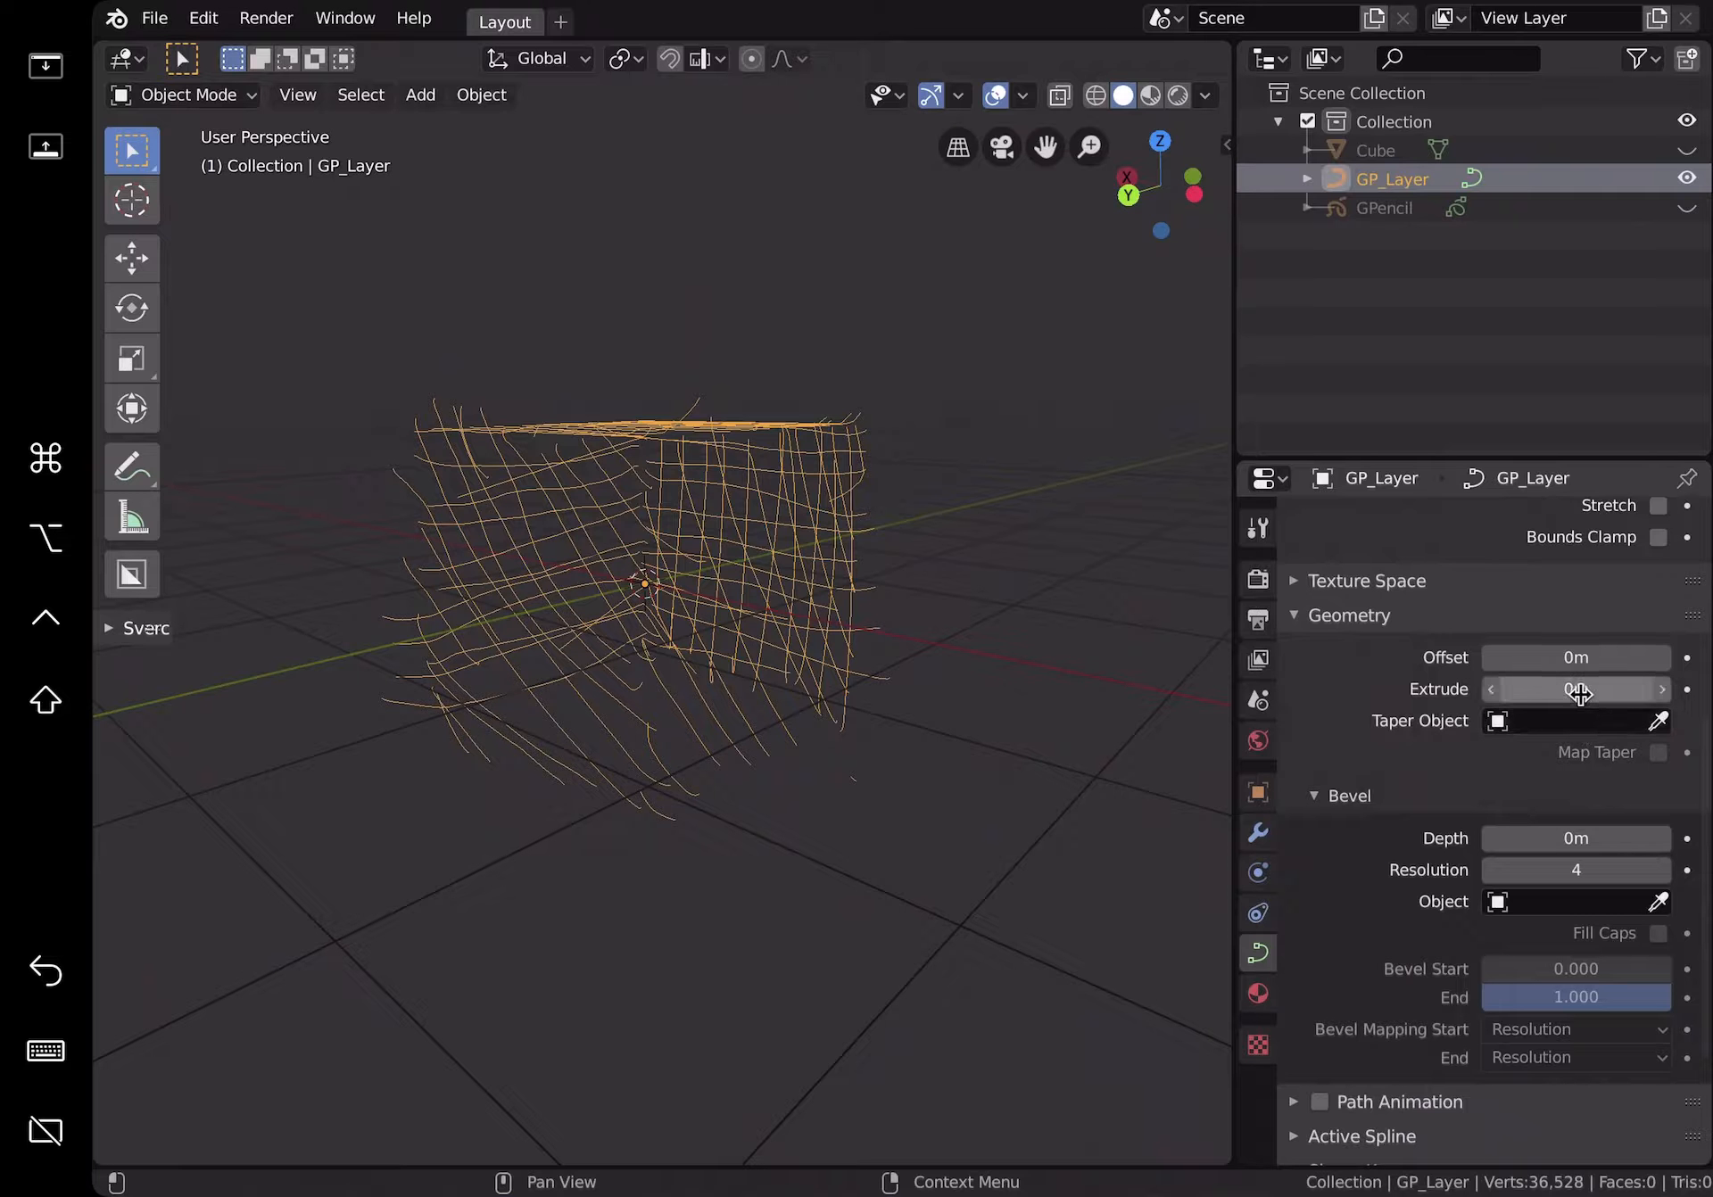
left_click_drag(1530, 690, 1595, 690)
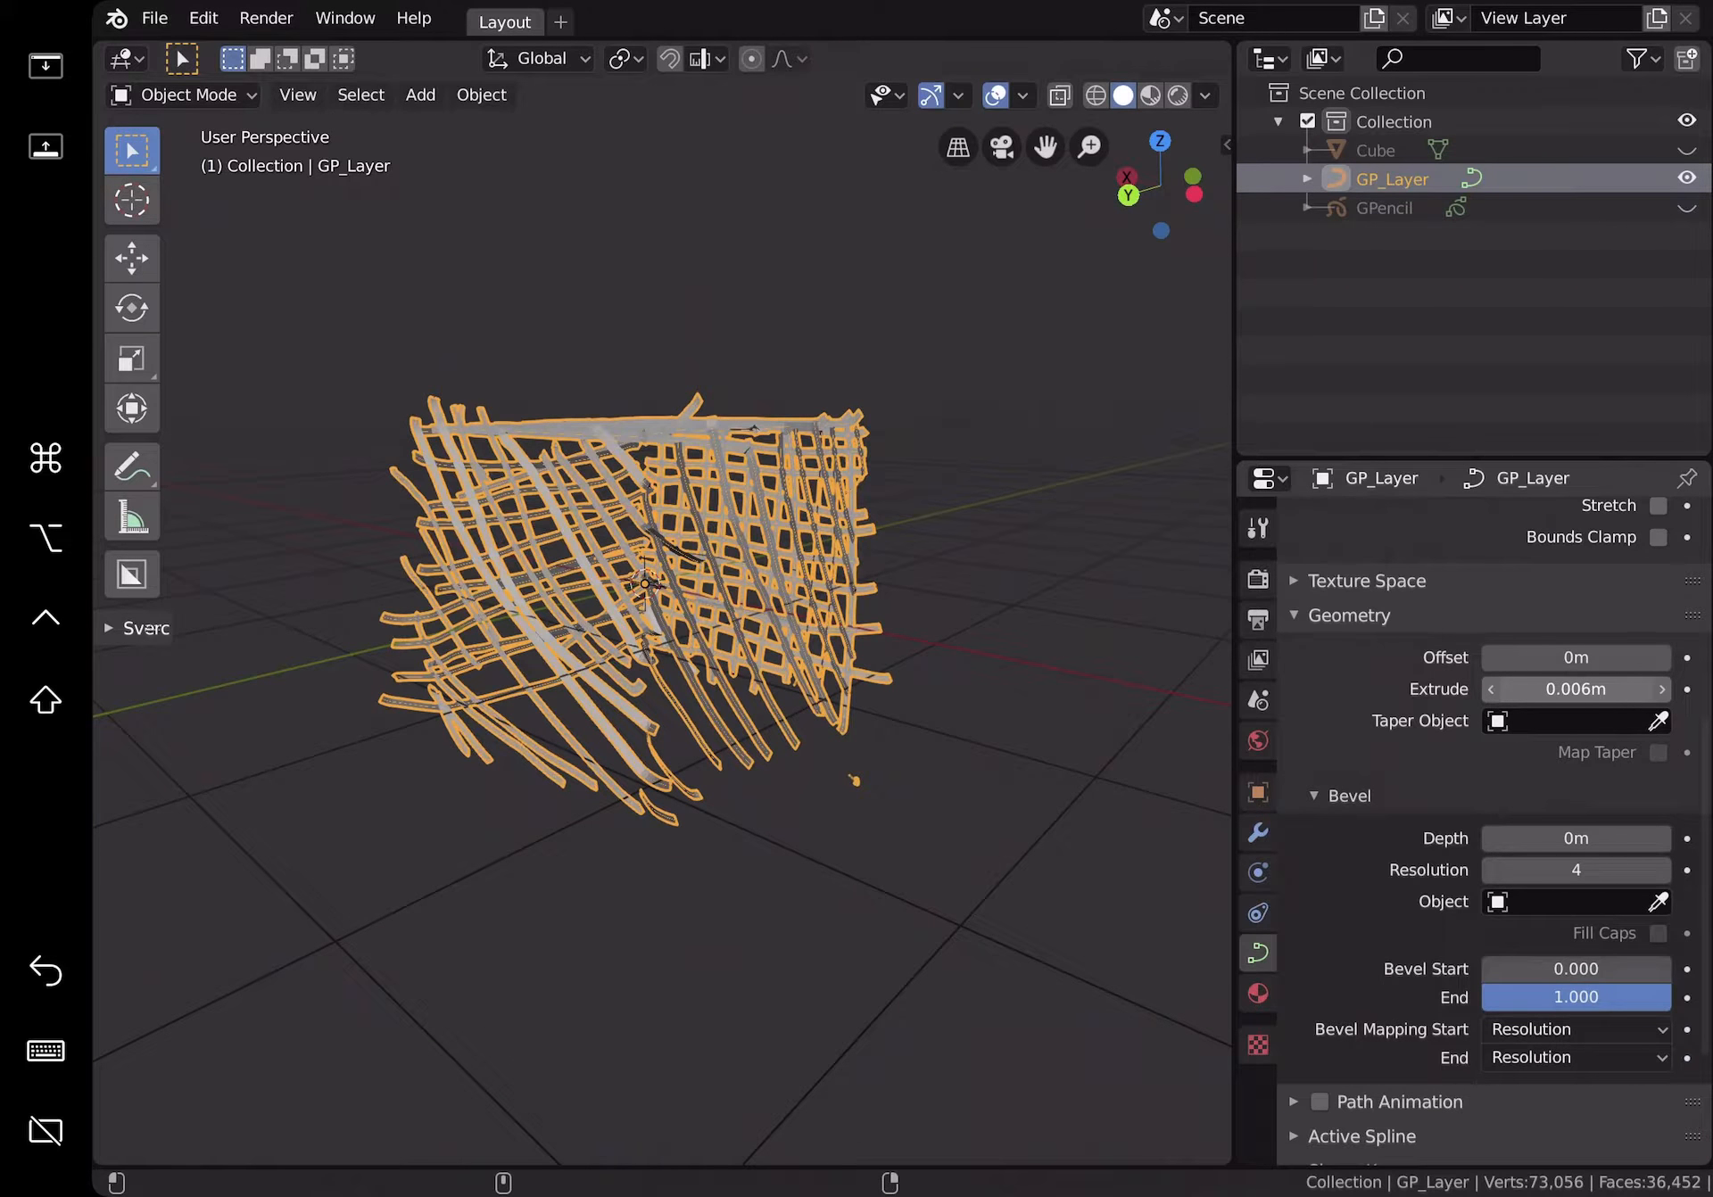
mouse_move(1576, 838)
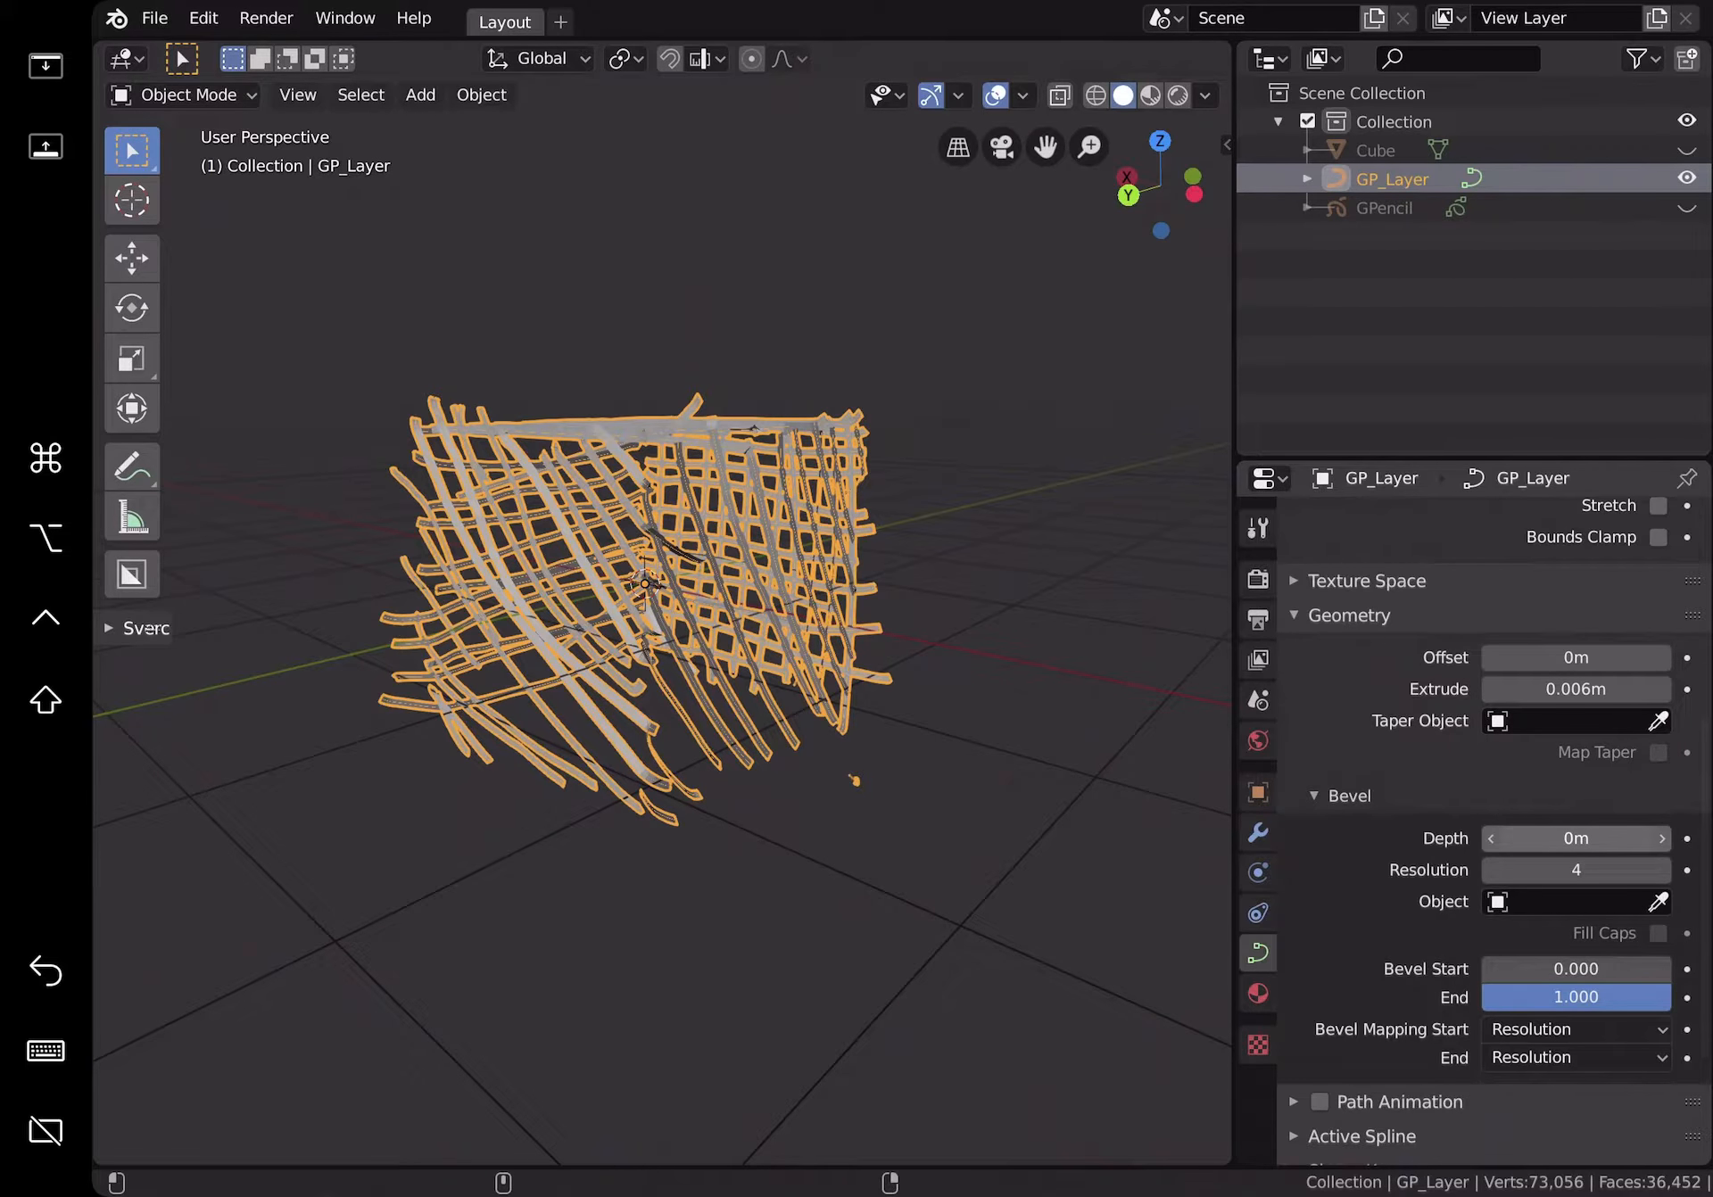
left_click(1575, 838)
type(".004")
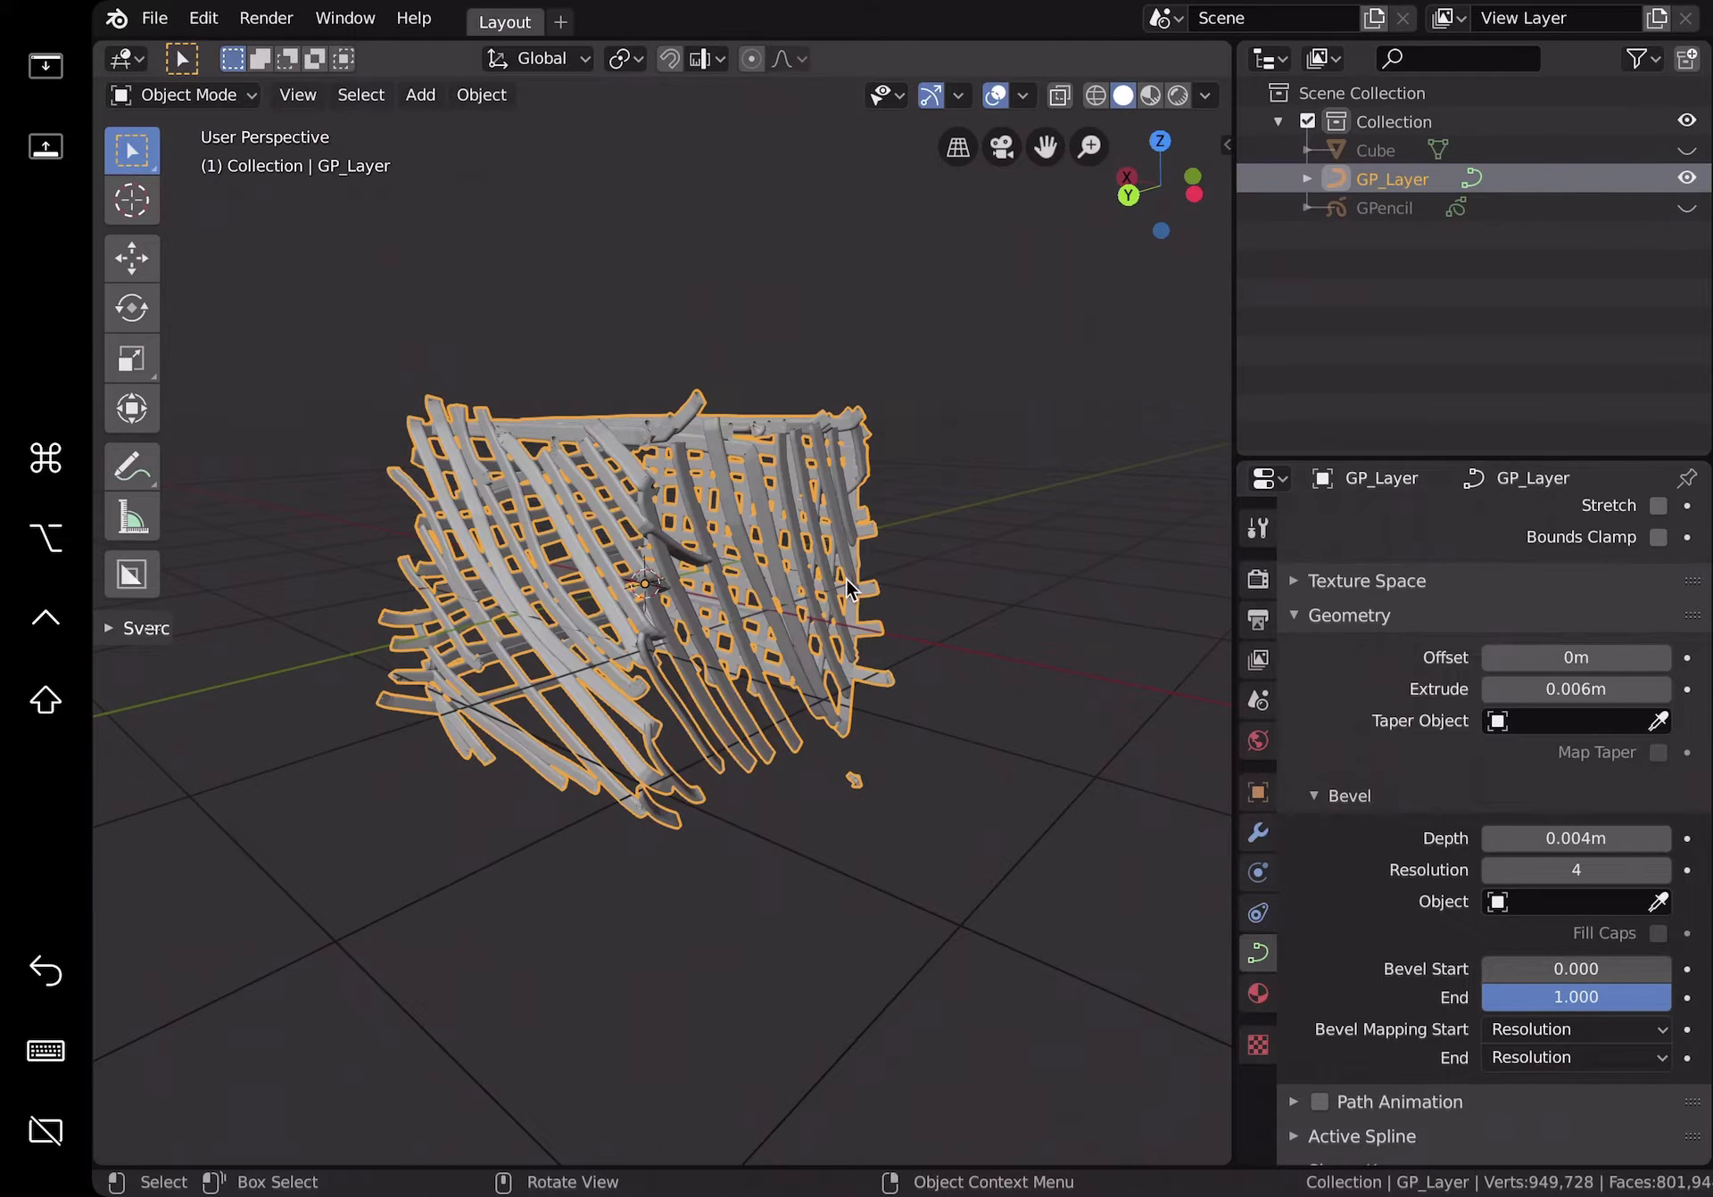
left_click_drag(852, 590, 924, 612)
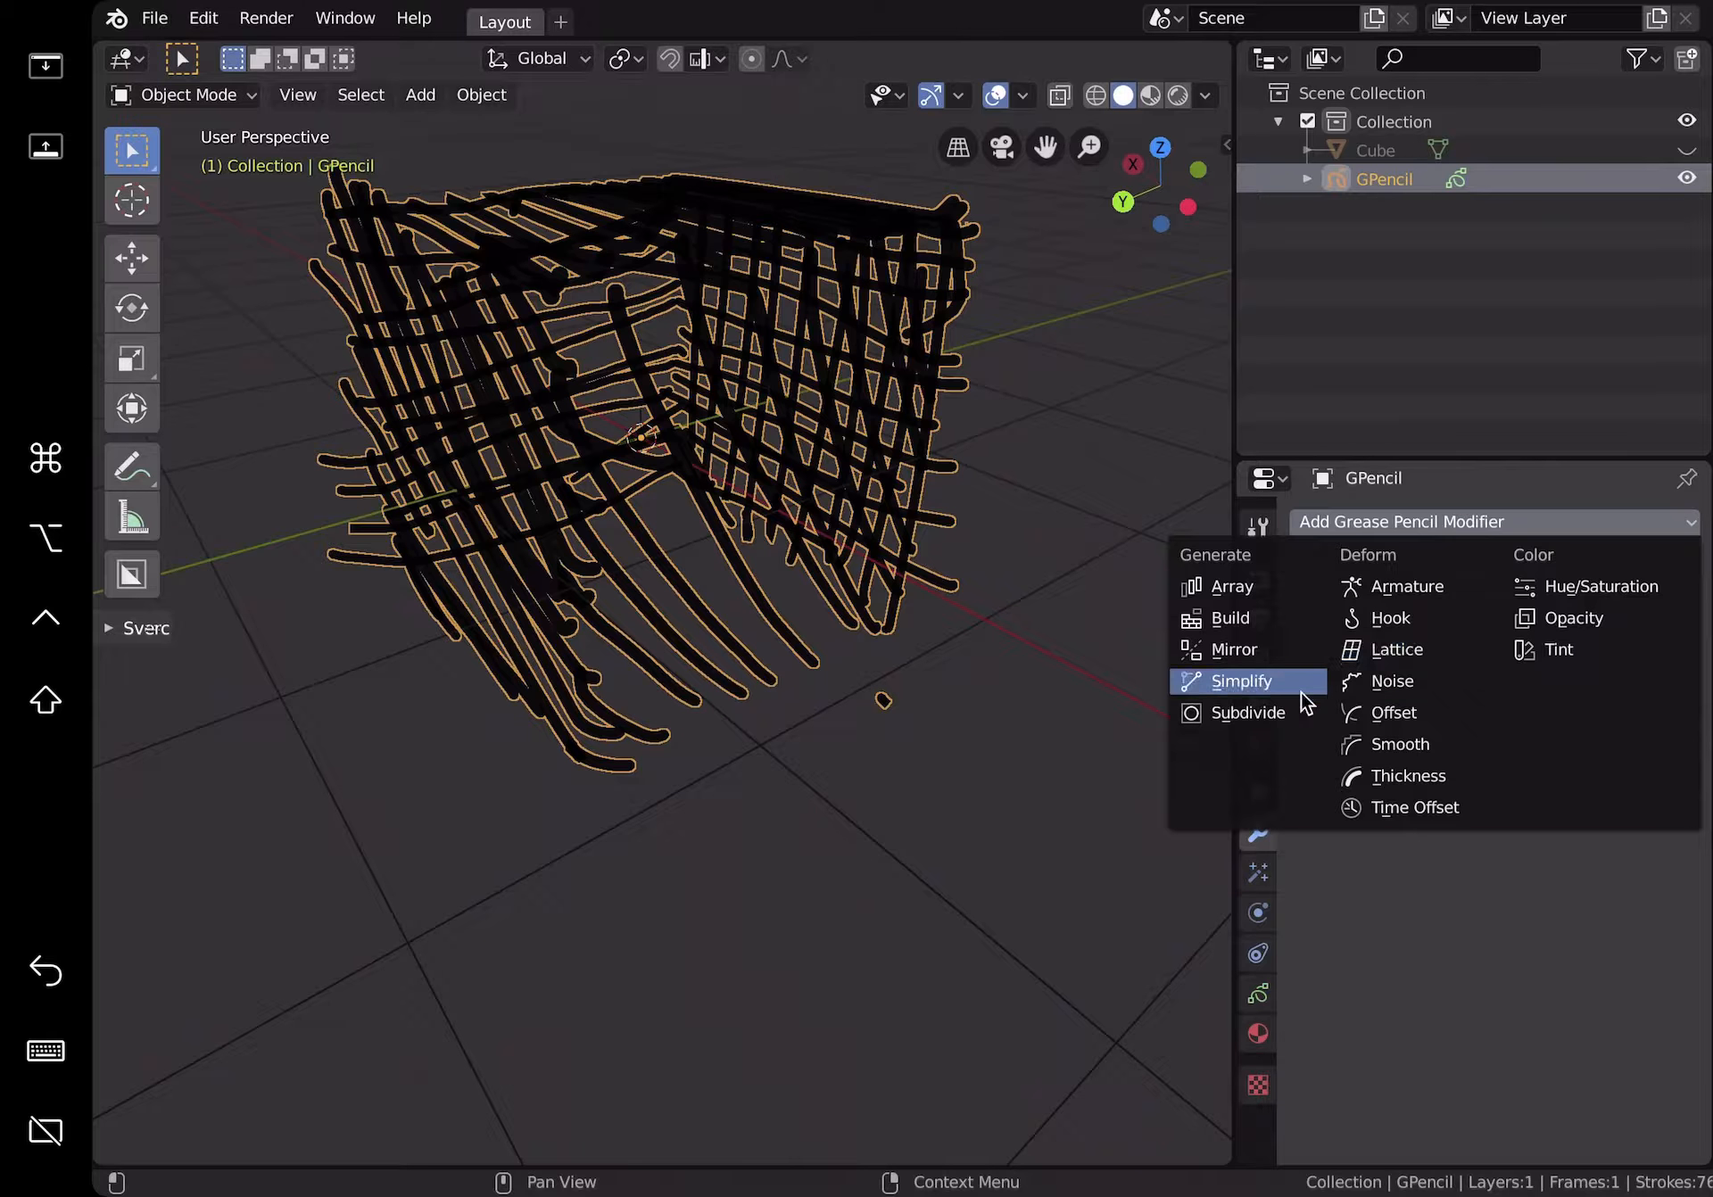
mouse_move(1243, 689)
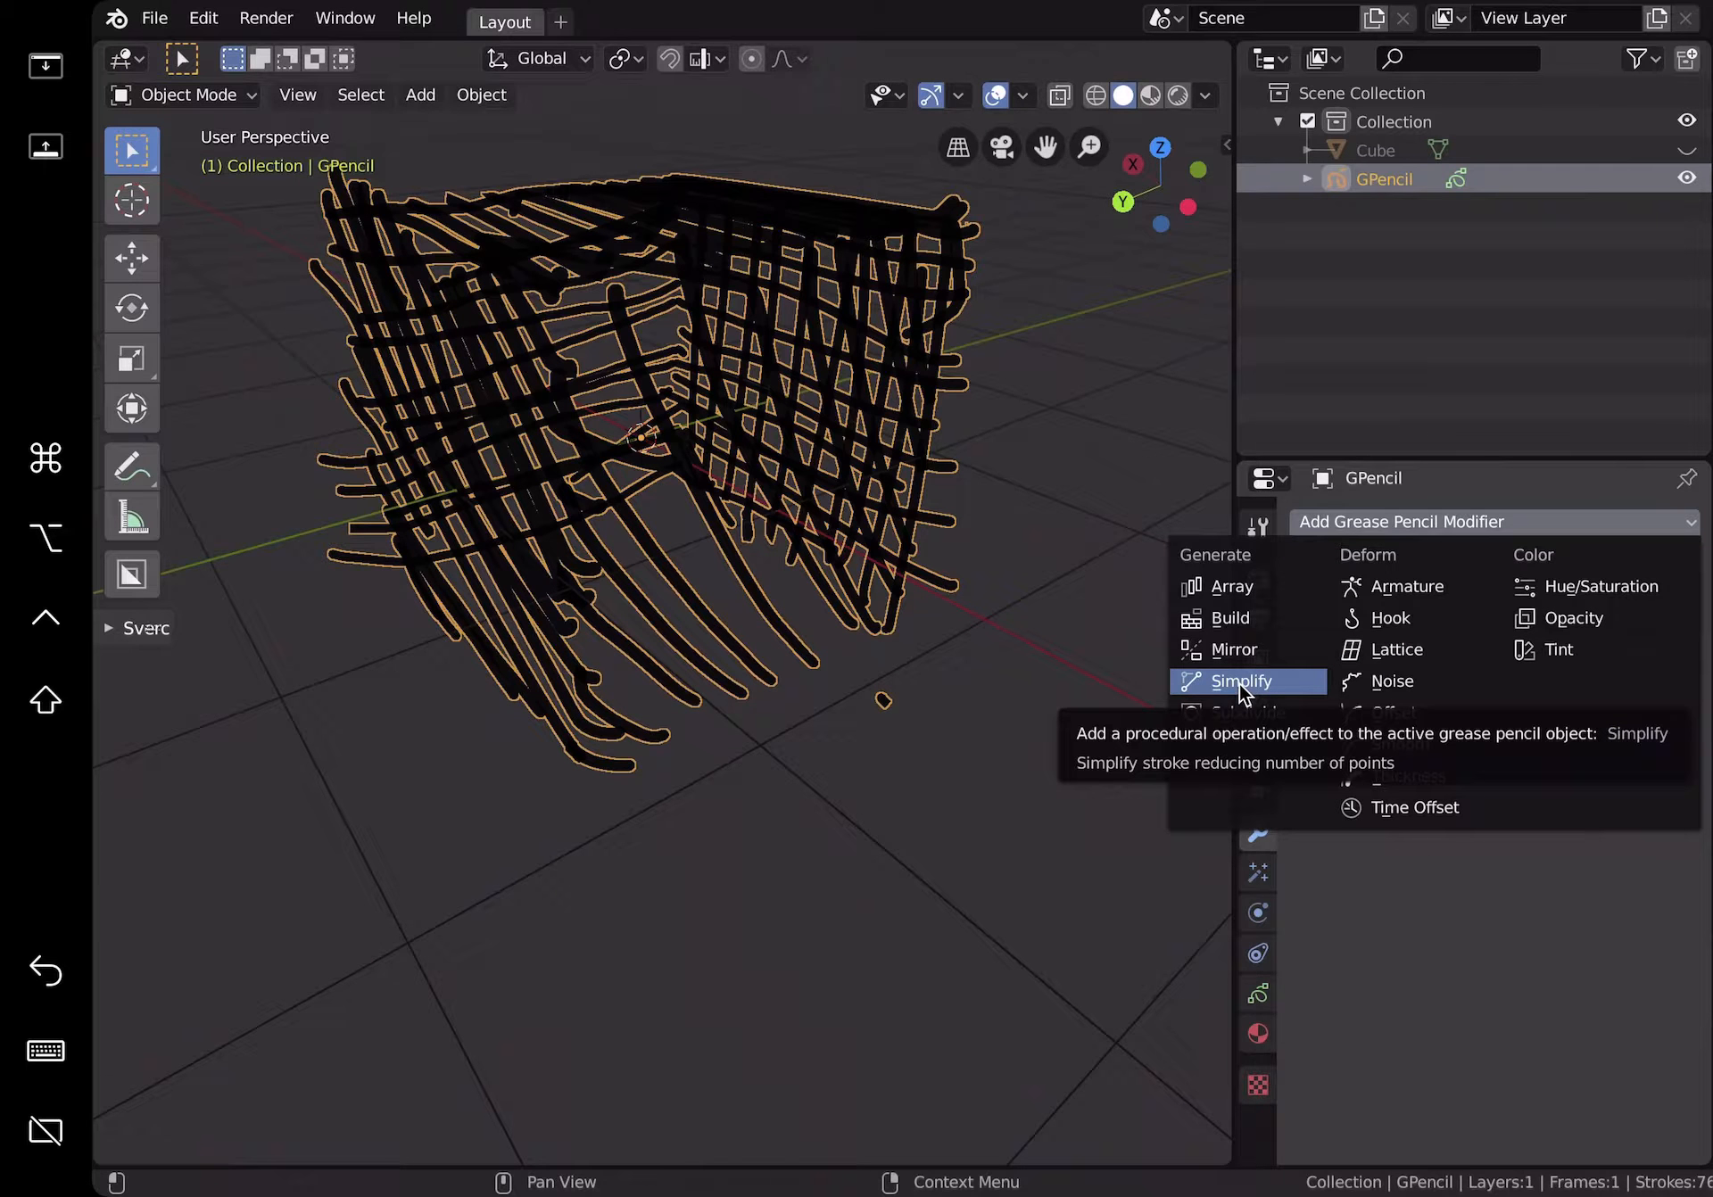
Step: Add an Adaptive Simplify modifier with factor 2.080 and apply it
left_click(1241, 680)
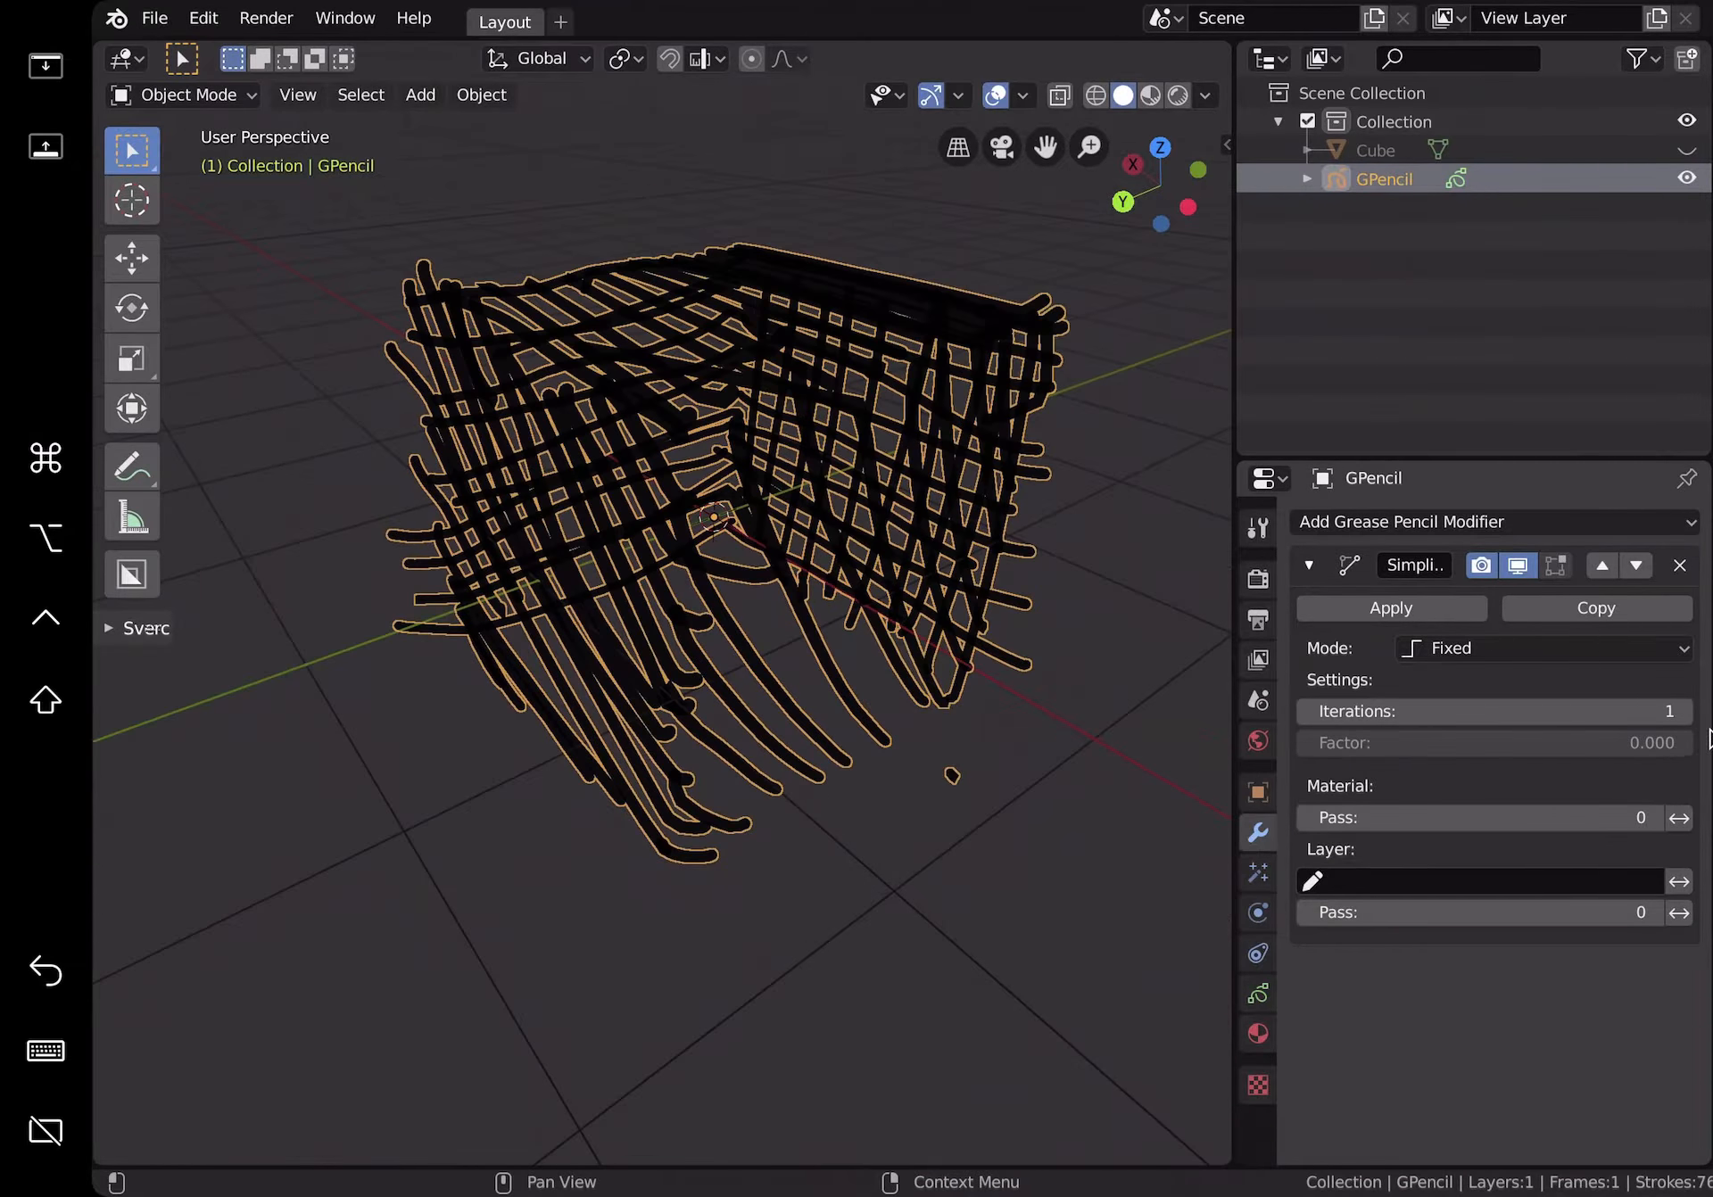
left_click(1543, 649)
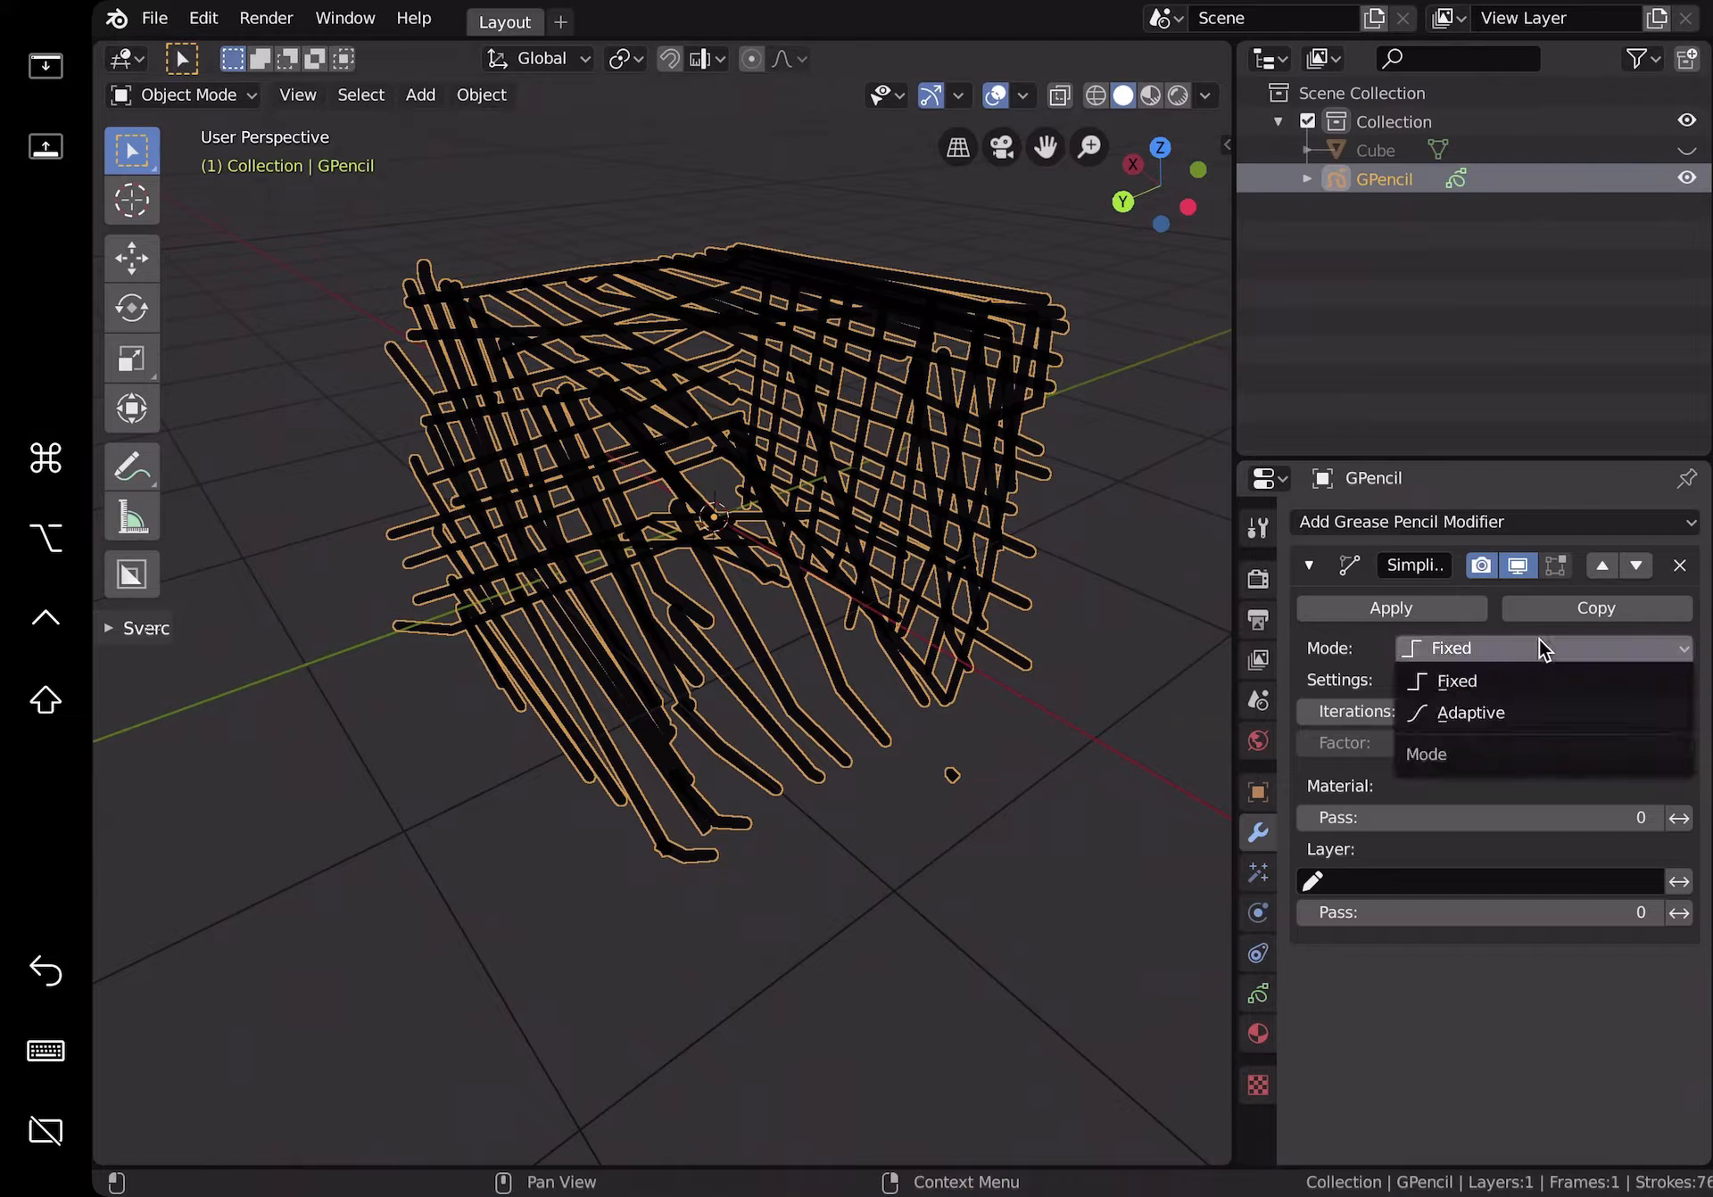
left_click(1469, 713)
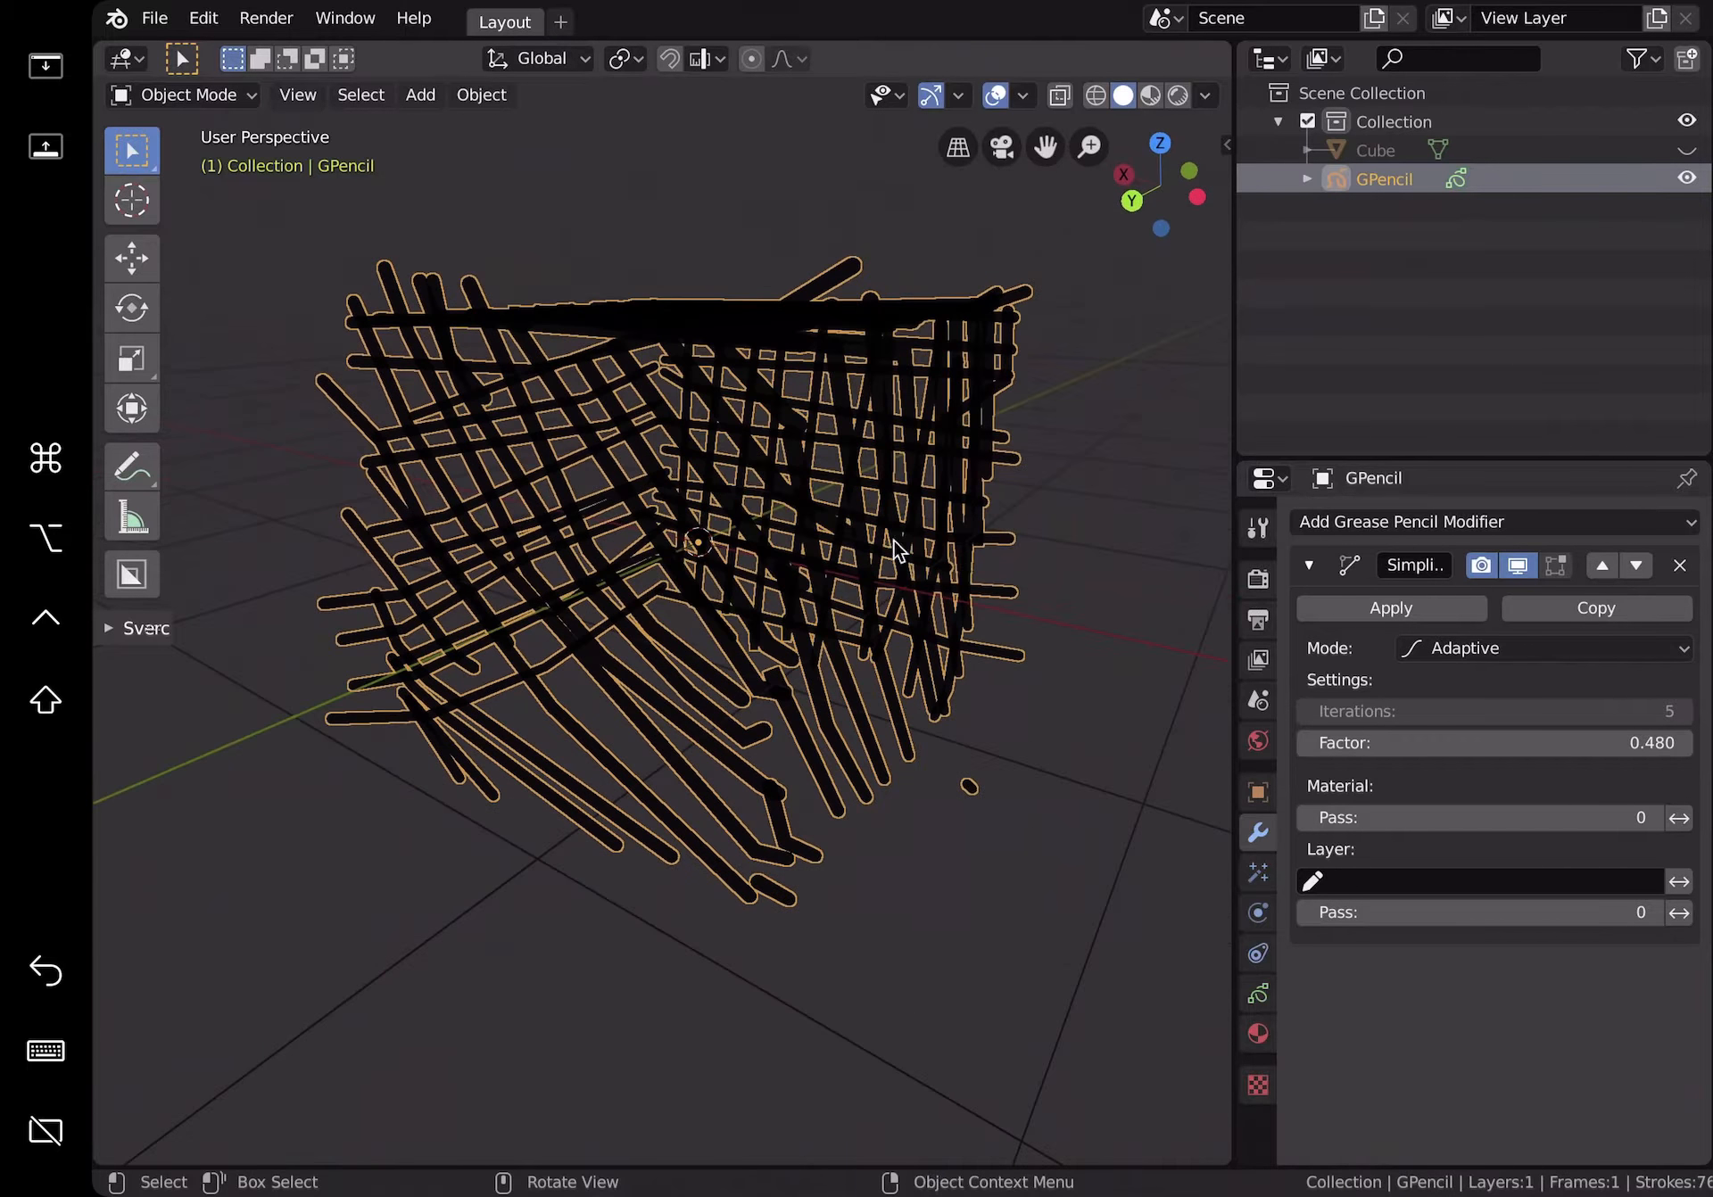
left_click_drag(1421, 744, 1585, 743)
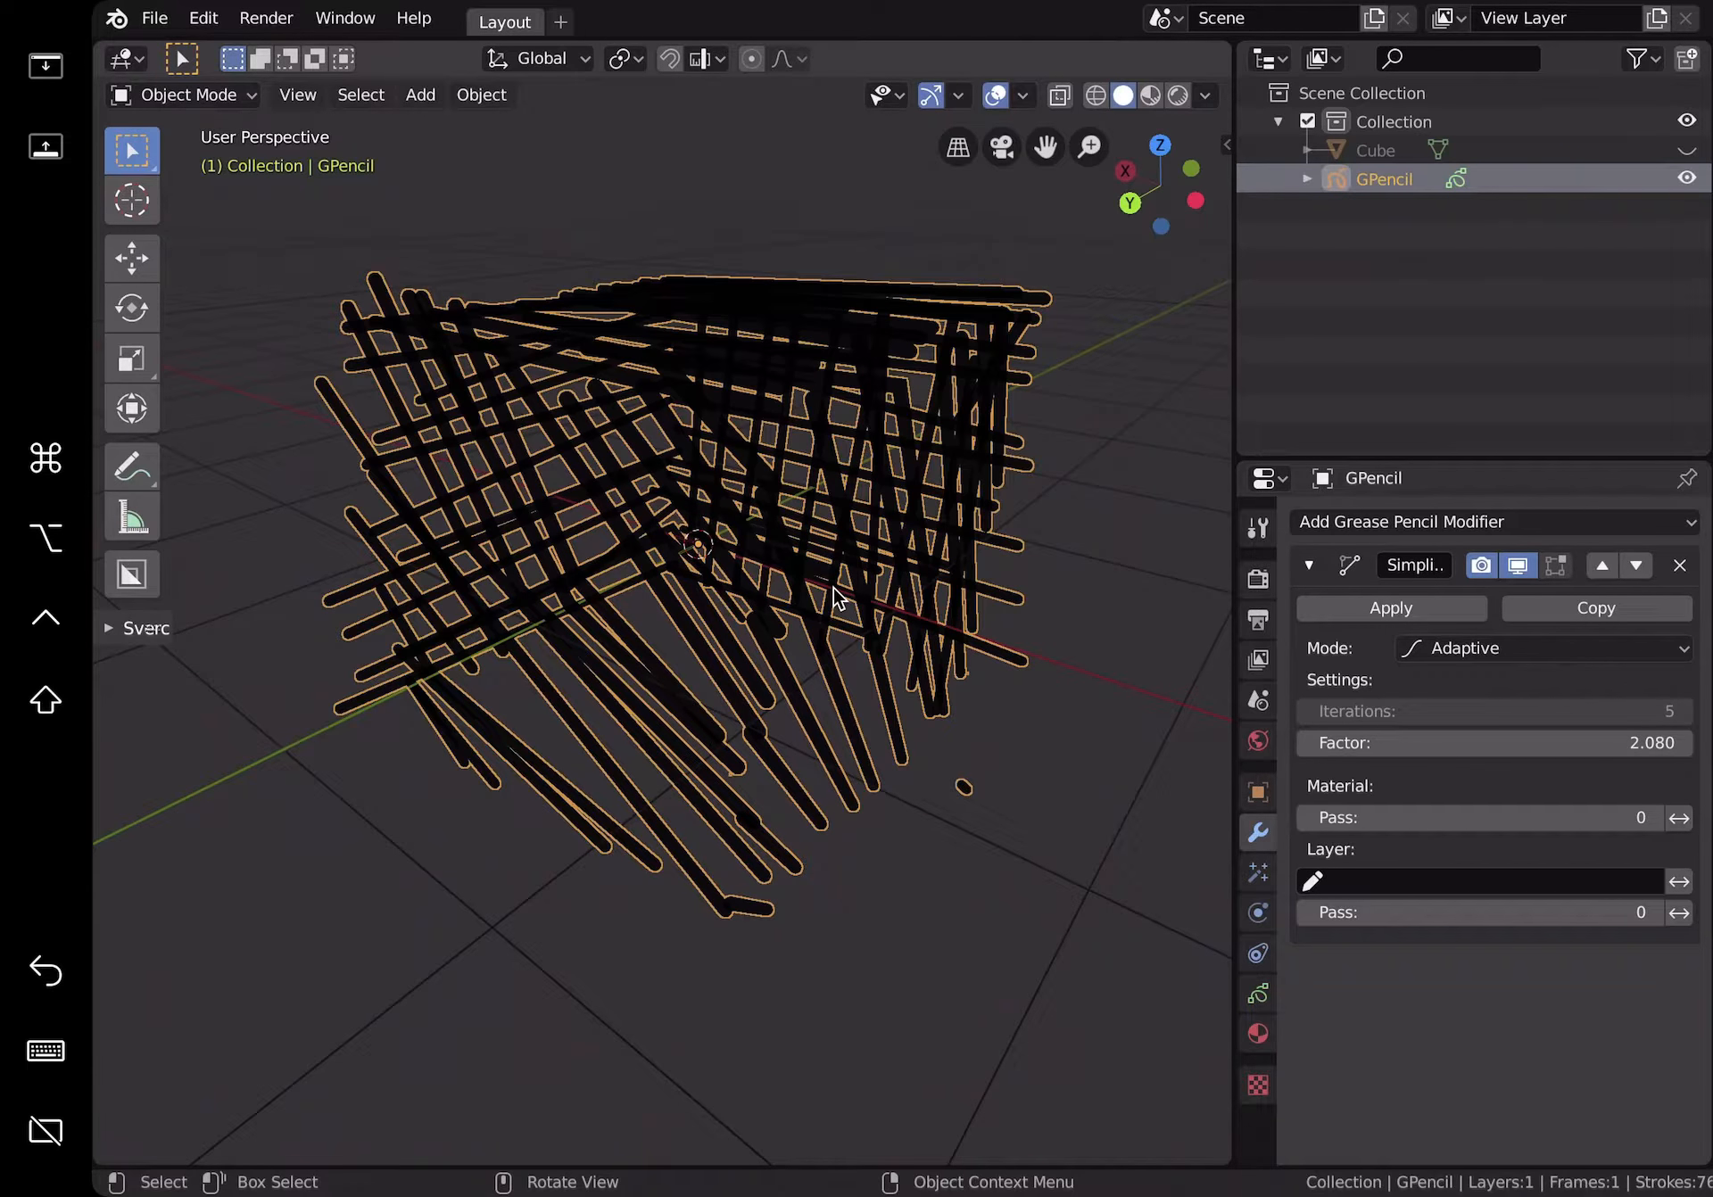
left_click(1679, 565)
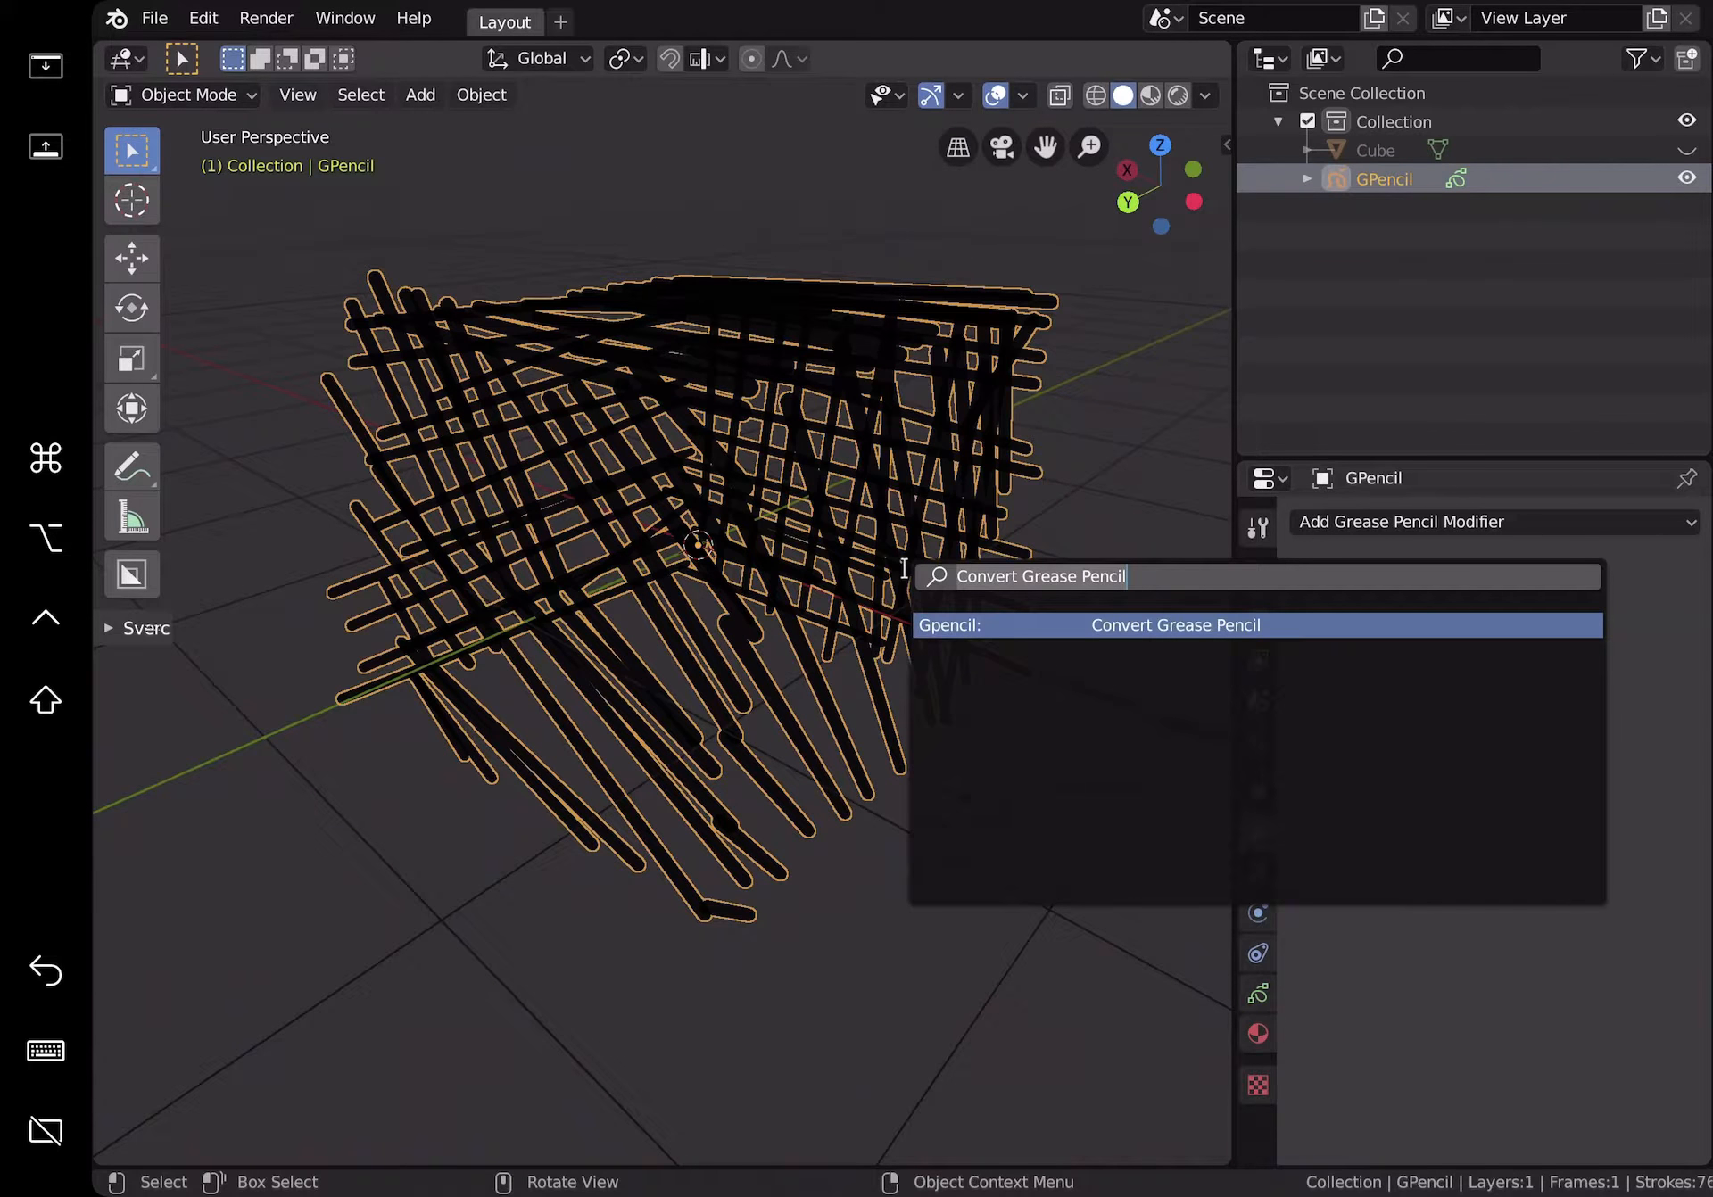
Step: Convert the grease pencil strokes into a Path curve named GP_Layer
left_click(1175, 624)
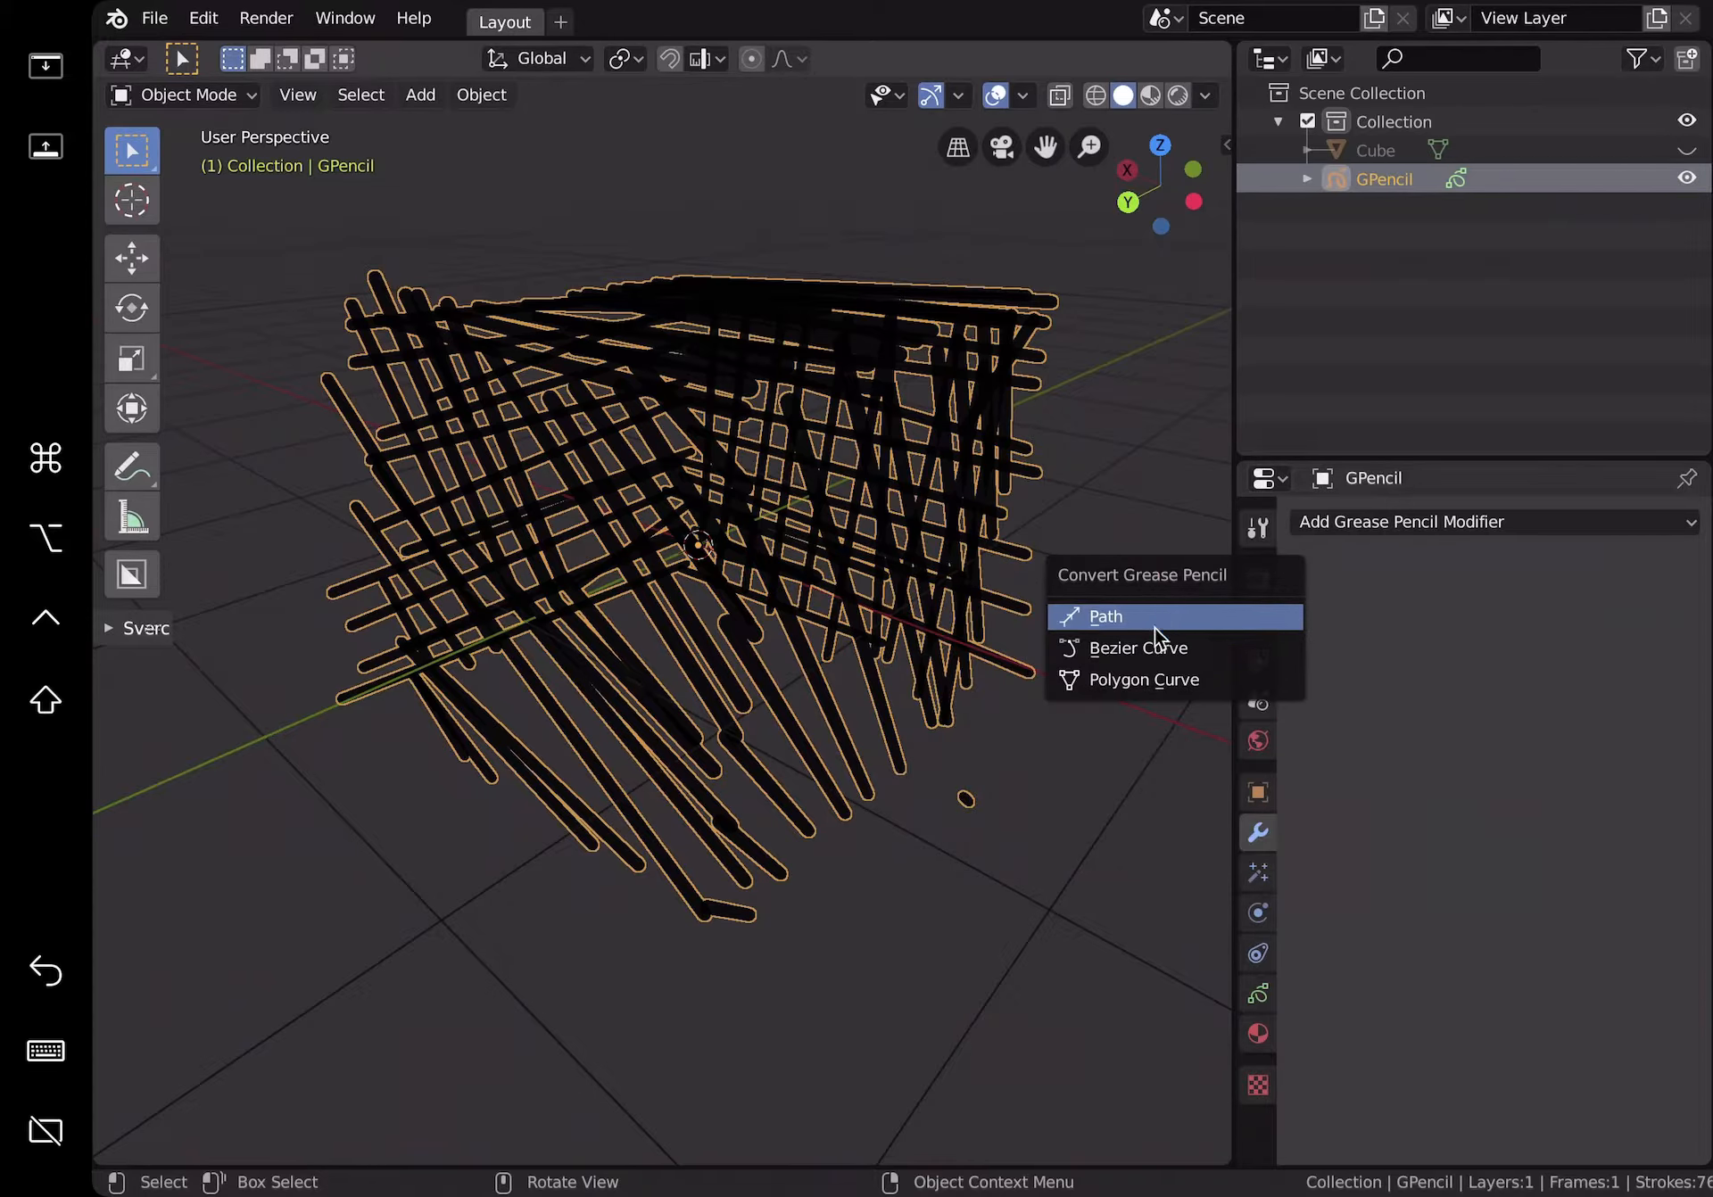
left_click(1107, 617)
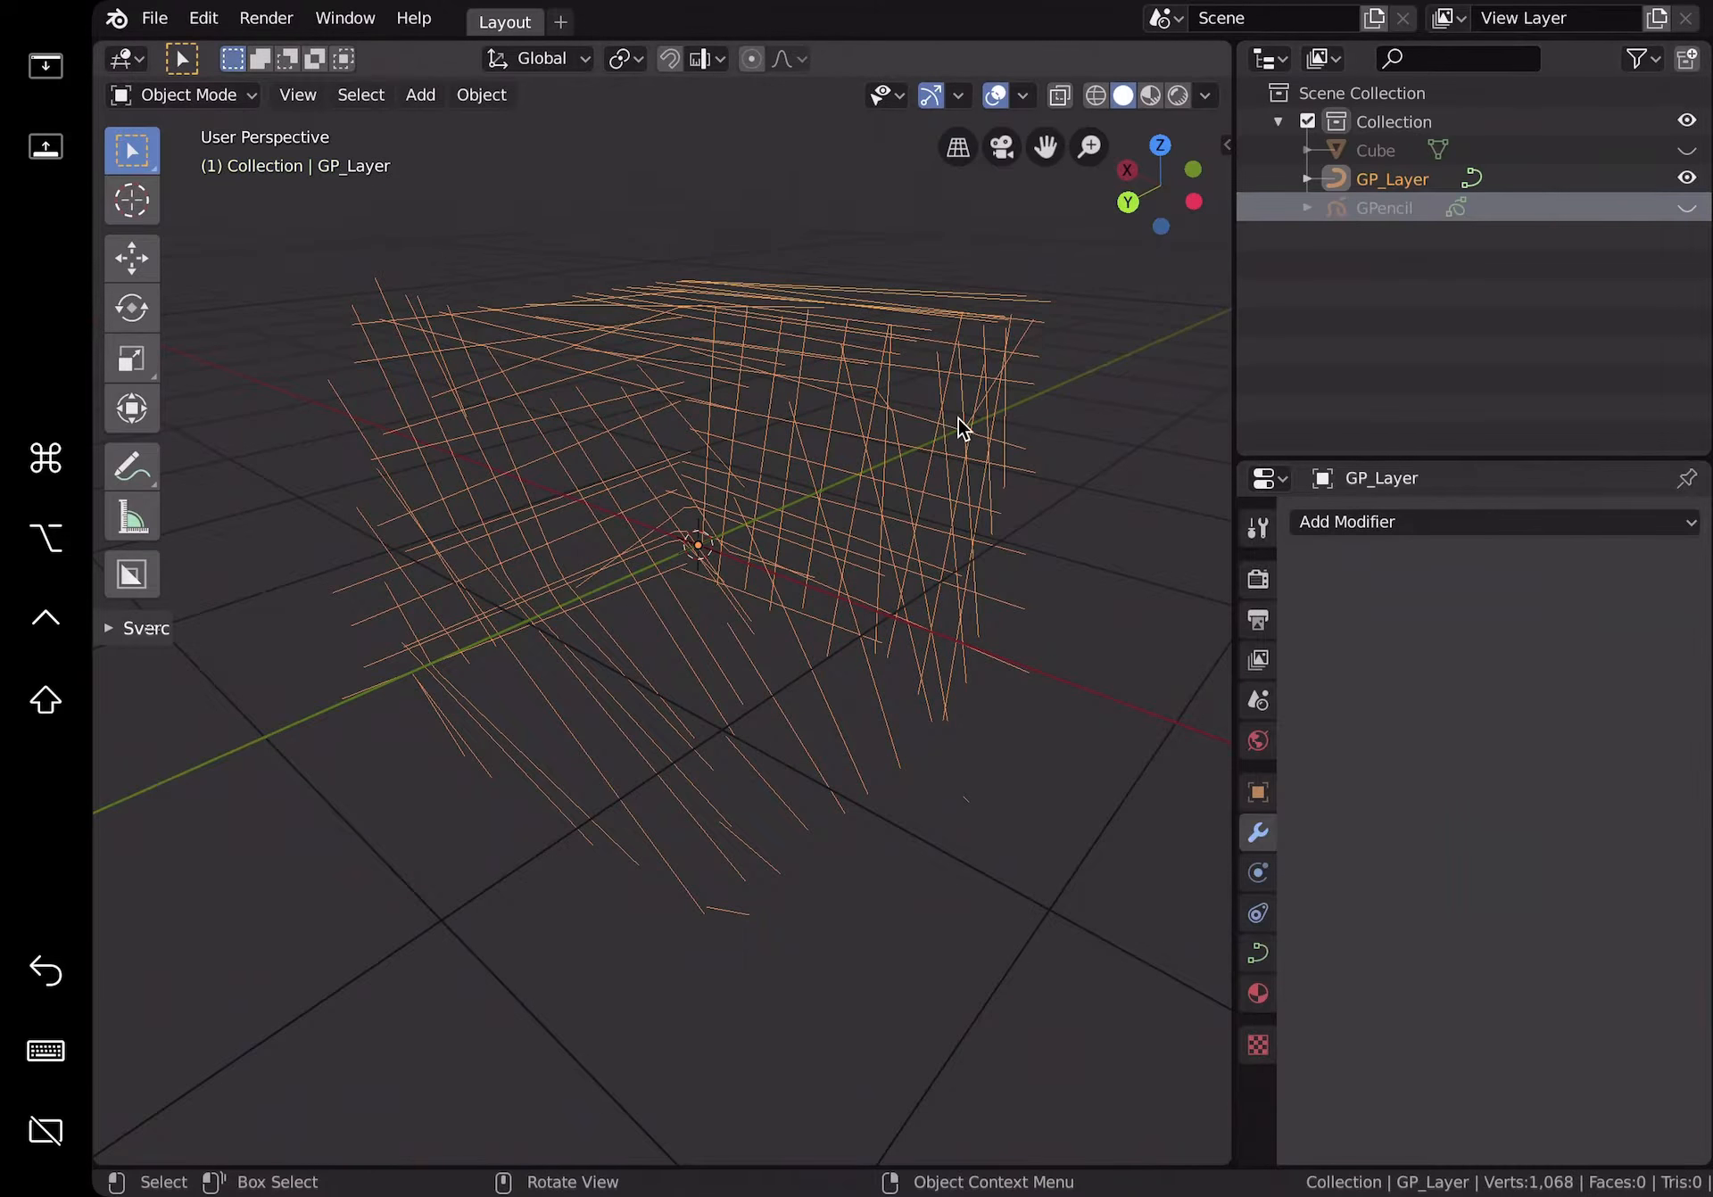
key("Tab")
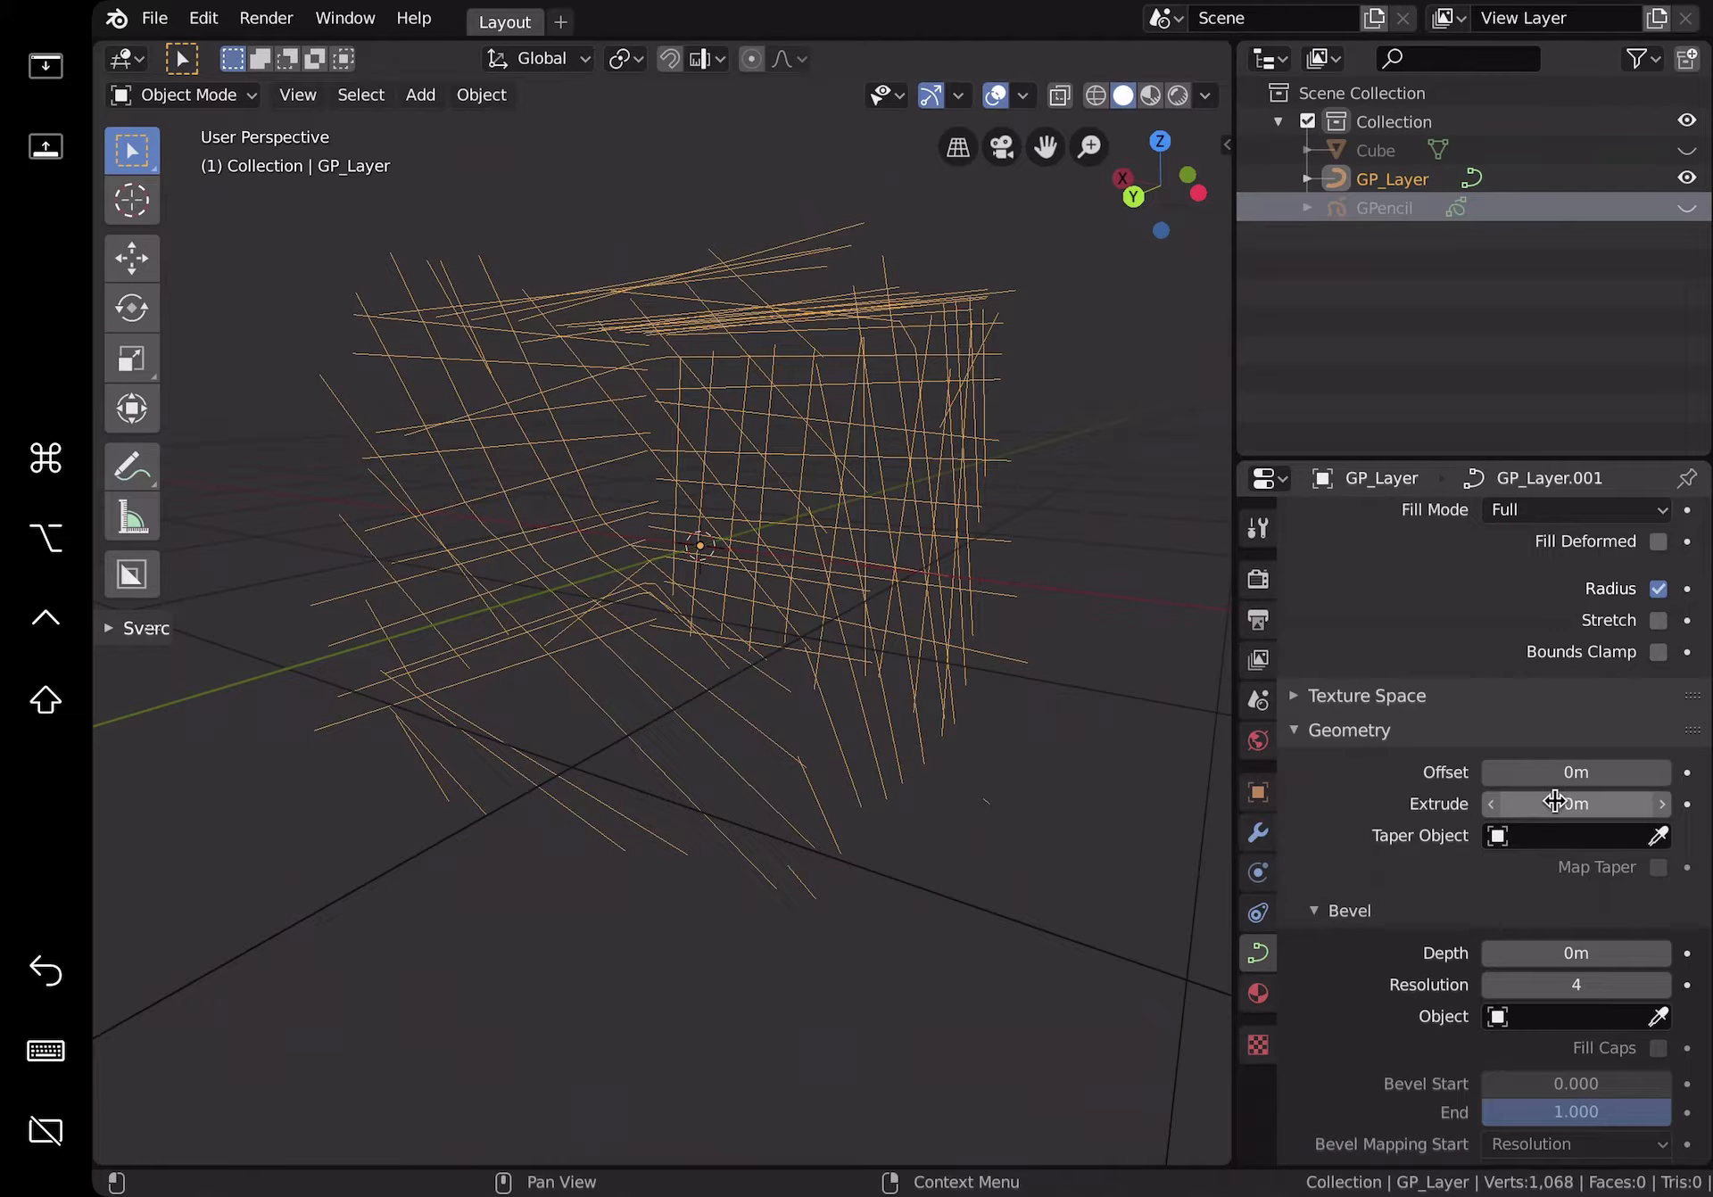
Step: Thicken the curve into tubes with 0.006 m extrude and bevel depth
left_click_drag(1574, 804, 1595, 804)
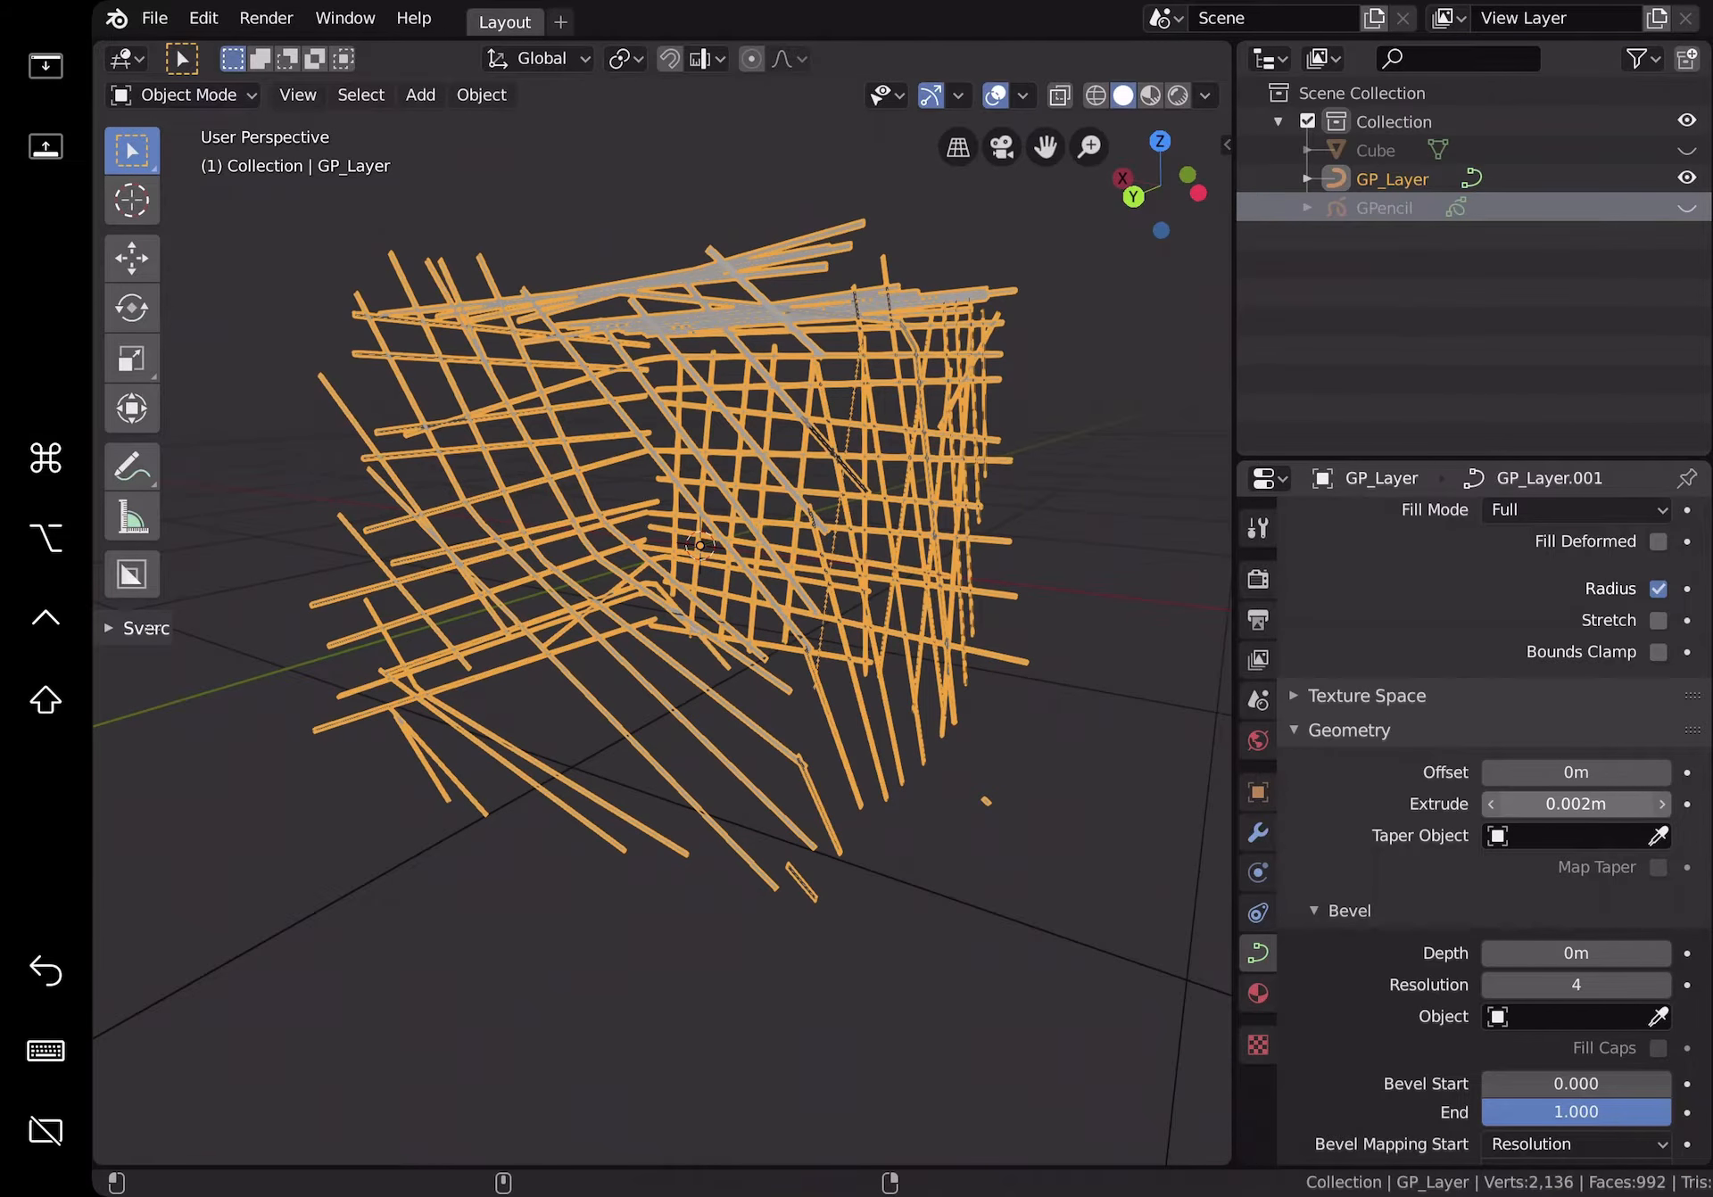
left_click(1576, 954)
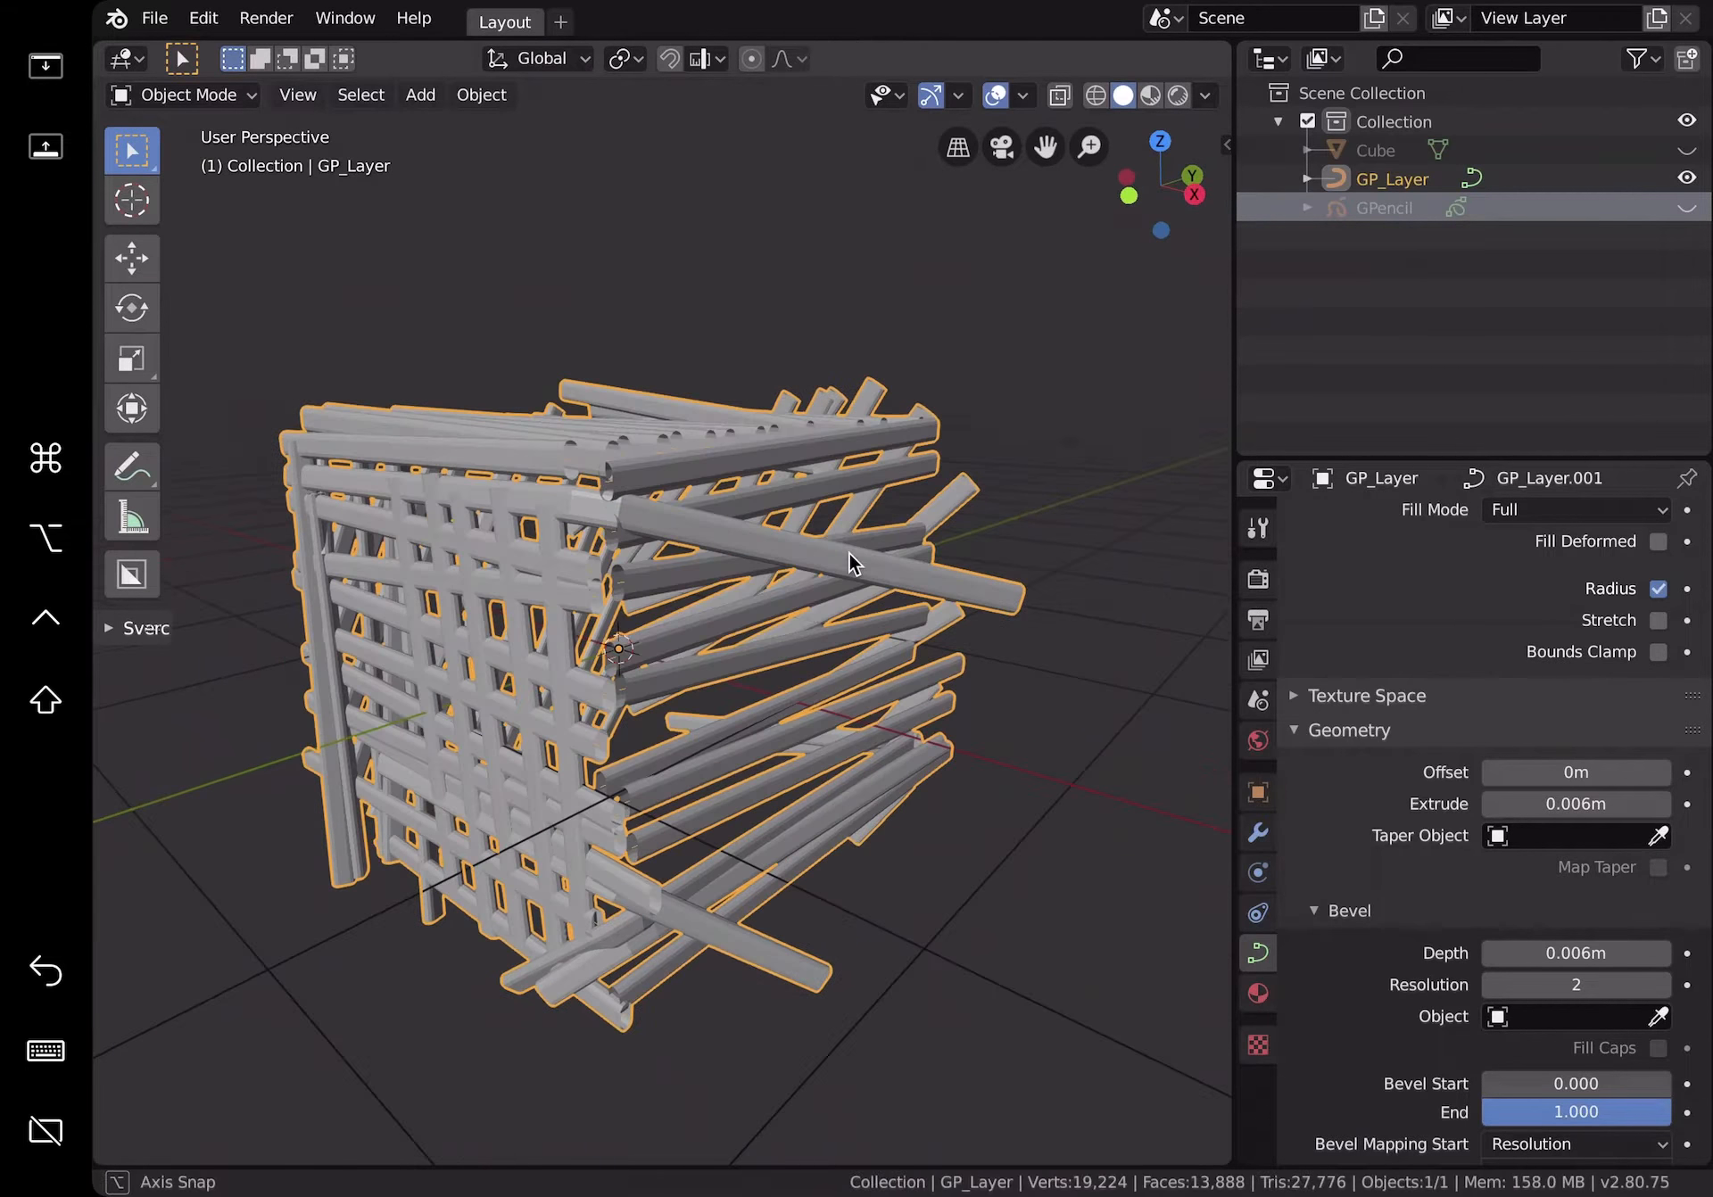
key("Tab")
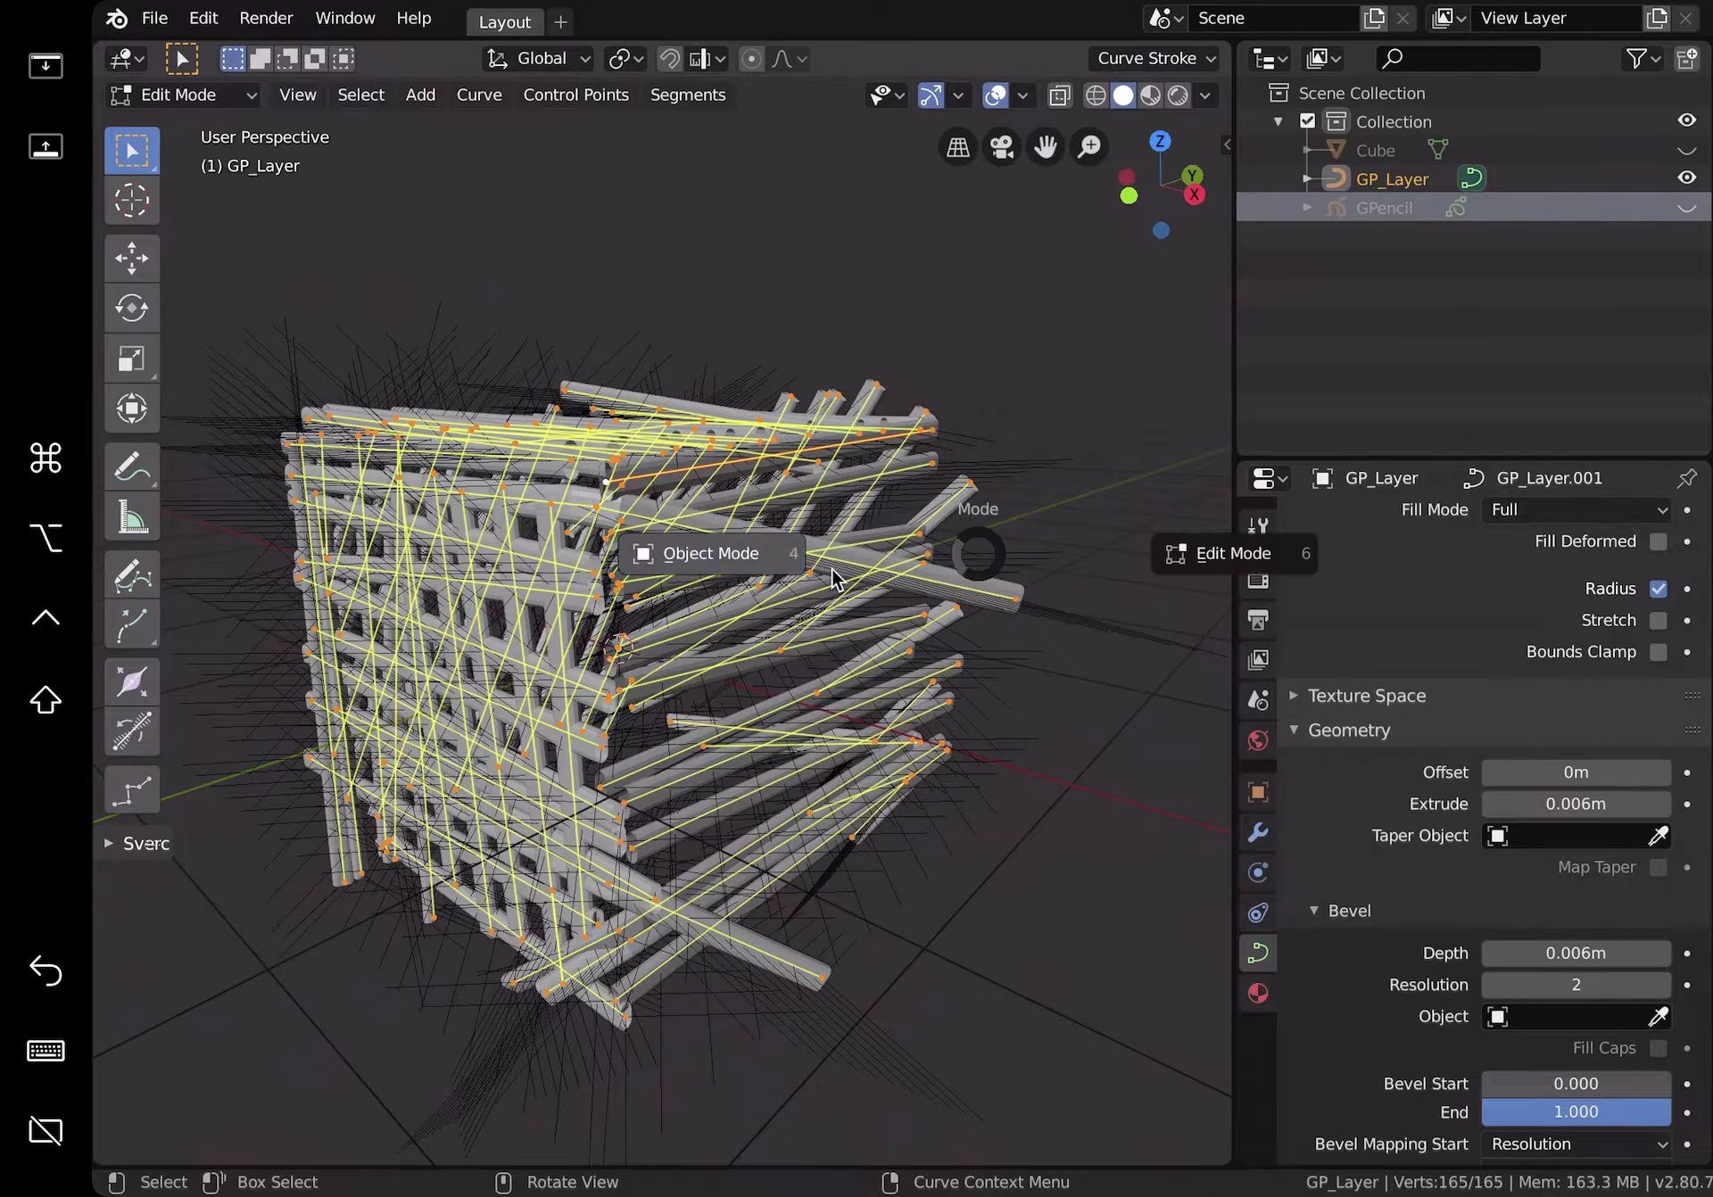
left_click(711, 554)
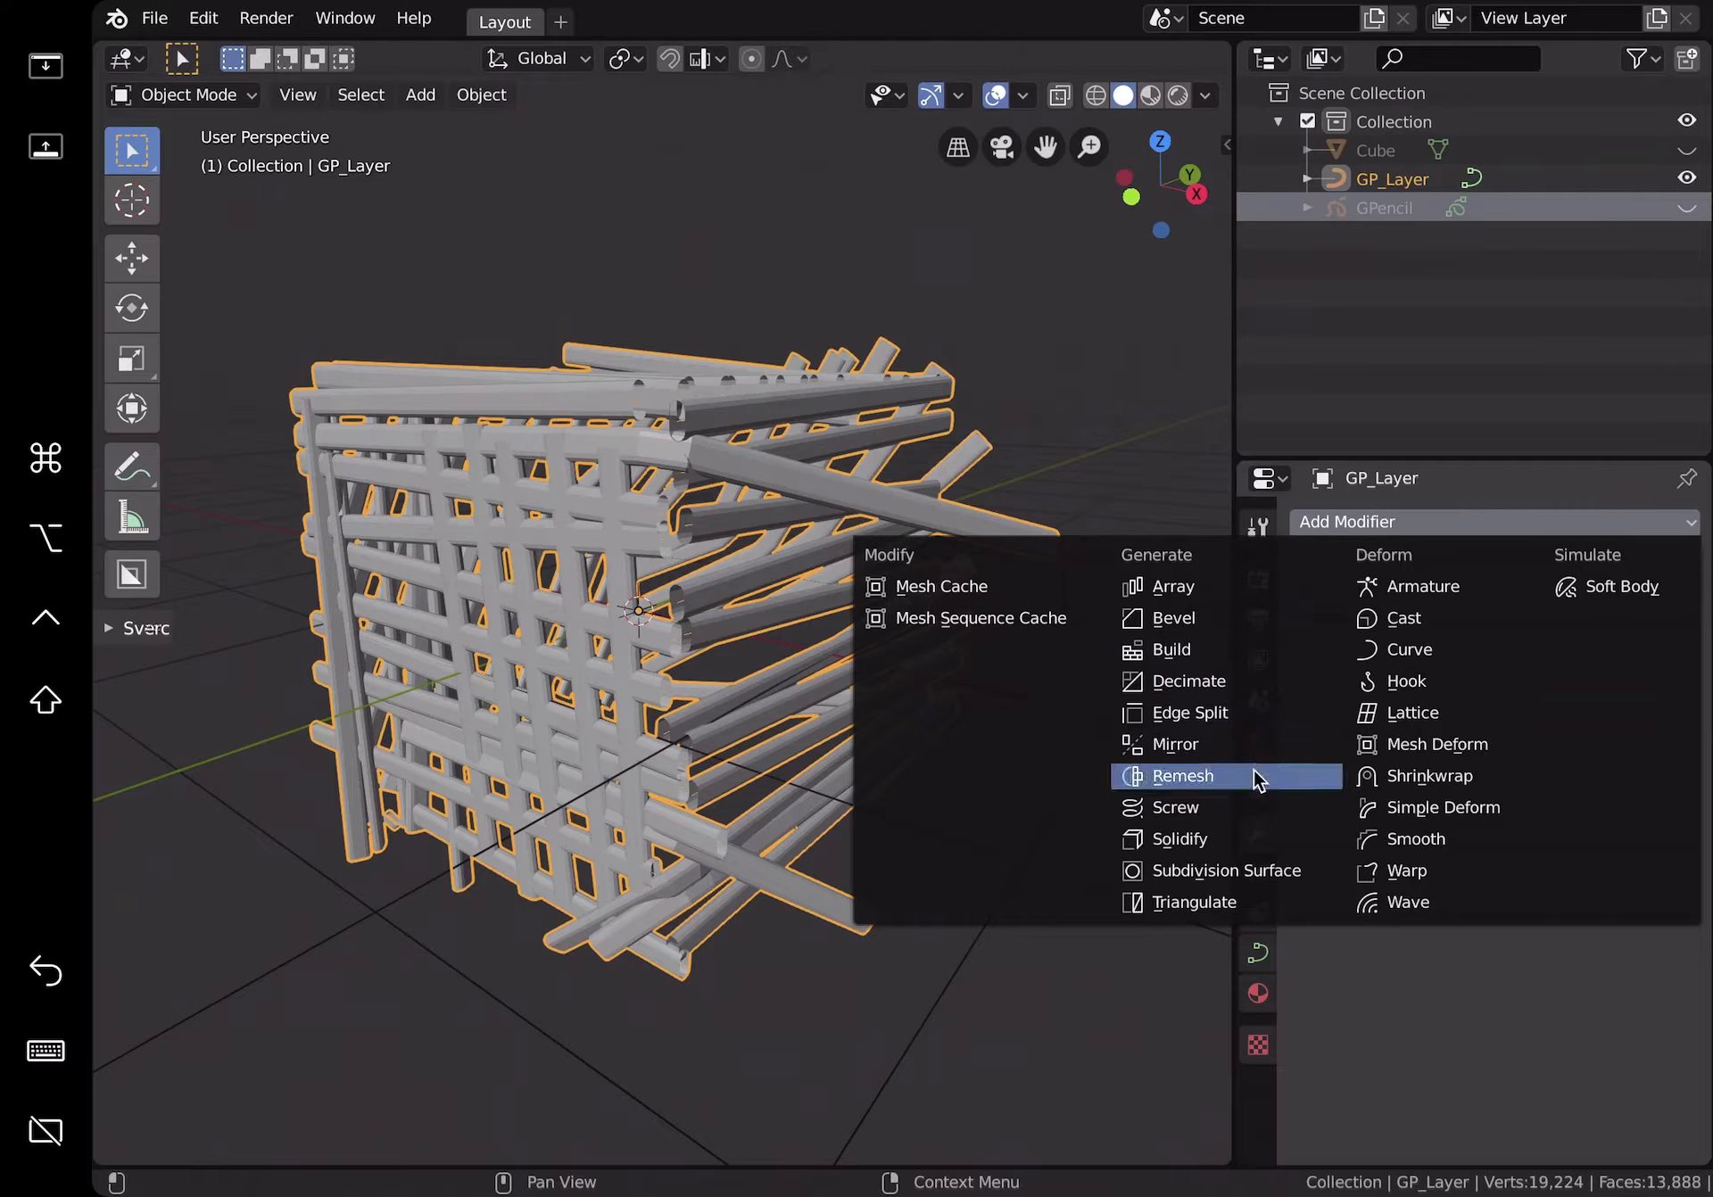
left_click(1184, 776)
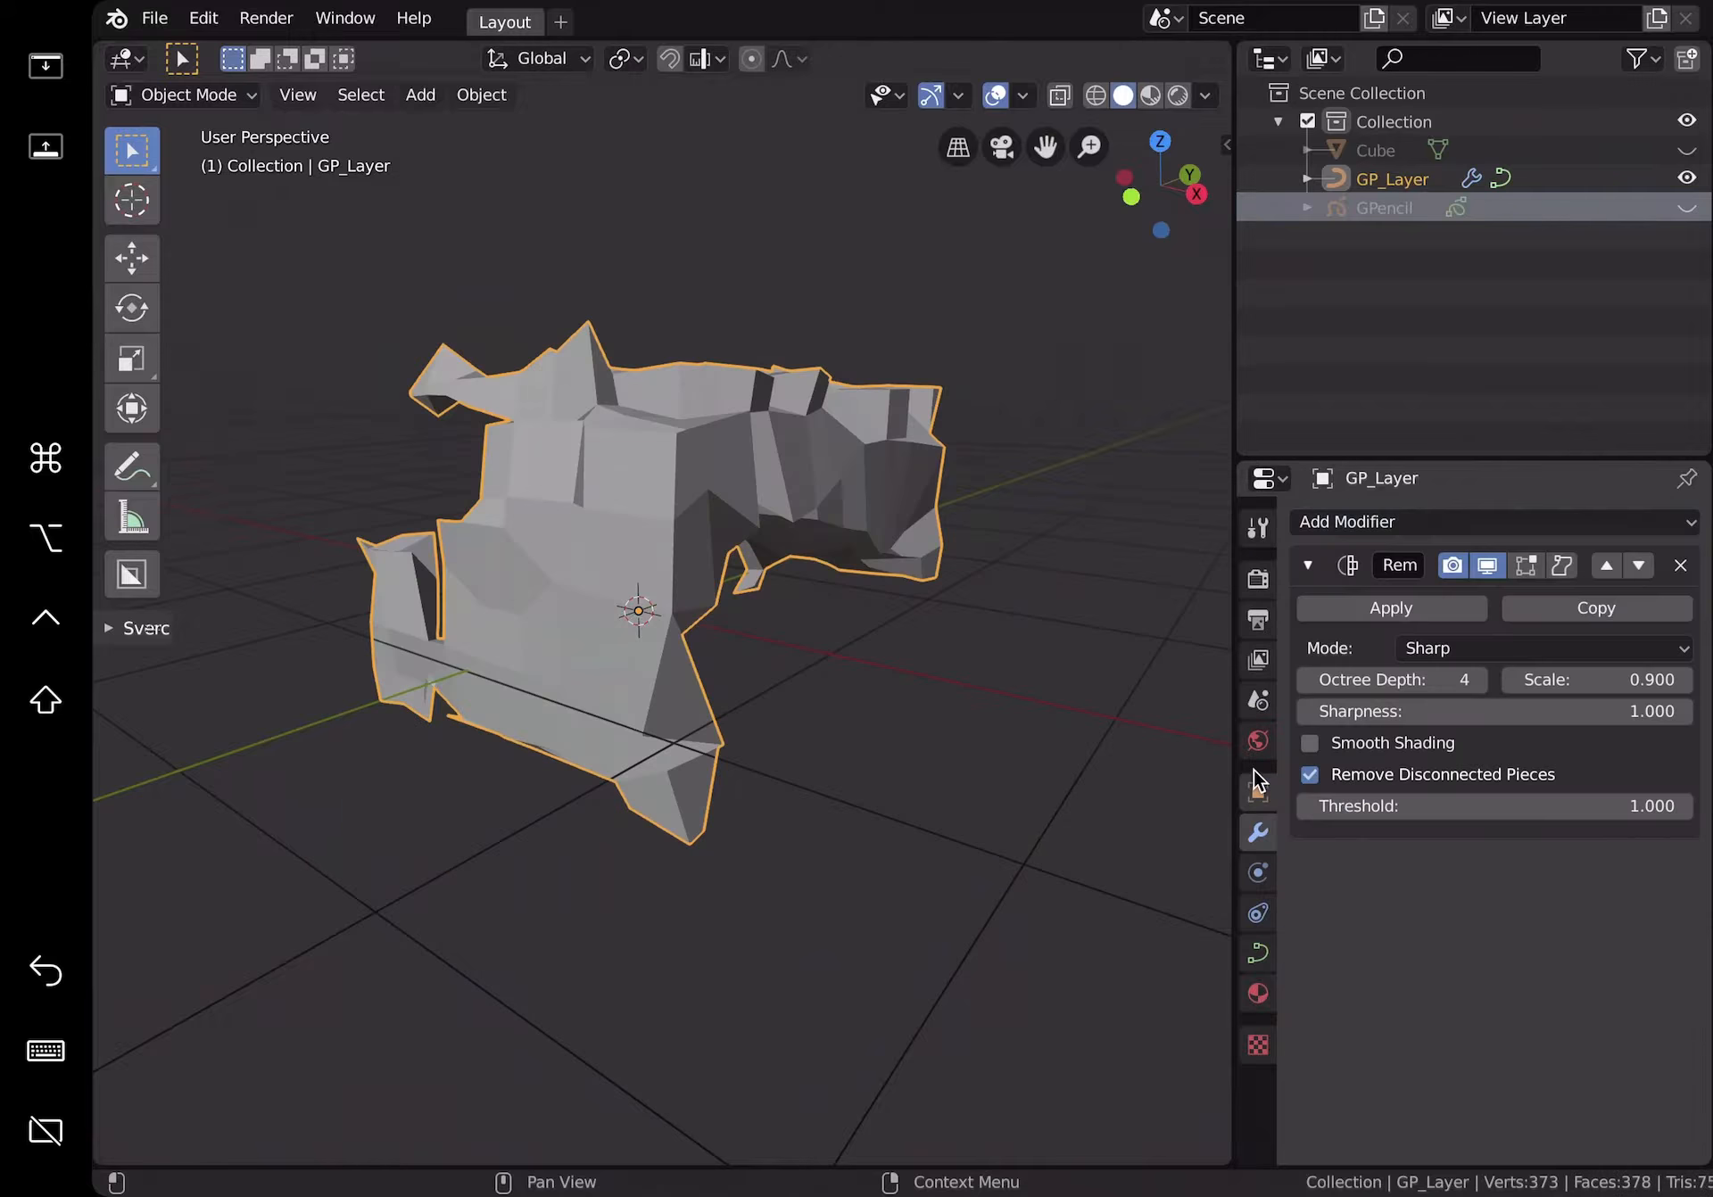
left_click(1543, 648)
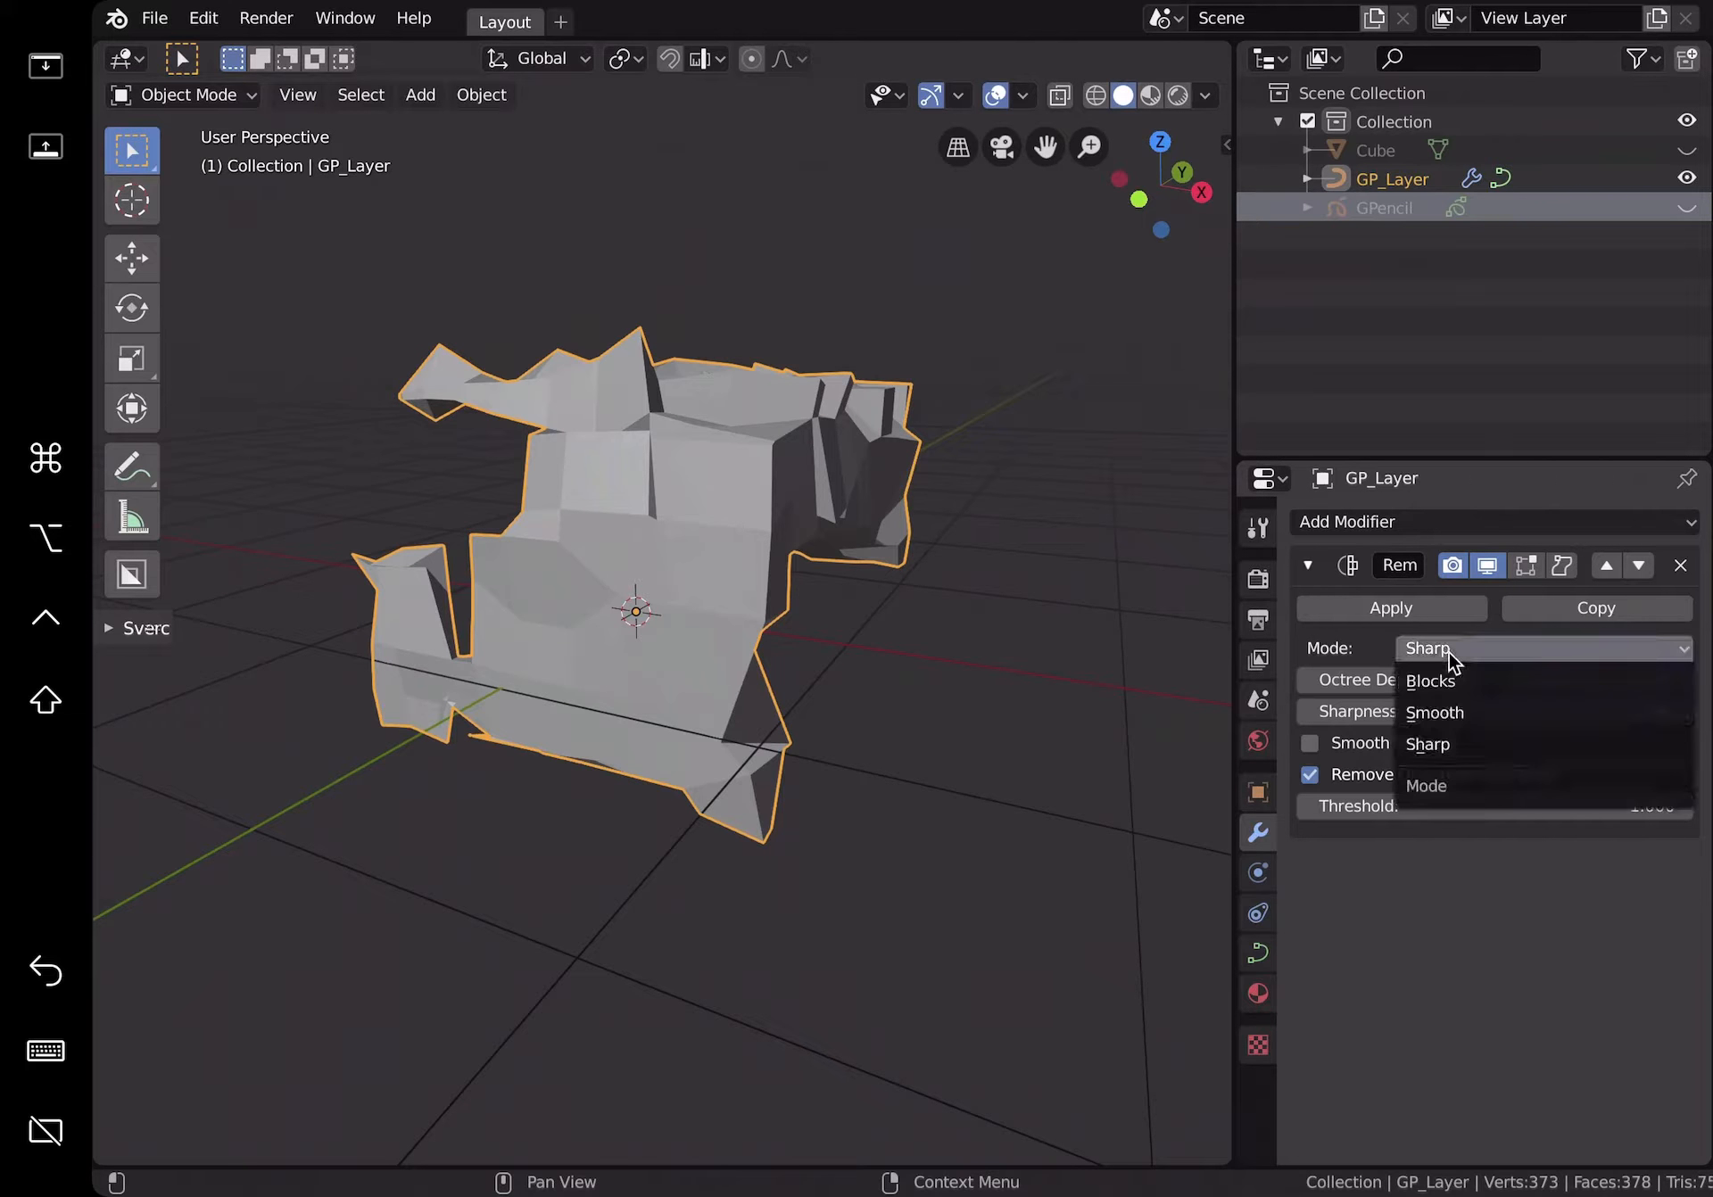
mouse_move(1451, 713)
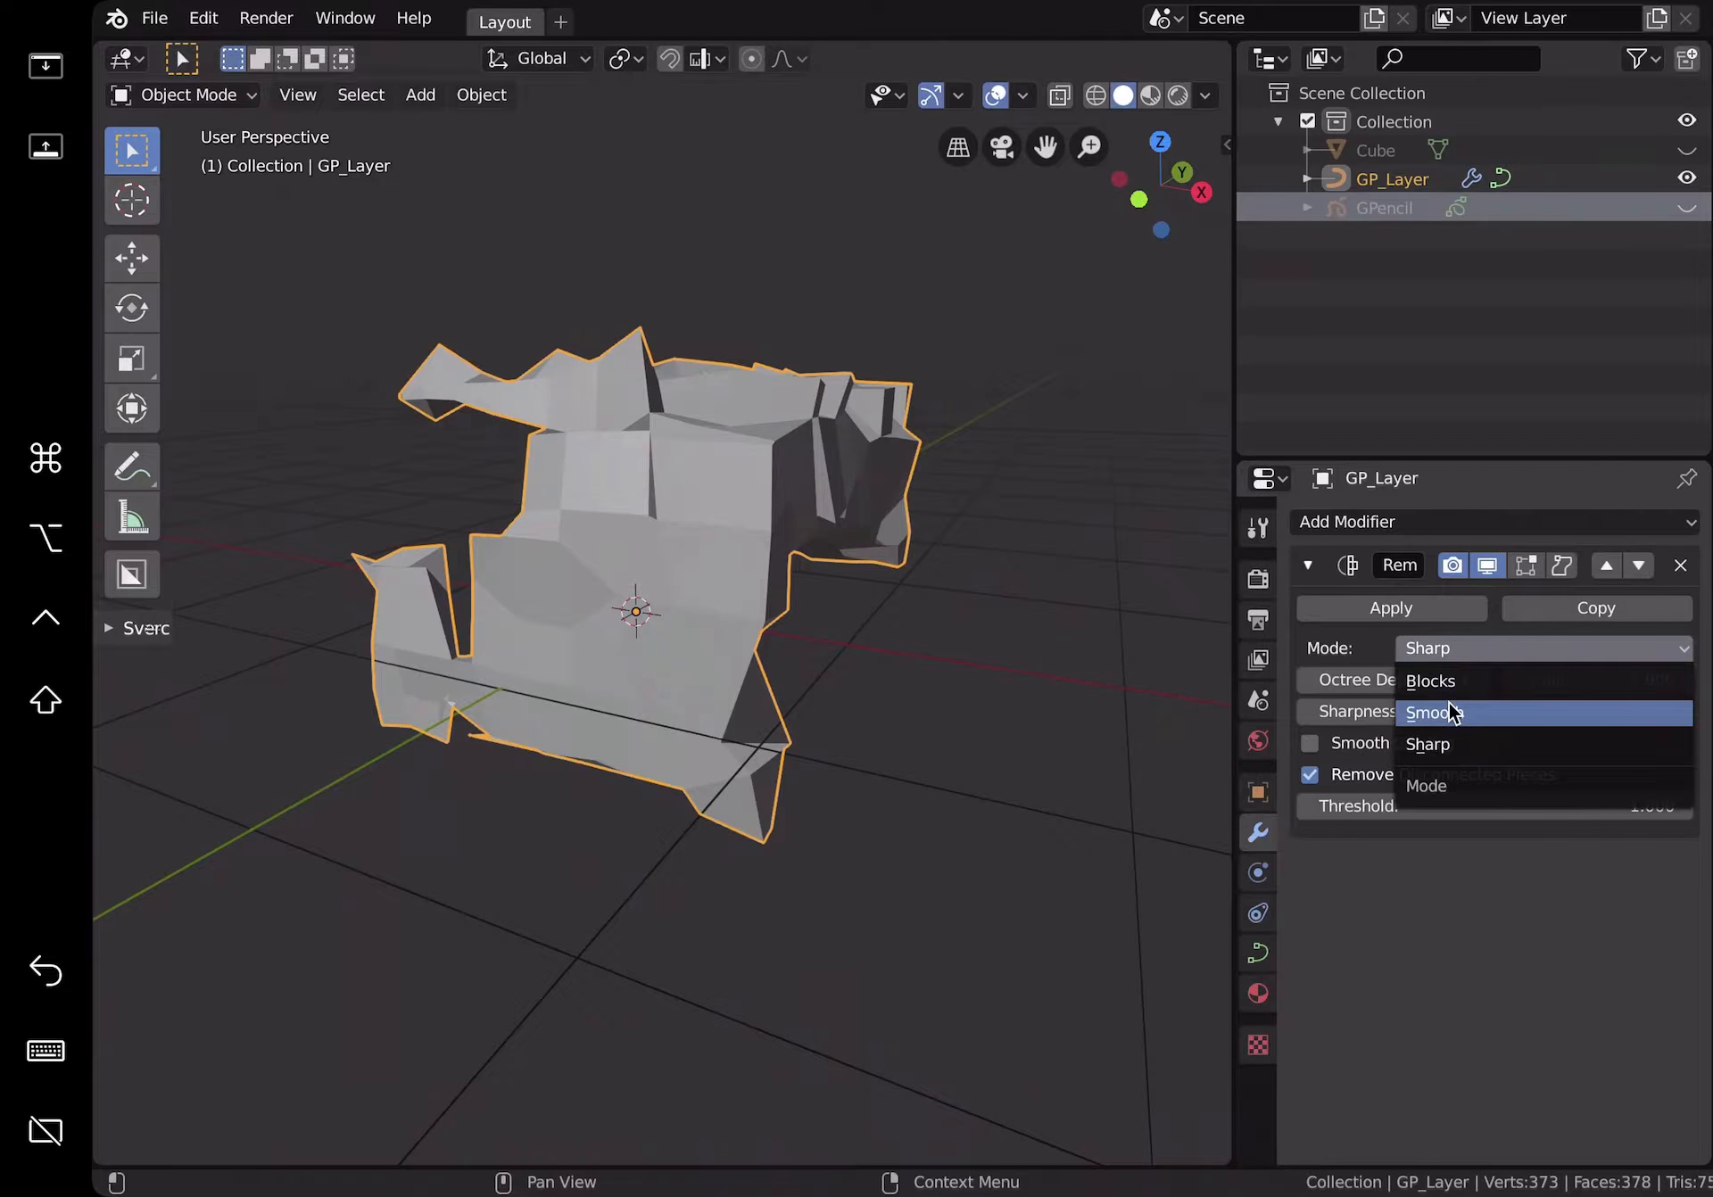
left_click(1434, 713)
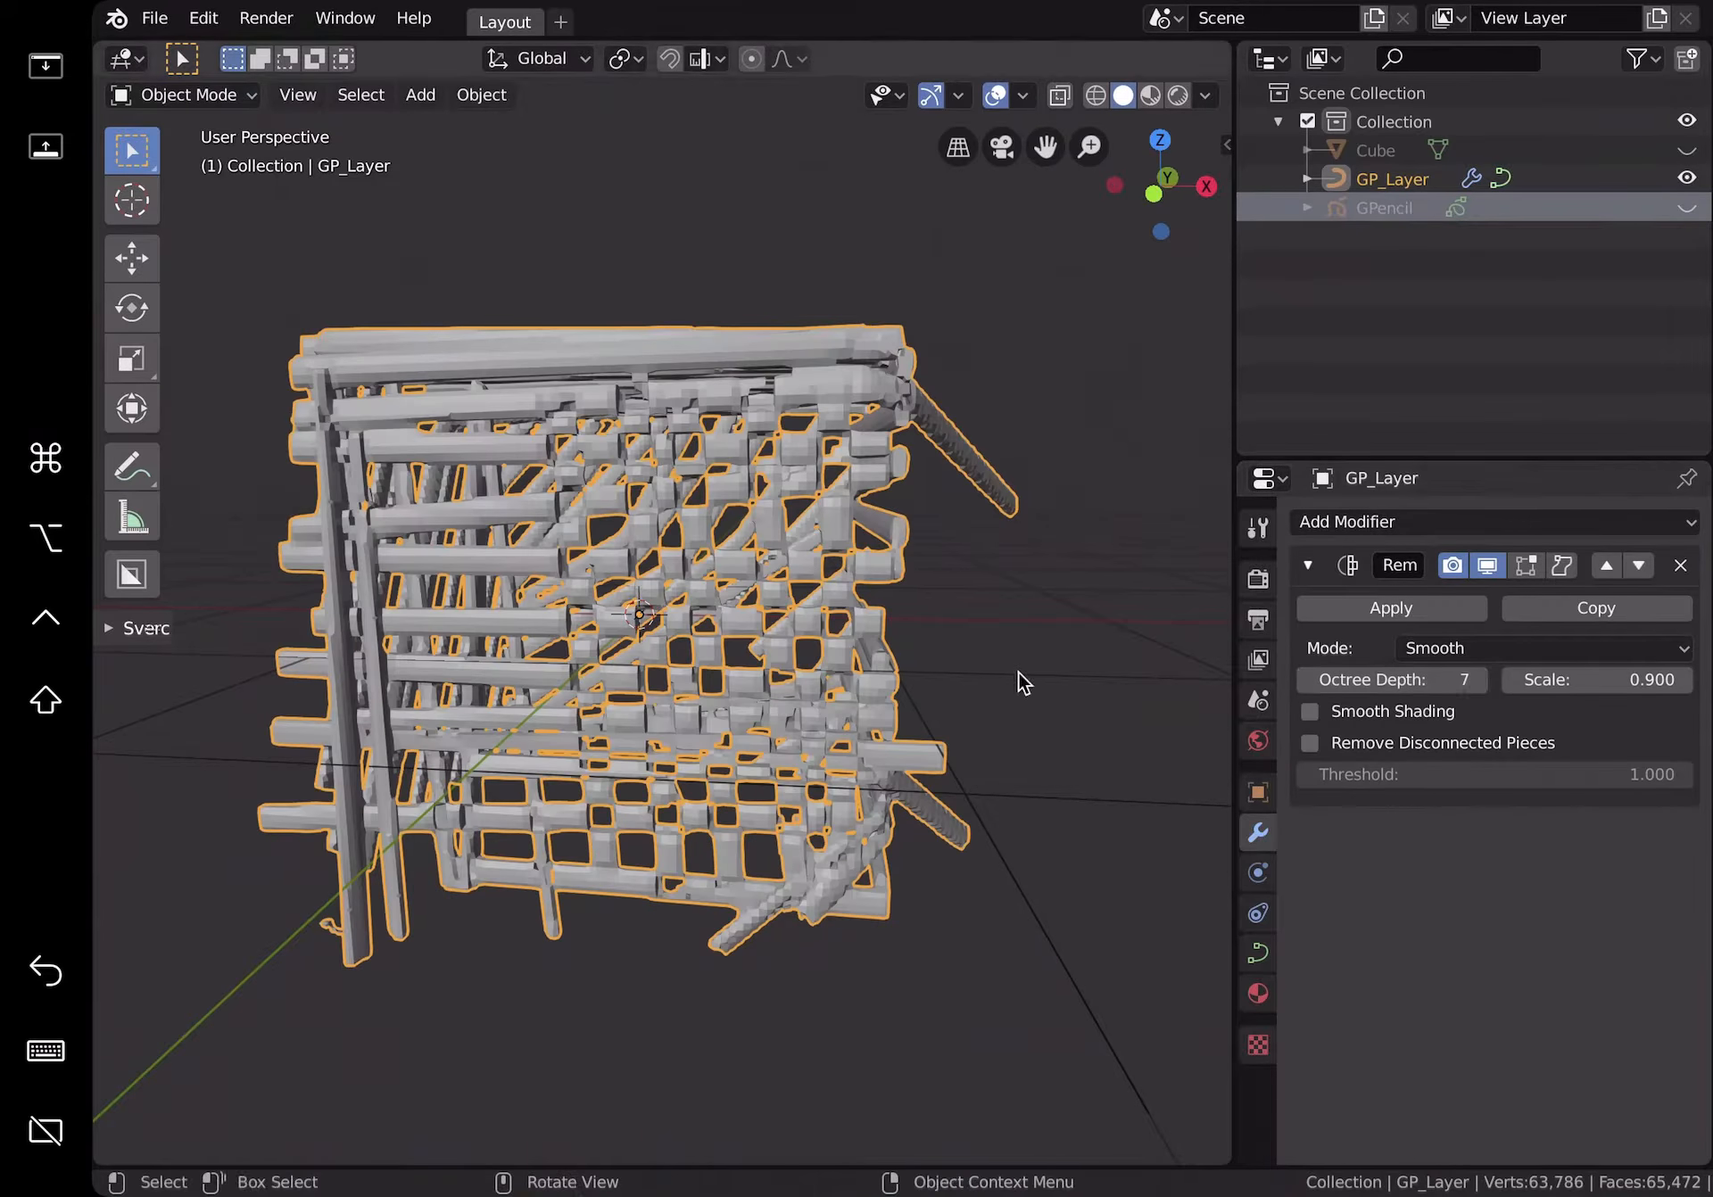
left_click(1390, 609)
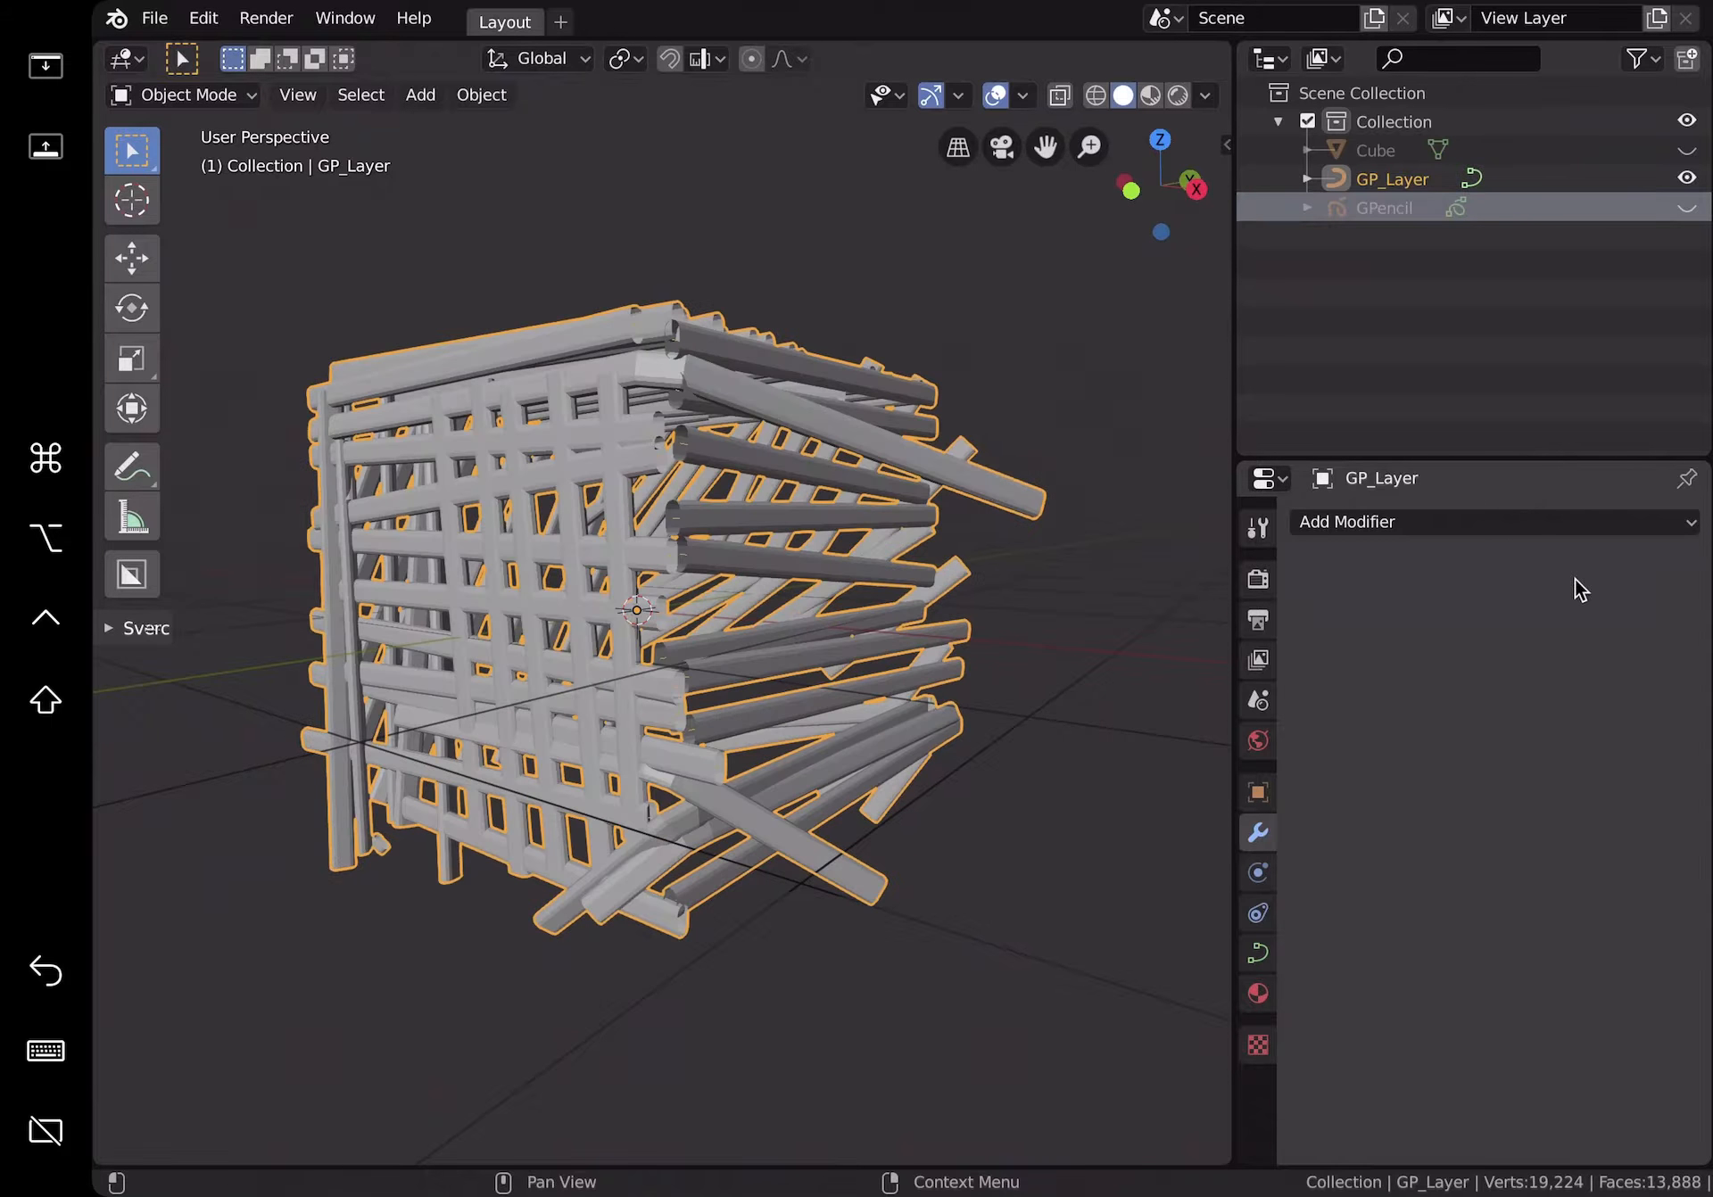
Step: Replace the old objects with one enlarged UV Sphere, saved as GP_doodle_002.blend
left_click_drag(656, 546, 798, 563)
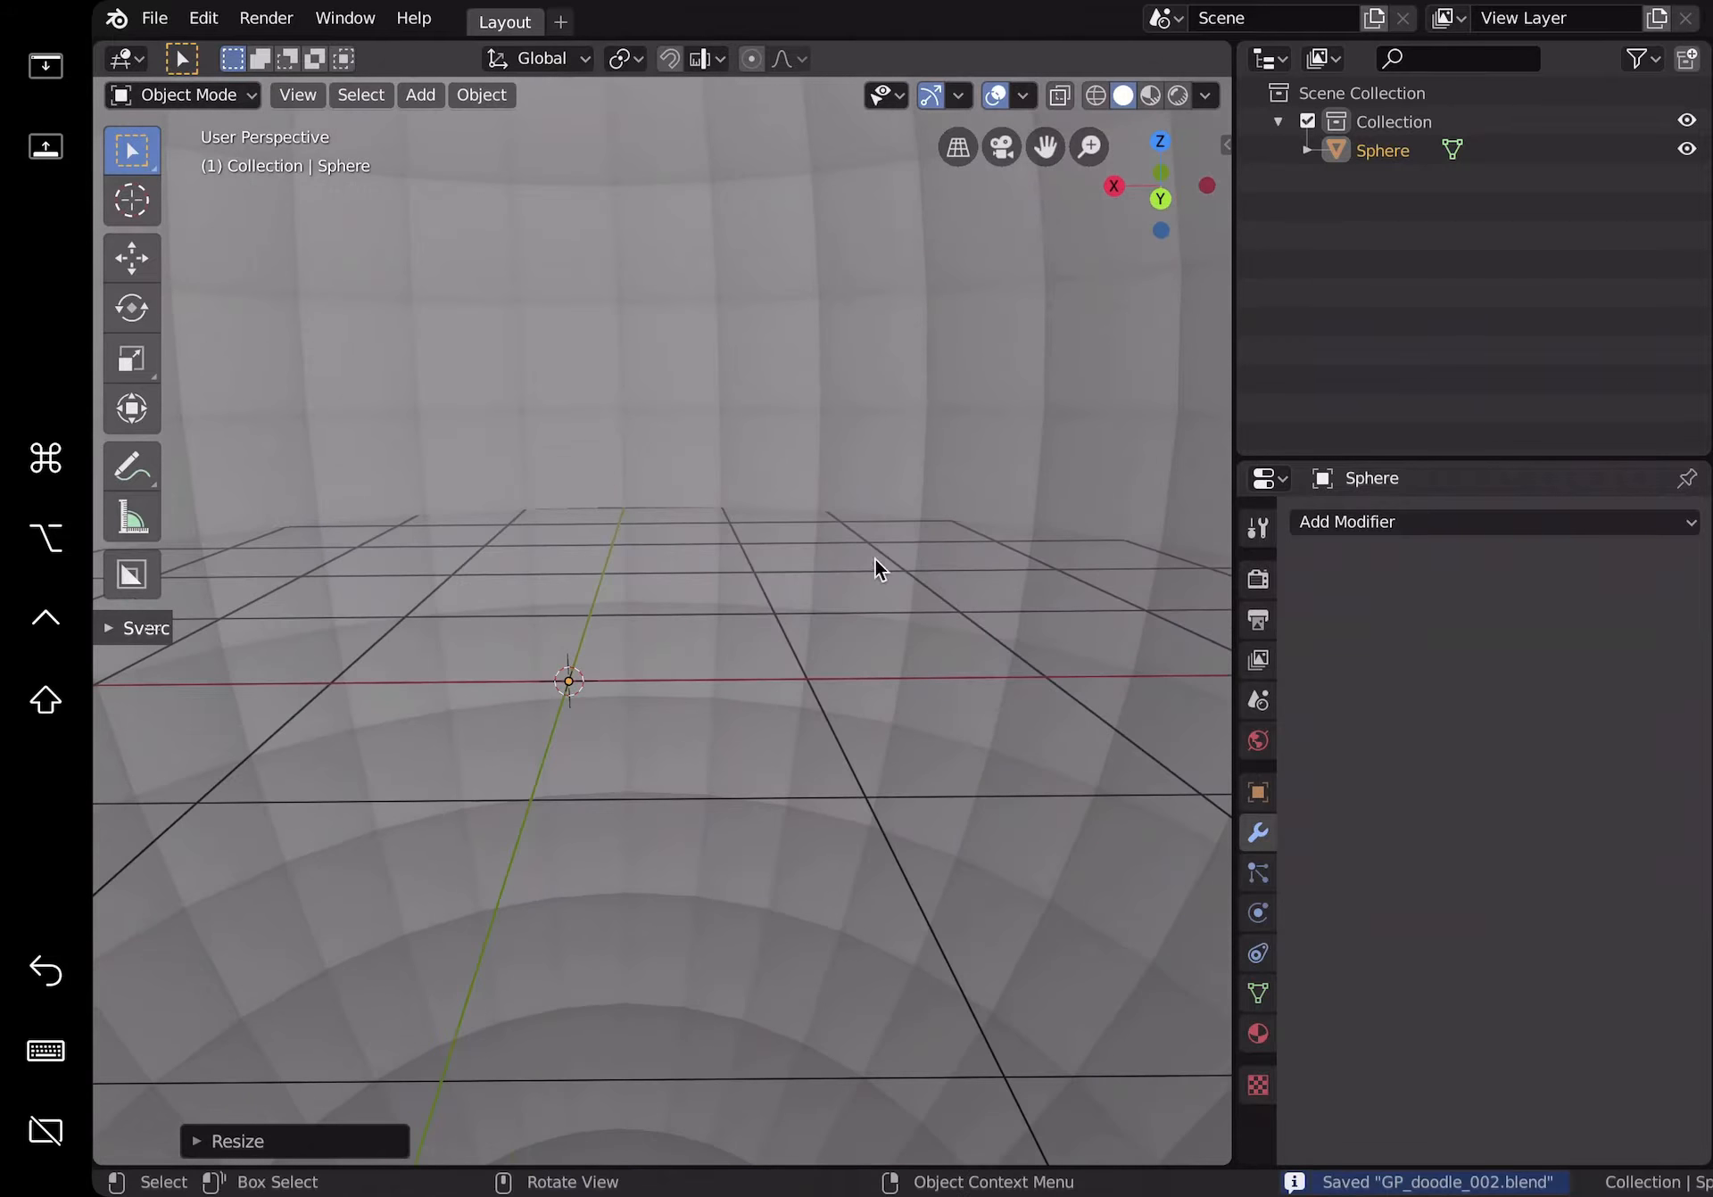
Step: Add a Grease Pencil Stroke object from the Add menu
left_click(420, 95)
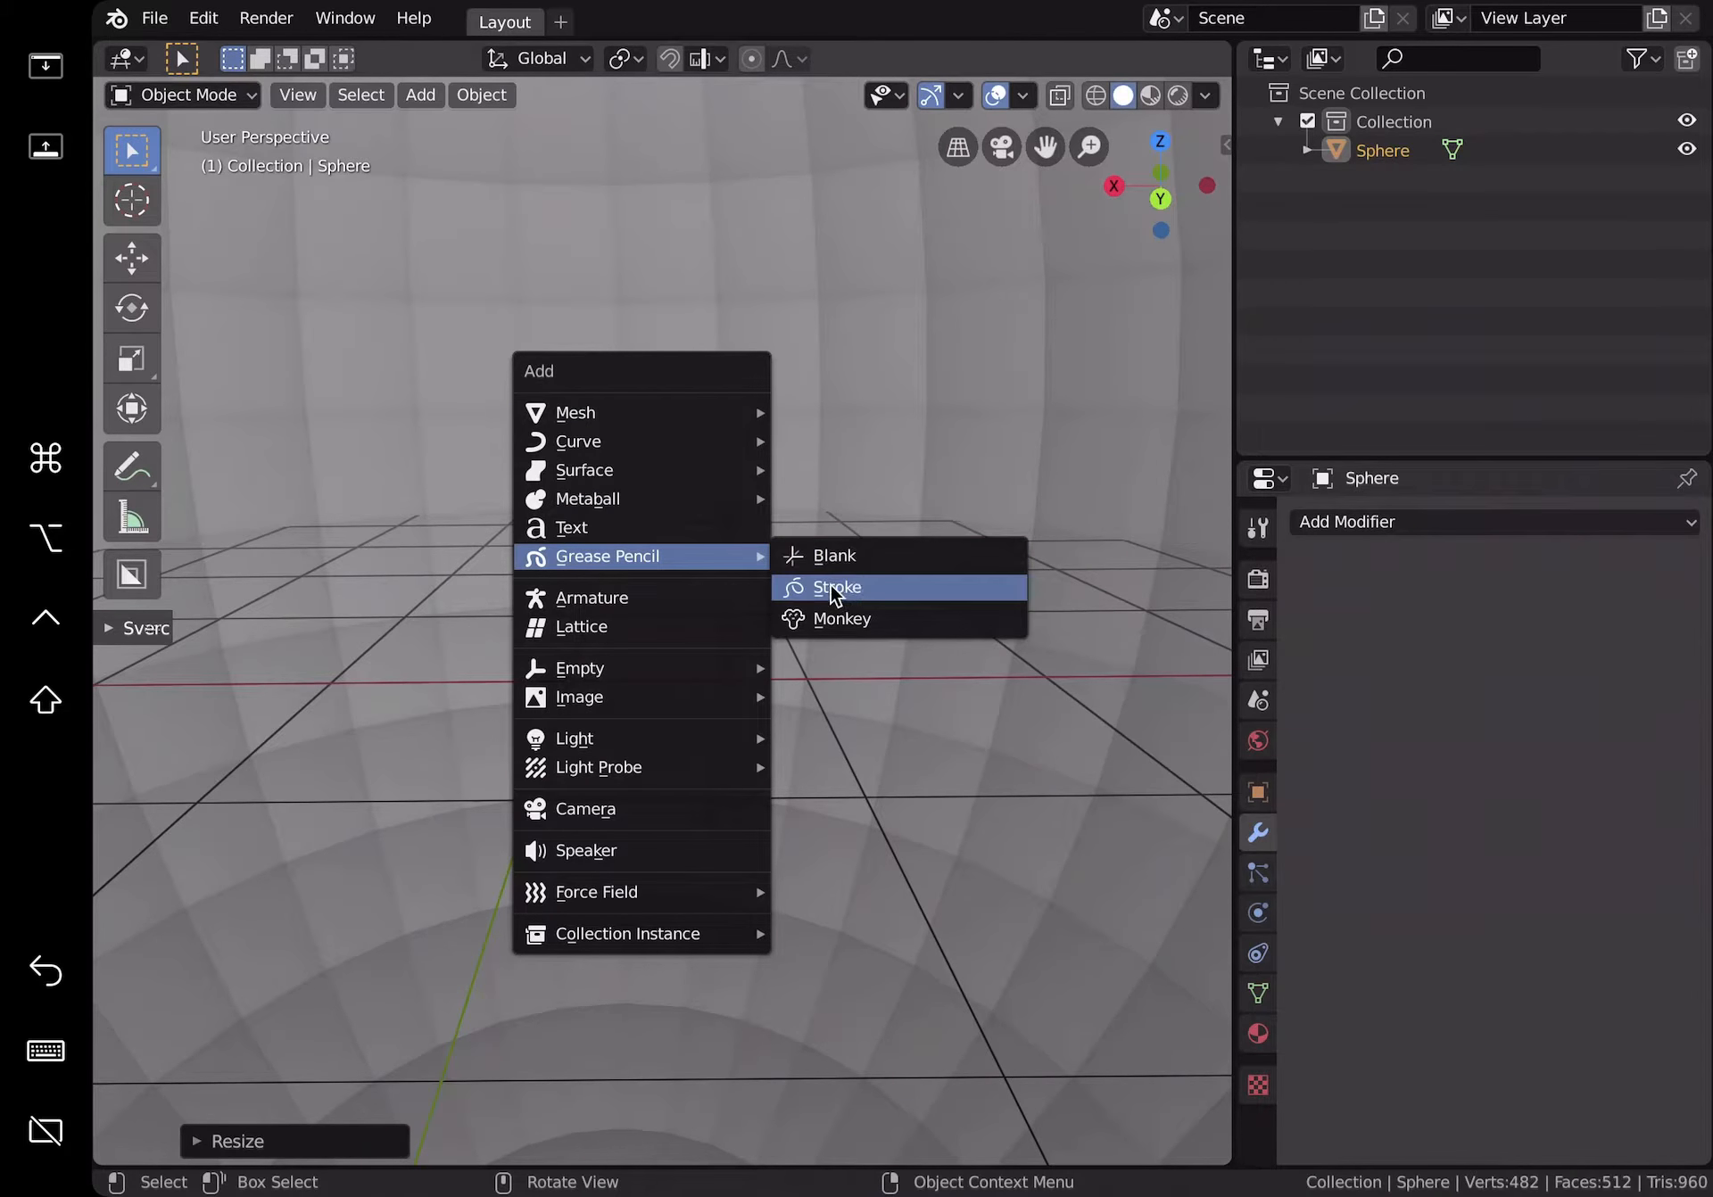
left_click(836, 588)
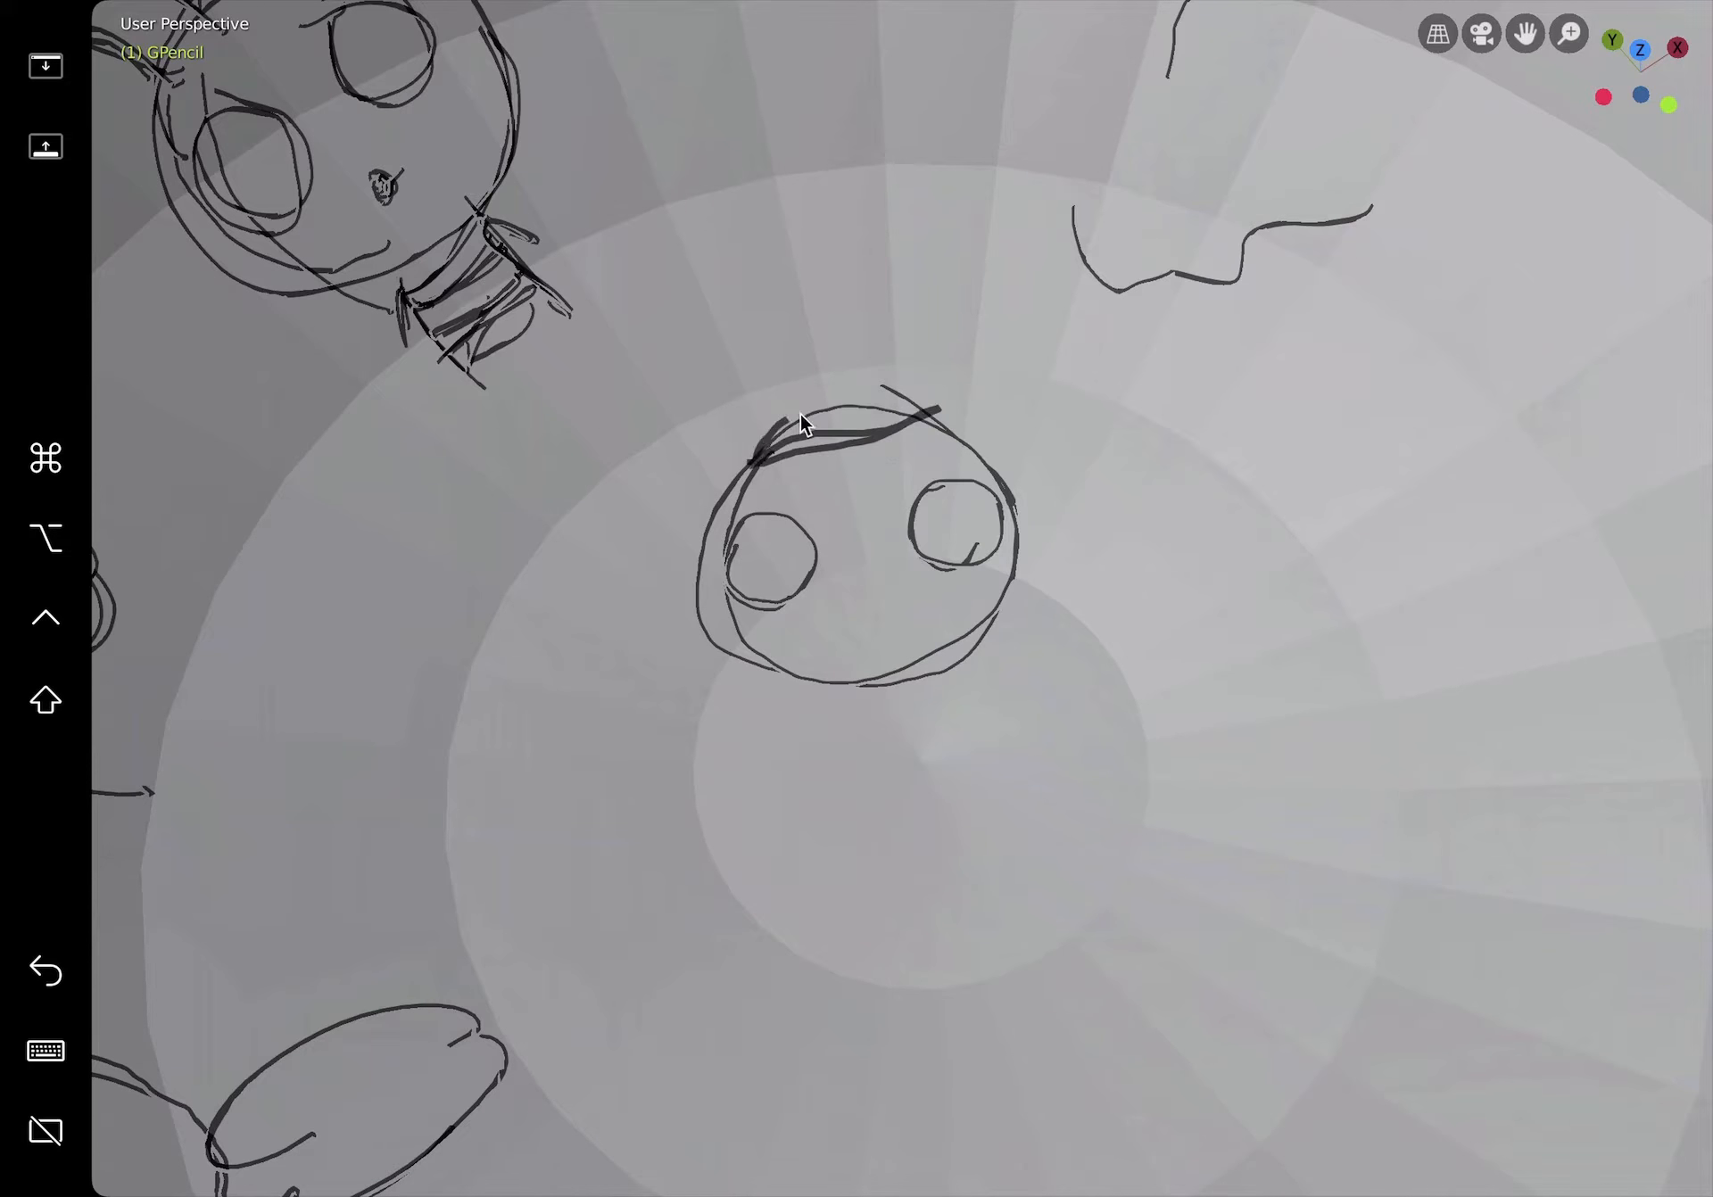
Step: Sketch a small round face with two circular eyes inside the sphere
left_click_drag(764, 427, 885, 405)
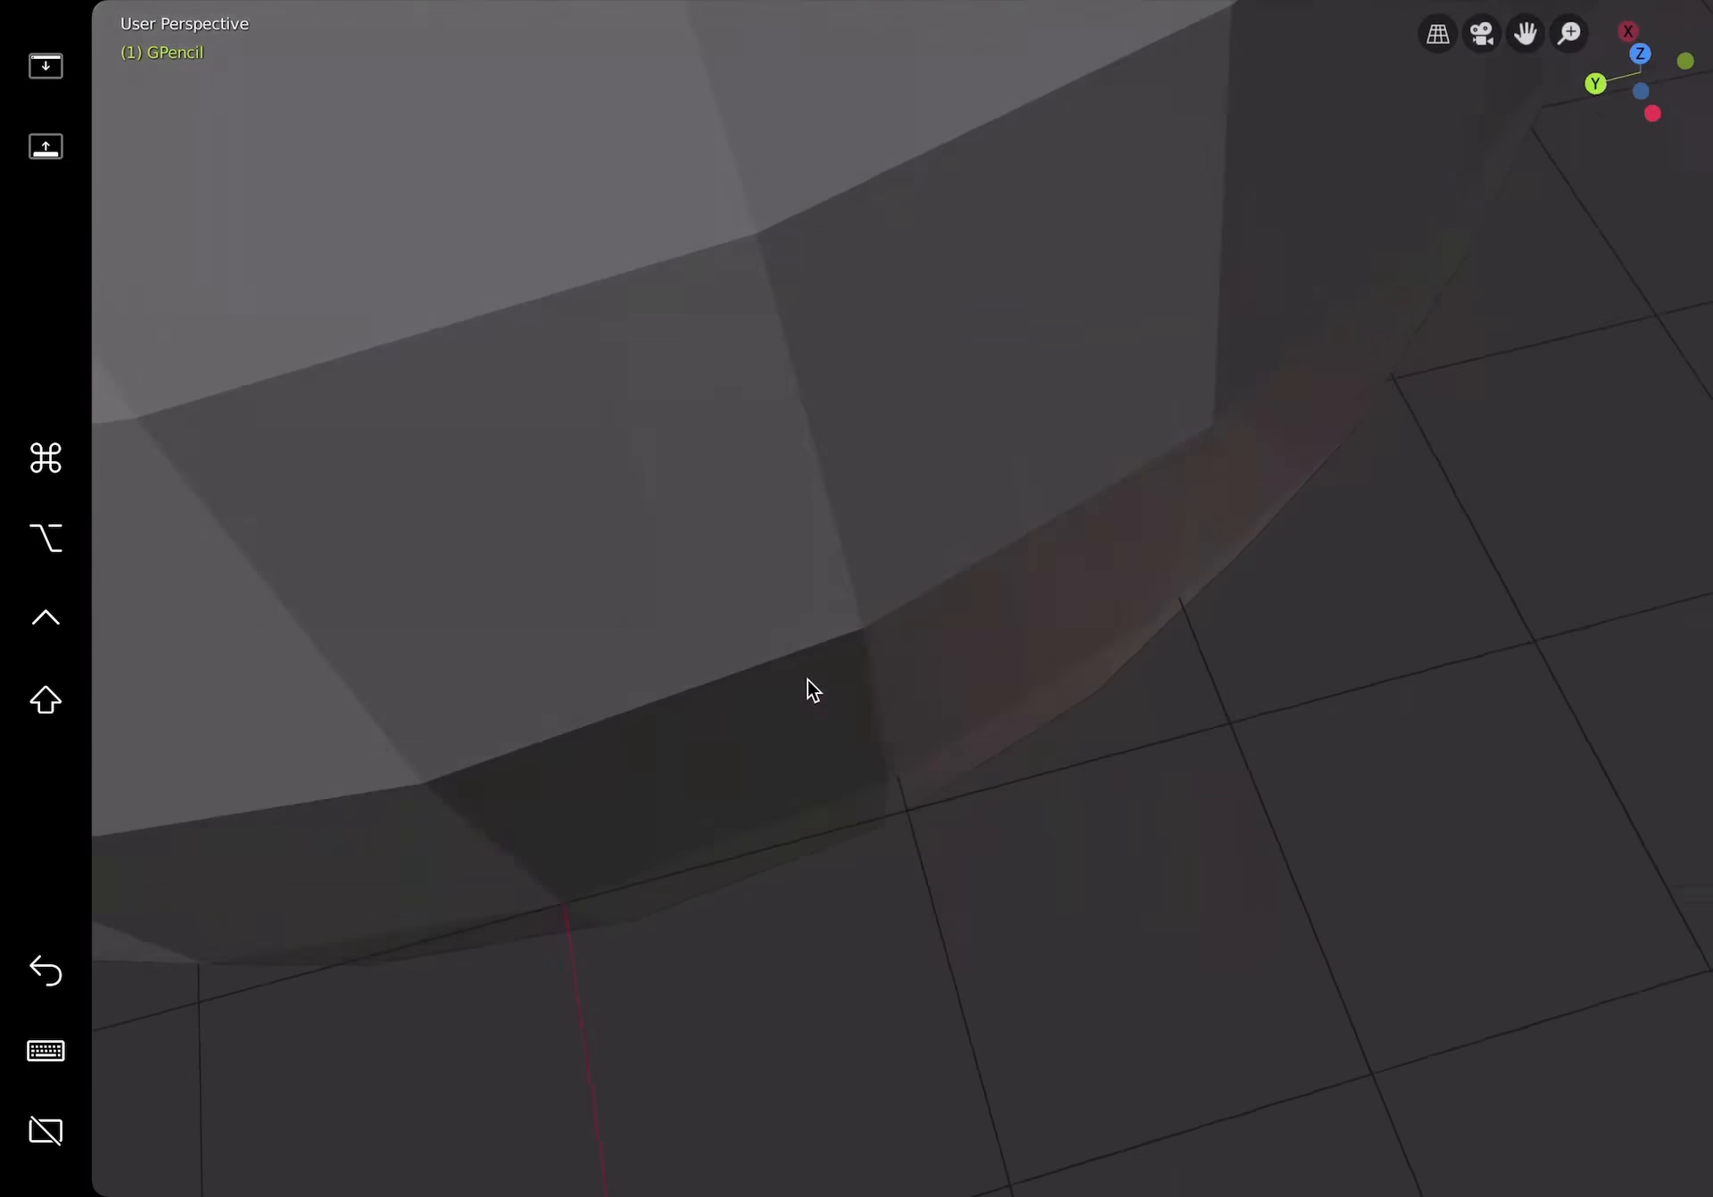
left_click_drag(814, 688, 855, 806)
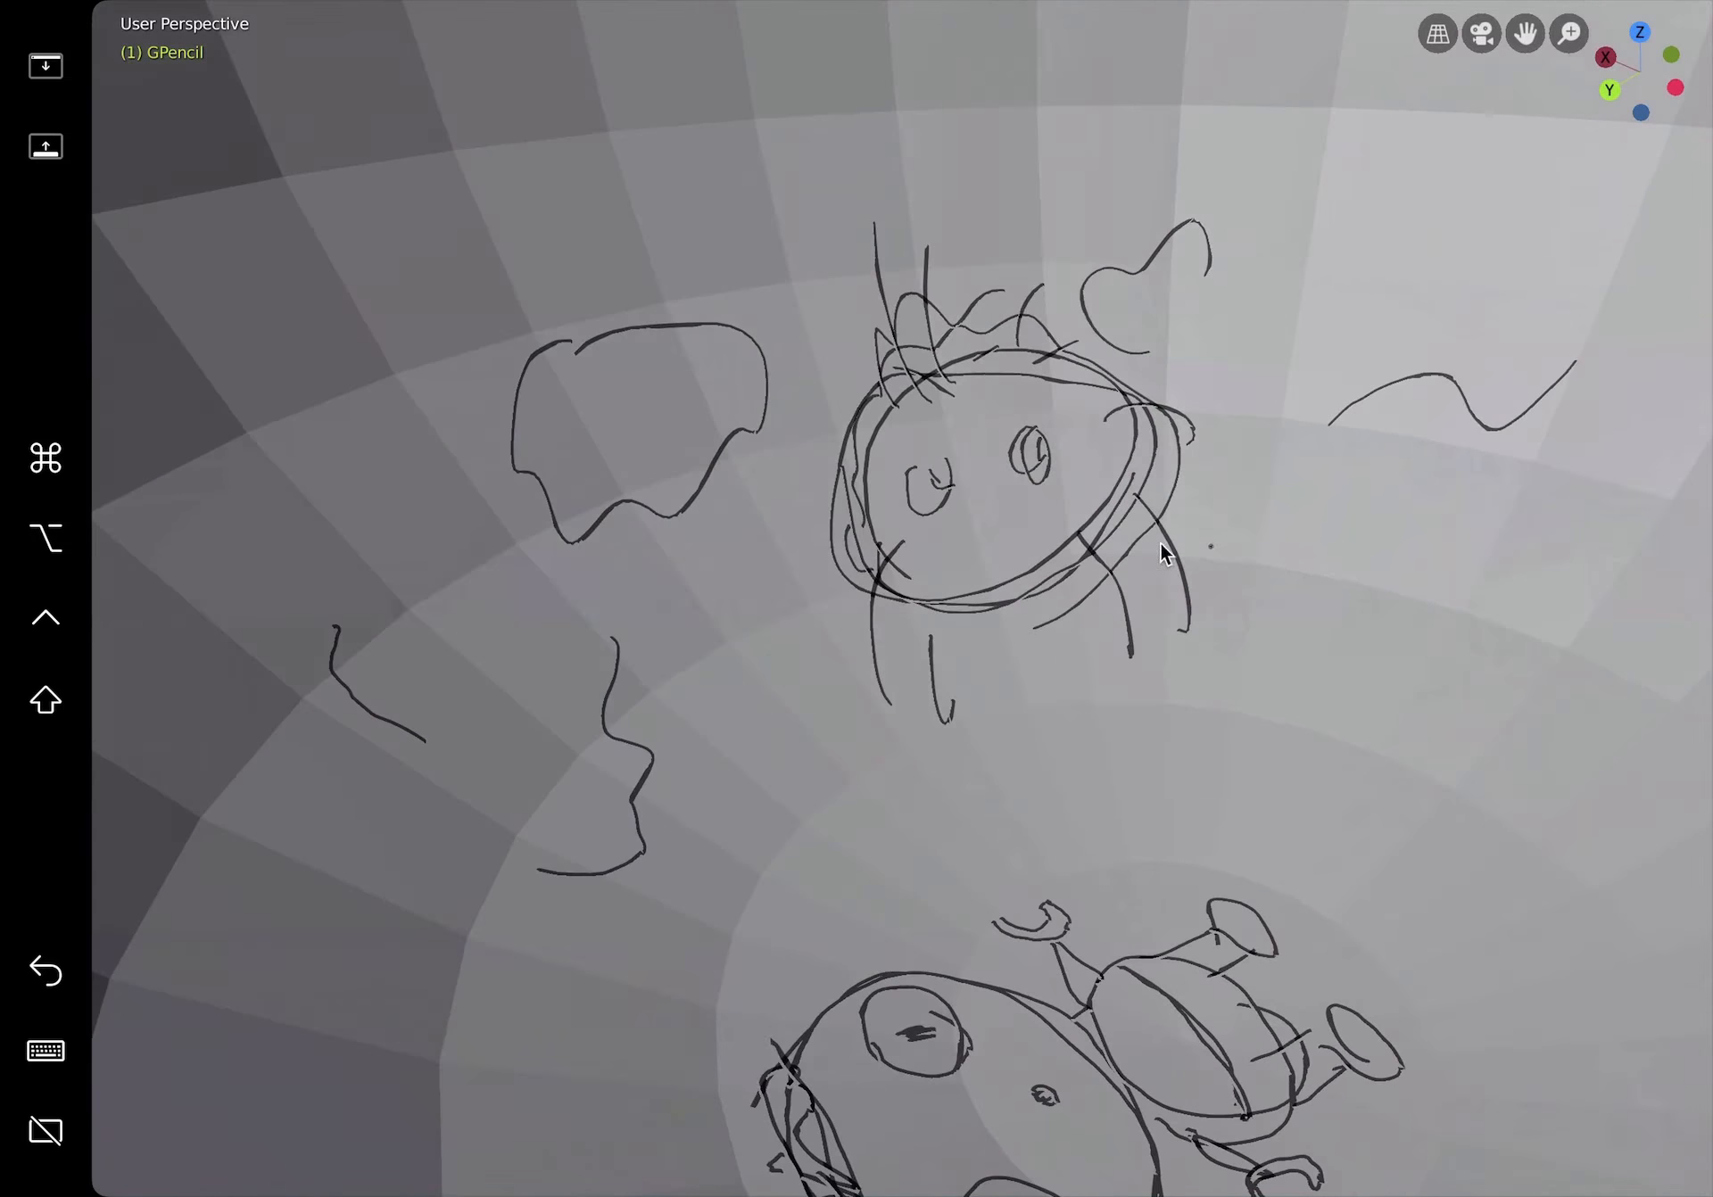
Step: Draw strokes for a bug creature and a standing figure, ending with its foot
left_click_drag(1163, 552, 956, 653)
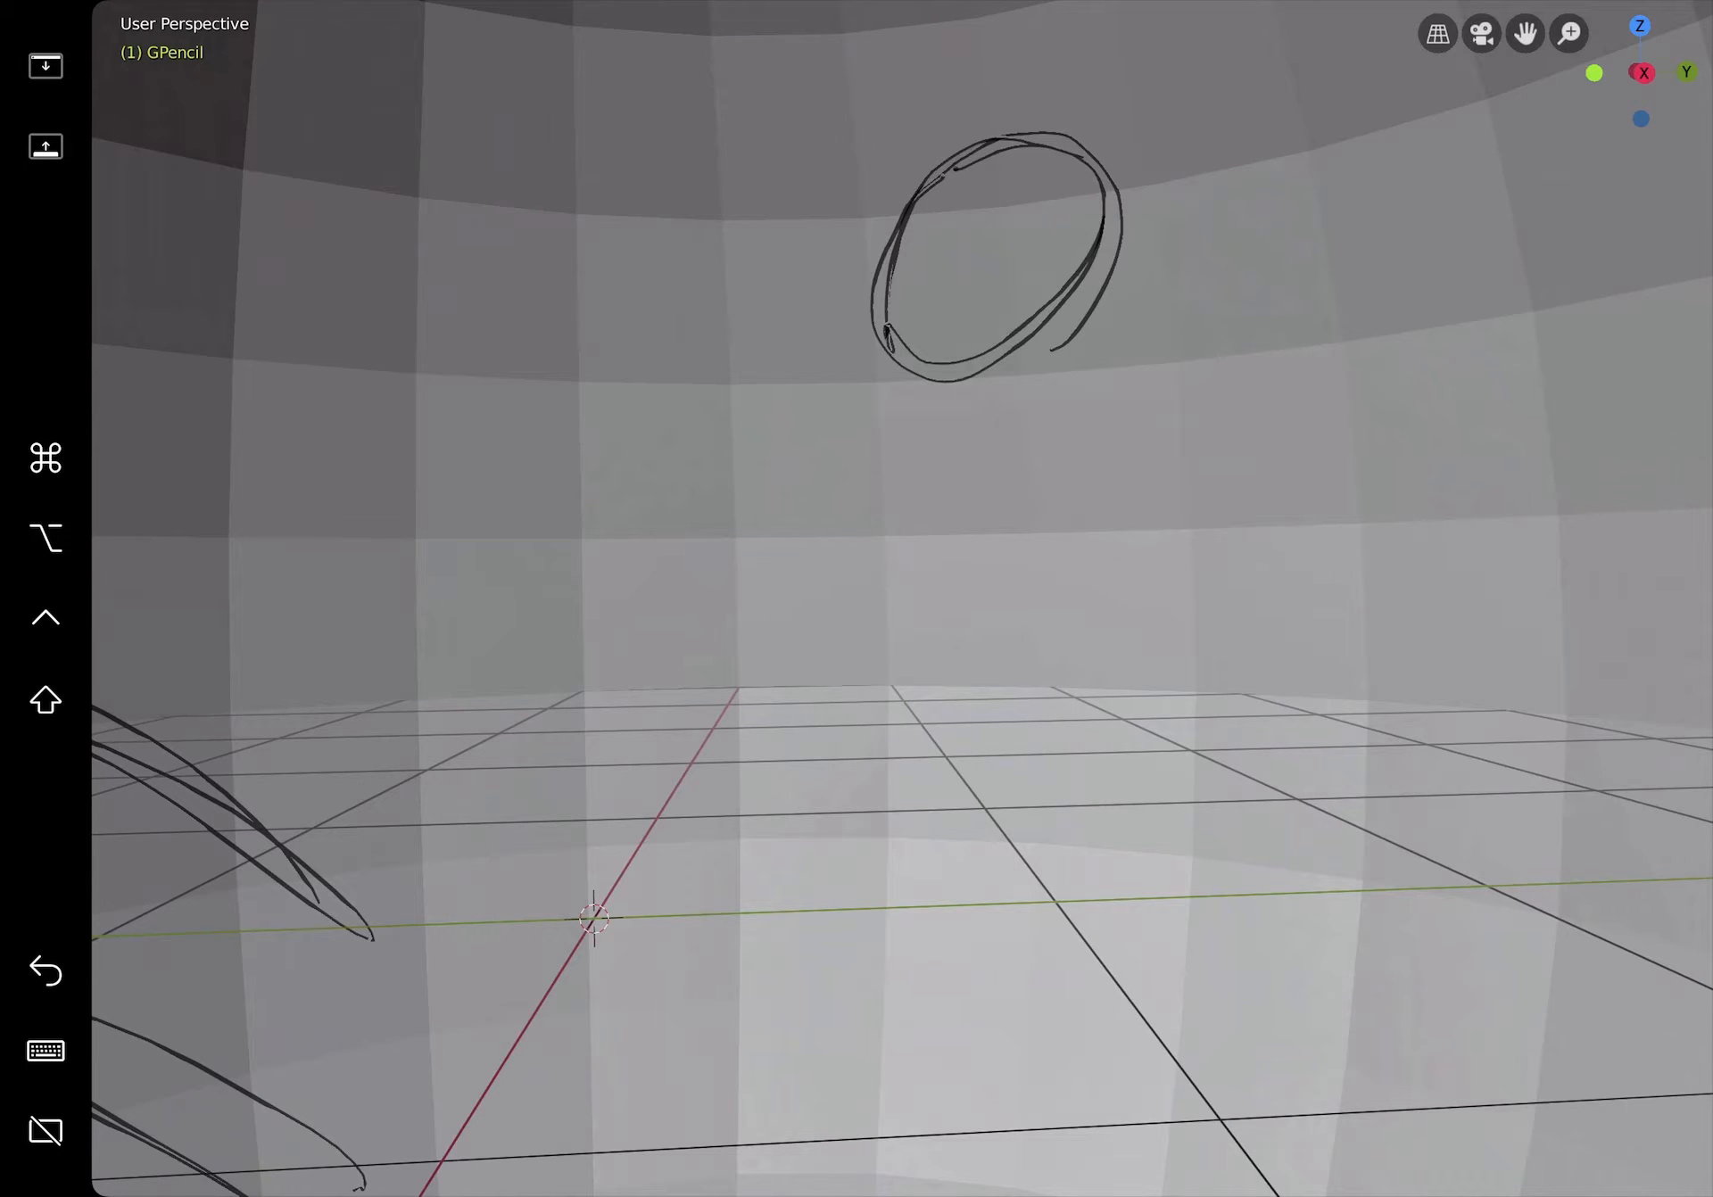
left_click_drag(885, 349, 929, 623)
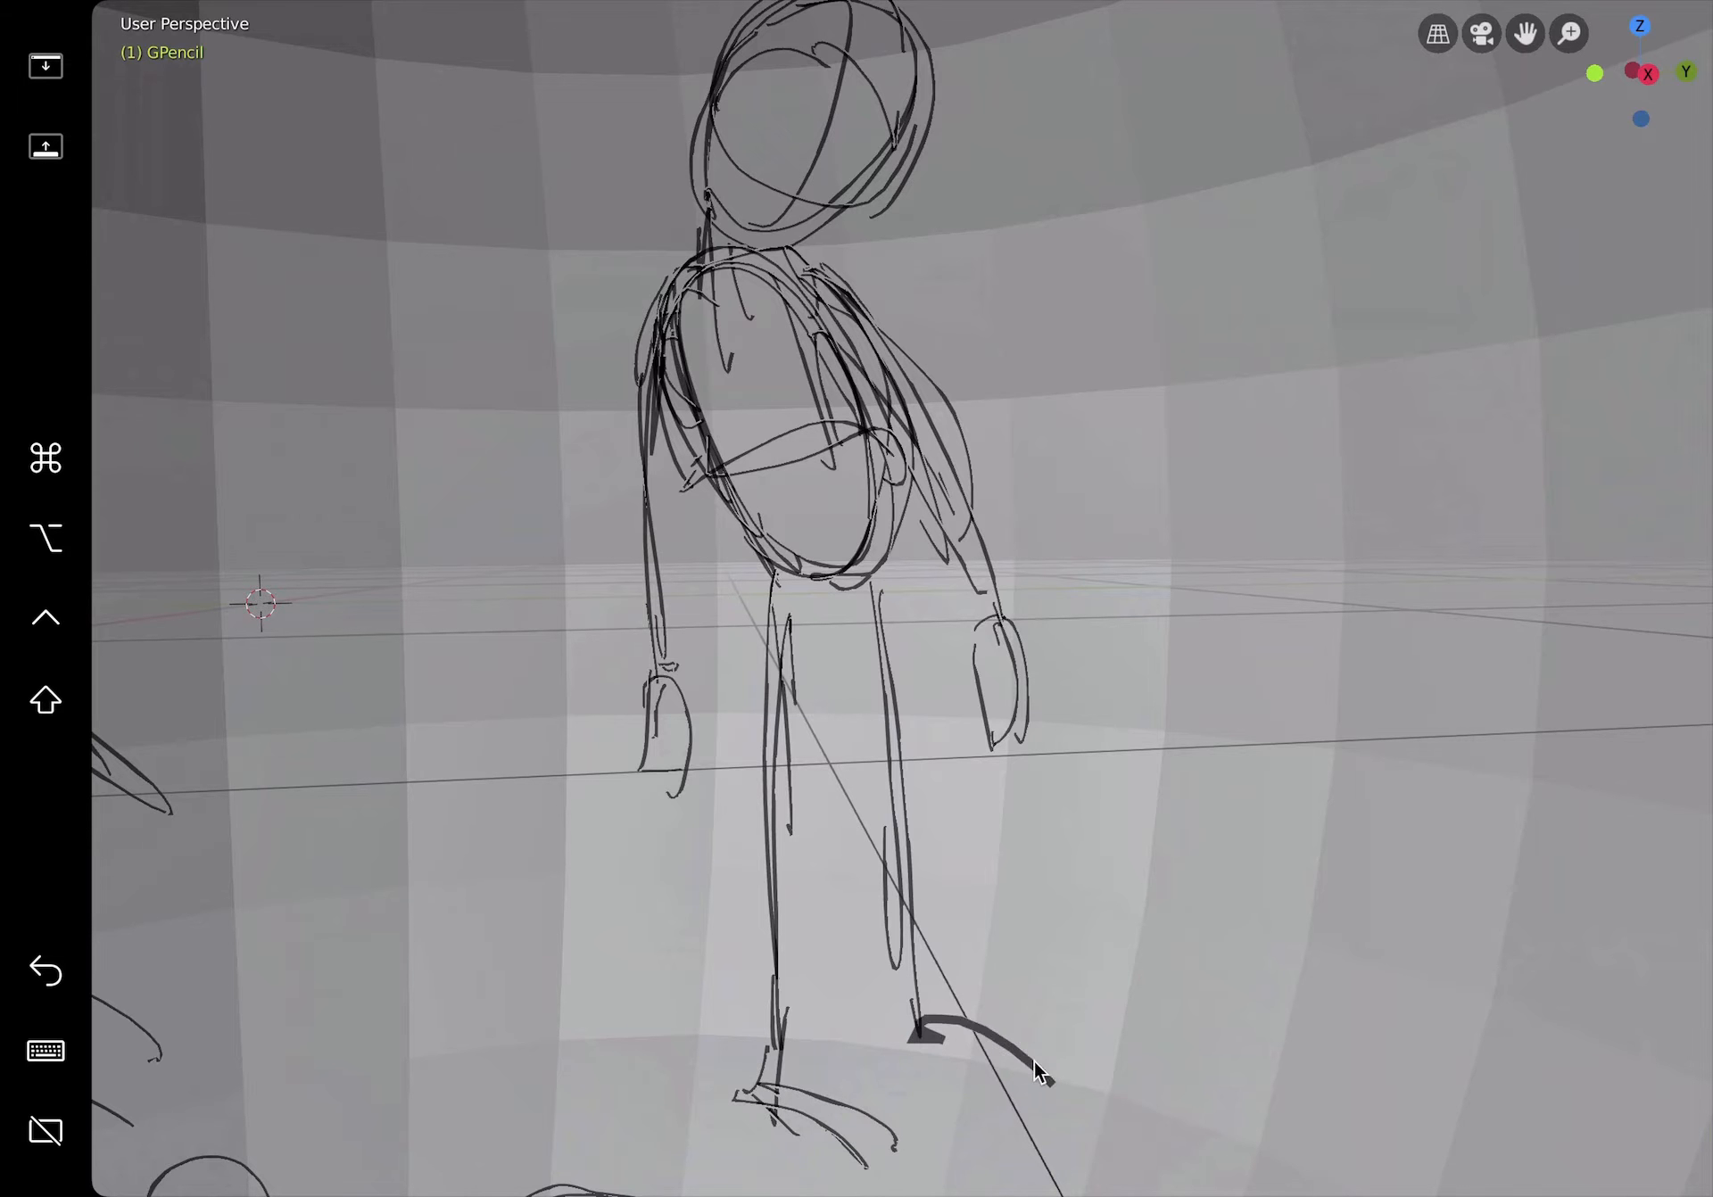
left_click_drag(929, 1011, 1050, 1104)
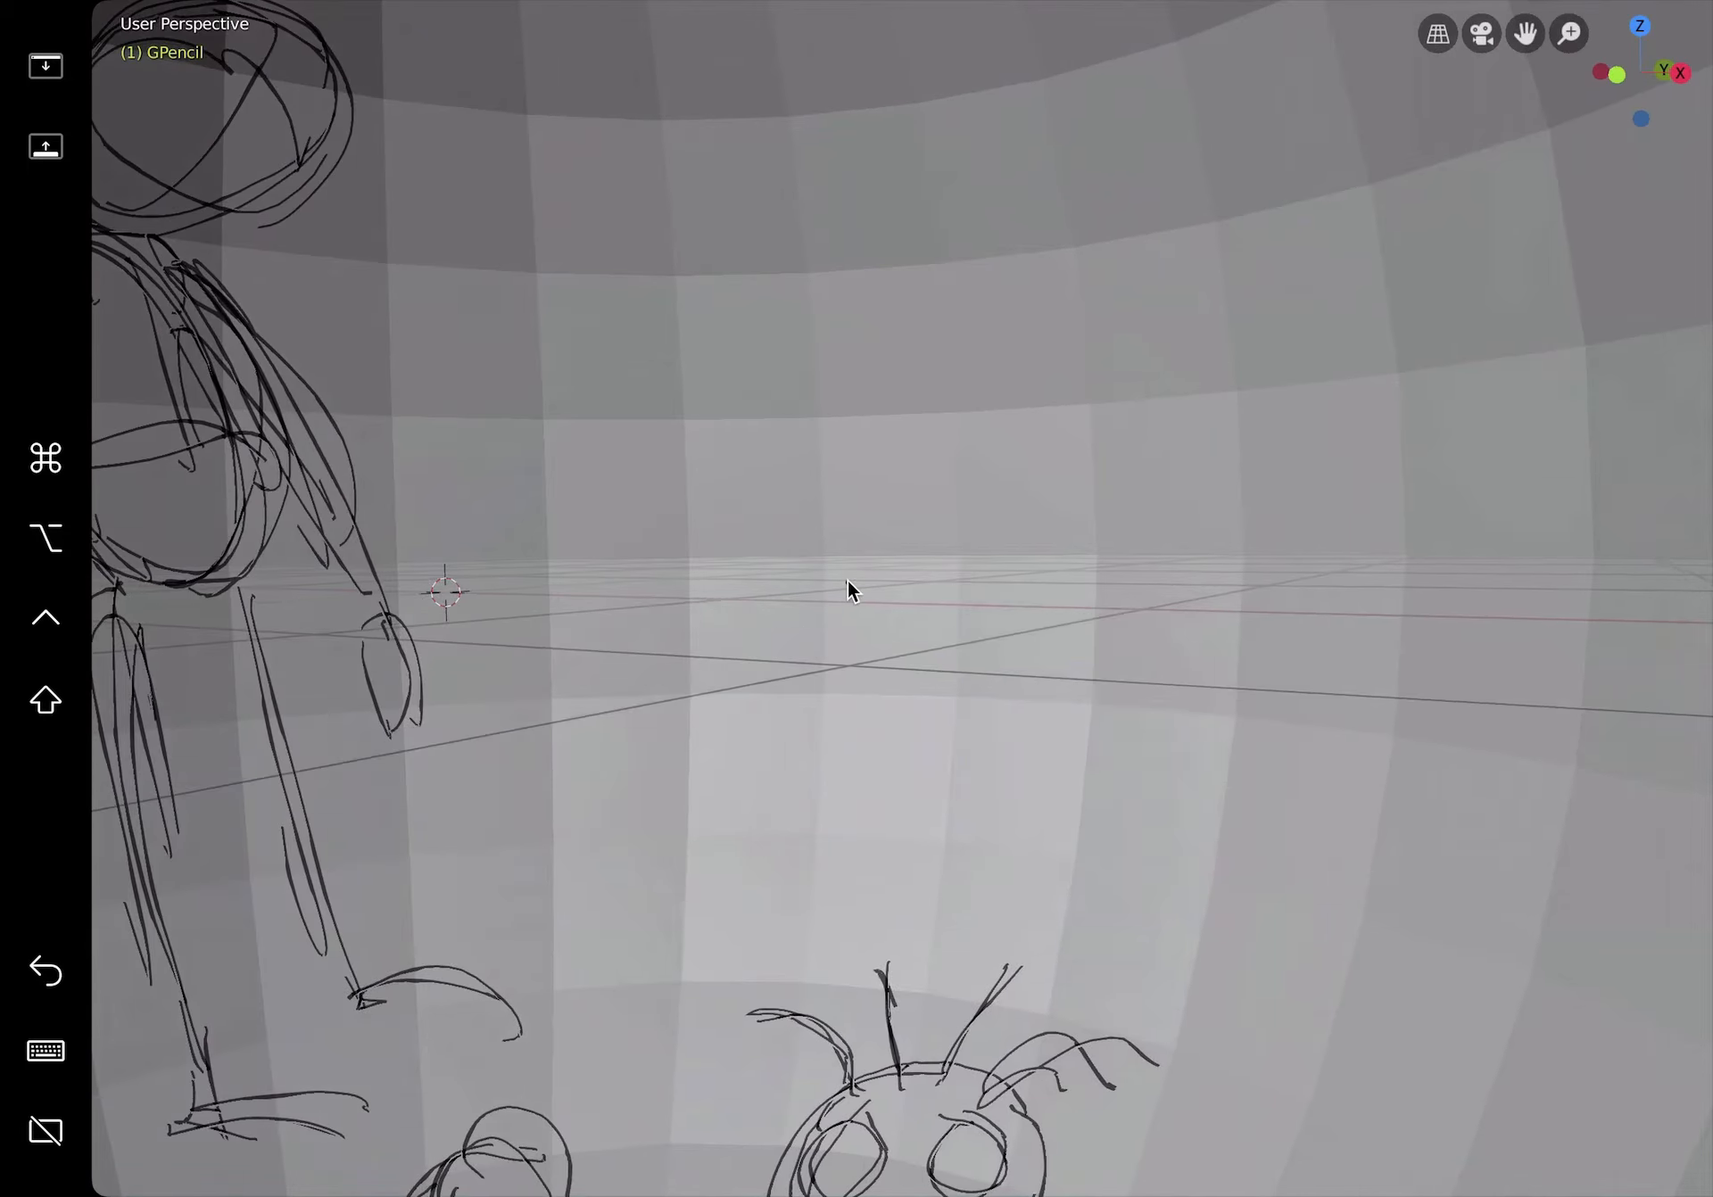
Step: Add one more doodle stroke across the sphere's surface
left_click_drag(852, 589, 1049, 273)
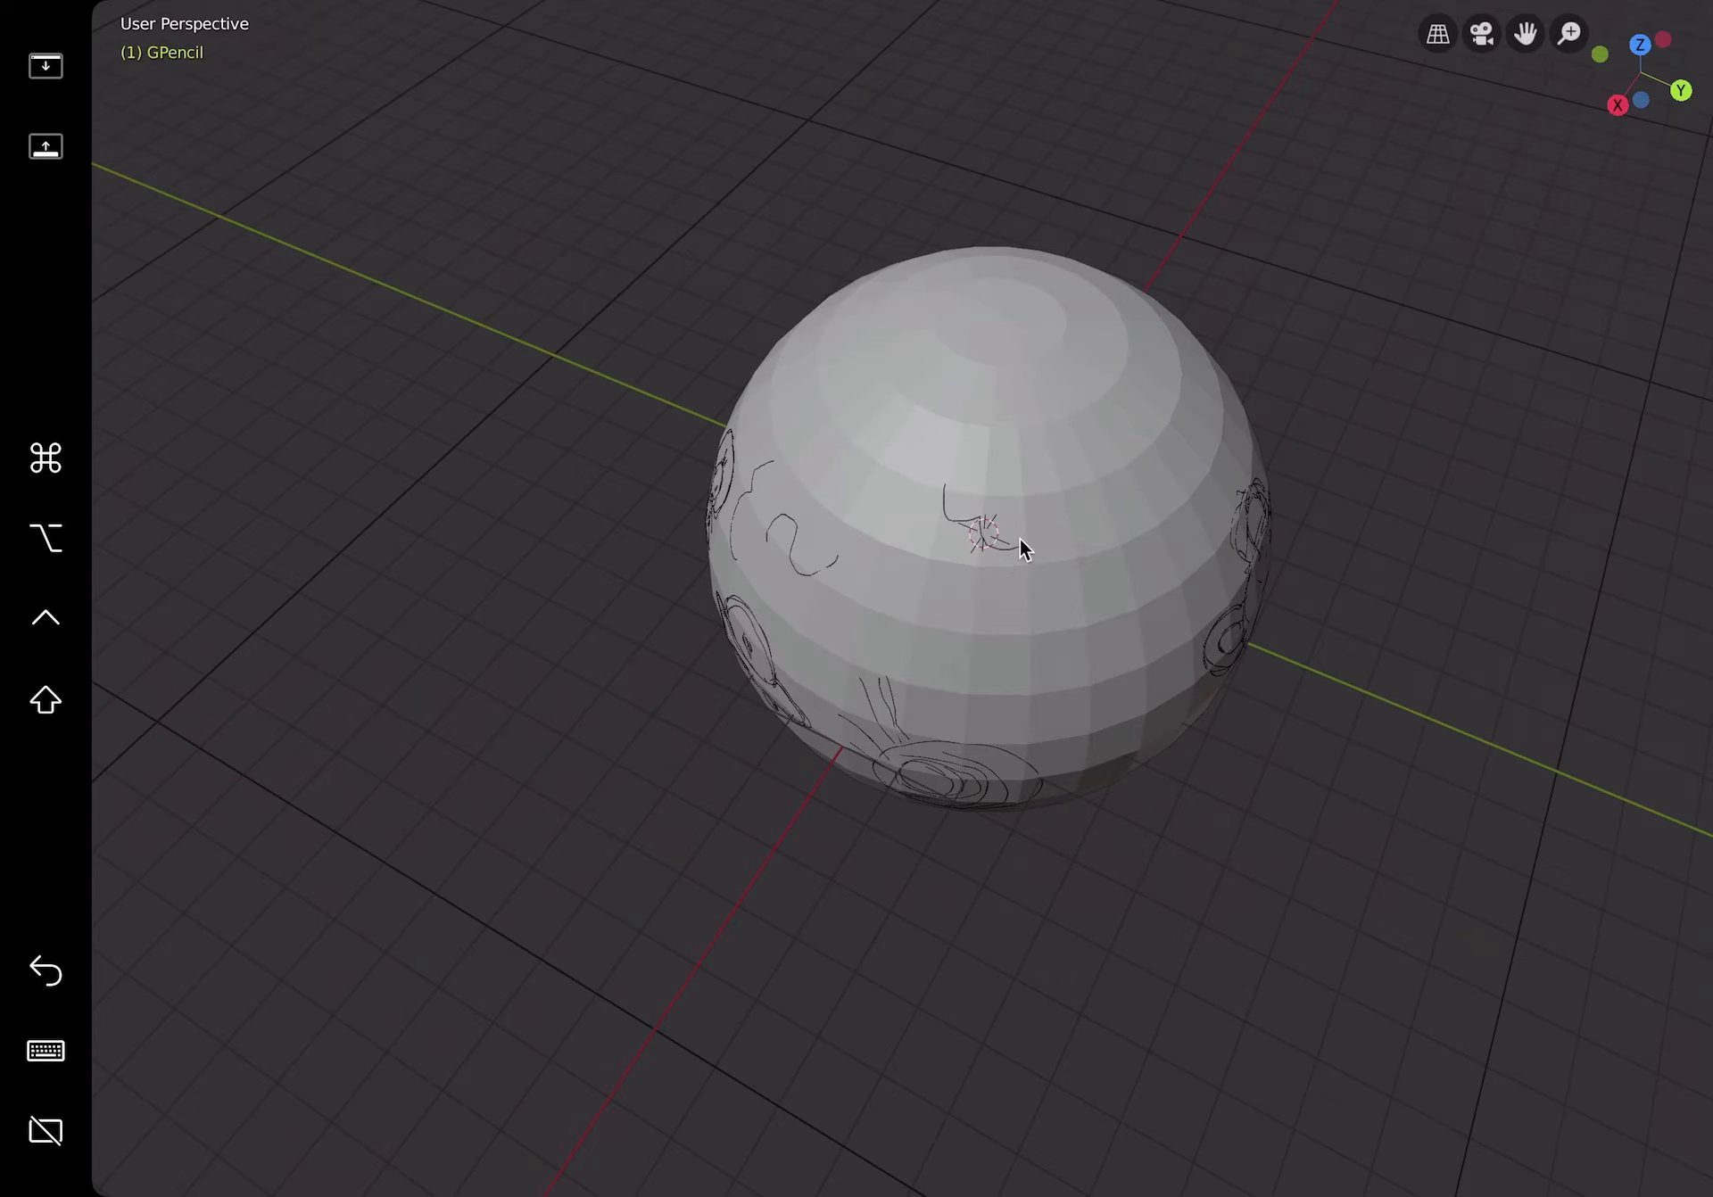
left_click_drag(1022, 546, 1025, 486)
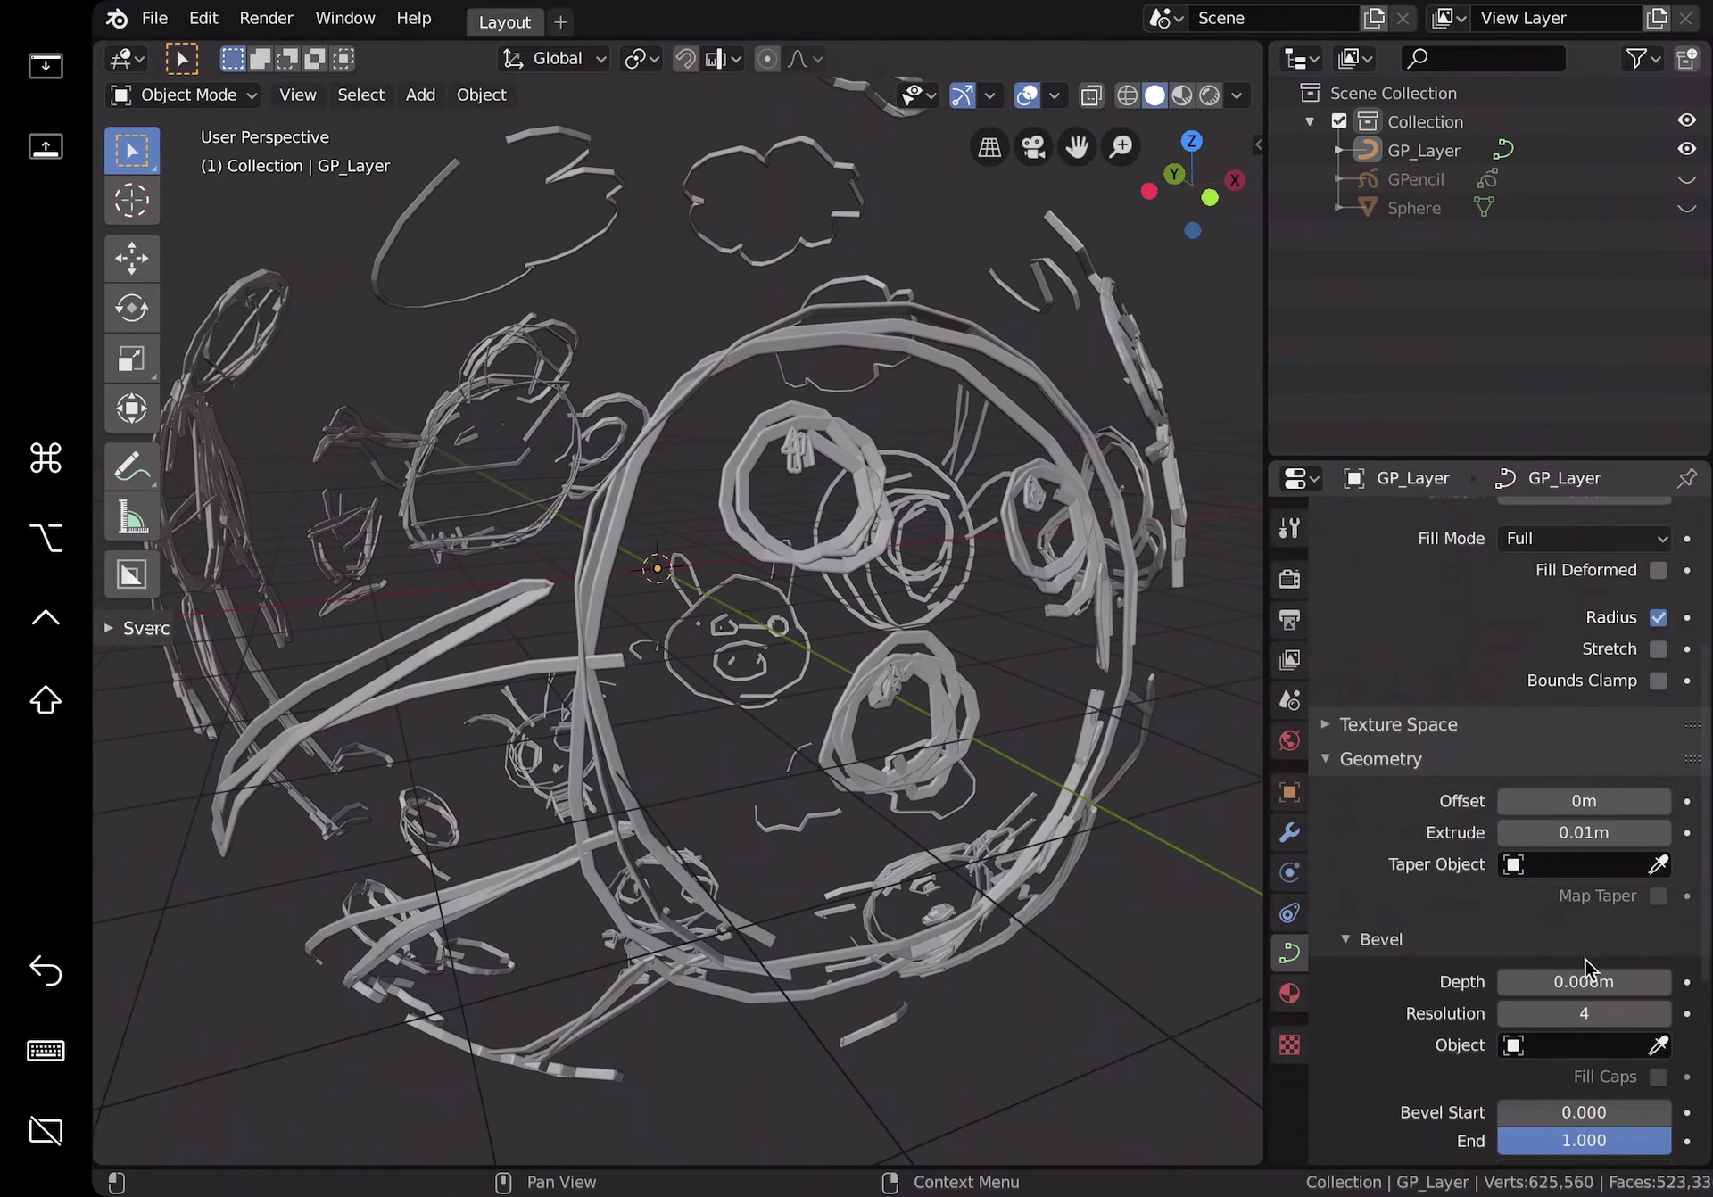
Step: Orbit around the doodle curve and expand GP_Layer's Texture Space panel (auto, ~7.4 m)
left_click_drag(1583, 981, 1606, 981)
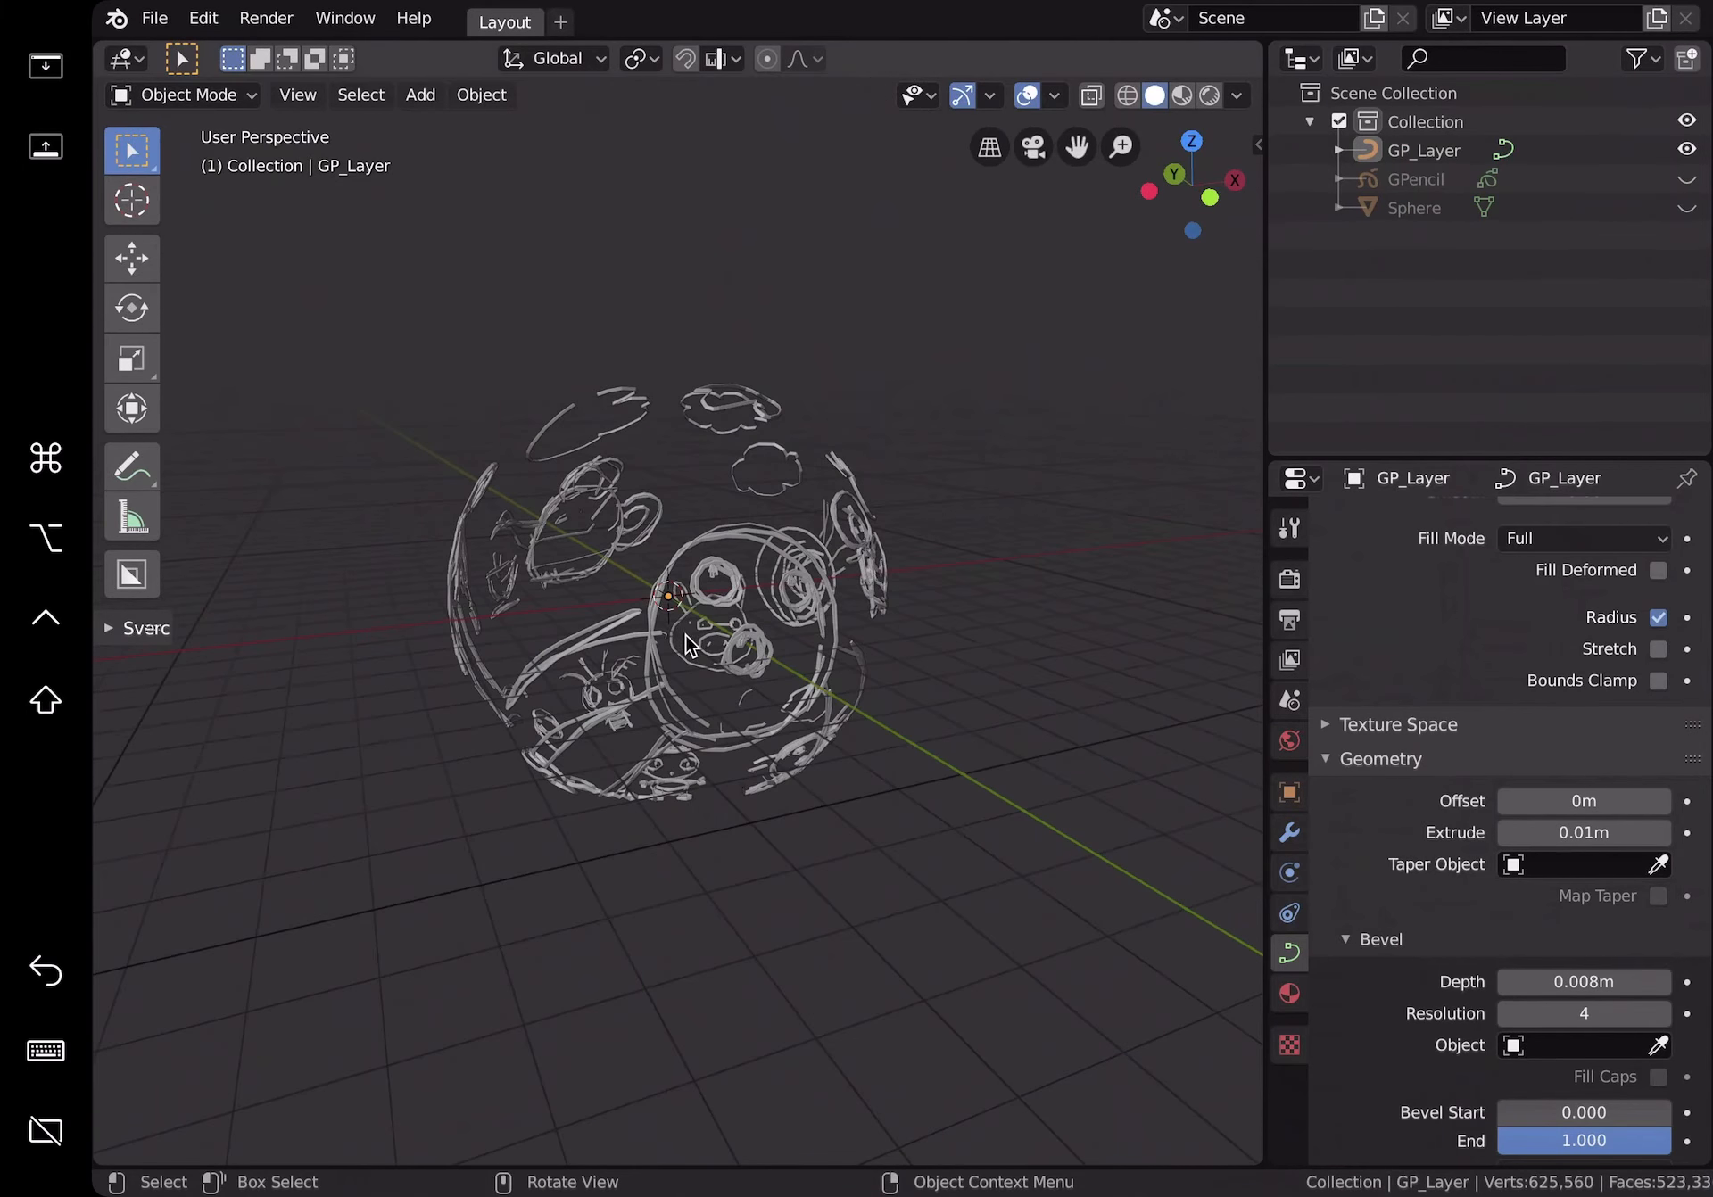
left_click_drag(688, 644, 863, 601)
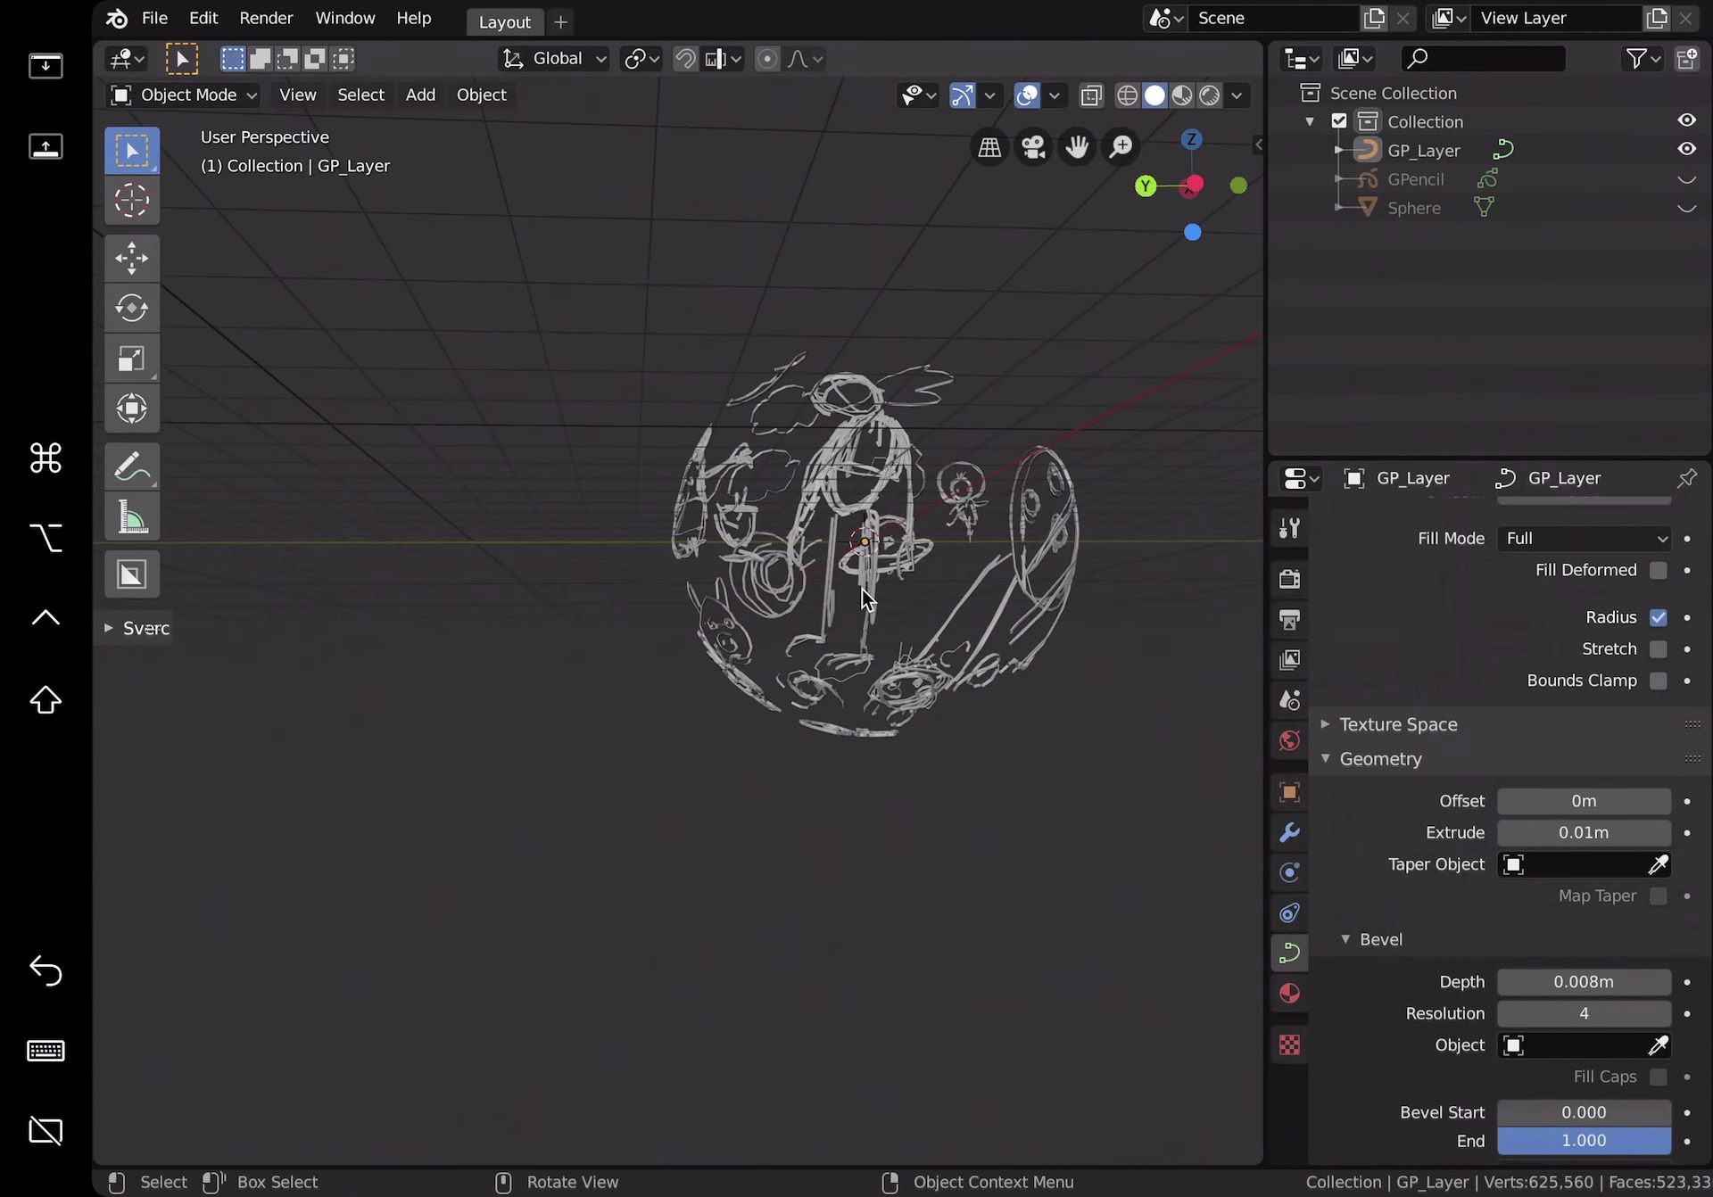
left_click_drag(863, 600, 601, 546)
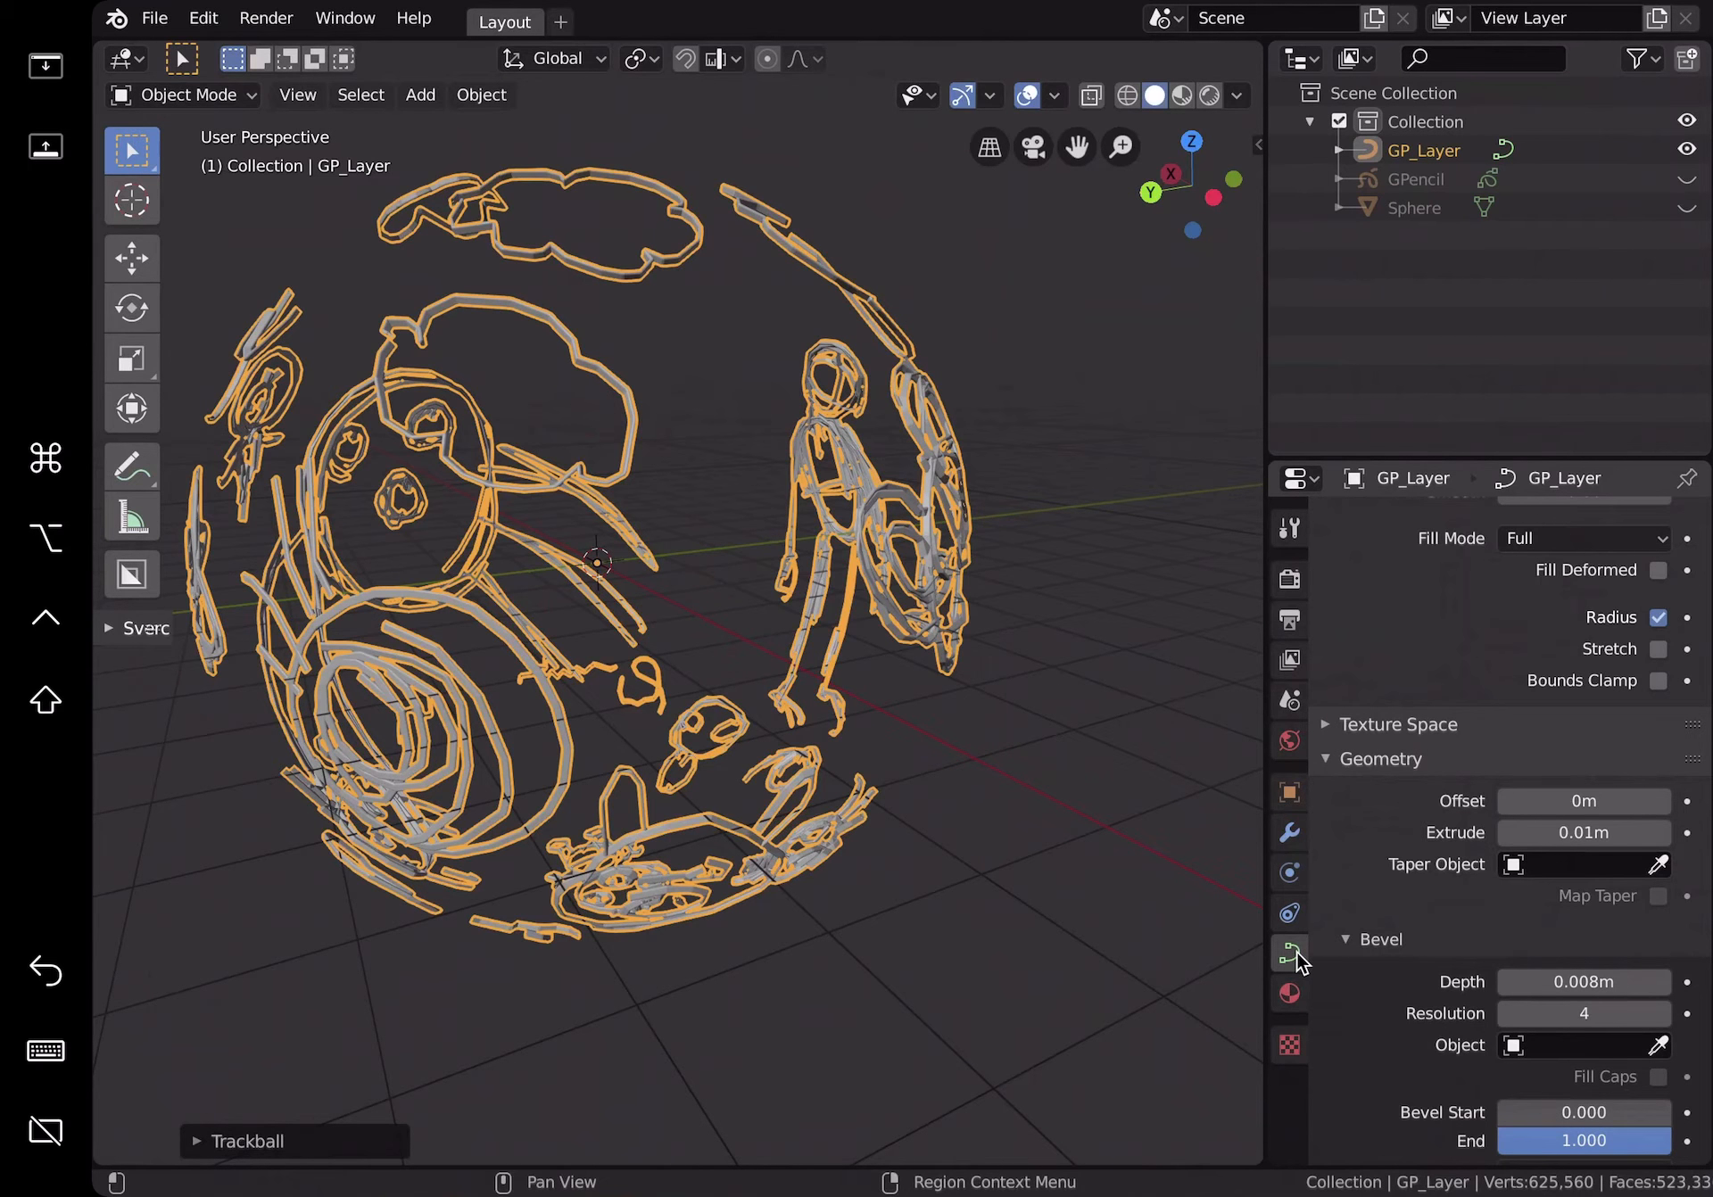
scroll("down", 3)
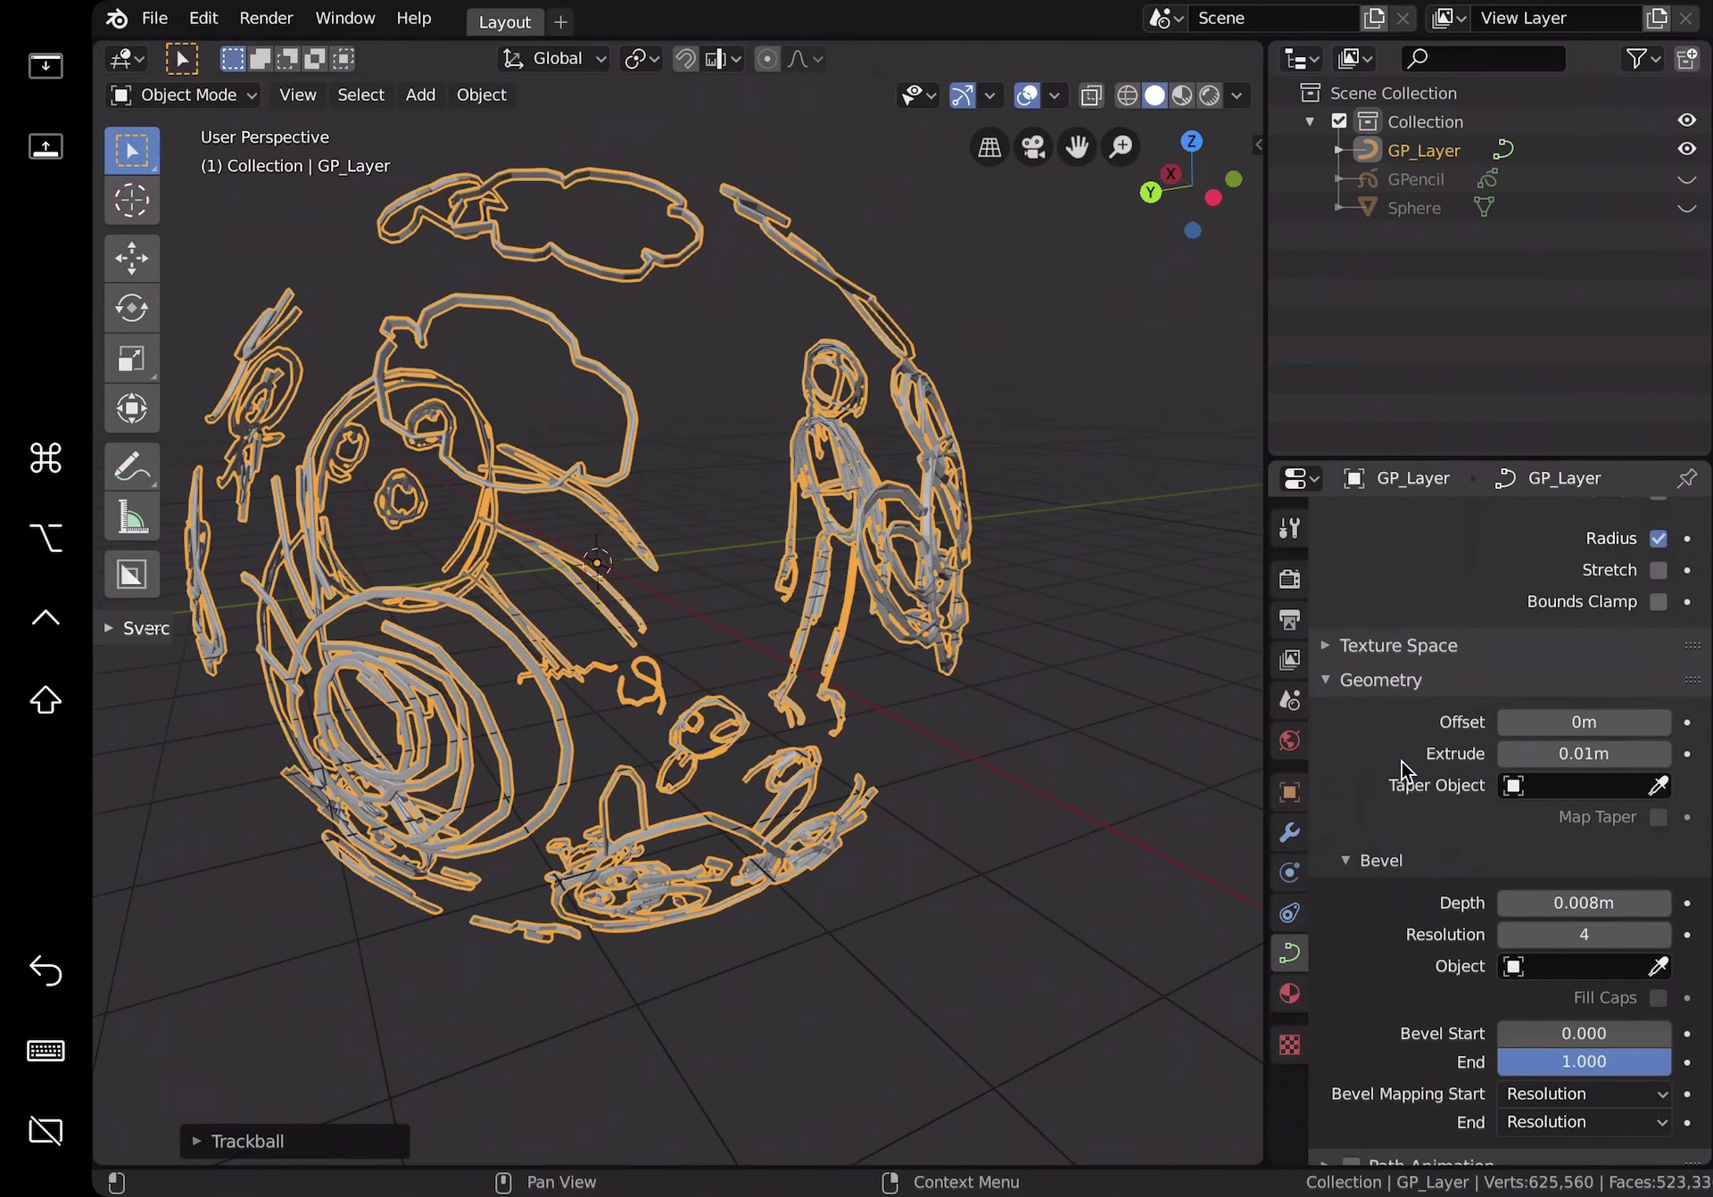
left_click(1331, 646)
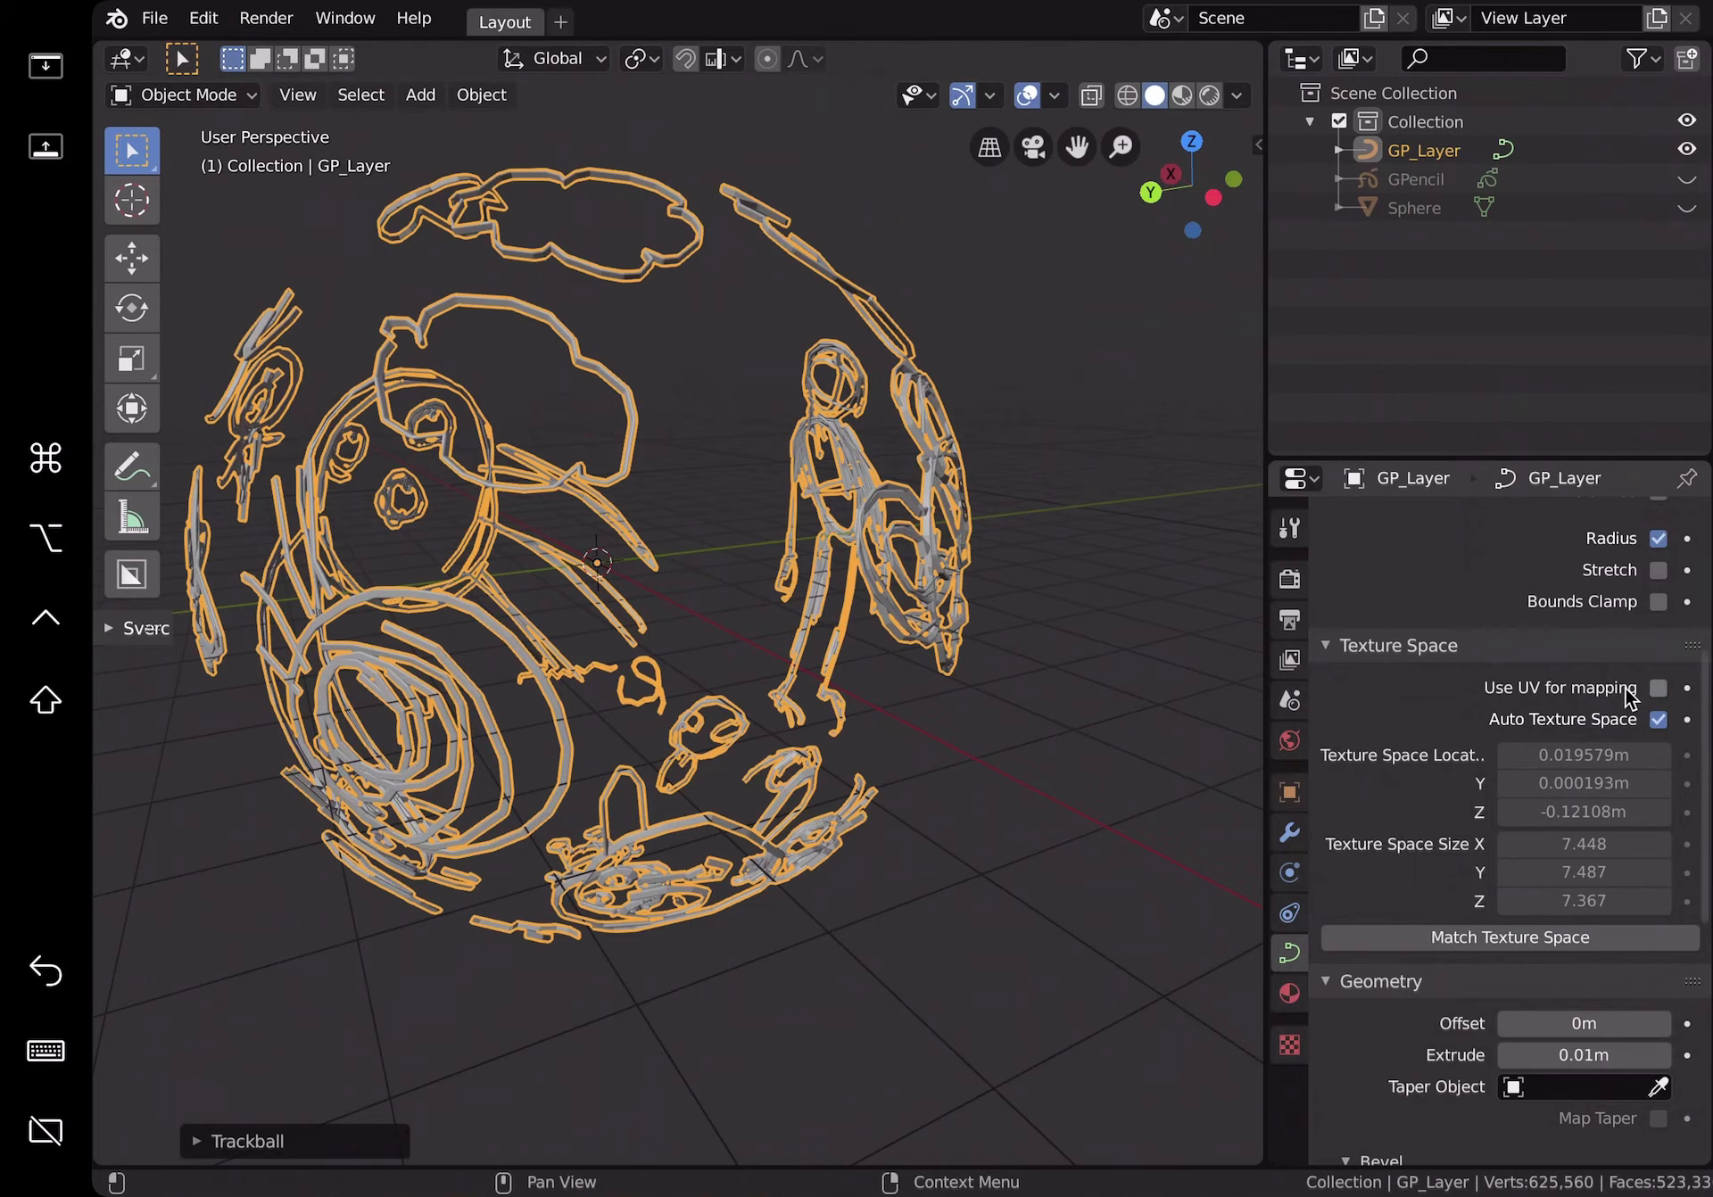
Step: Enable Use UV mapping, convert GP_Layer to a mesh, and start Save As
left_click(1658, 688)
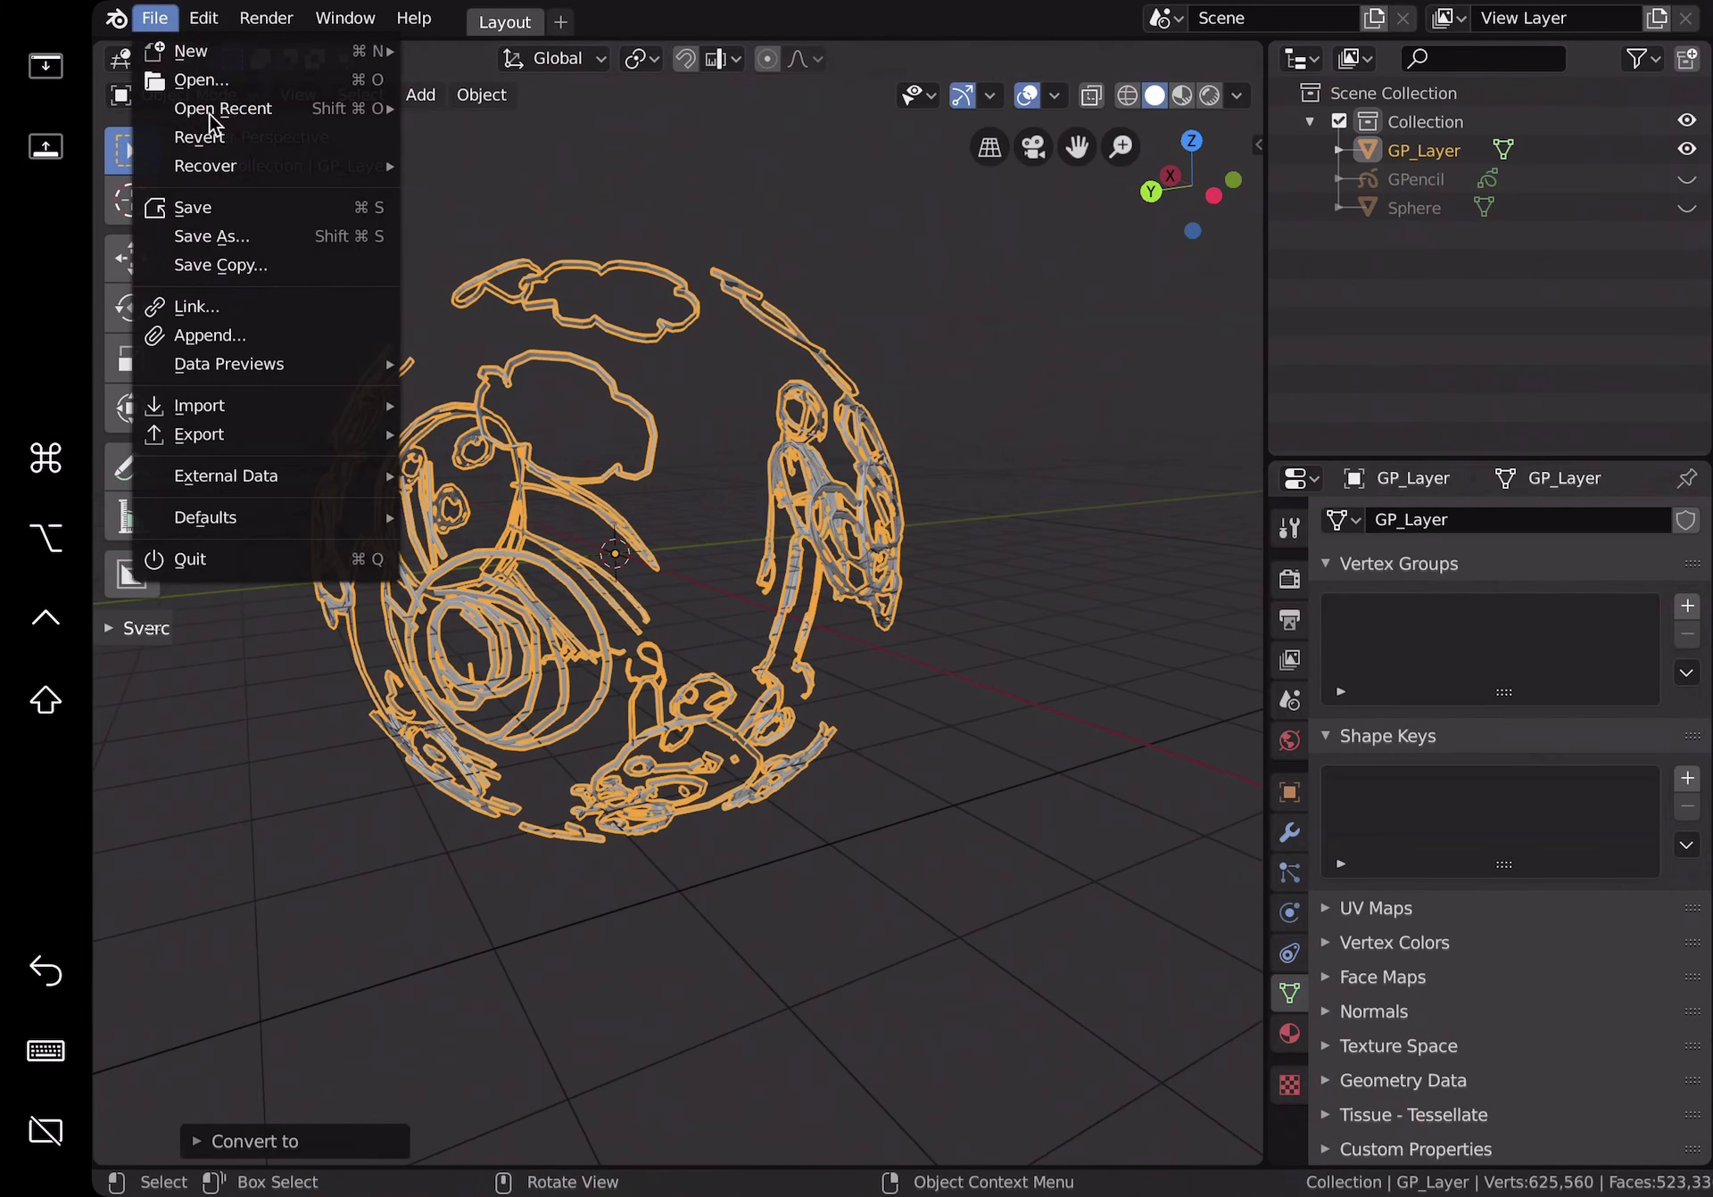
left_click(211, 237)
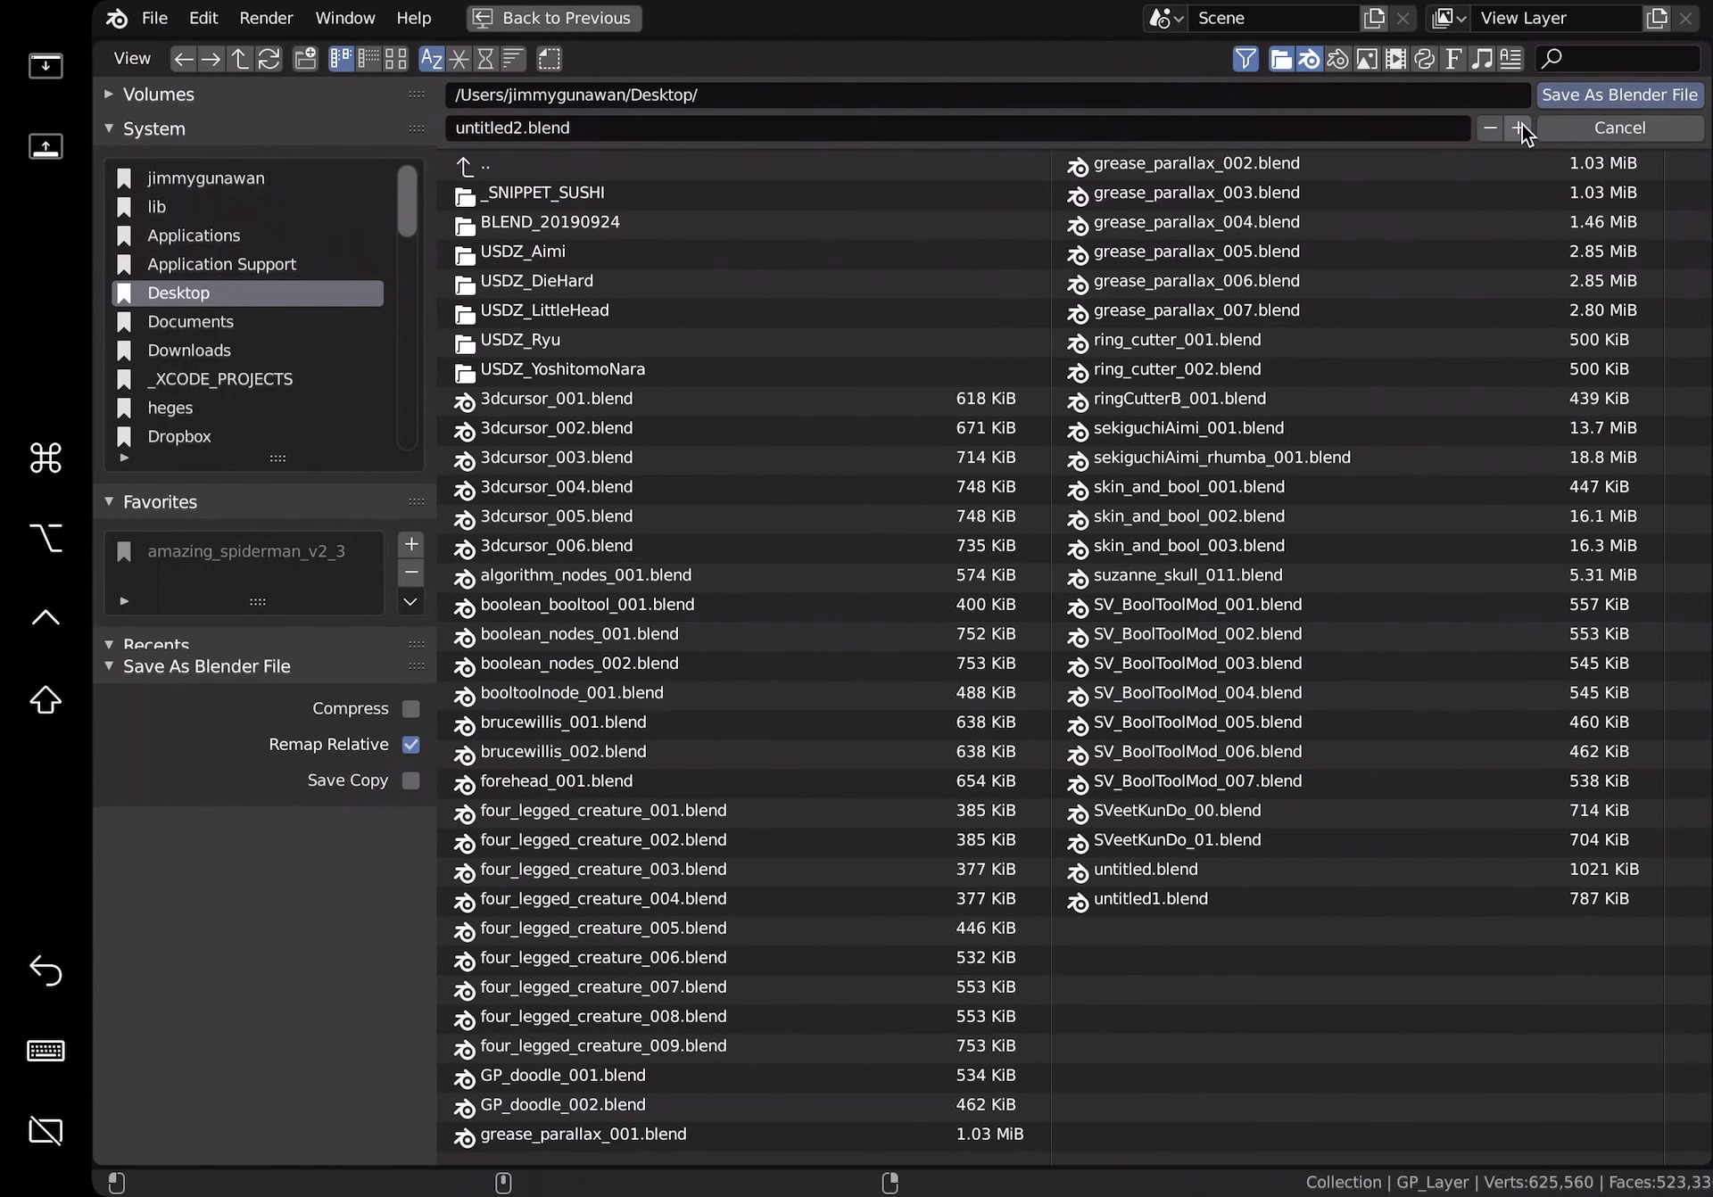
mouse_move(1470, 104)
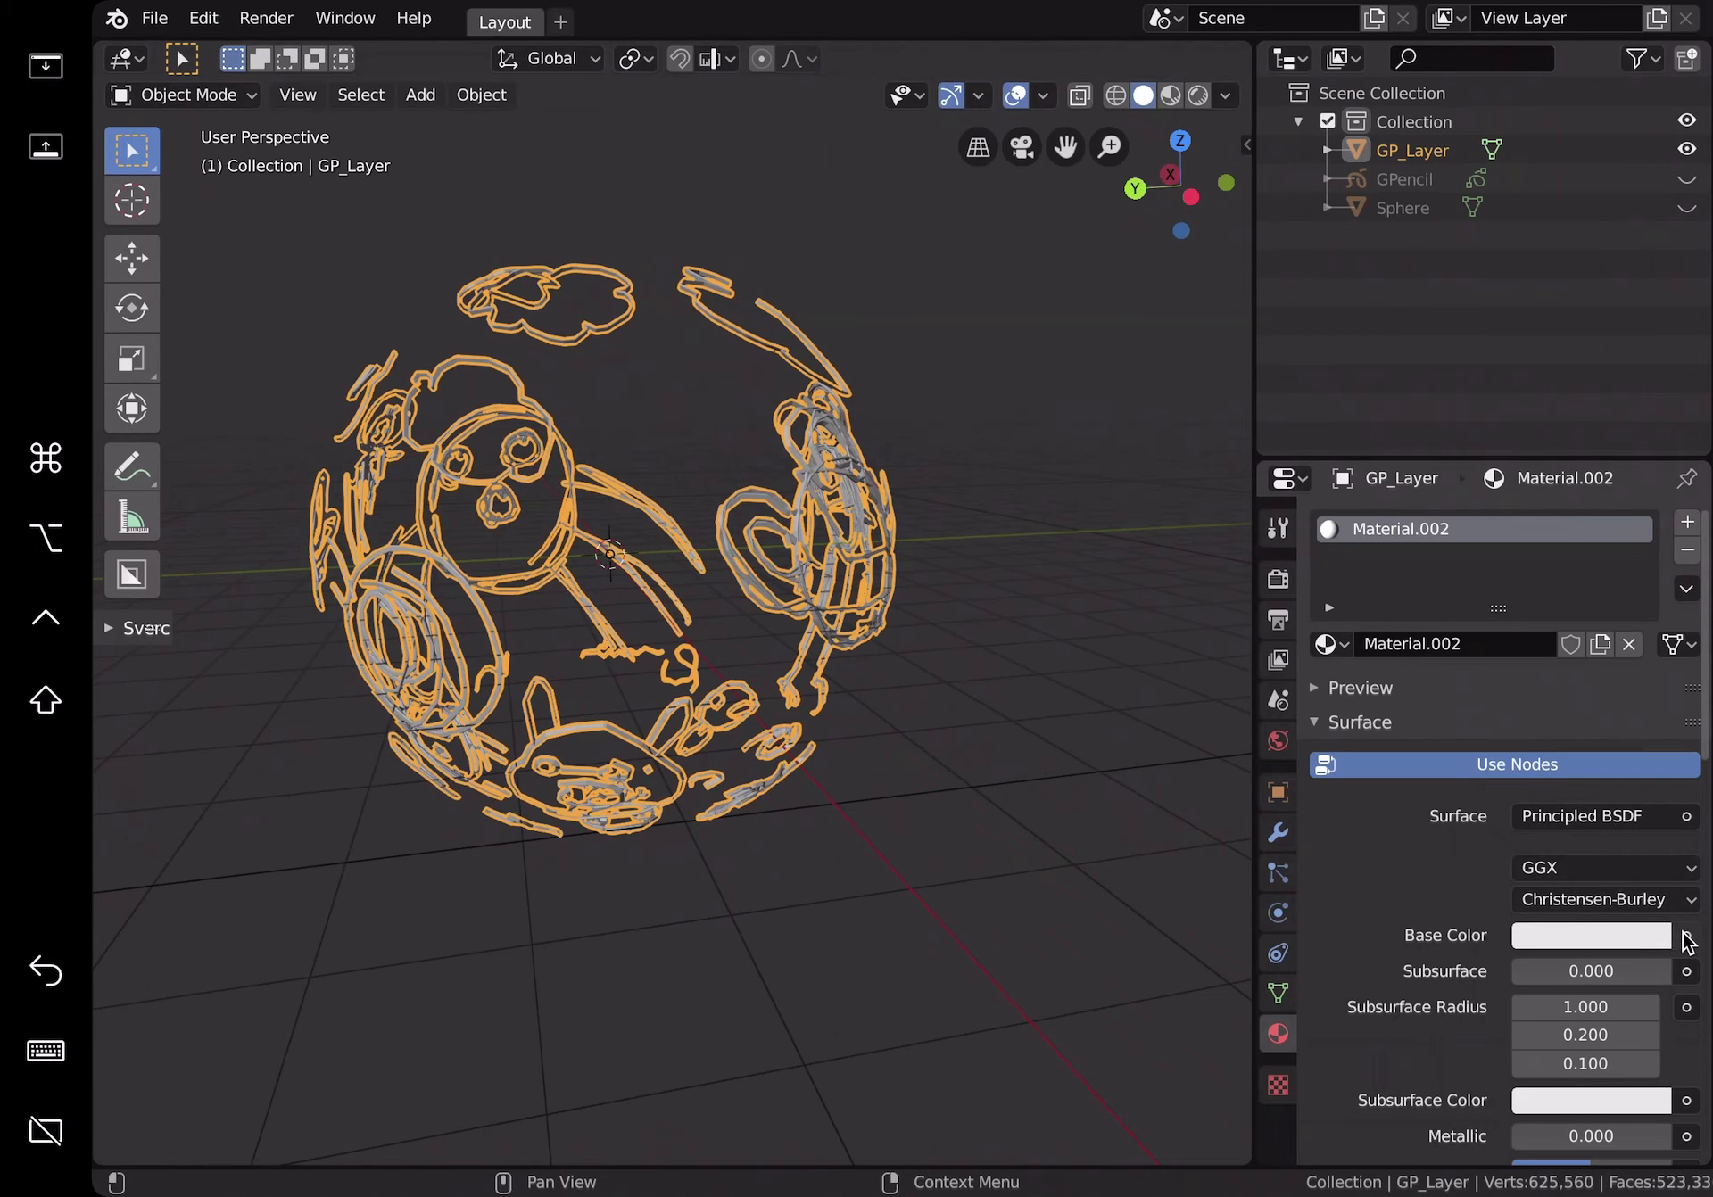
Step: Plug a new blank image texture named Untitled into Material.002's Base Color
left_click(1686, 936)
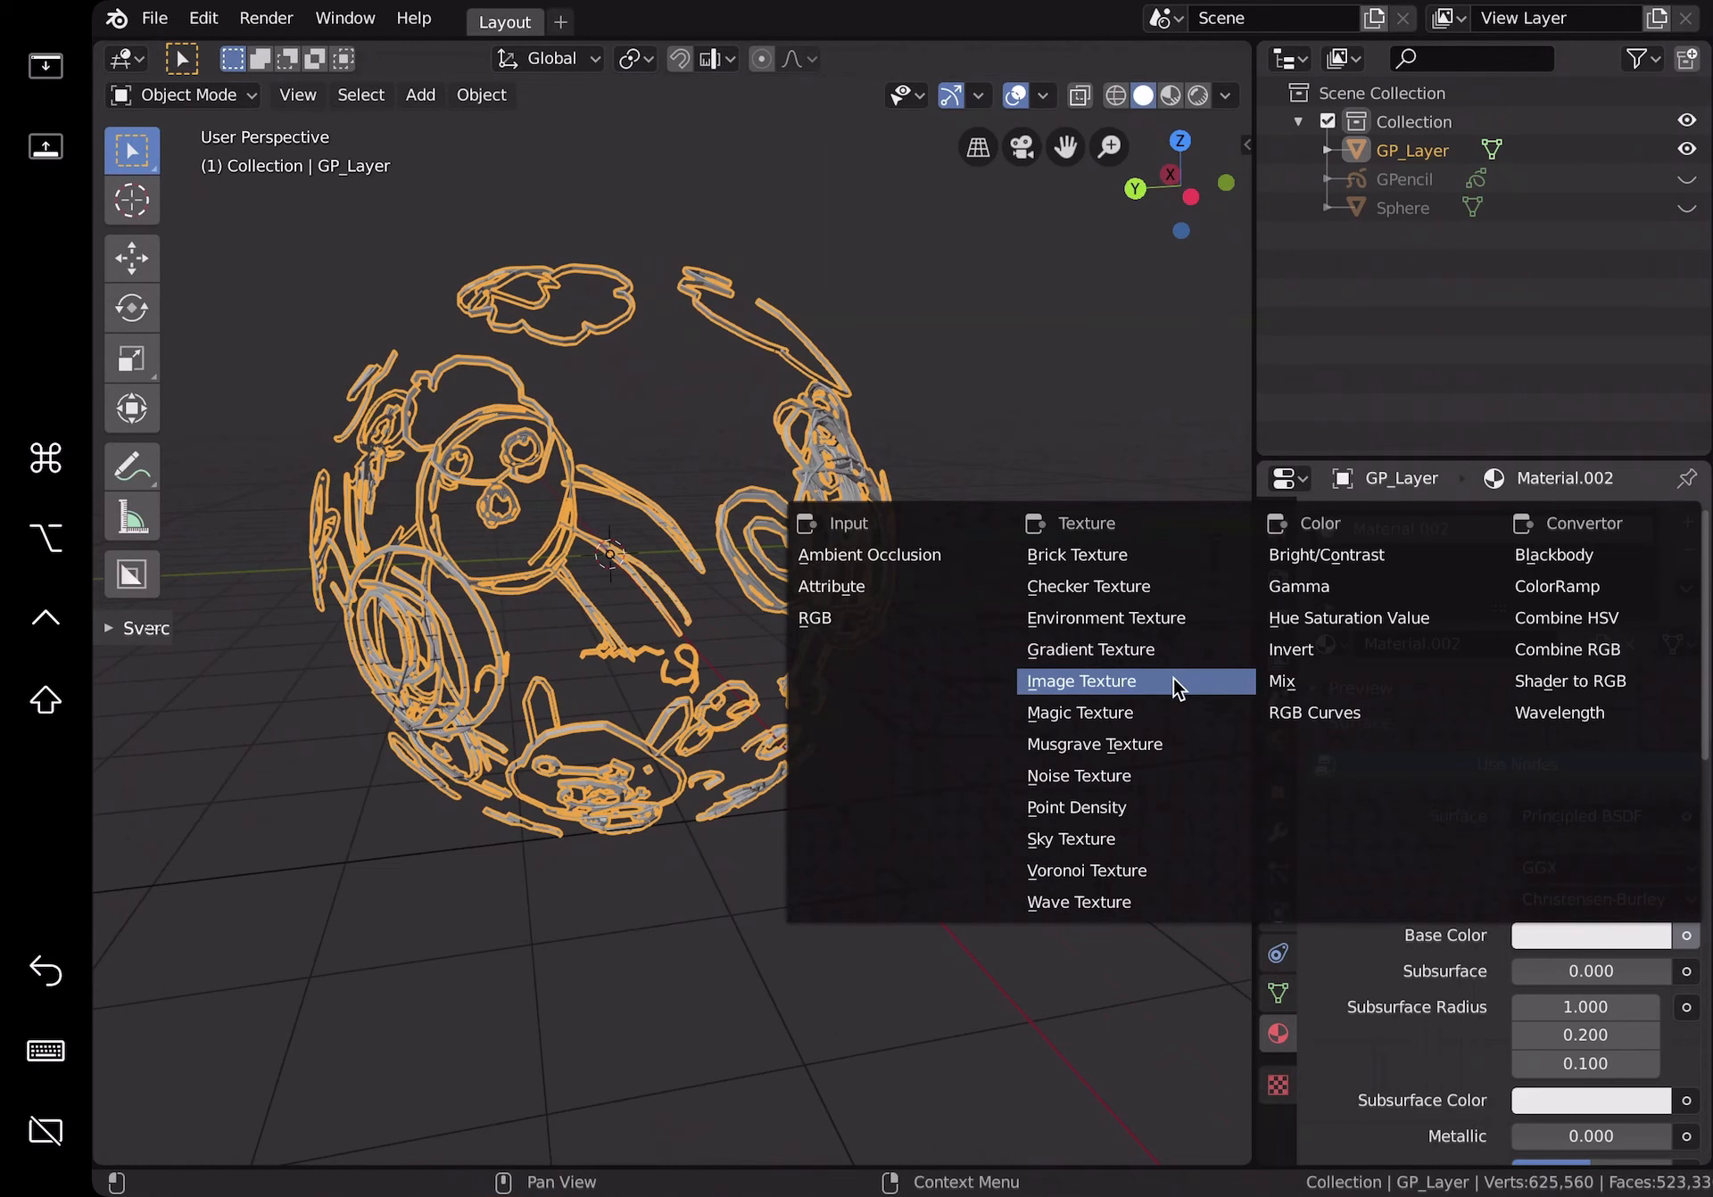
left_click(1082, 681)
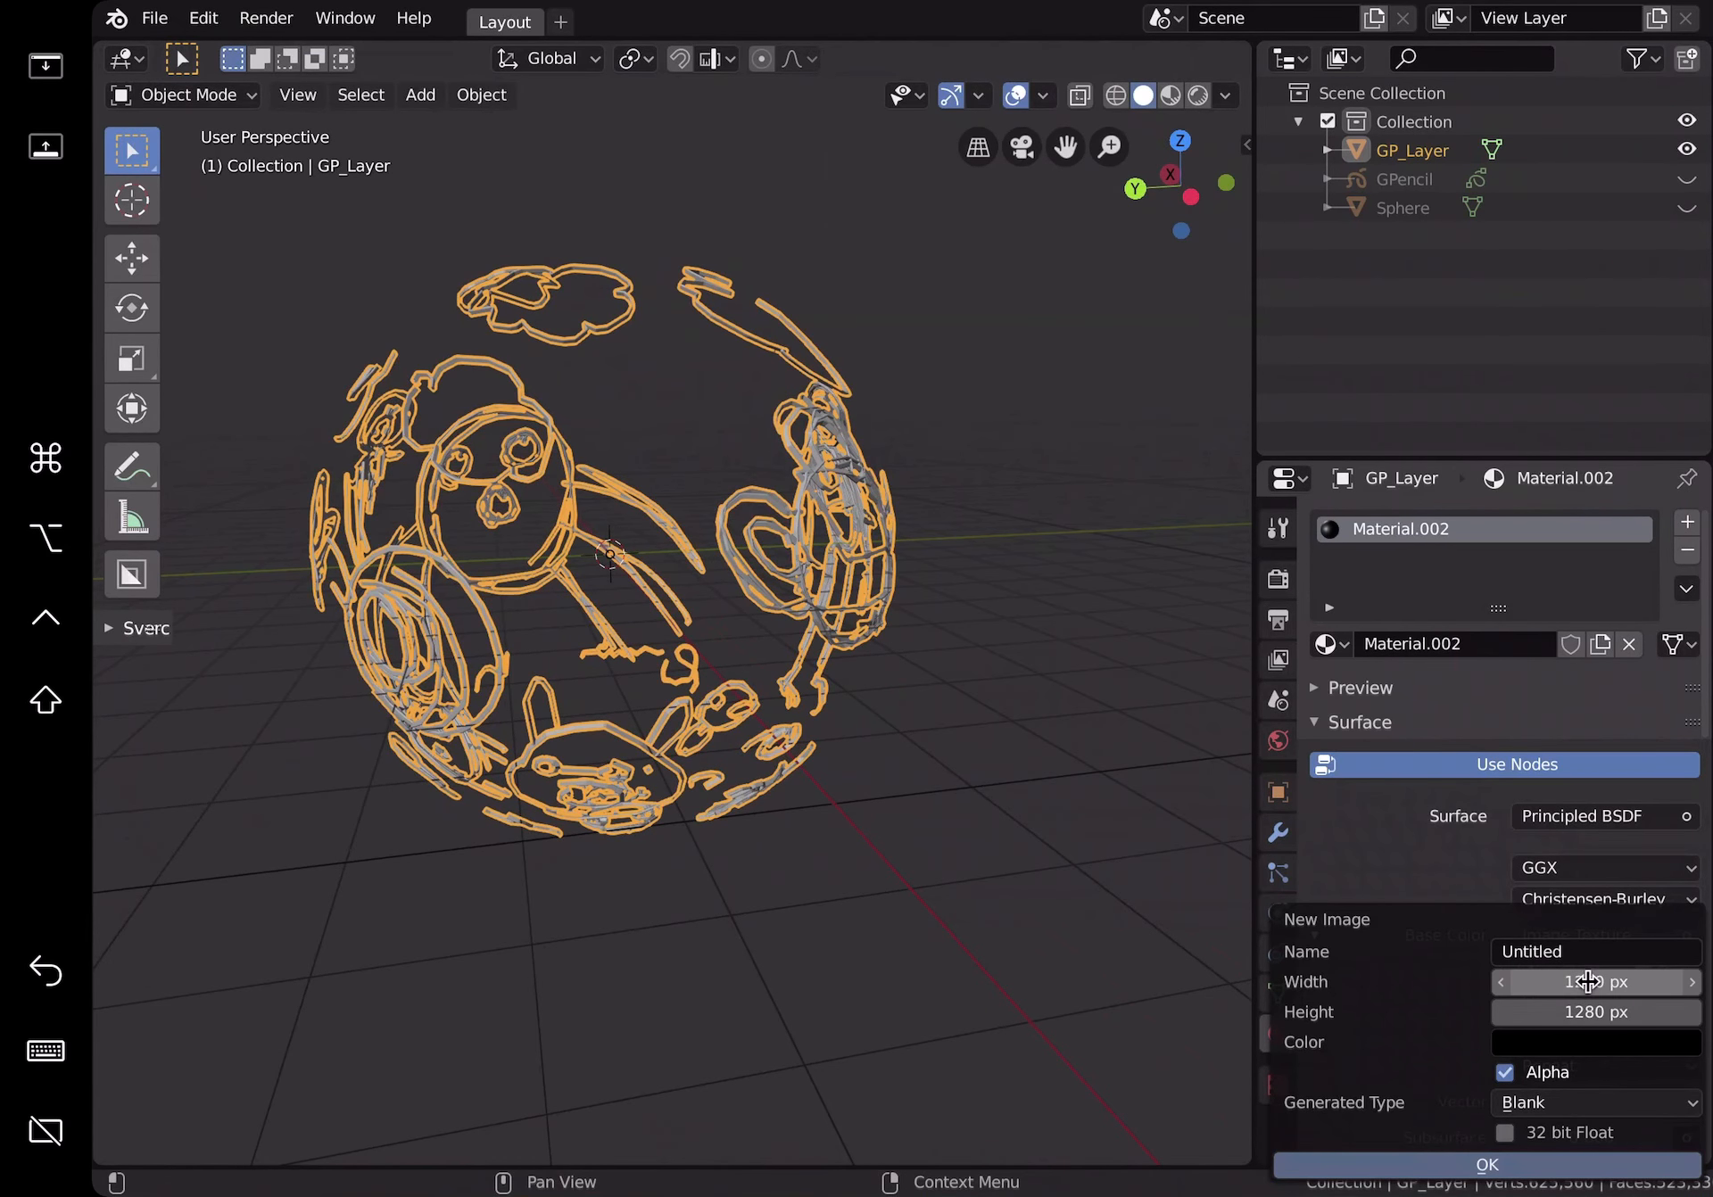
left_click(1489, 1164)
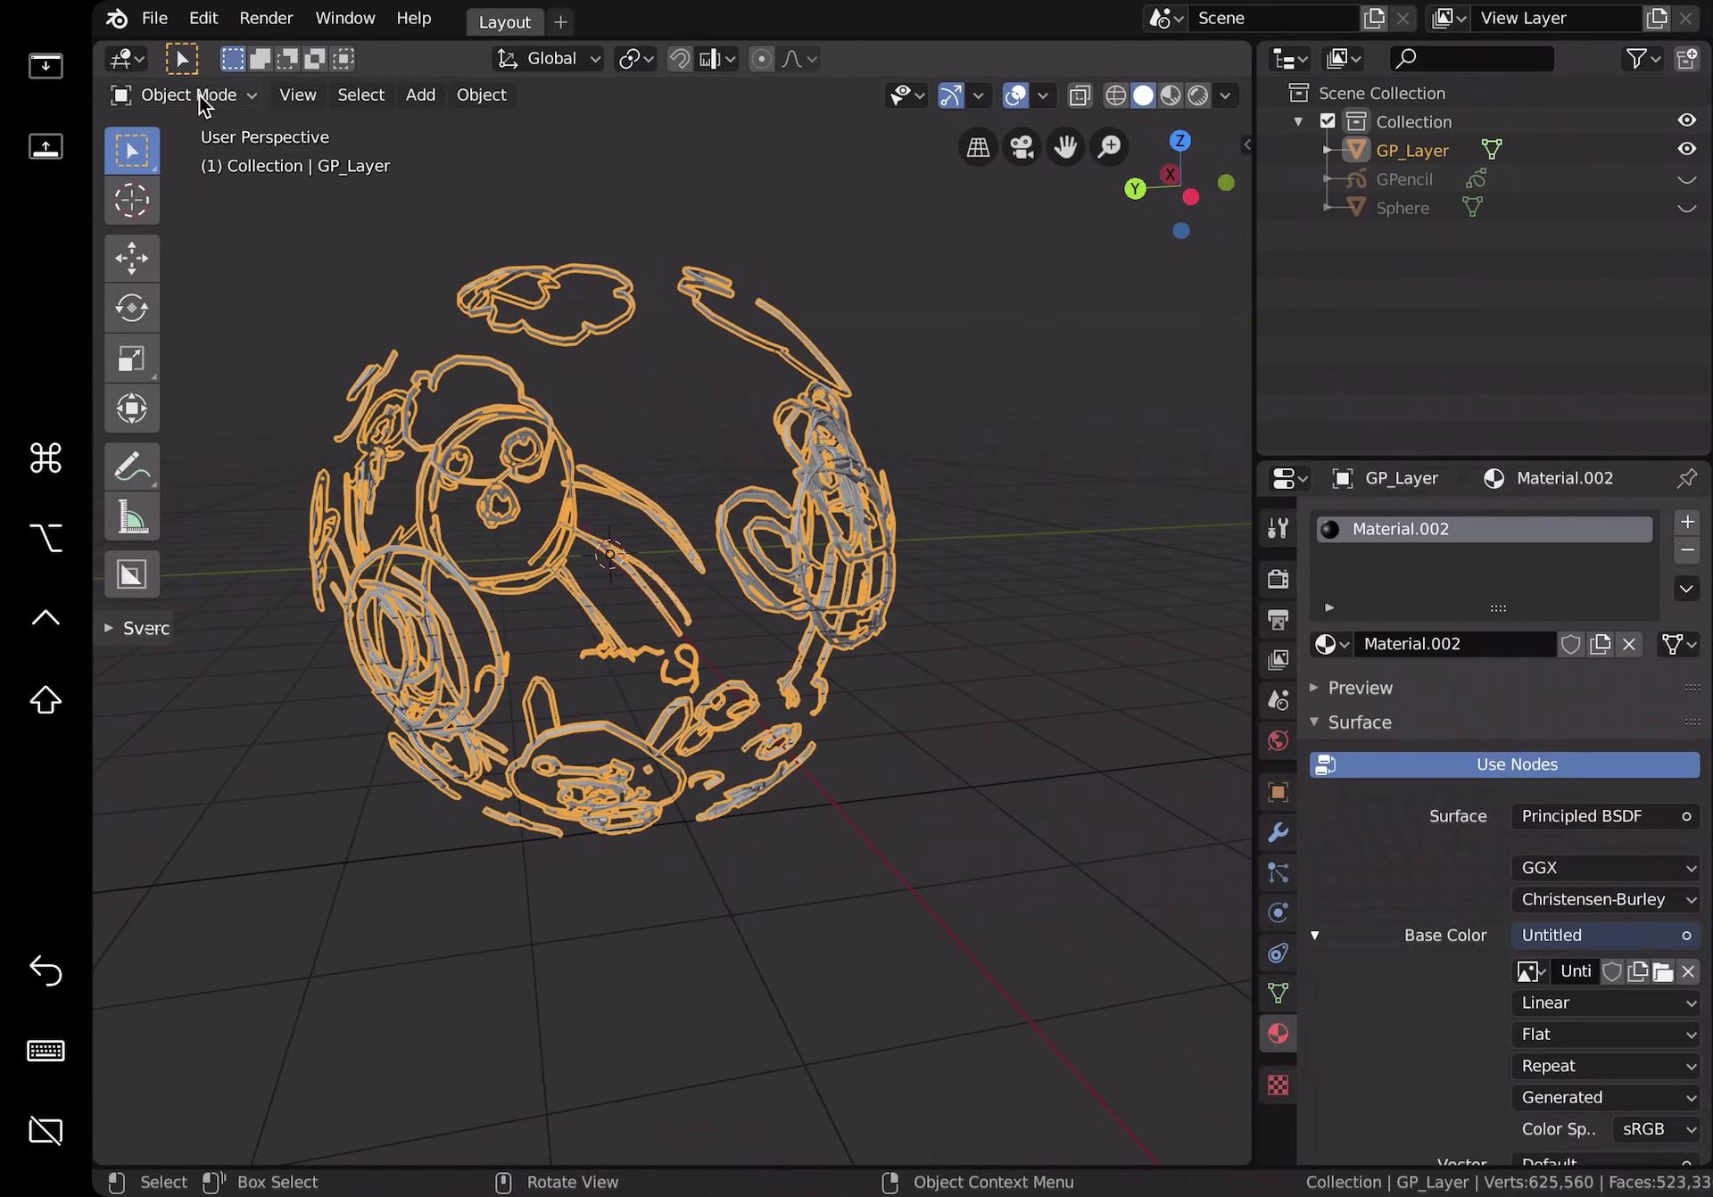
left_click(188, 94)
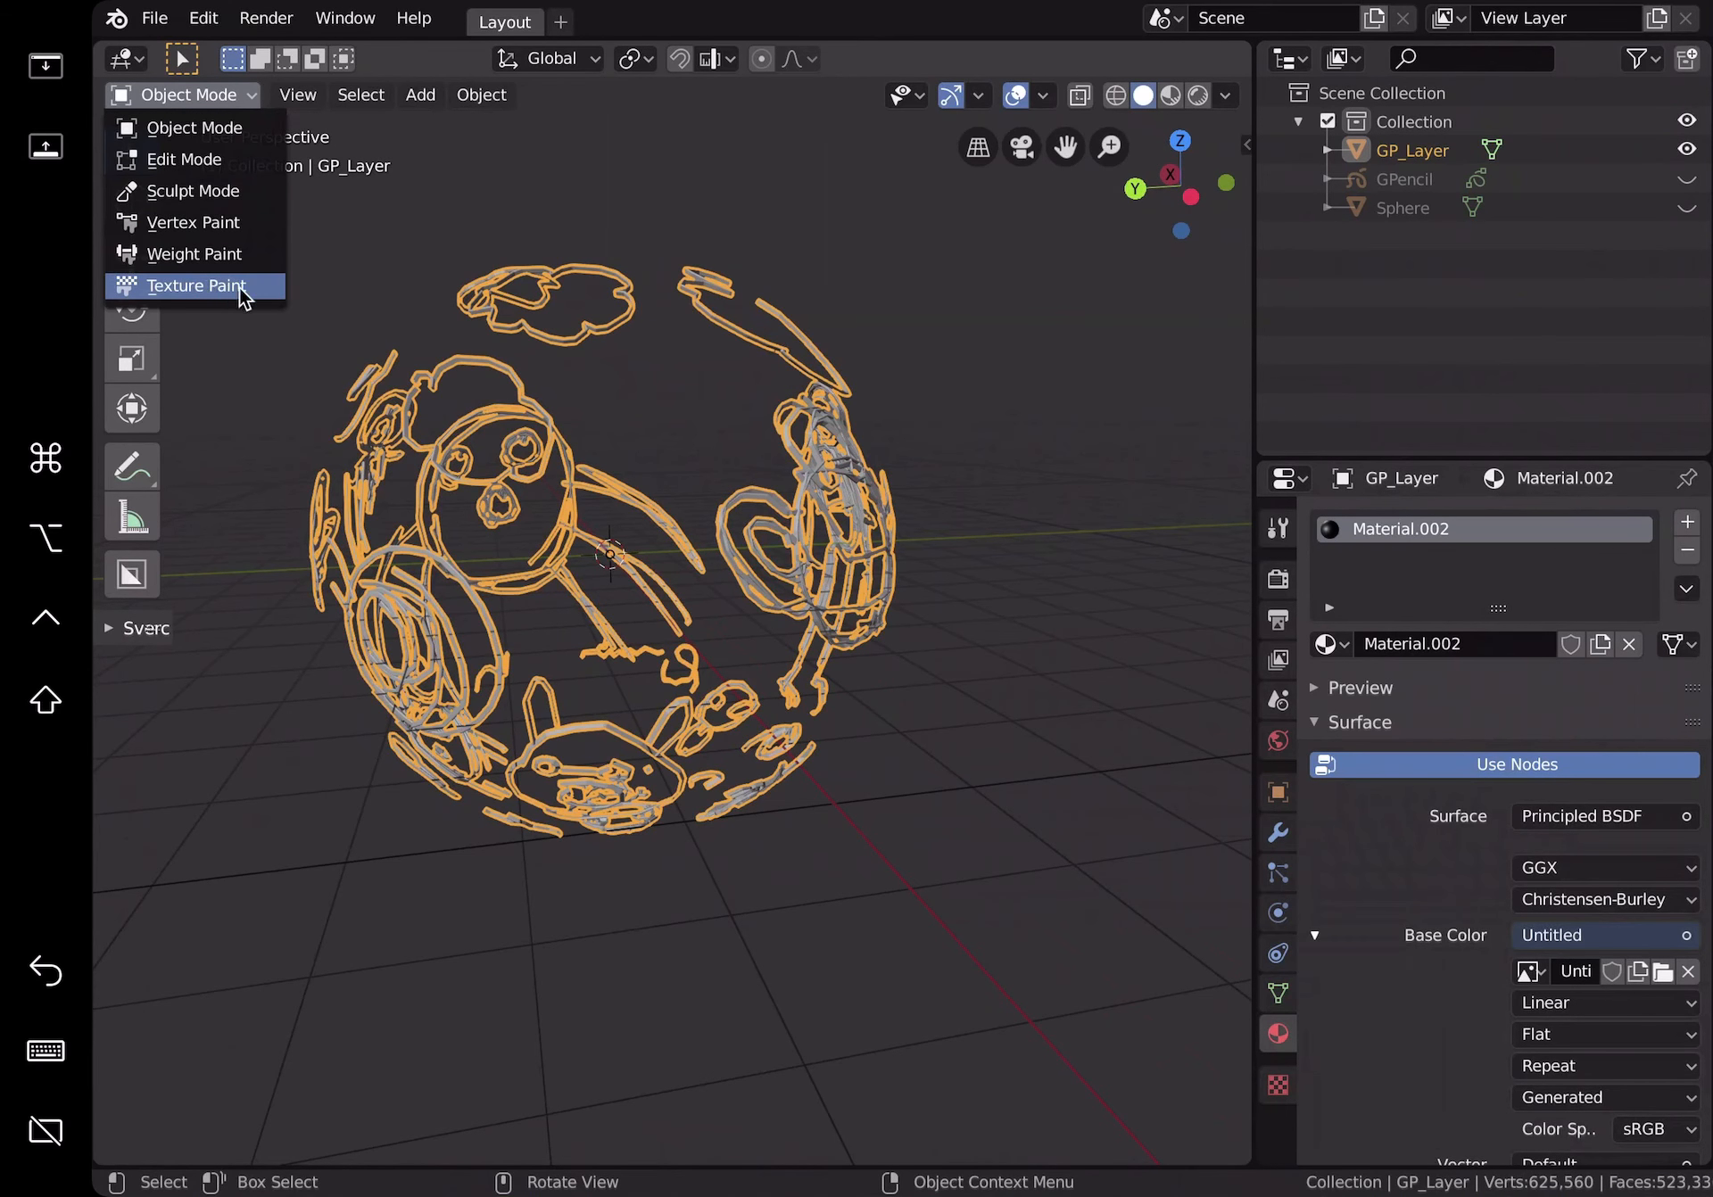
Step: Switch GP_Layer into Texture Paint mode with the TexDraw brush
left_click(194, 286)
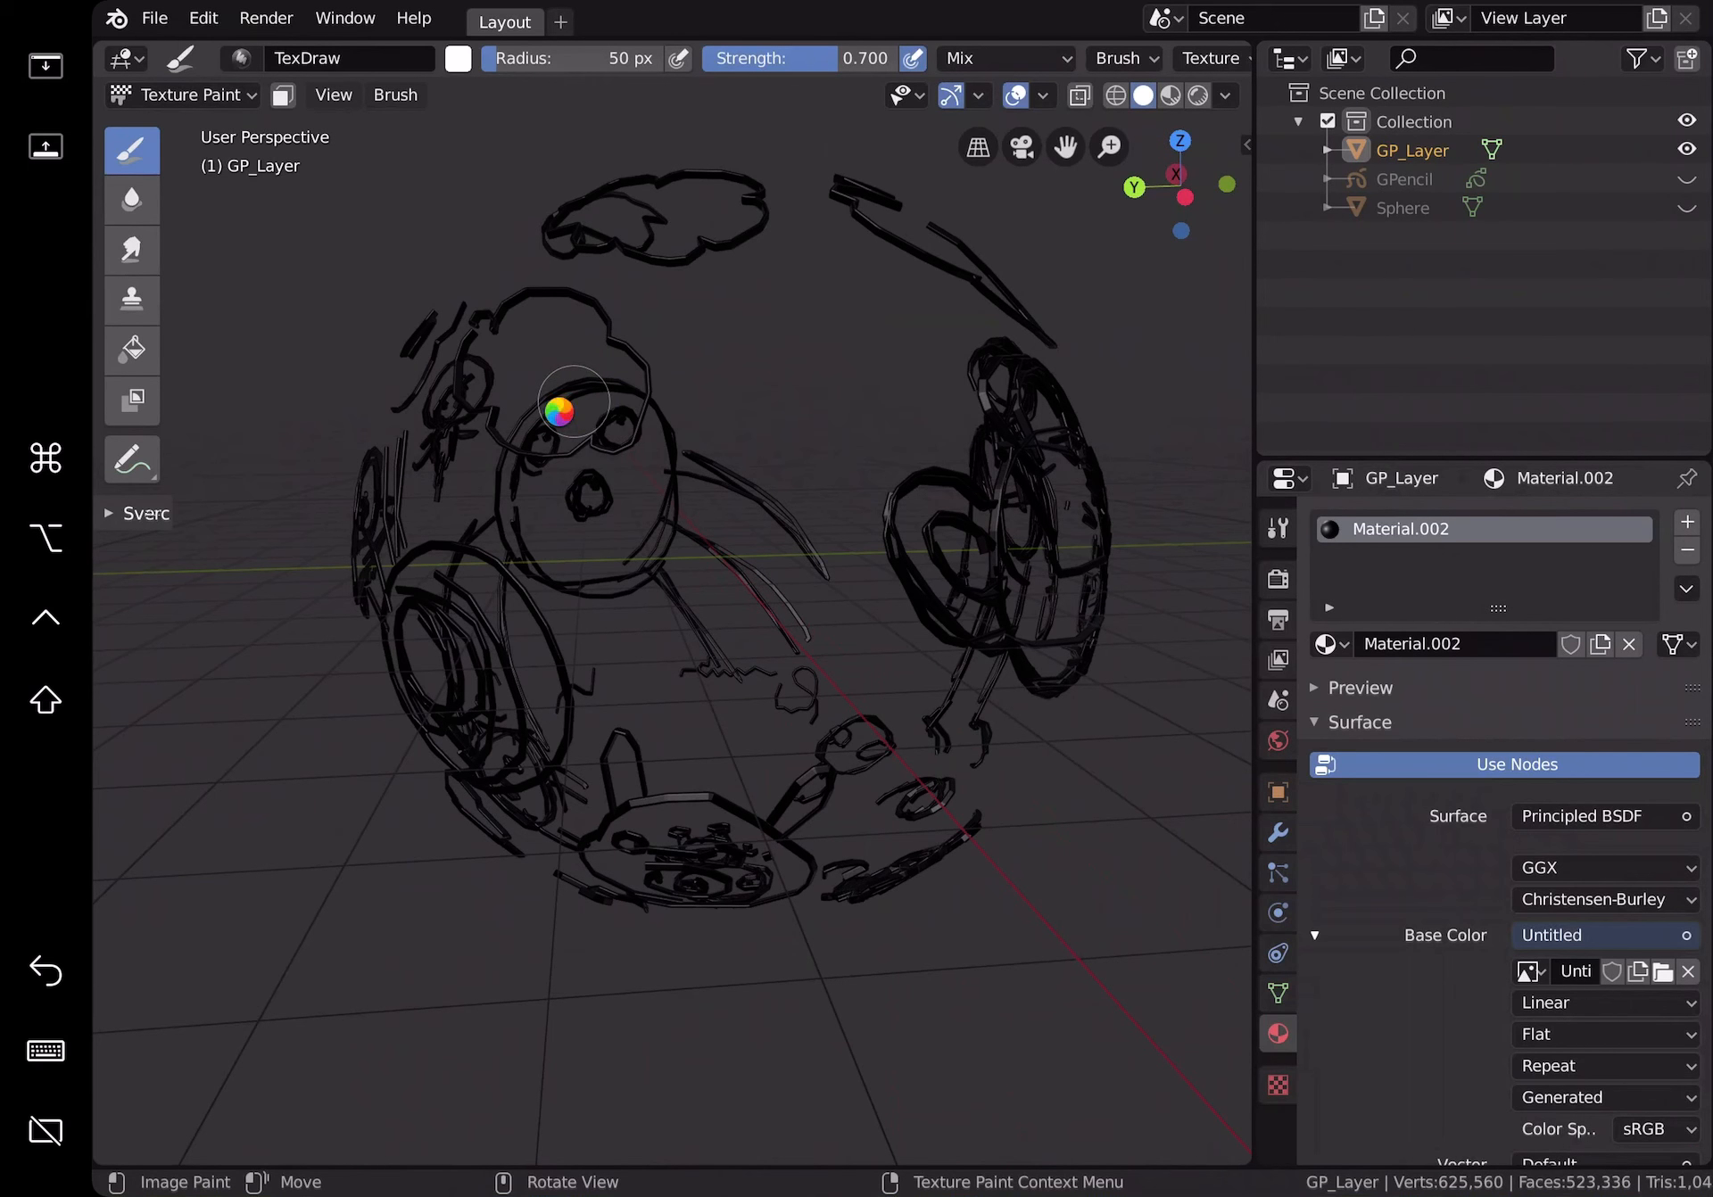
mouse_move(573, 459)
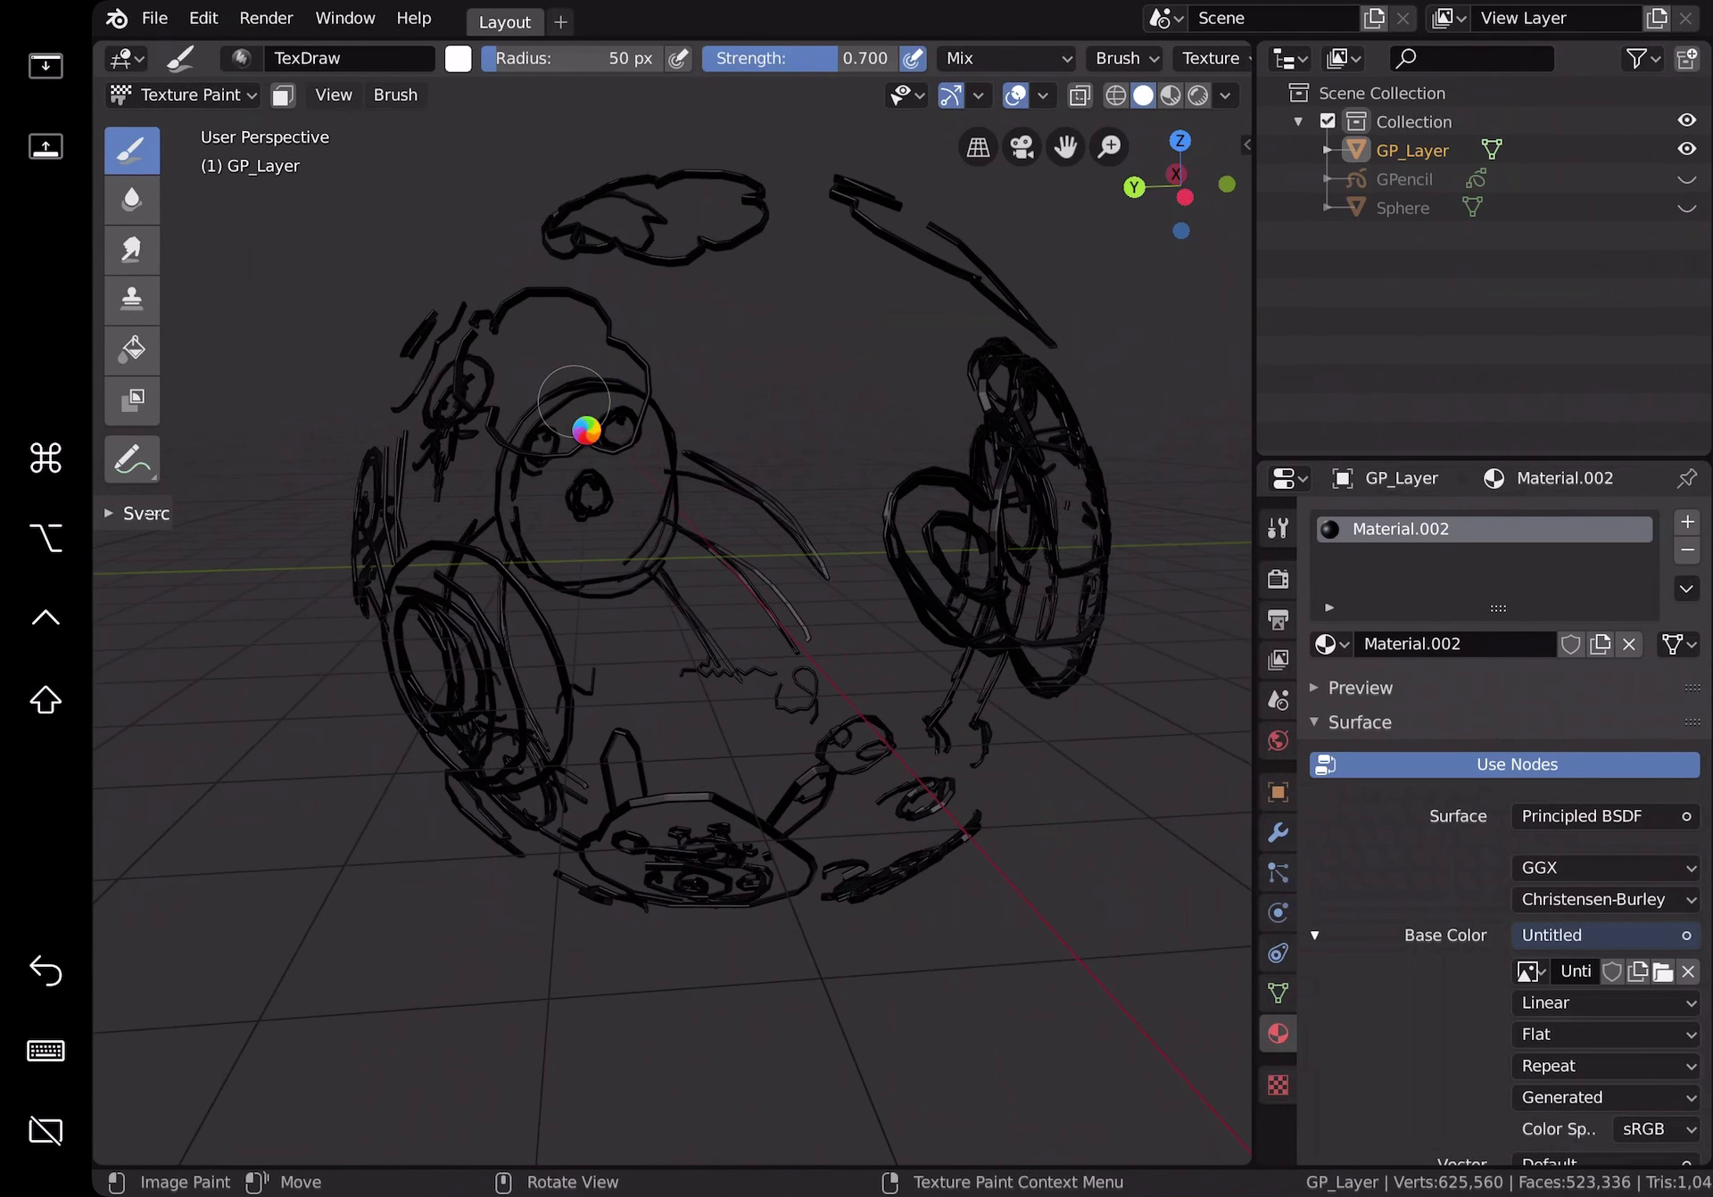
mouse_move(576, 270)
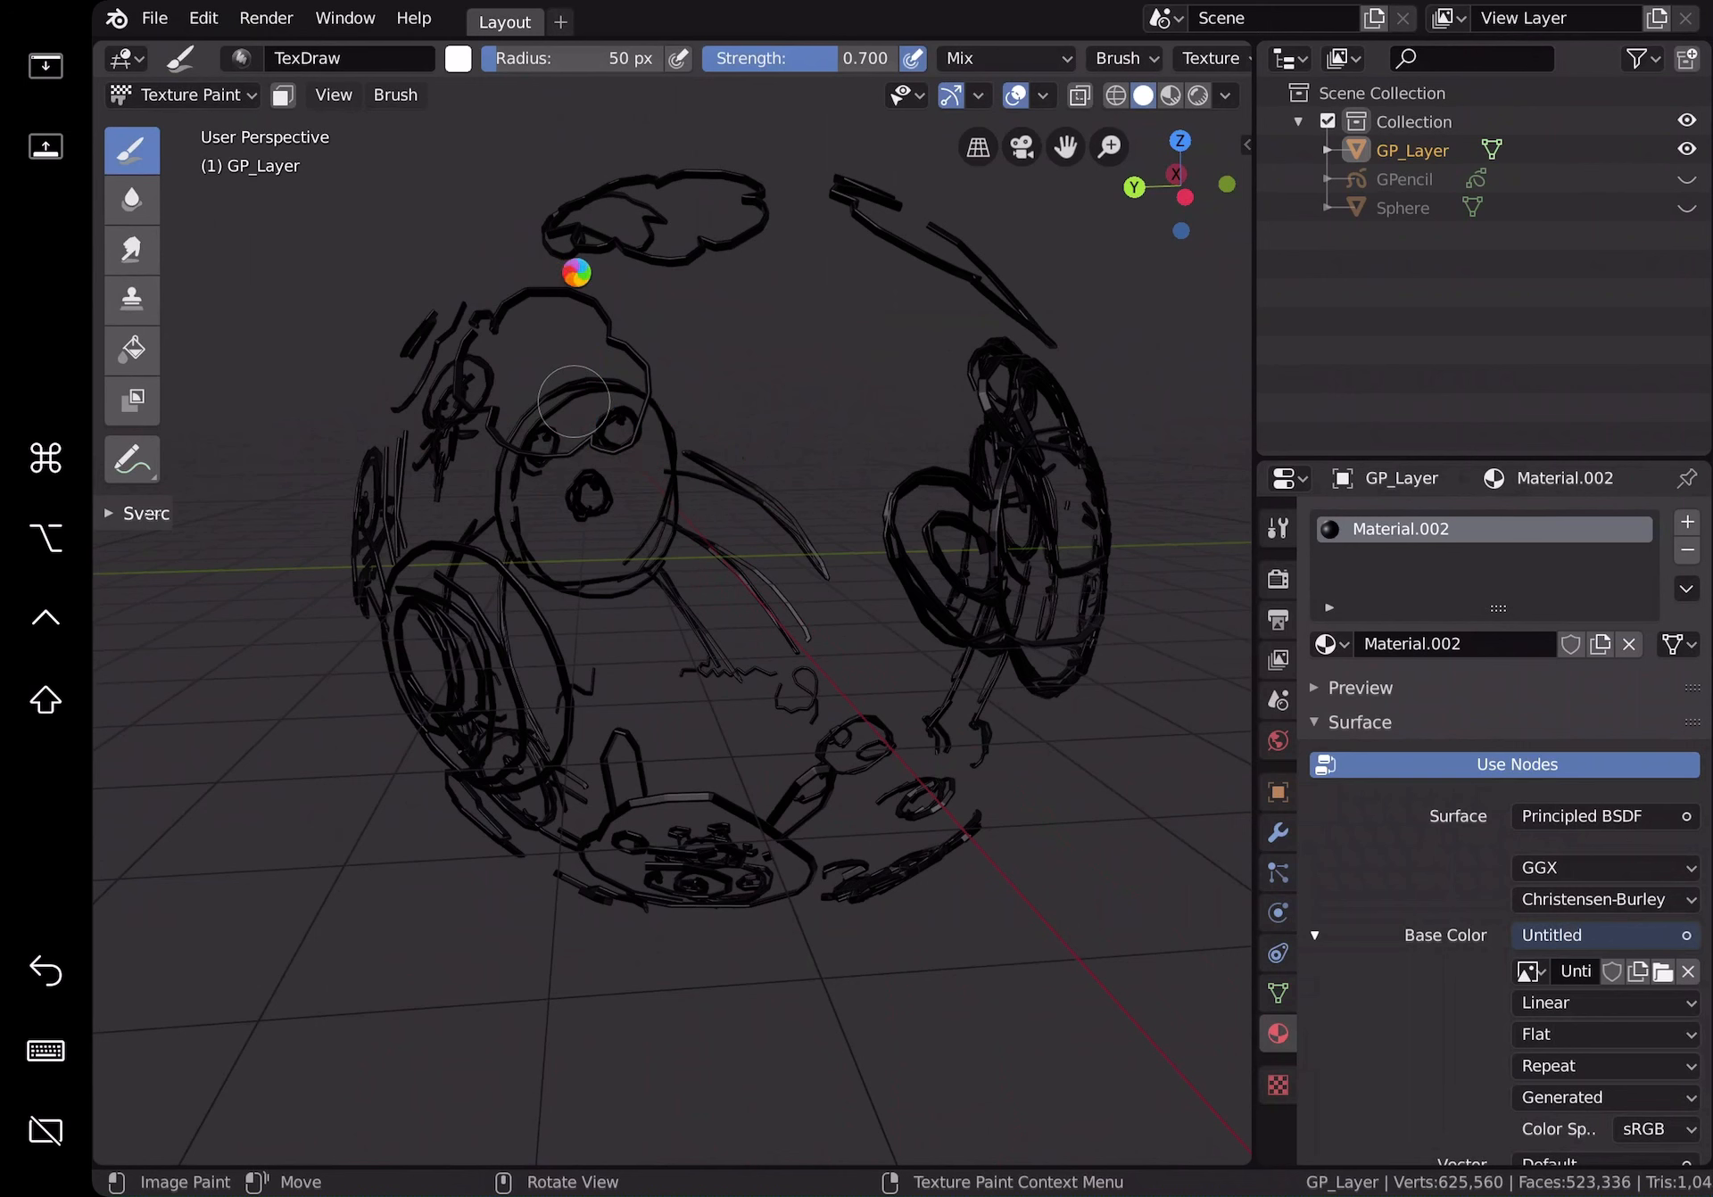
mouse_move(839, 490)
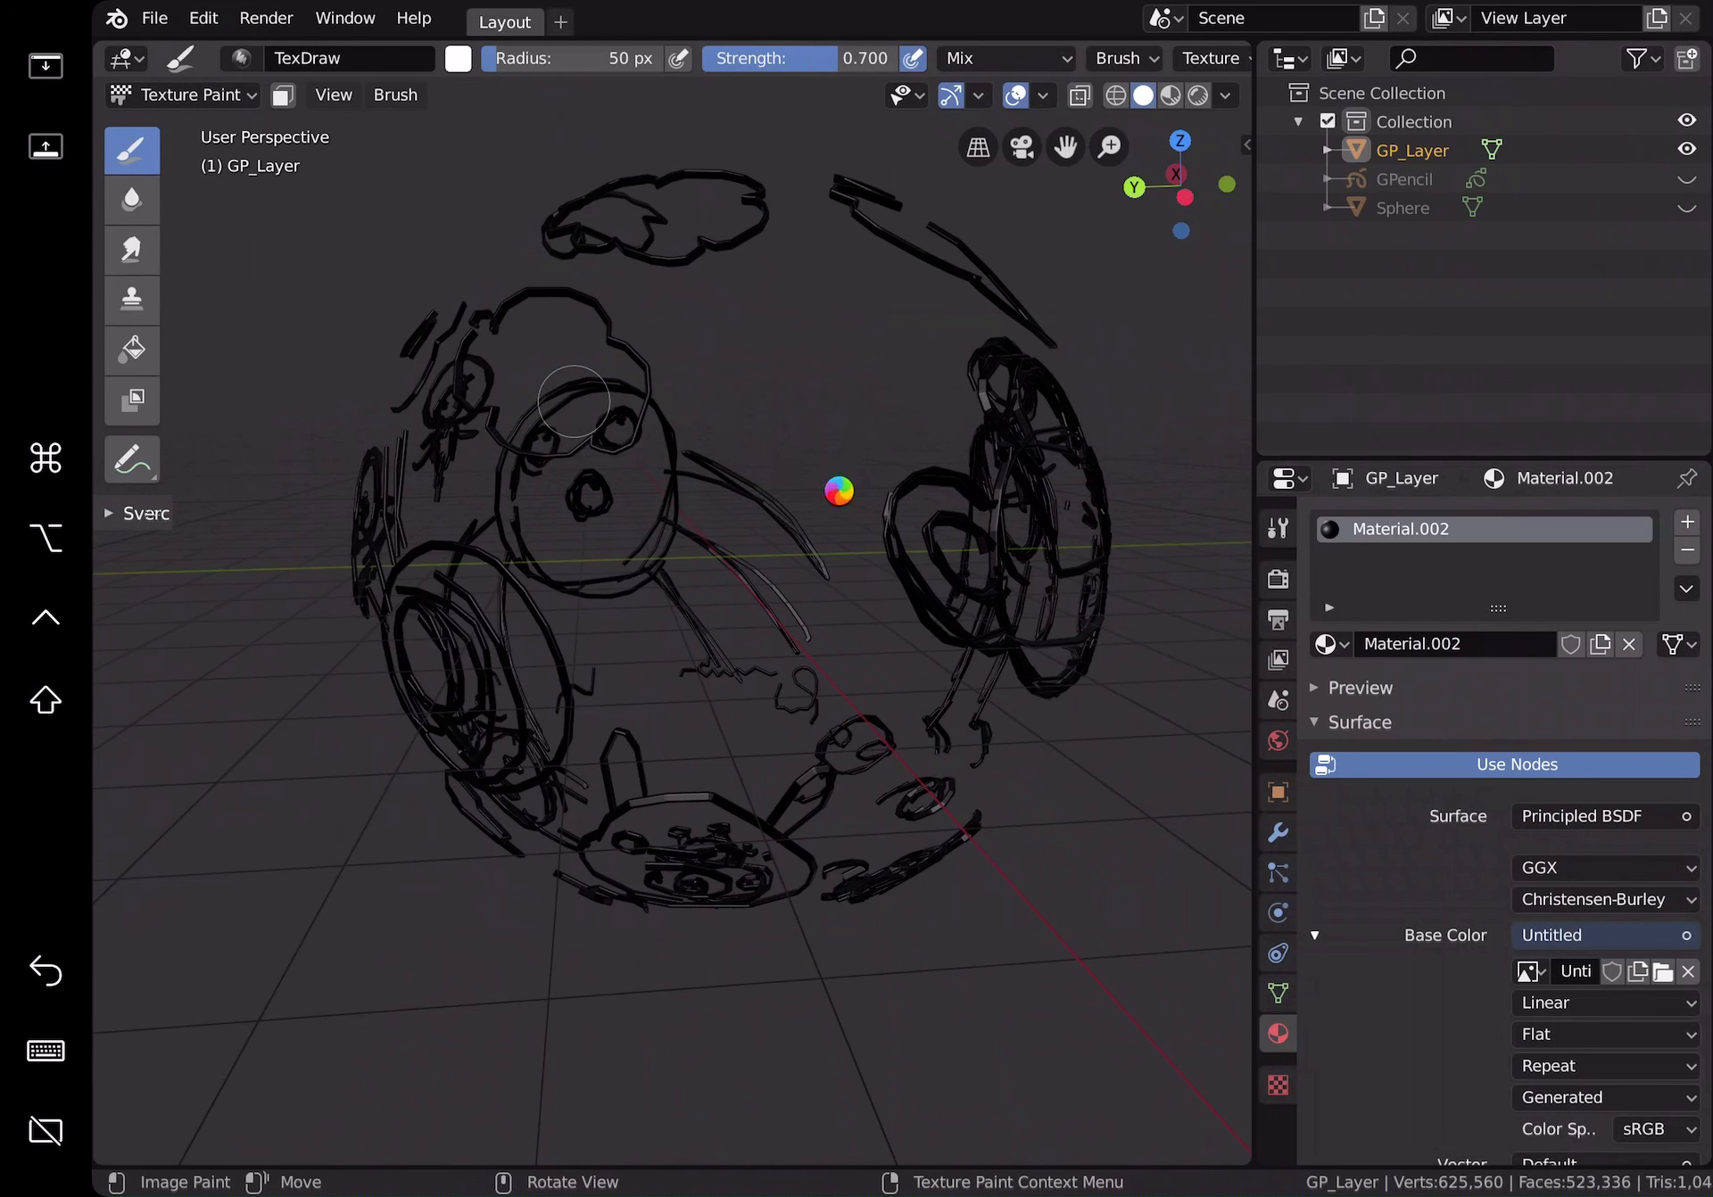